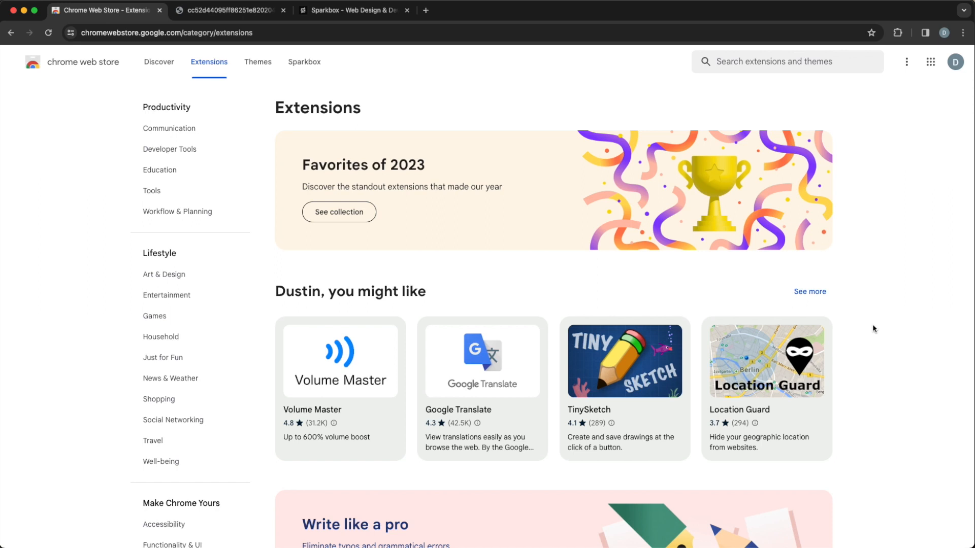
{"action": "mouse_move", "coordinate": [865, 245]}
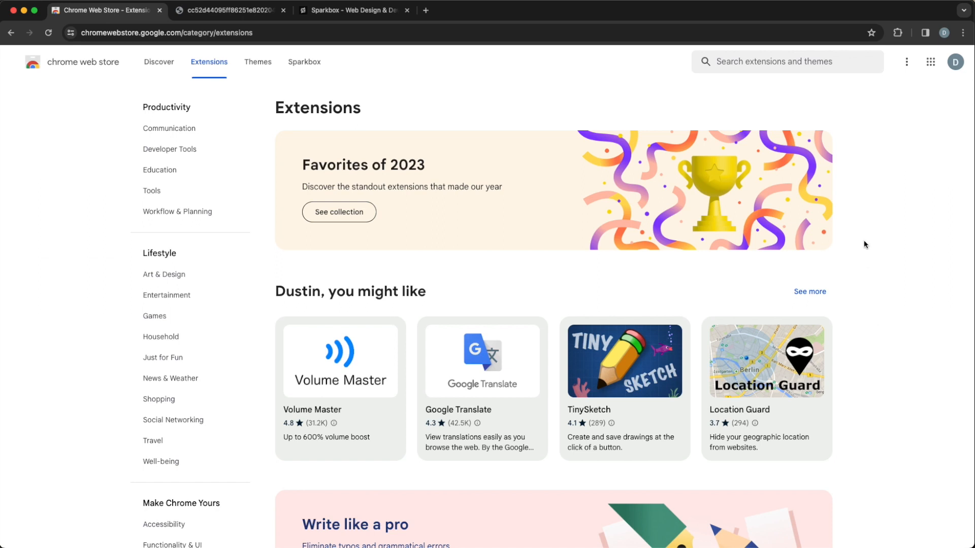
{"action": "mouse_move", "coordinate": [760, 52]}
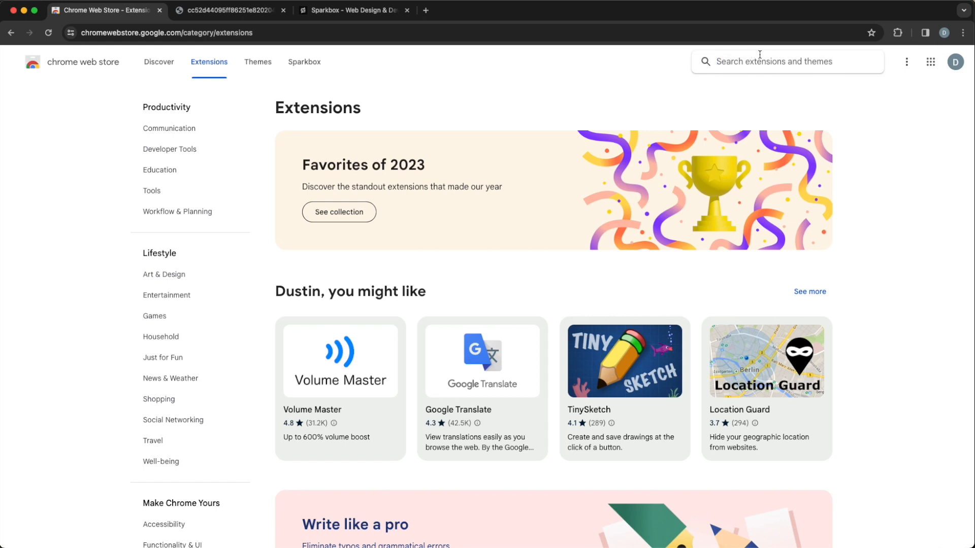
Search the Chrome Web Store for 'ib' to bring up IBM extension suggestions
{"action": "type", "text": "ibm e"}
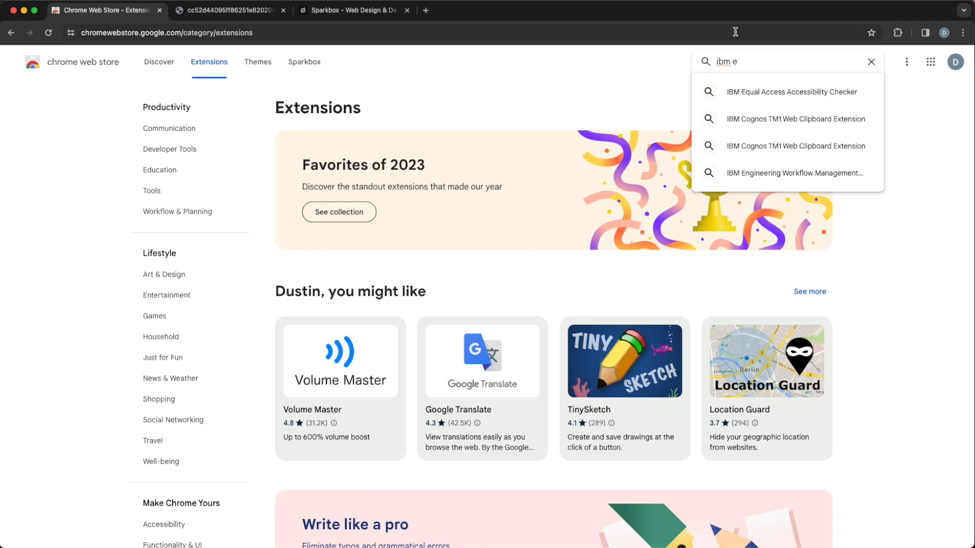
Add the IBM Equal Access Accessibility Checker to Chrome, then switch to the NASA Astronauts page
{"action": "left_click", "coordinate": [791, 92]}
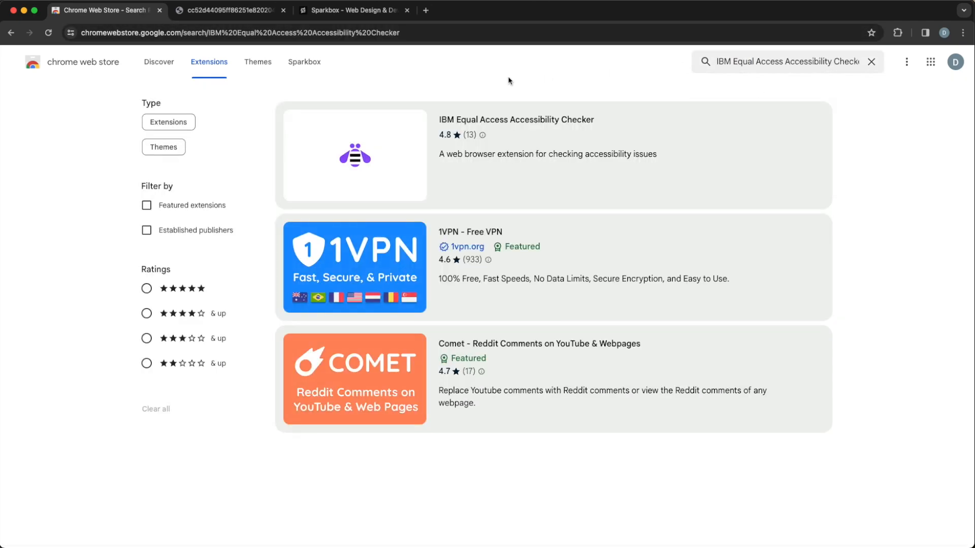
{"action": "left_click", "coordinate": [516, 120]}
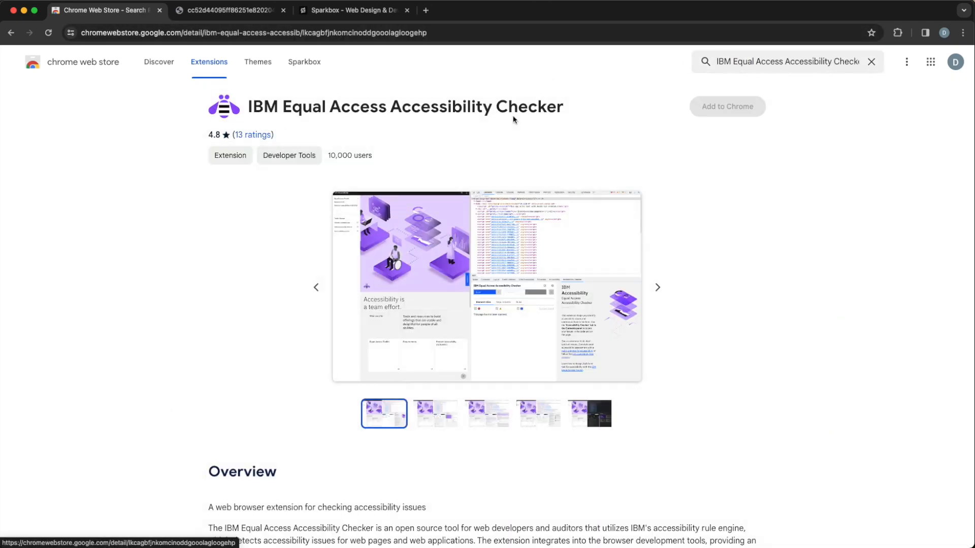
{"action": "left_click", "coordinate": [725, 106]}
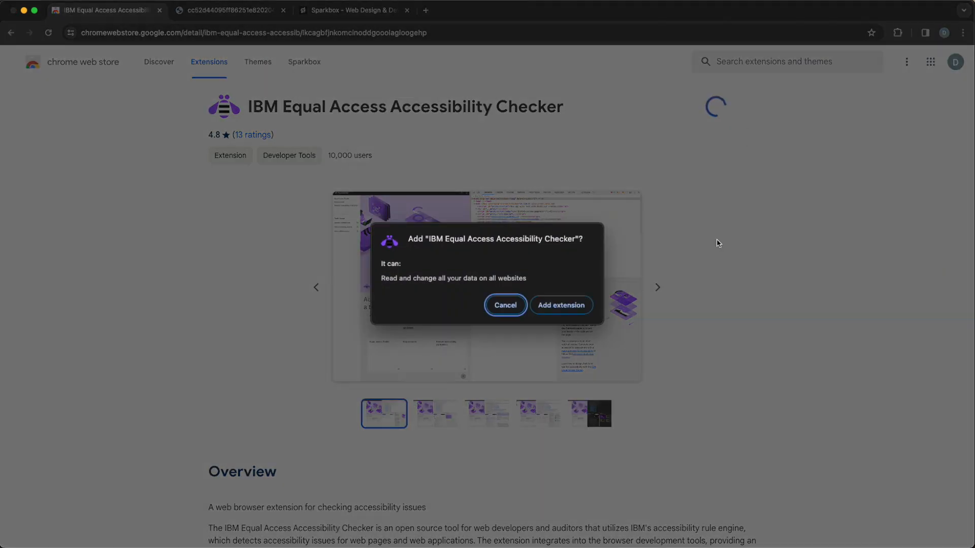
{"action": "left_click", "coordinate": [505, 306]}
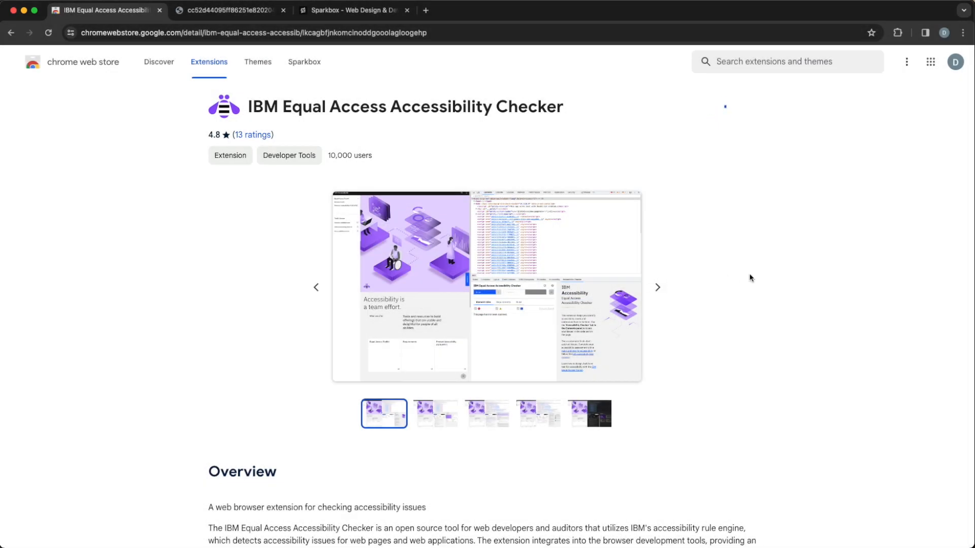
{"action": "left_click", "coordinate": [720, 106]}
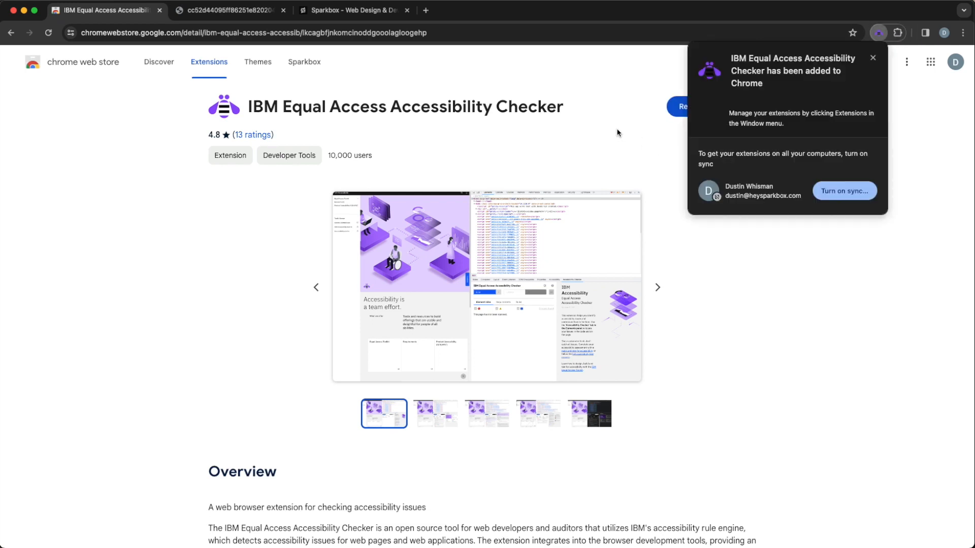
{"action": "left_click", "coordinate": [227, 10]}
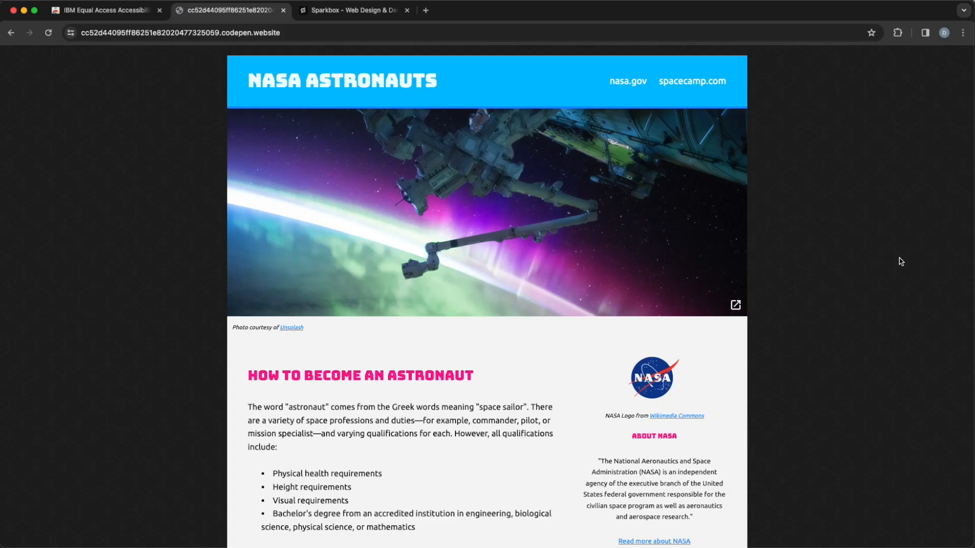
{"action": "mouse_move", "coordinate": [886, 268]}
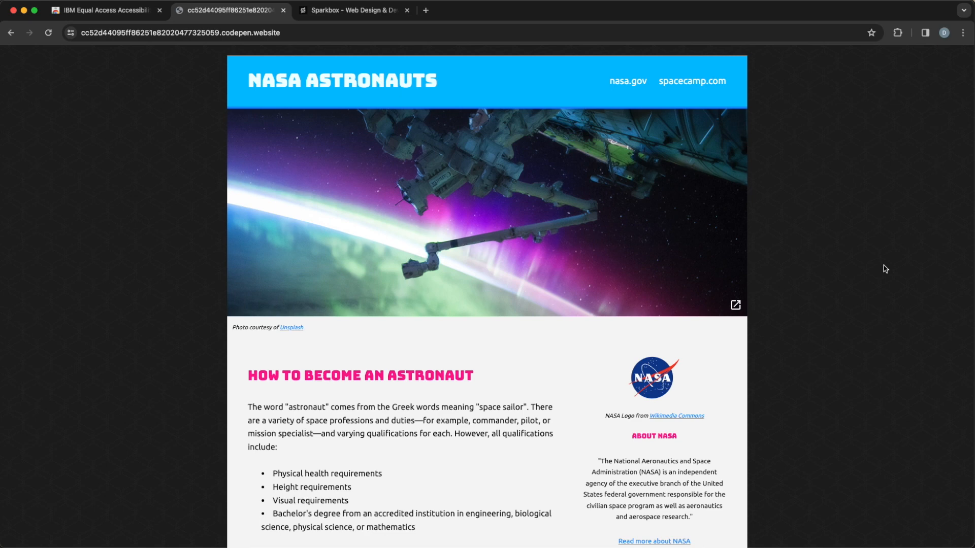
{"action": "mouse_move", "coordinate": [874, 267]}
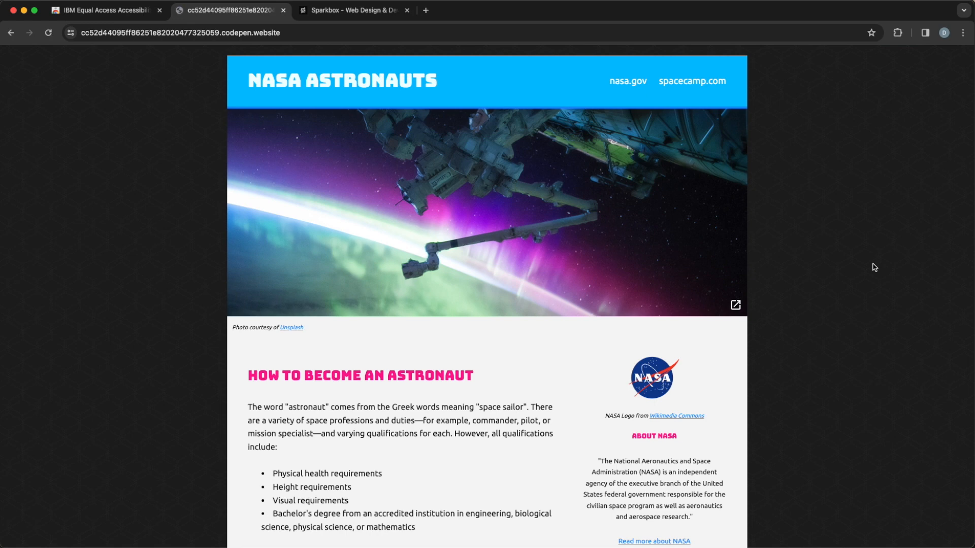
Show the checker's Accessibility Assessment panel in DevTools and dismiss its introduction notice
{"action": "key", "text": "F12"}
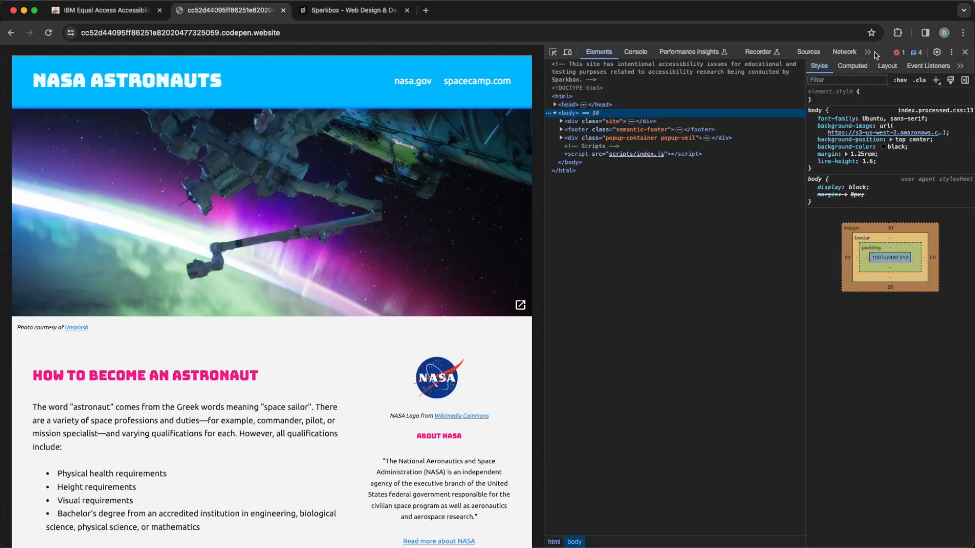
{"action": "left_click", "coordinate": [868, 52]}
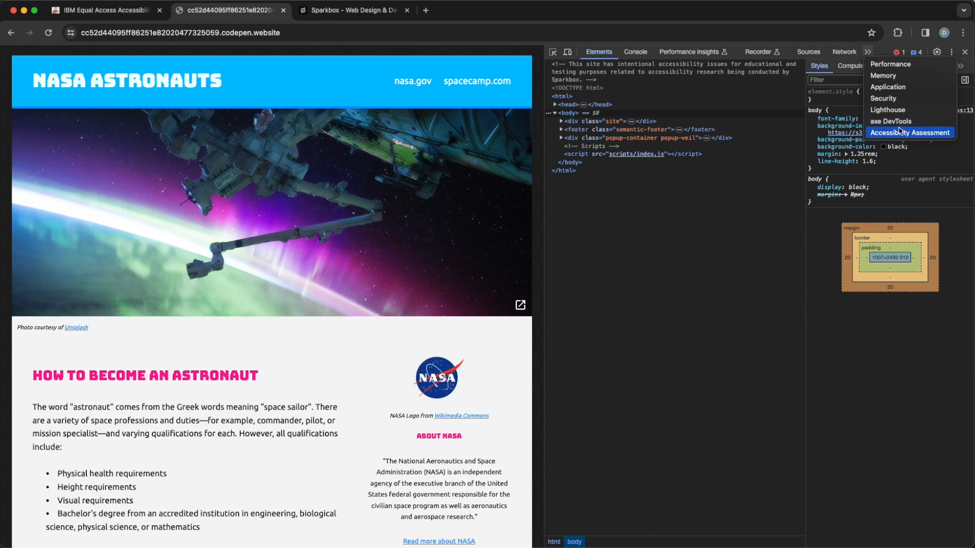
{"action": "left_click", "coordinate": [910, 132]}
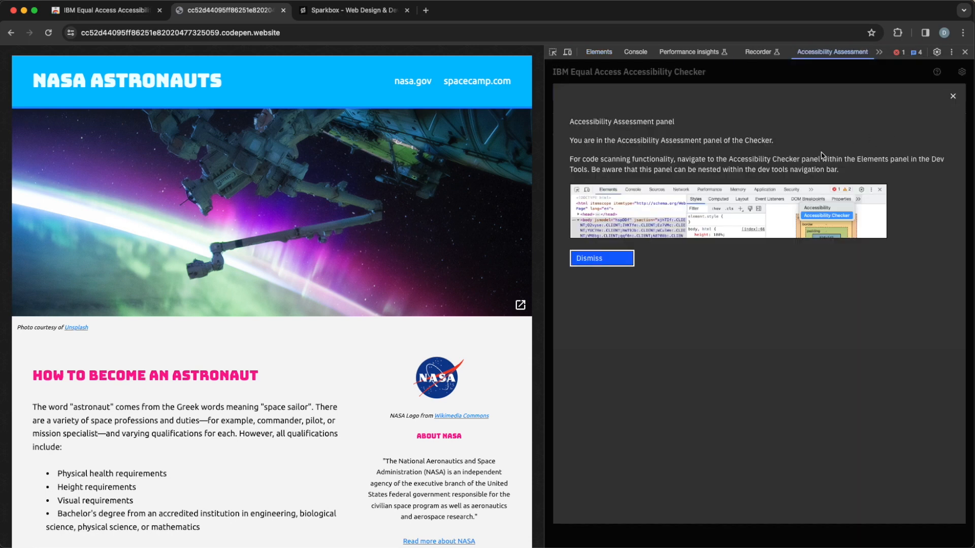
{"action": "mouse_move", "coordinate": [885, 141]}
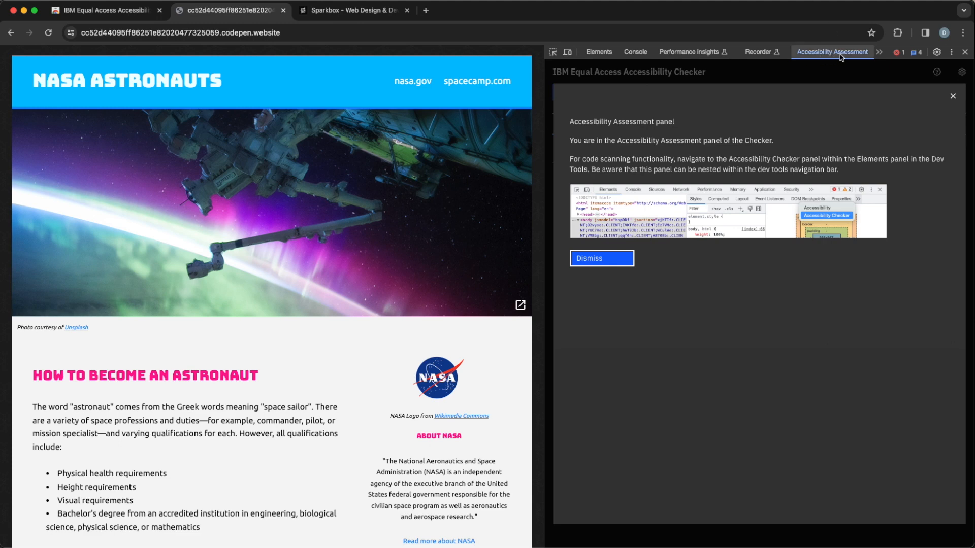
{"action": "mouse_move", "coordinate": [922, 142]}
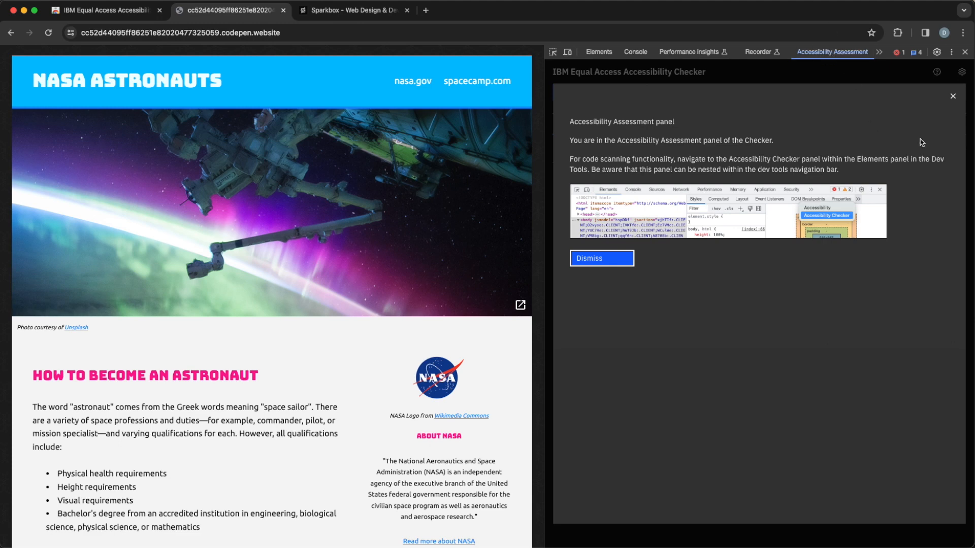
{"action": "left_click", "coordinate": [600, 258]}
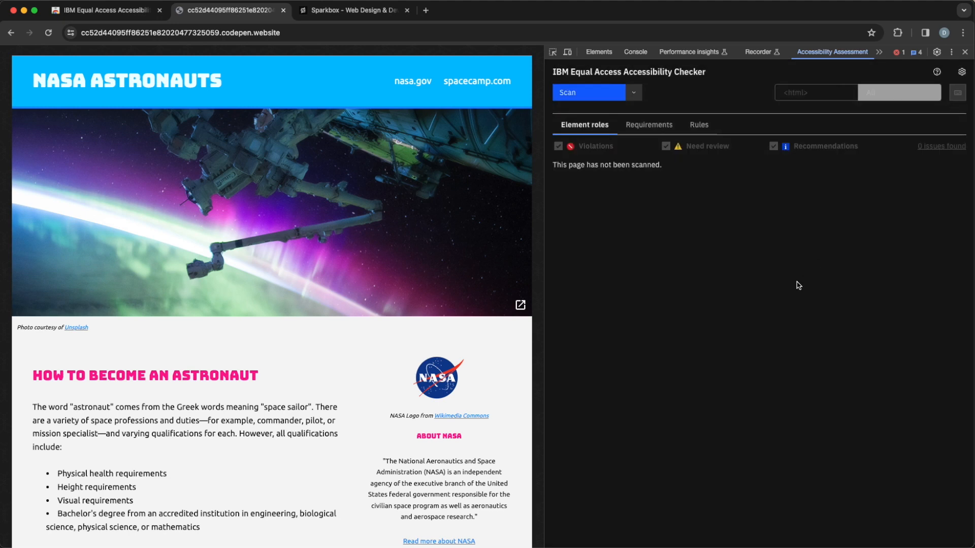
{"action": "mouse_move", "coordinate": [716, 224]}
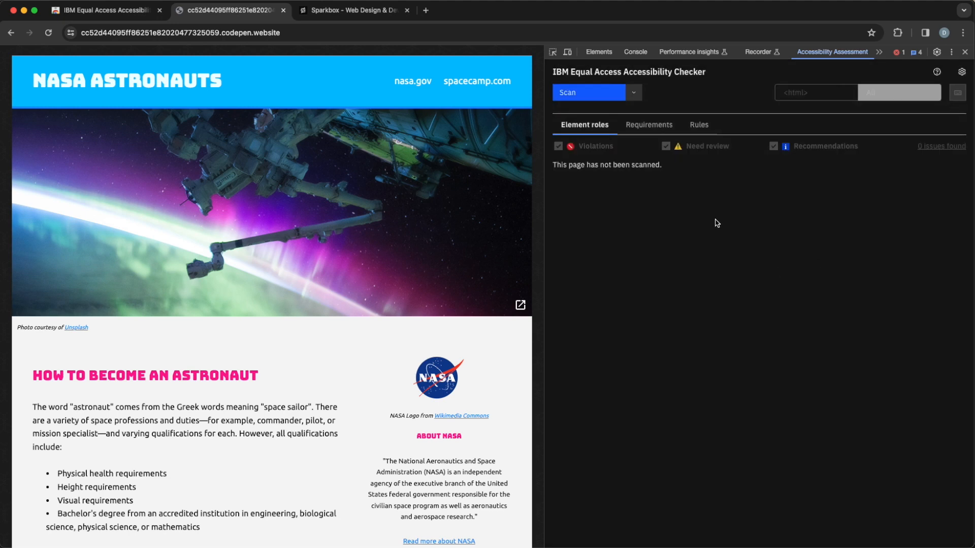
{"action": "mouse_move", "coordinate": [719, 184]}
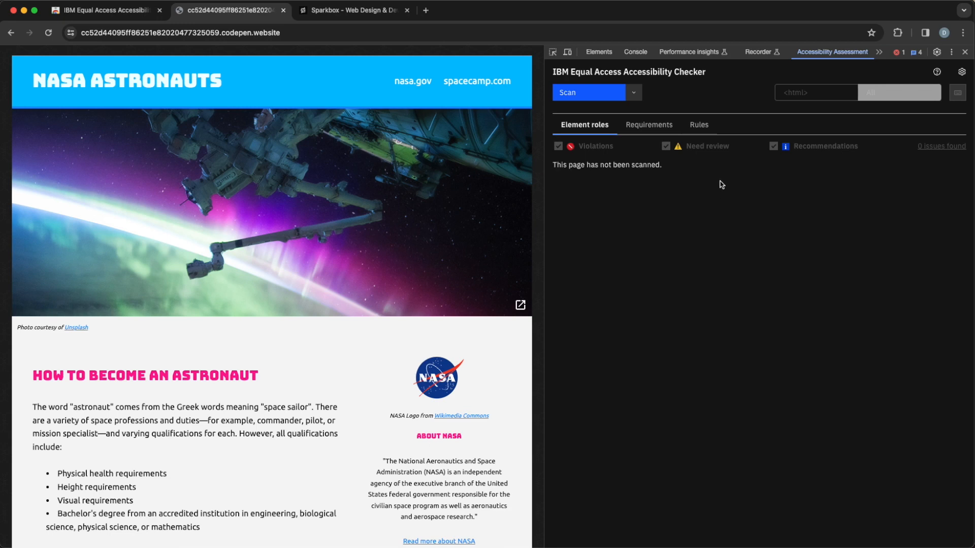
{"action": "mouse_move", "coordinate": [598, 92]}
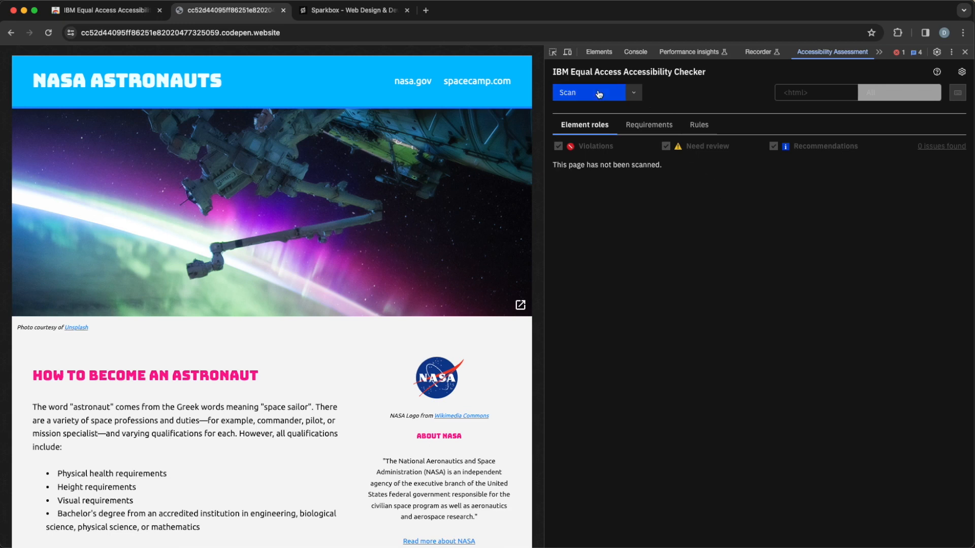
Scan the NASA Astronauts page, reporting 59 issues: 25 violations, 17 need review, 17 recommendations
{"action": "left_click", "coordinate": [587, 92]}
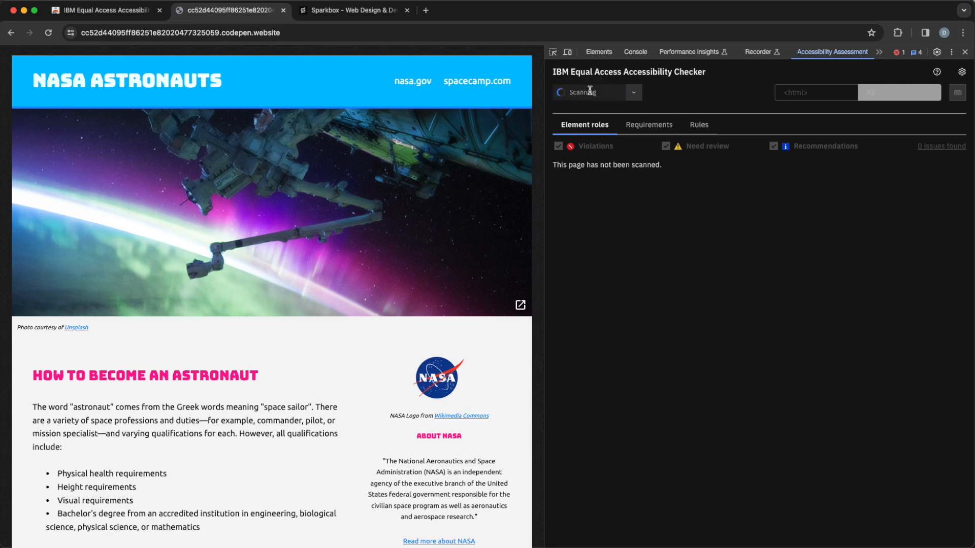
{"action": "left_click", "coordinate": [588, 92]}
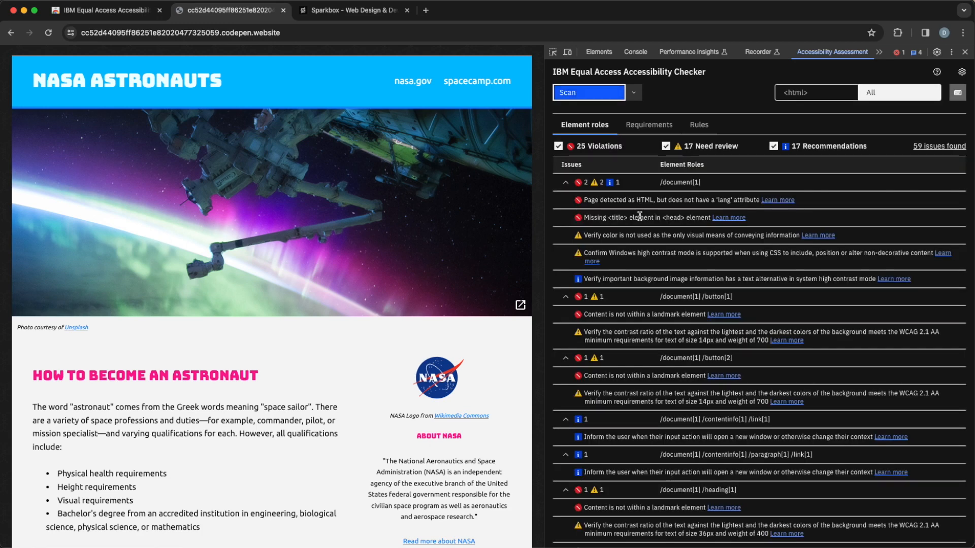
{"action": "mouse_move", "coordinate": [650, 190]}
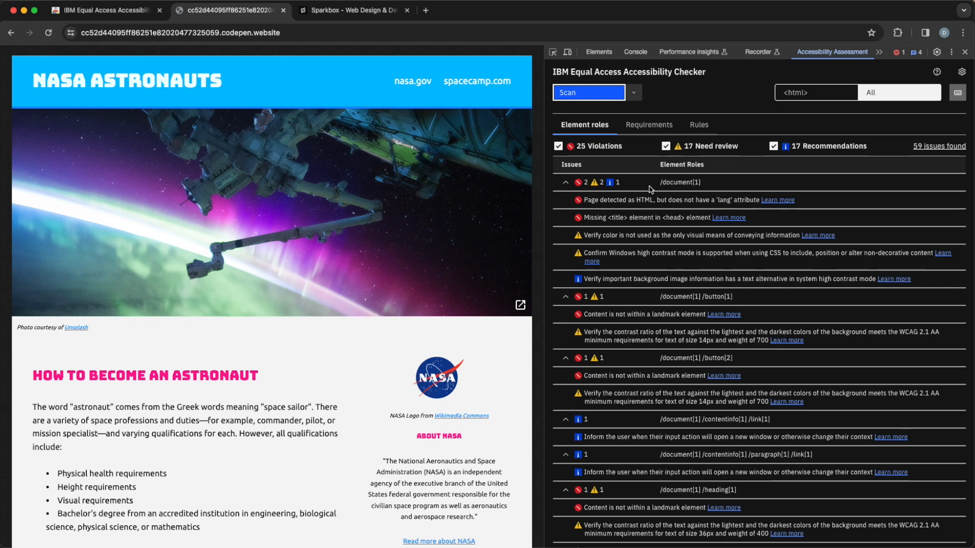
{"action": "mouse_move", "coordinate": [650, 174]}
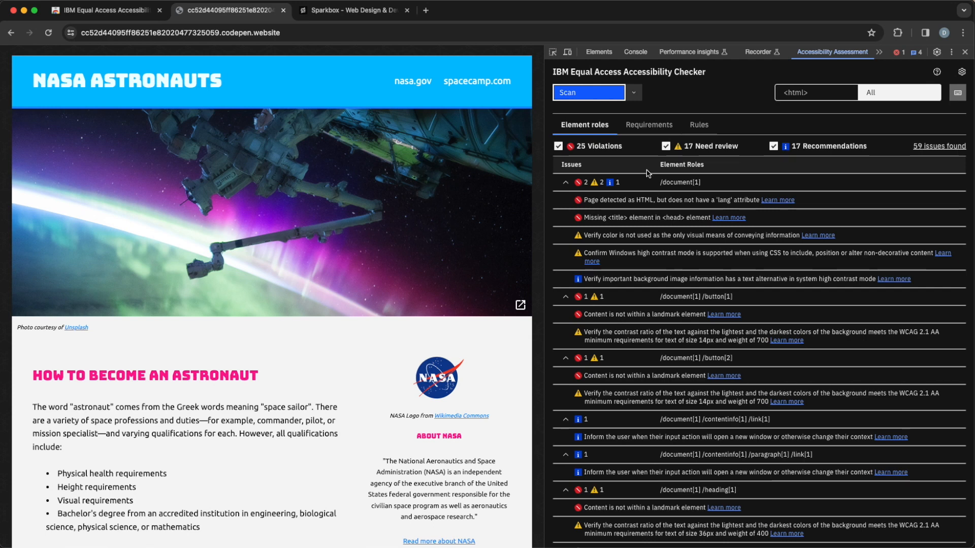
{"action": "mouse_move", "coordinate": [633, 152]}
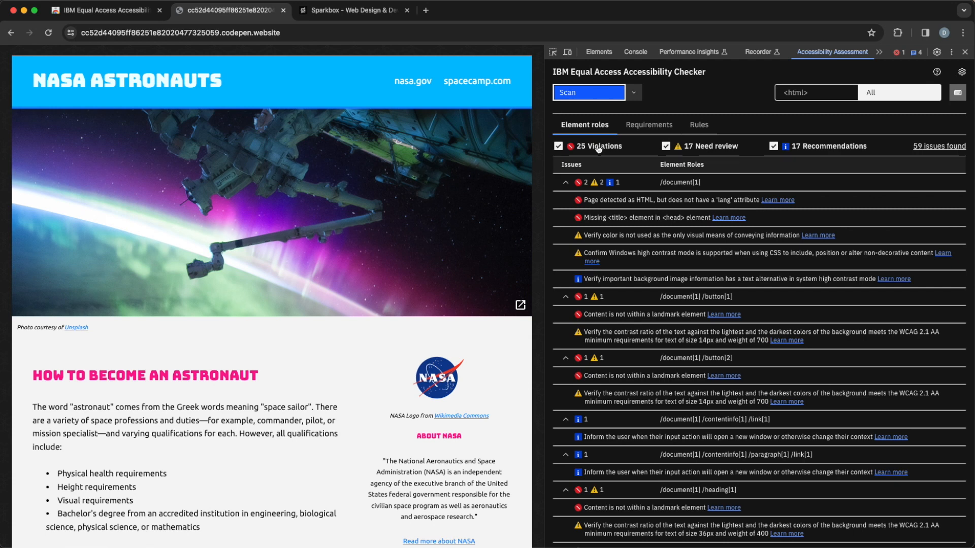
{"action": "mouse_move", "coordinate": [602, 153]}
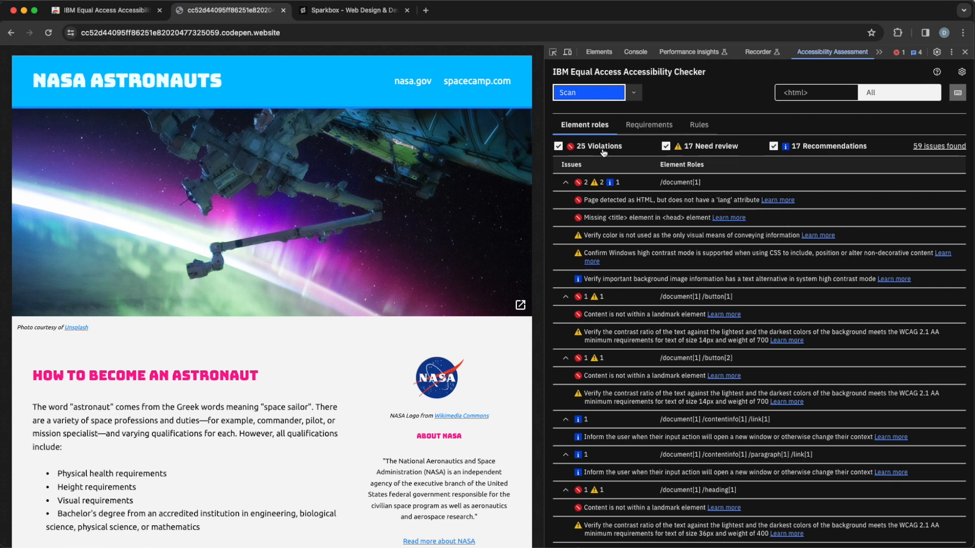
{"action": "mouse_move", "coordinate": [702, 153]}
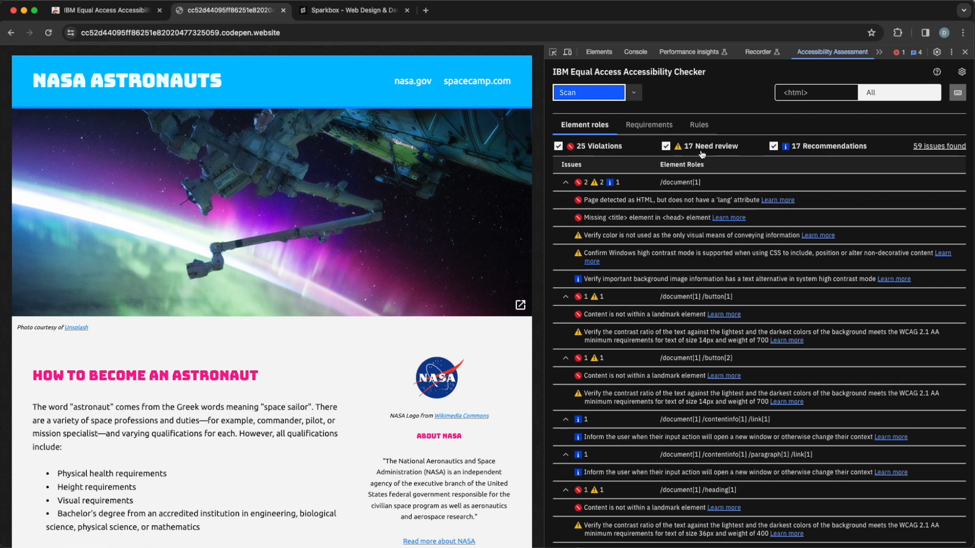
{"action": "mouse_move", "coordinate": [854, 152]}
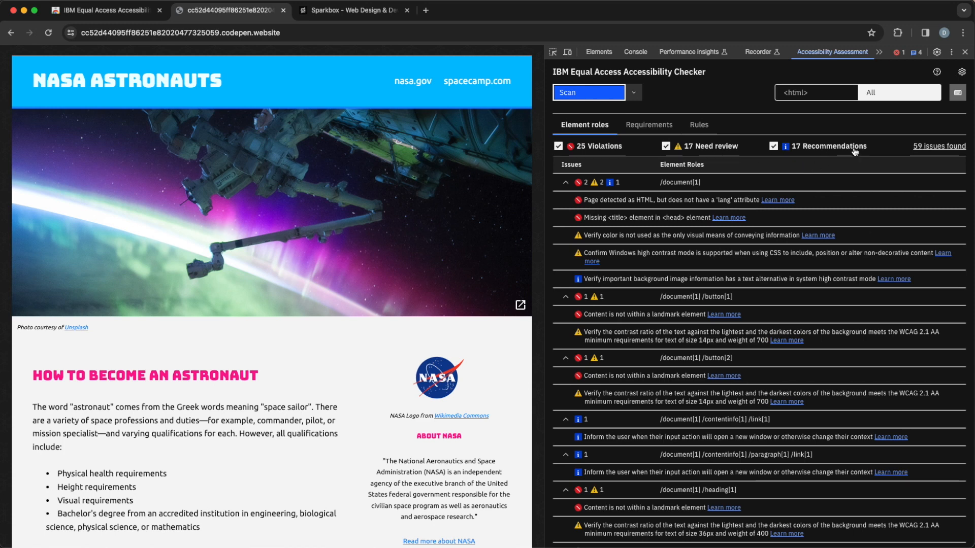
{"action": "mouse_move", "coordinate": [637, 144]}
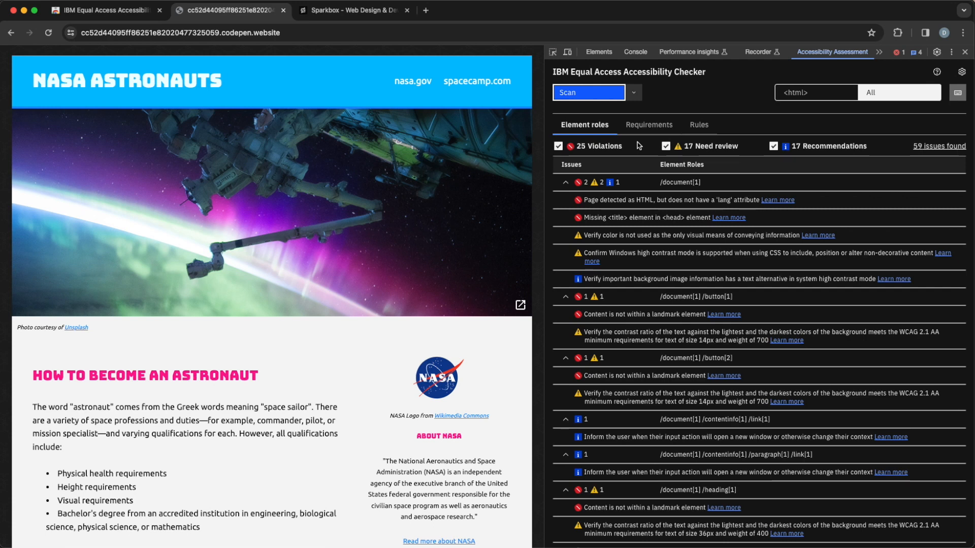
{"action": "mouse_move", "coordinate": [737, 157]}
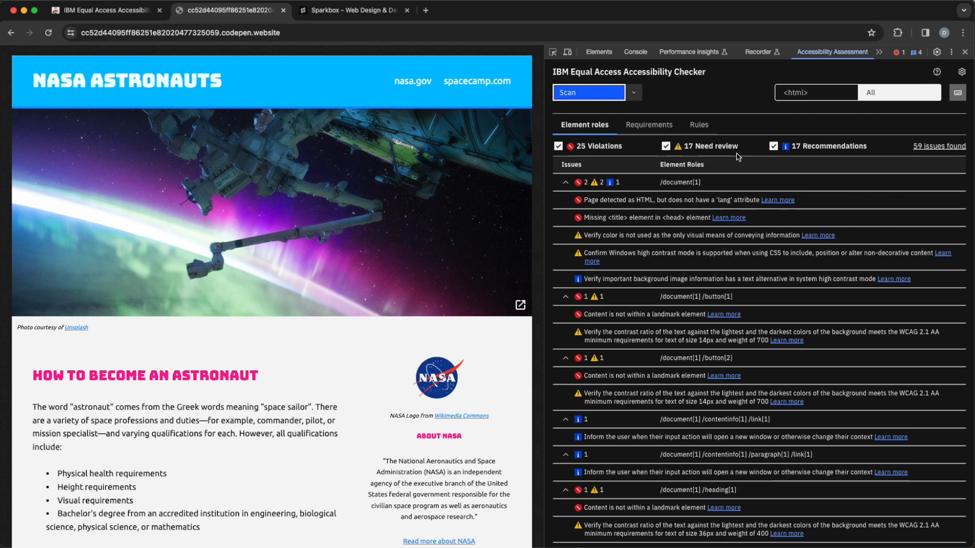
{"action": "mouse_move", "coordinate": [682, 227]}
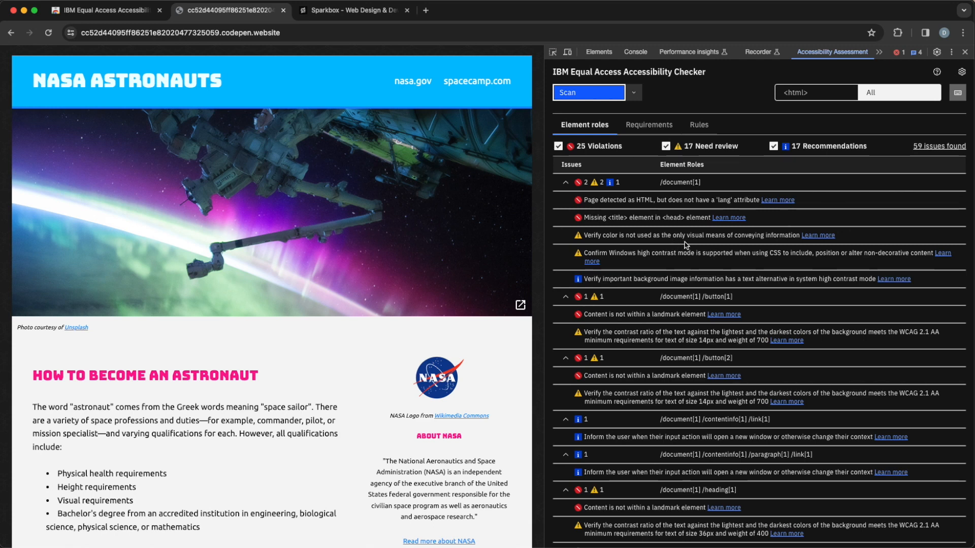
{"action": "mouse_move", "coordinate": [771, 187]}
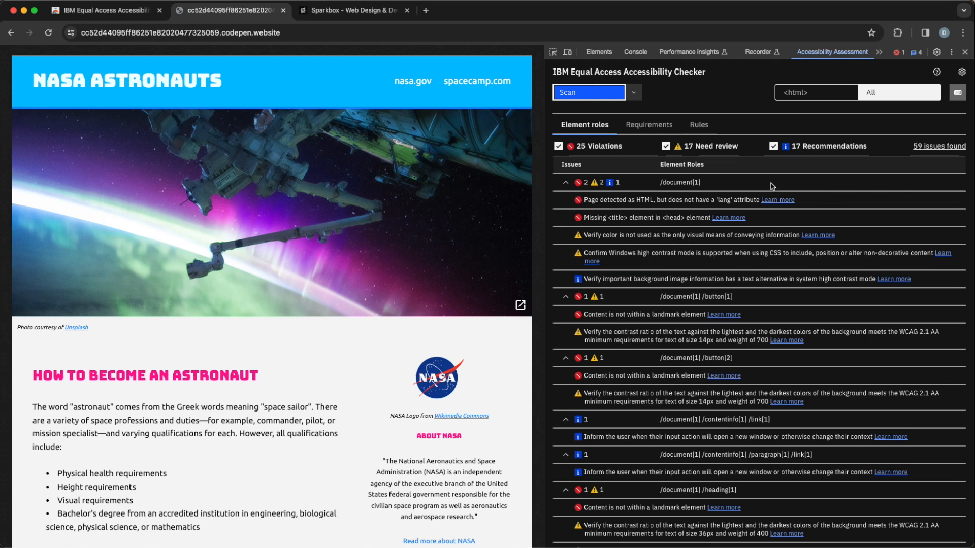
Filter the results so only the 17 recommendations remain listed
{"action": "left_click", "coordinate": [665, 145]}
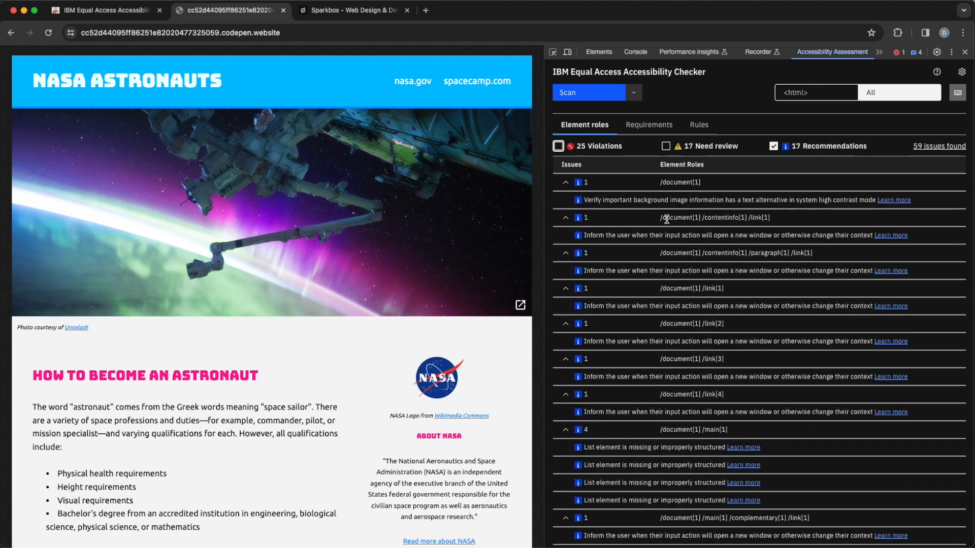
{"action": "mouse_move", "coordinate": [638, 208]}
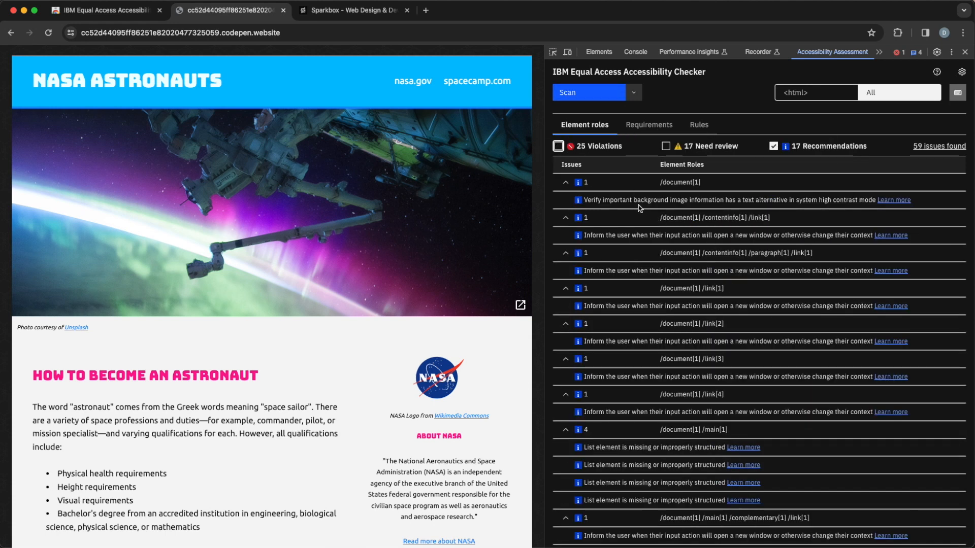
{"action": "mouse_move", "coordinate": [630, 205]}
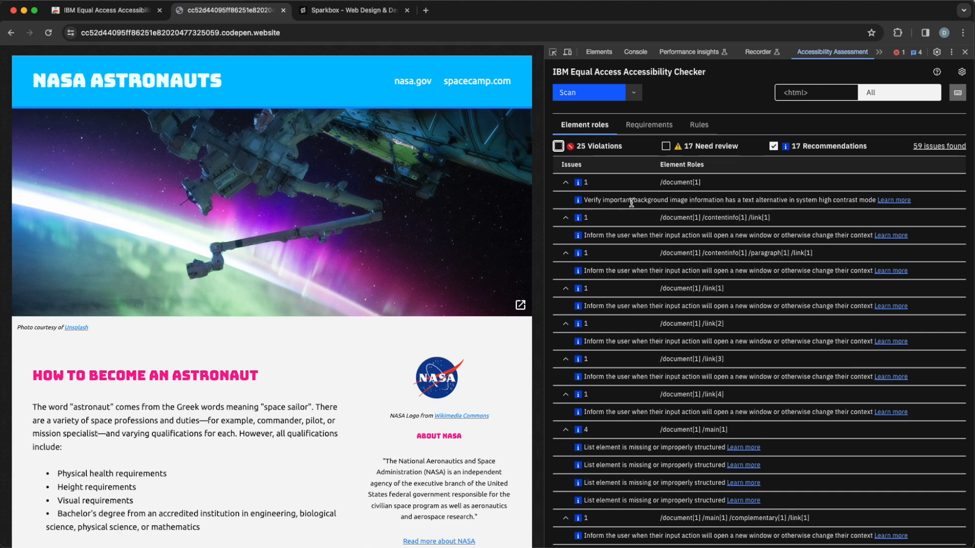
{"action": "mouse_move", "coordinate": [846, 205]}
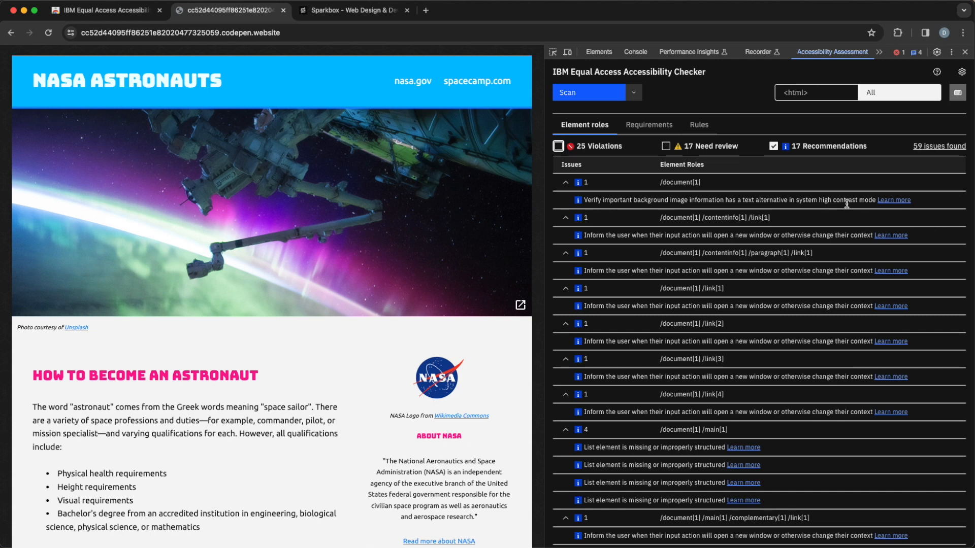
{"action": "mouse_move", "coordinate": [776, 254]}
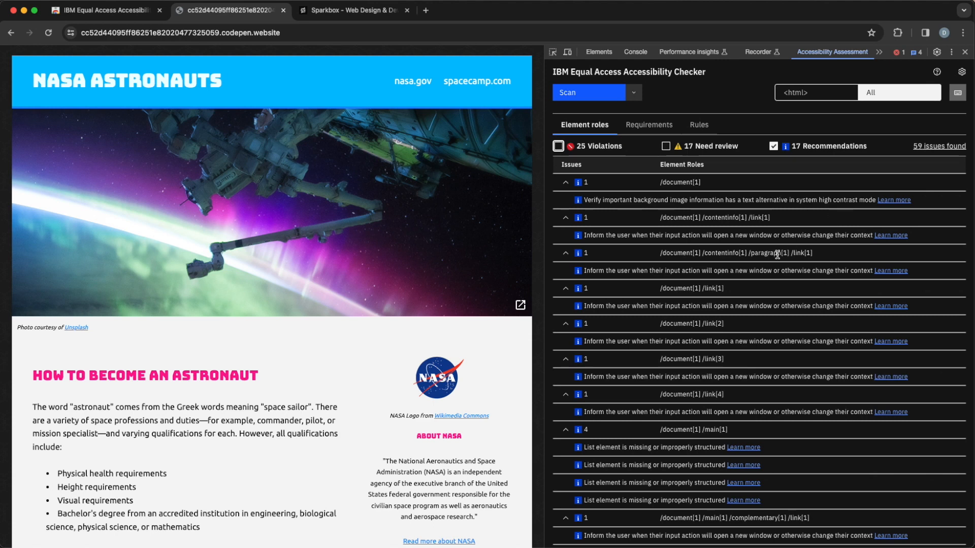
{"action": "mouse_move", "coordinate": [739, 272]}
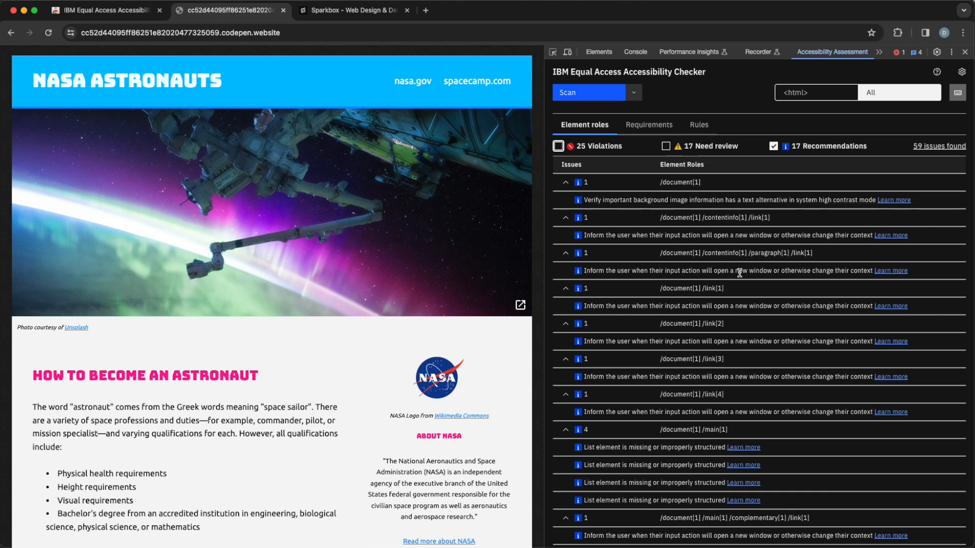
{"action": "mouse_move", "coordinate": [784, 139]}
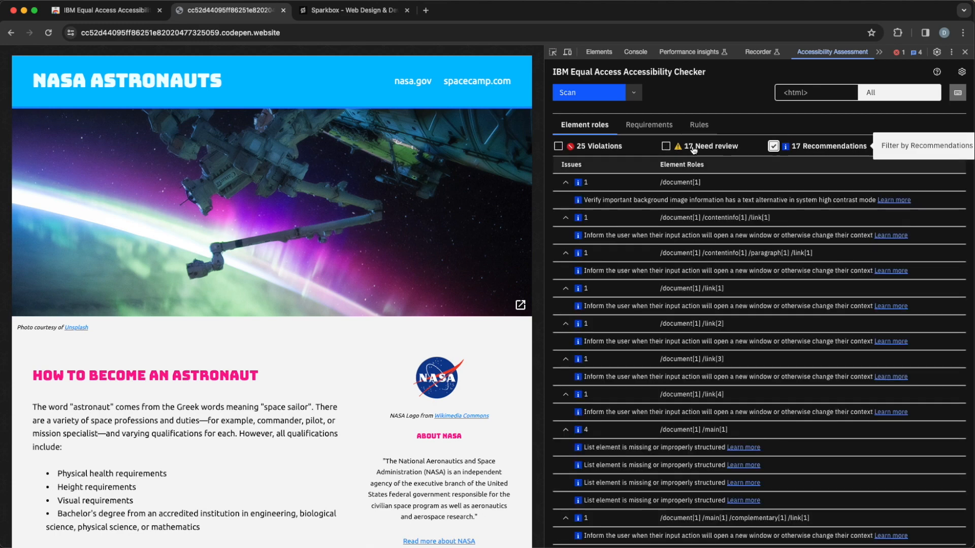
Show all 59 issues again and read down through the Element roles results
{"action": "left_click", "coordinate": [557, 146]}
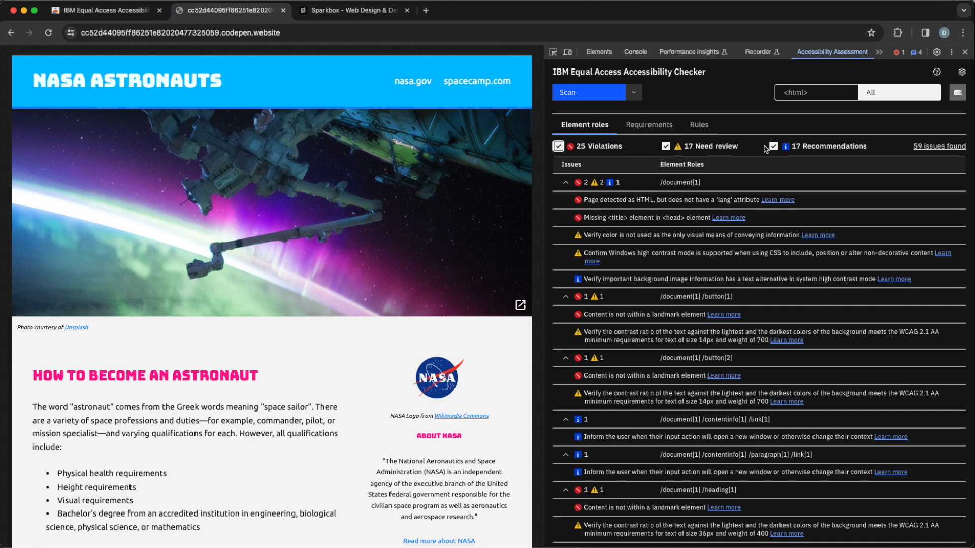
{"action": "mouse_move", "coordinate": [641, 144]}
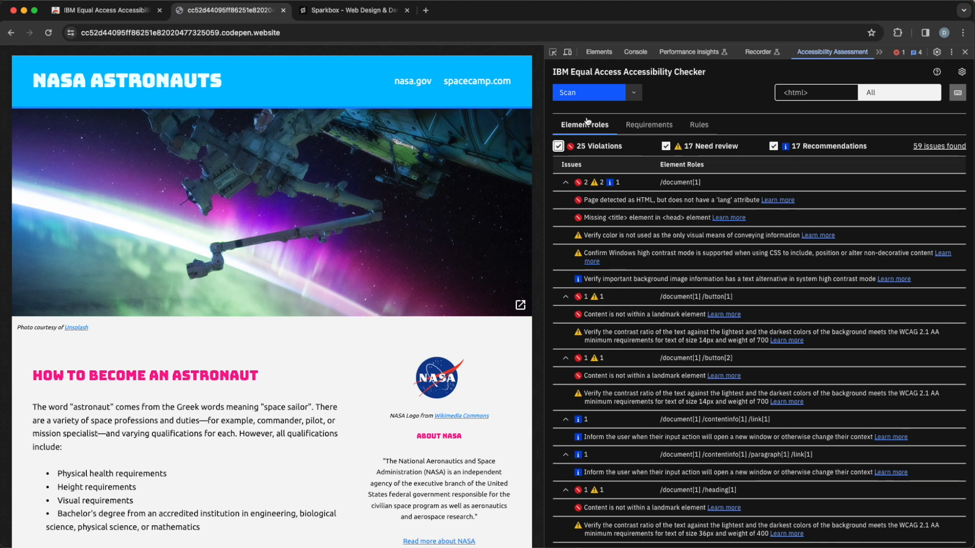
{"action": "mouse_move", "coordinate": [653, 144]}
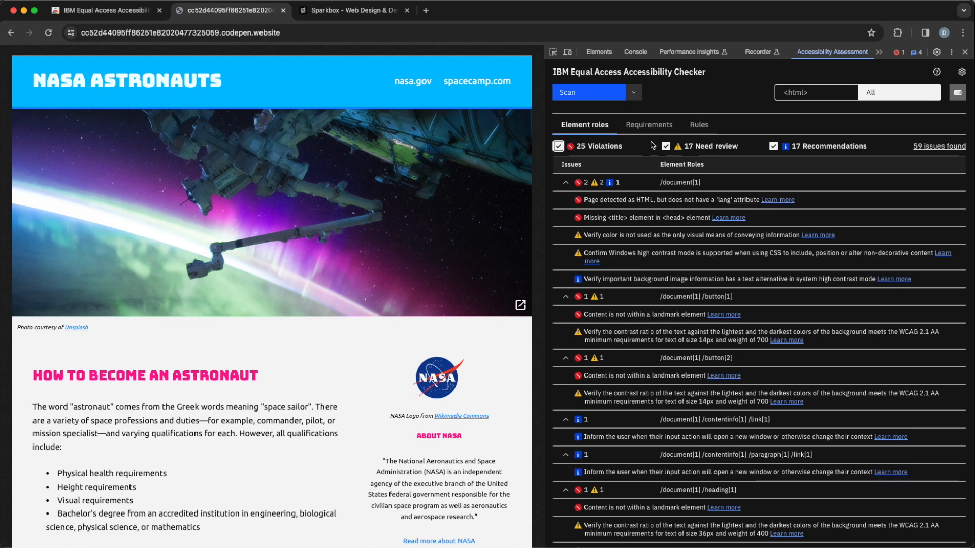
{"action": "mouse_move", "coordinate": [643, 200]}
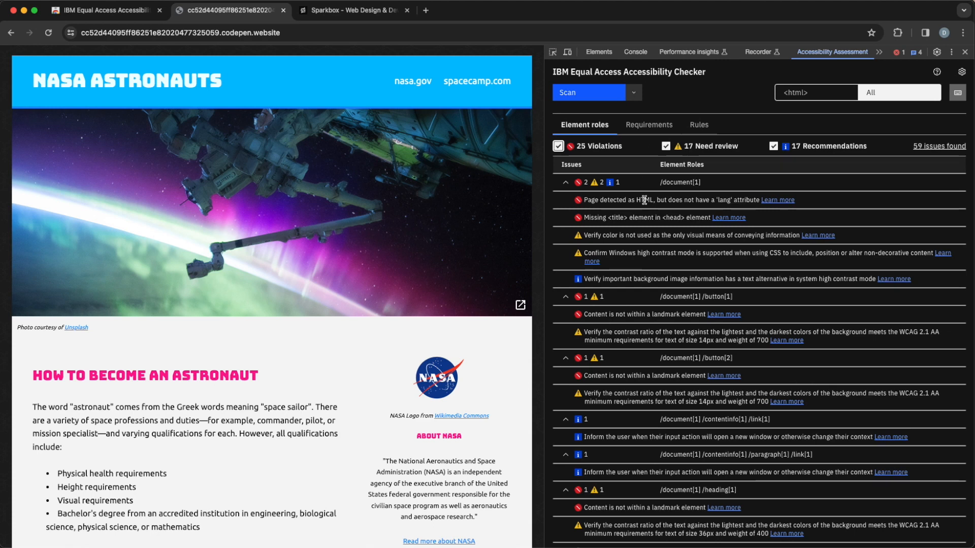
{"action": "mouse_move", "coordinate": [674, 209]}
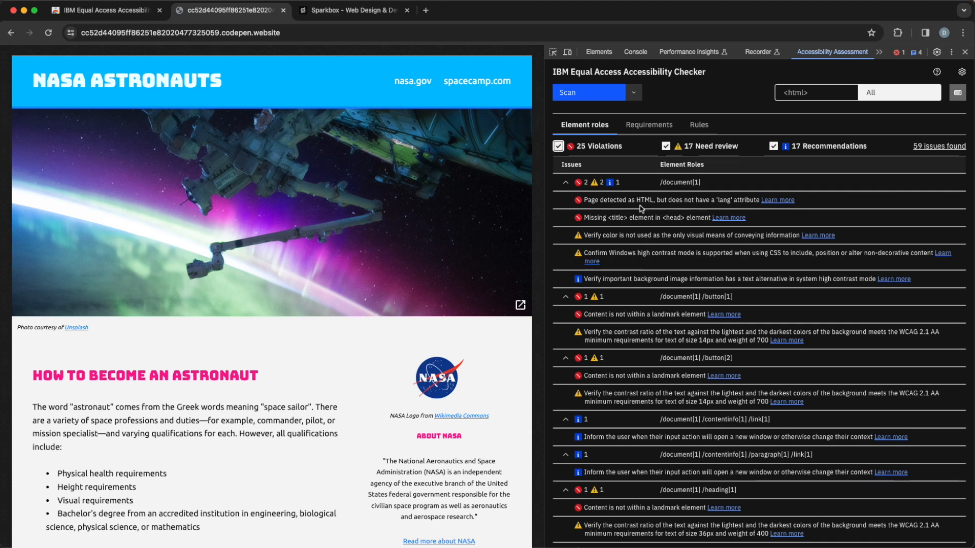
{"action": "mouse_move", "coordinate": [668, 208]}
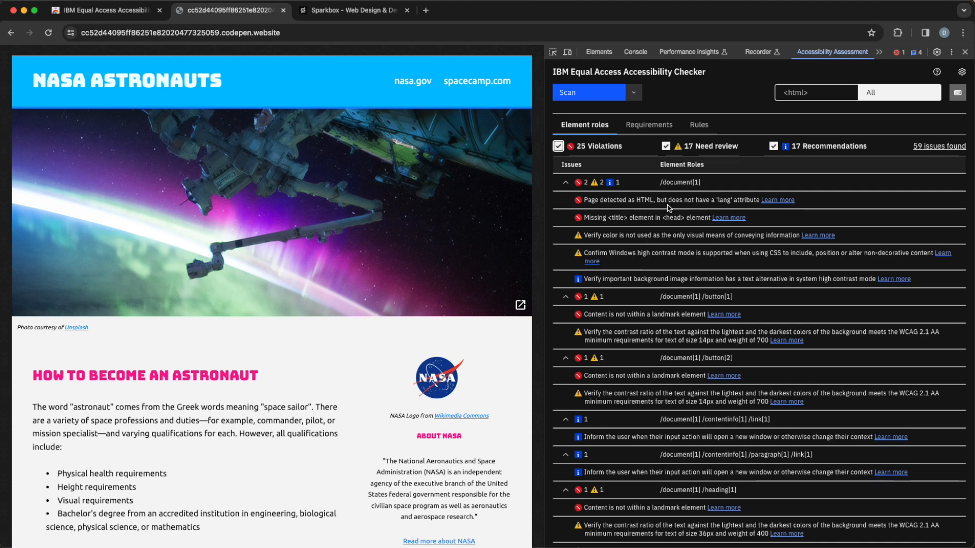
{"action": "mouse_move", "coordinate": [704, 185]}
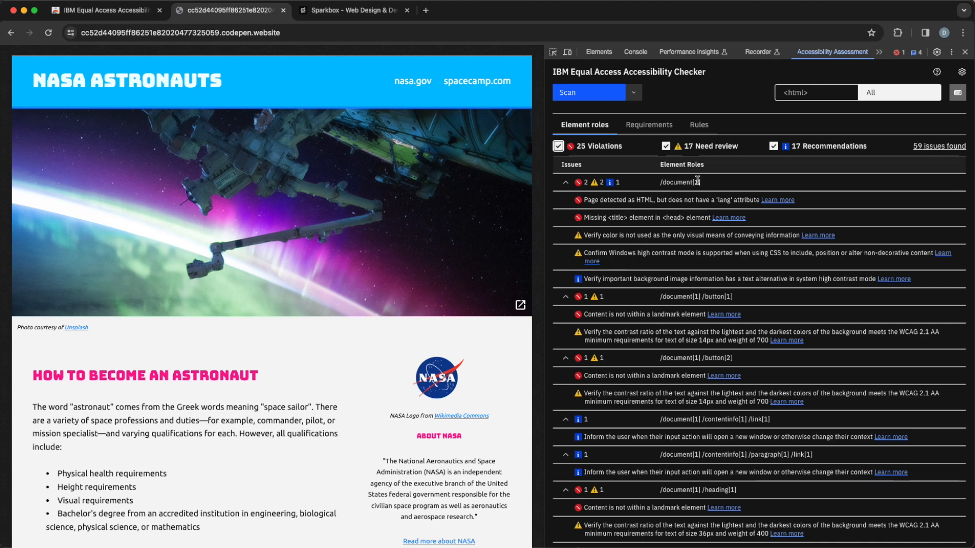
{"action": "mouse_move", "coordinate": [718, 184]}
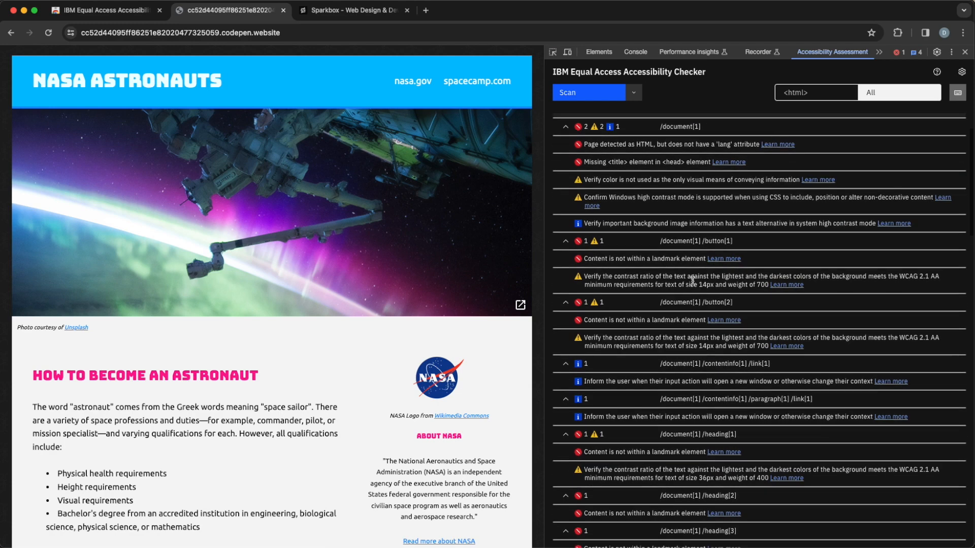
{"action": "scroll", "scroll_direction": "down", "scroll_amount": 3}
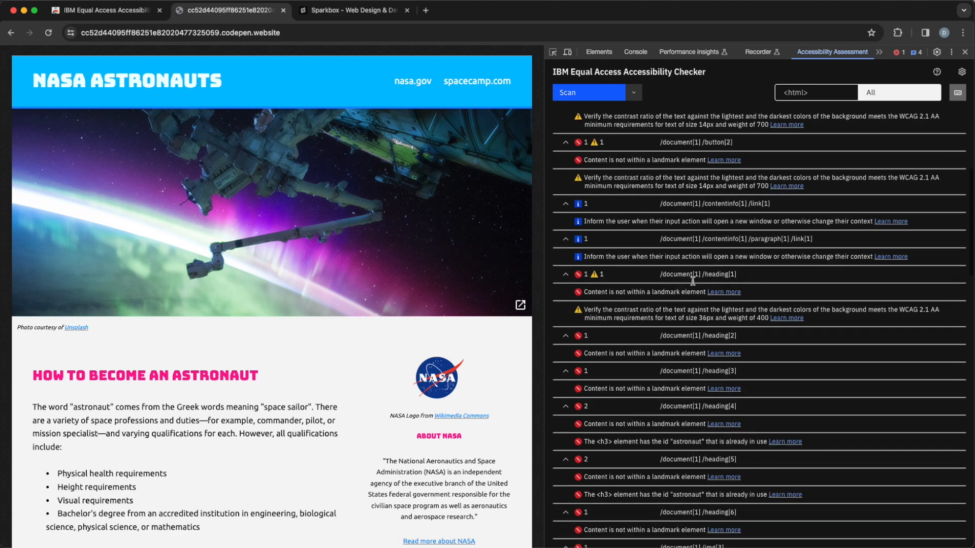
{"action": "mouse_move", "coordinate": [752, 384]}
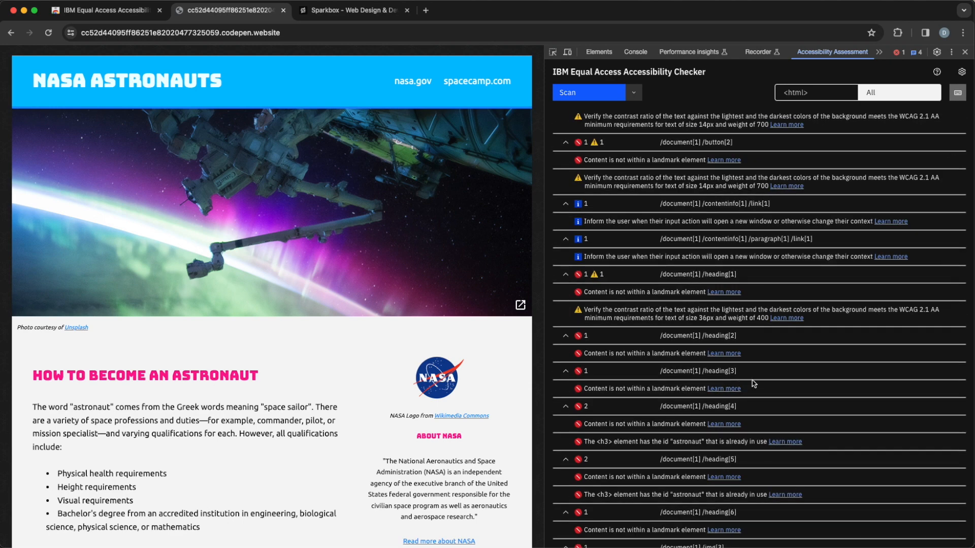
{"action": "scroll", "scroll_direction": "down", "scroll_amount": 3}
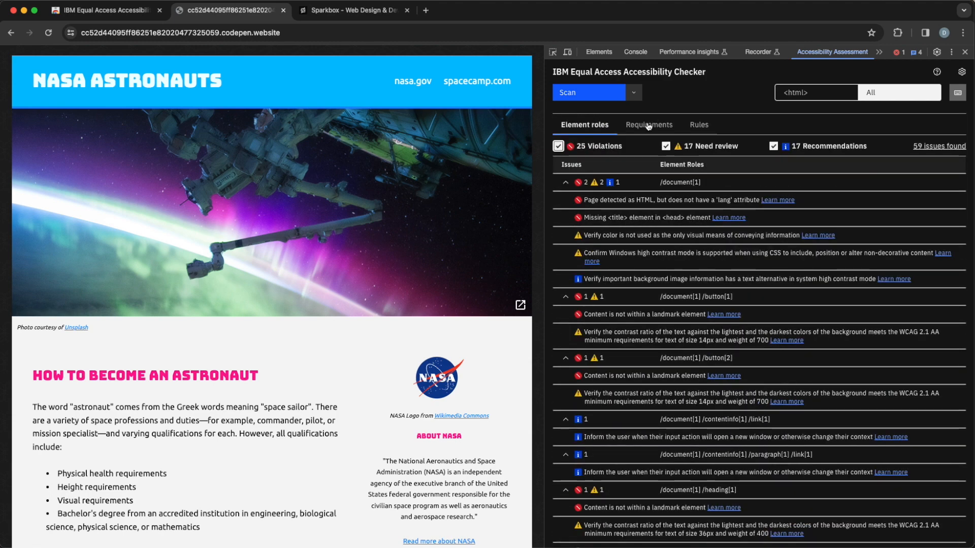
Group the 59 issues by WCAG requirement, such as 1.1.1 Non-text Content, and read through them
{"action": "left_click", "coordinate": [649, 124]}
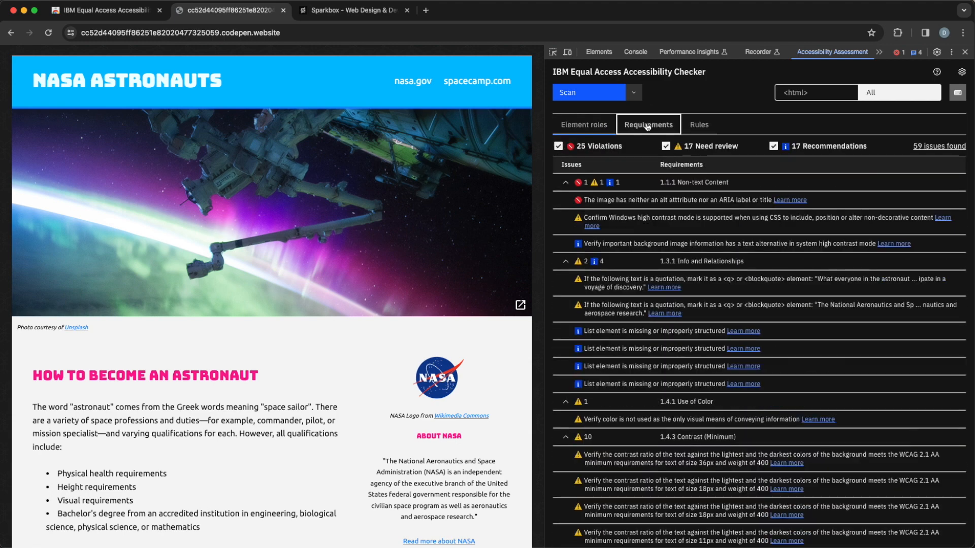
{"action": "mouse_move", "coordinate": [770, 179]}
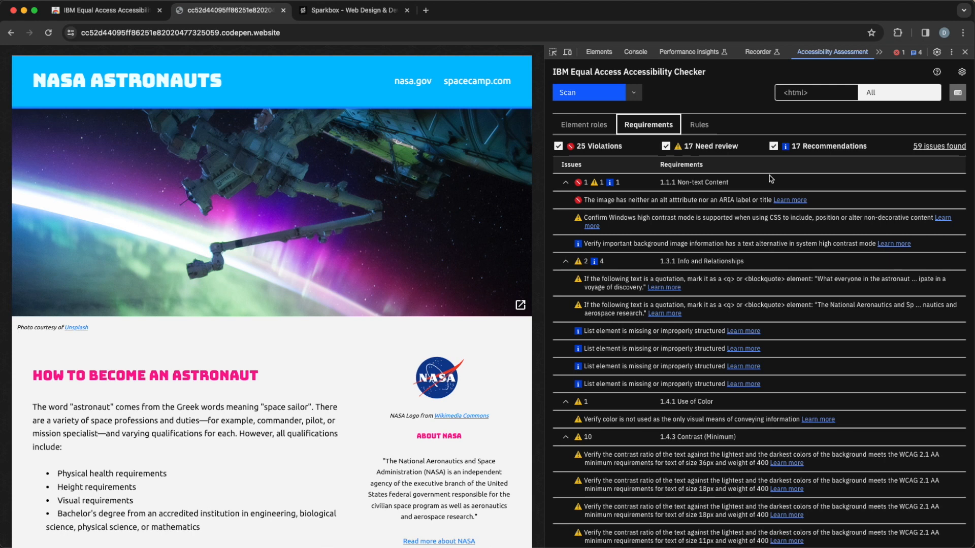
{"action": "mouse_move", "coordinate": [723, 181]}
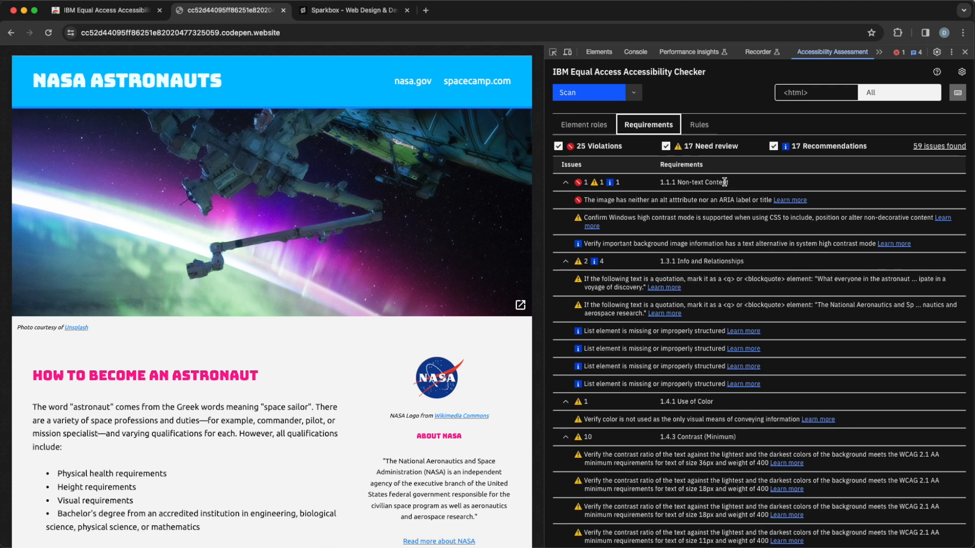
{"action": "mouse_move", "coordinate": [736, 186]}
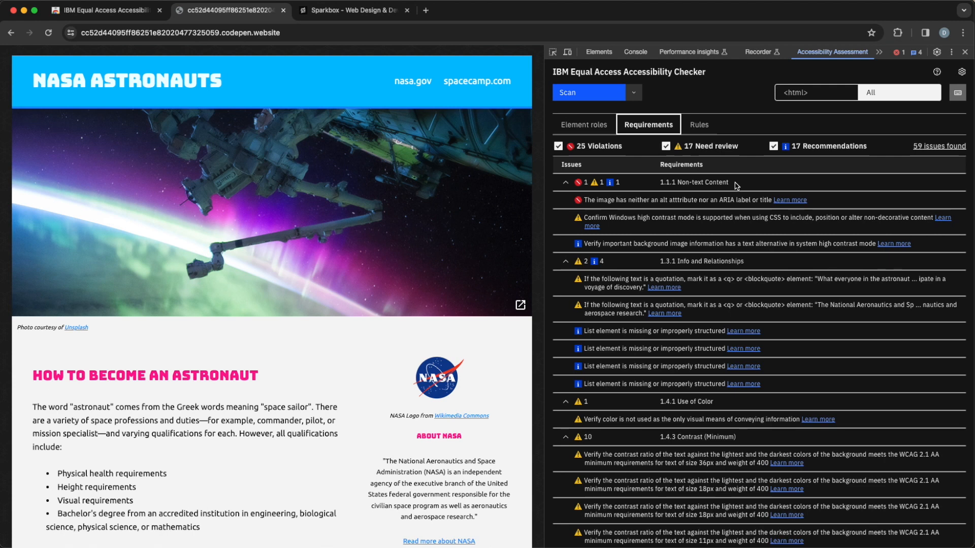
{"action": "mouse_move", "coordinate": [687, 180]}
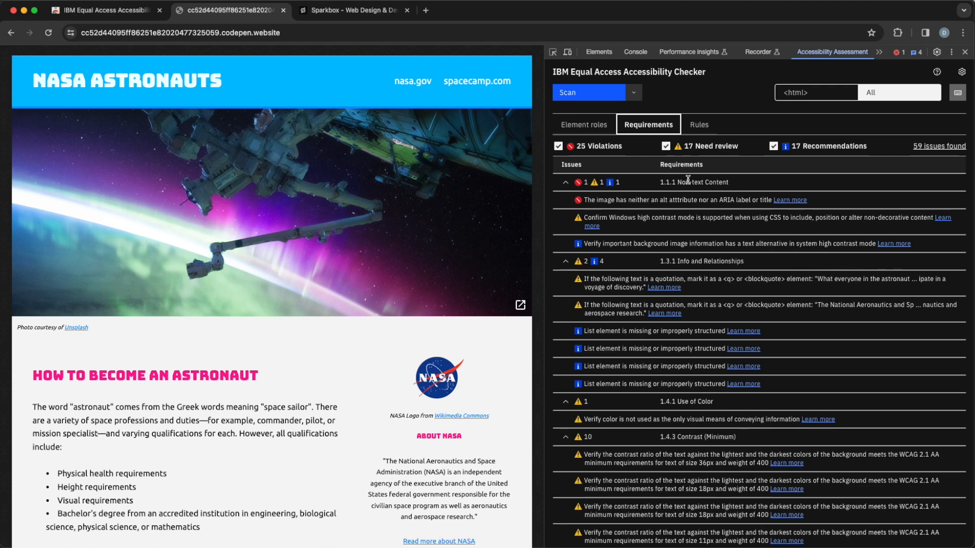
{"action": "mouse_move", "coordinate": [680, 179]}
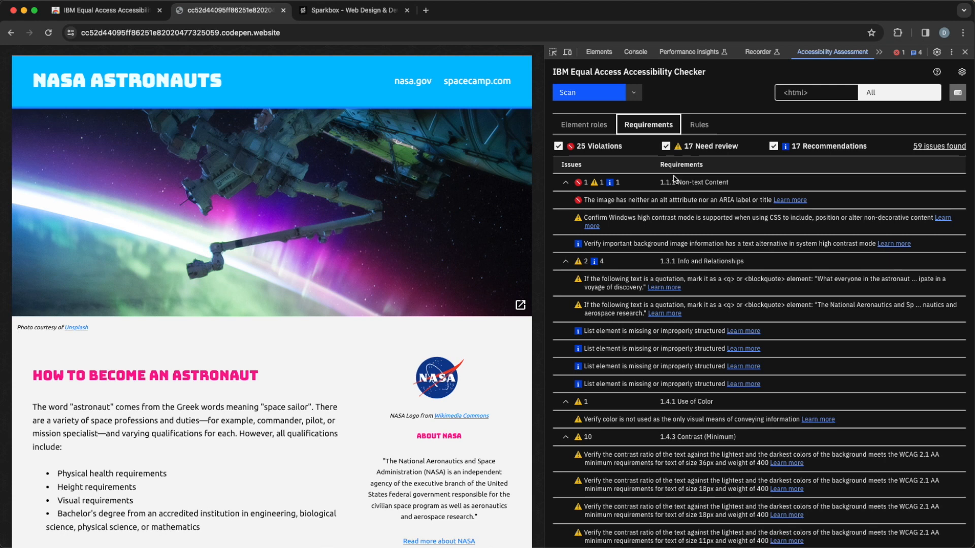
{"action": "mouse_move", "coordinate": [731, 185]}
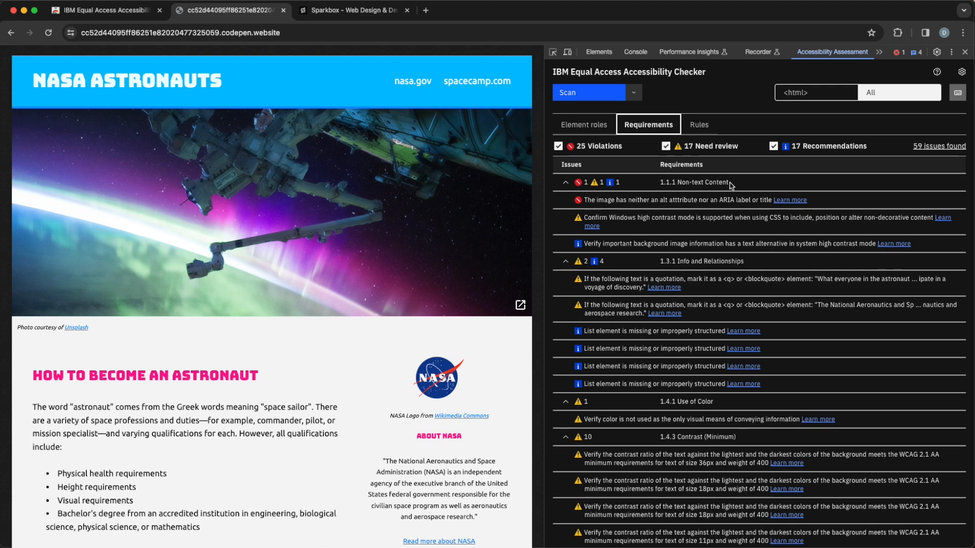
{"action": "mouse_move", "coordinate": [659, 184]}
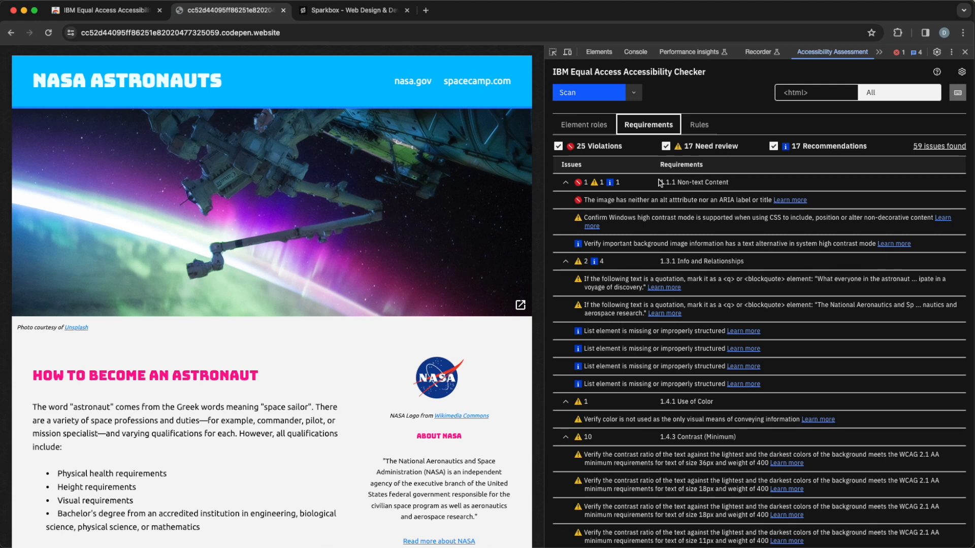
{"action": "mouse_move", "coordinate": [668, 278]}
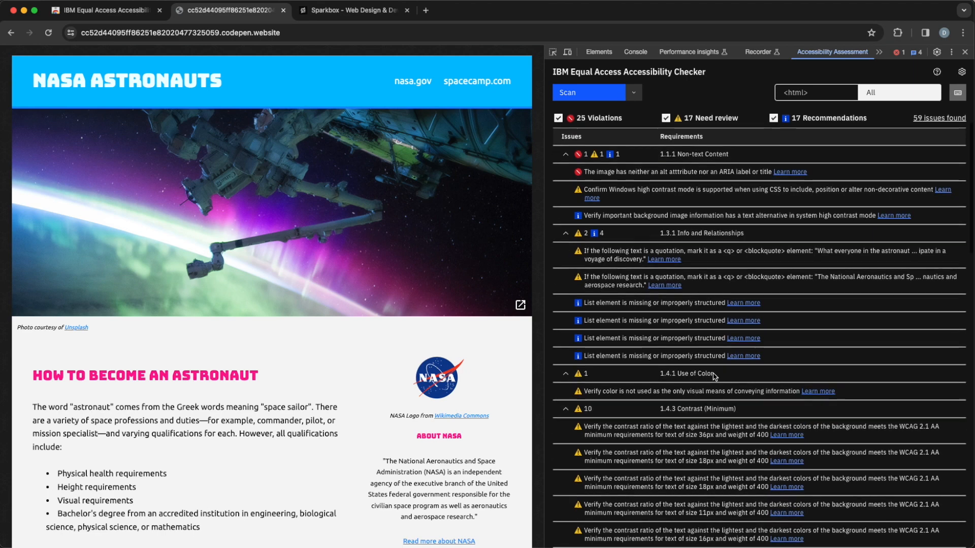
{"action": "scroll", "scroll_direction": "down", "scroll_amount": 3}
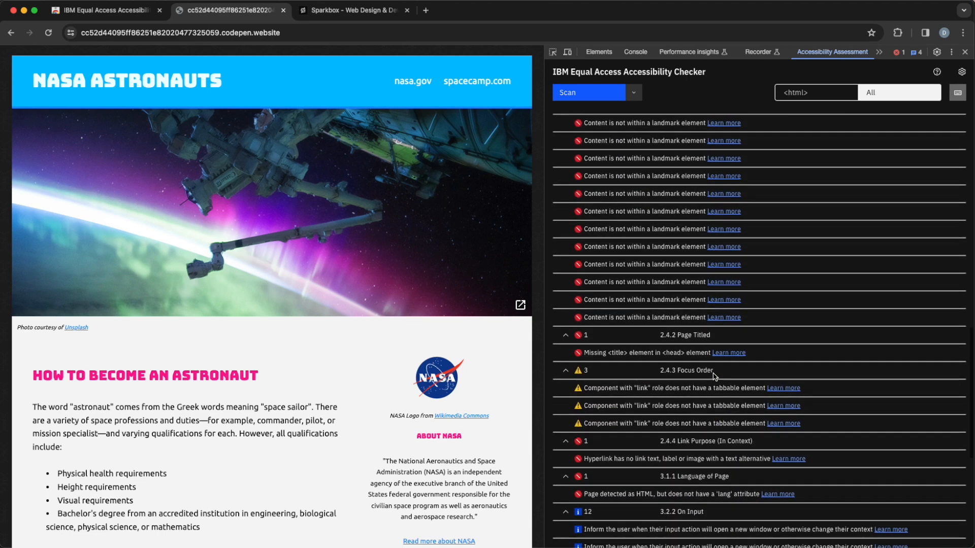
{"action": "scroll", "scroll_direction": "down", "scroll_amount": 3}
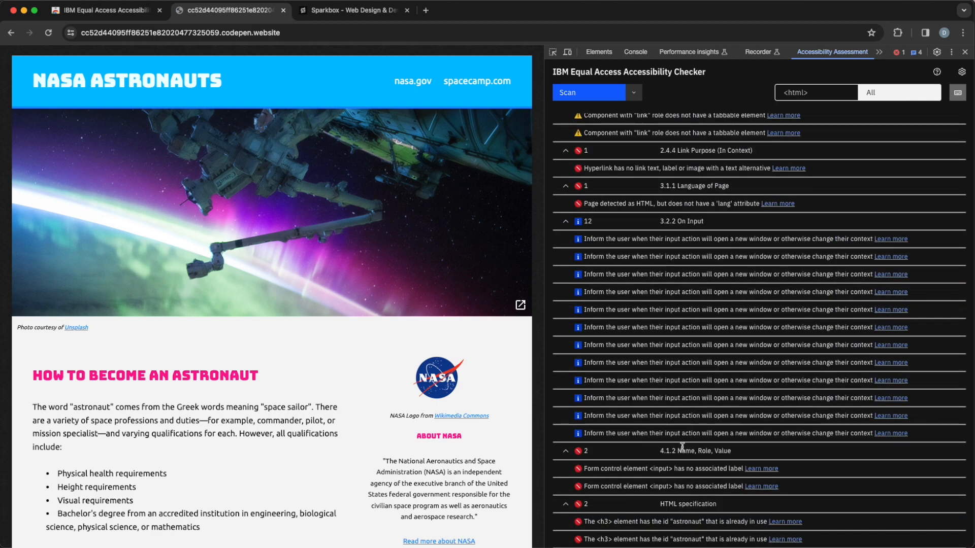
{"action": "mouse_move", "coordinate": [749, 375]}
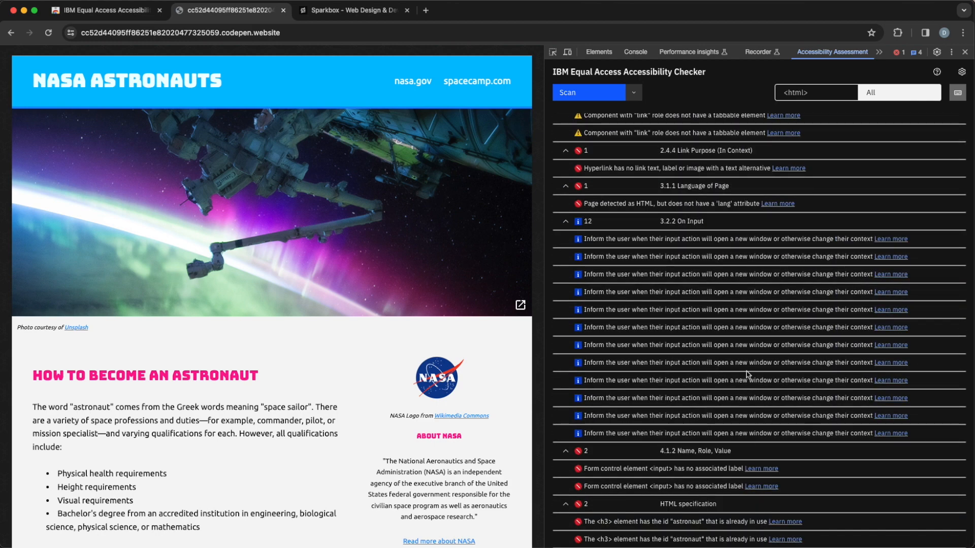
{"action": "left_click", "coordinate": [648, 123]}
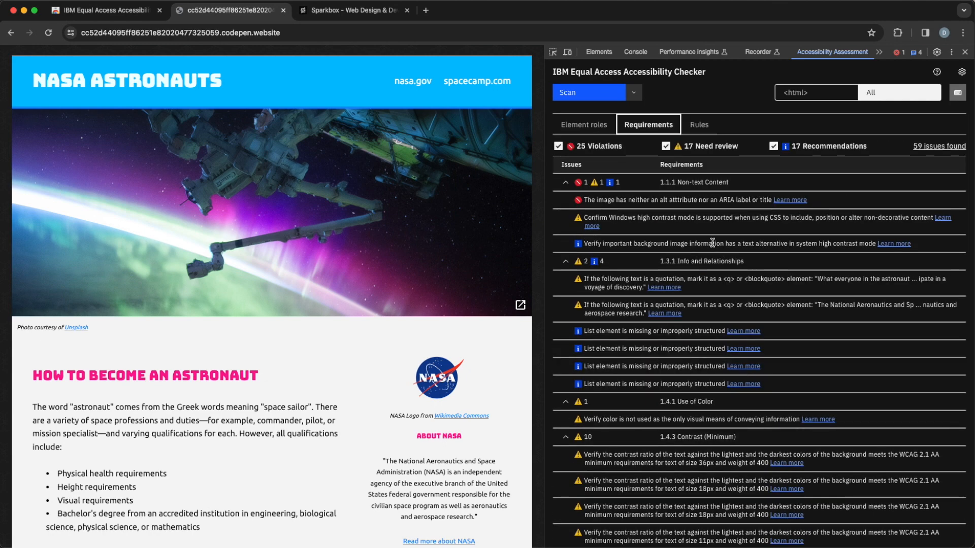
{"action": "mouse_move", "coordinate": [705, 190]}
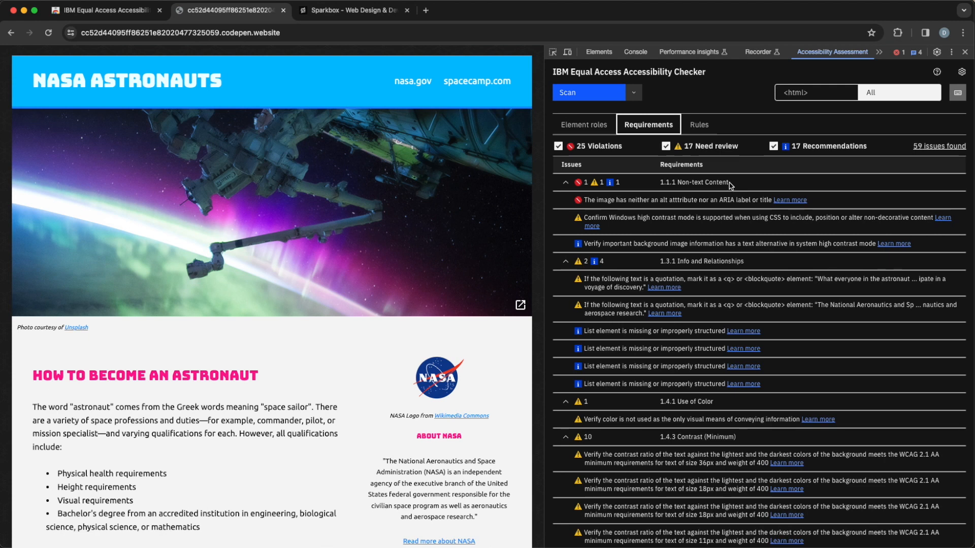
{"action": "mouse_move", "coordinate": [697, 132]}
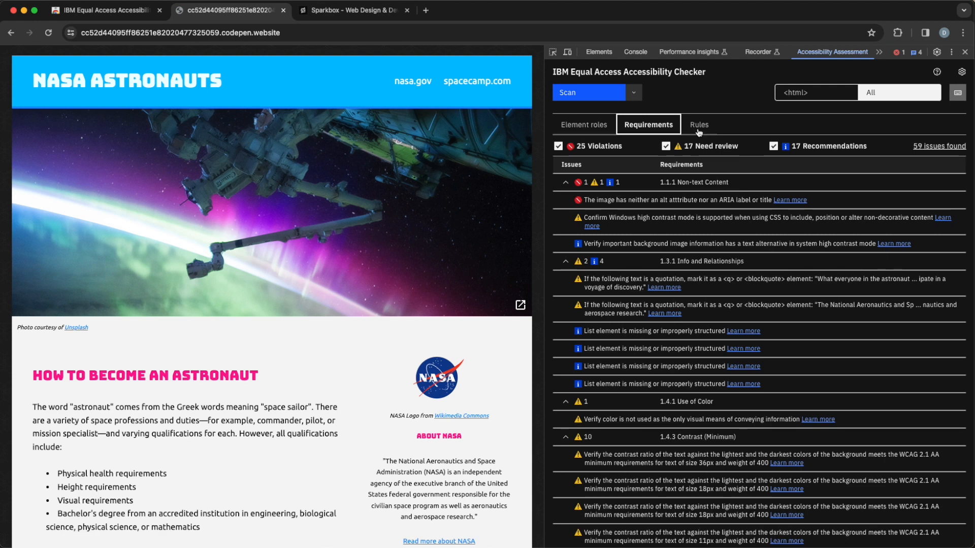
Group the issues by accessibility rule and read down the rule list
{"action": "left_click", "coordinate": [697, 124]}
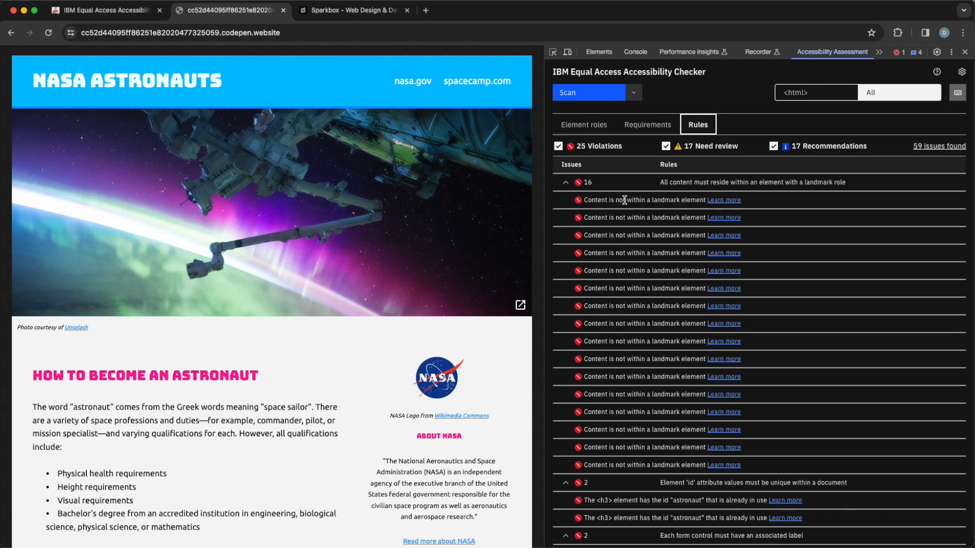
{"action": "mouse_move", "coordinate": [640, 226]}
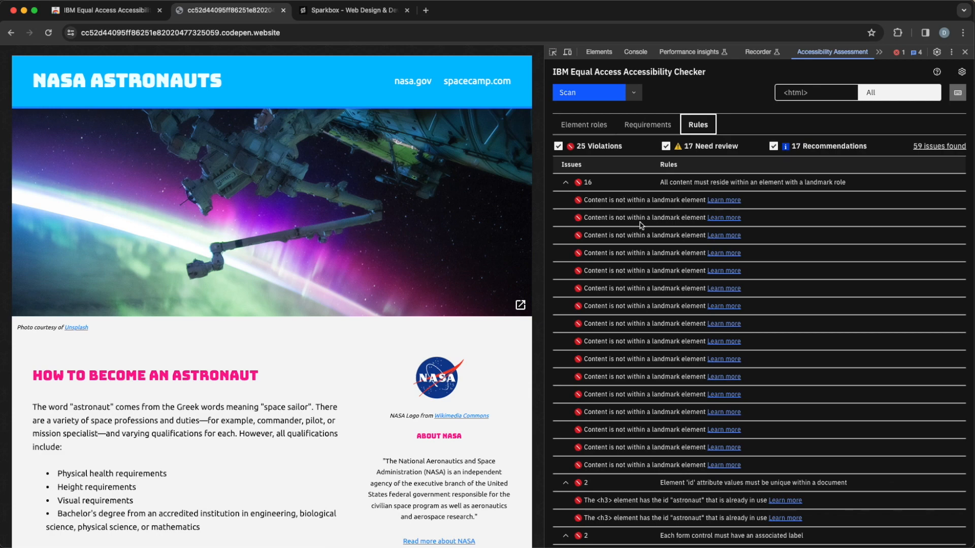
{"action": "scroll", "scroll_direction": "down", "scroll_amount": 3}
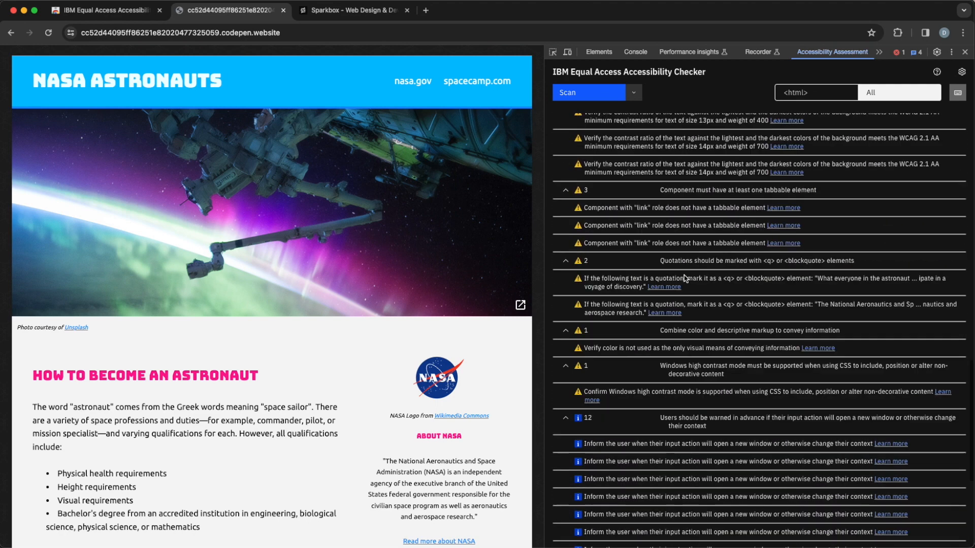
{"action": "left_click", "coordinate": [697, 123]}
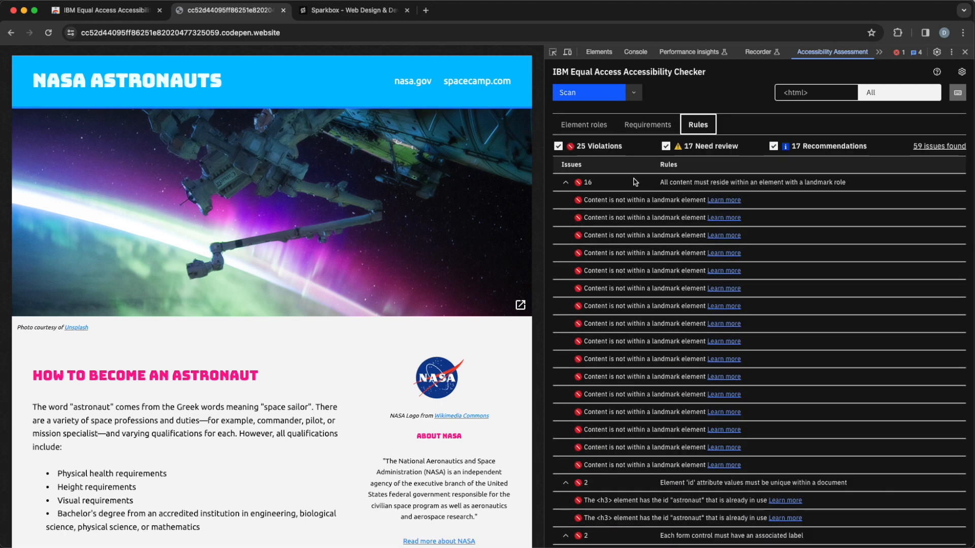
{"action": "mouse_move", "coordinate": [723, 210]}
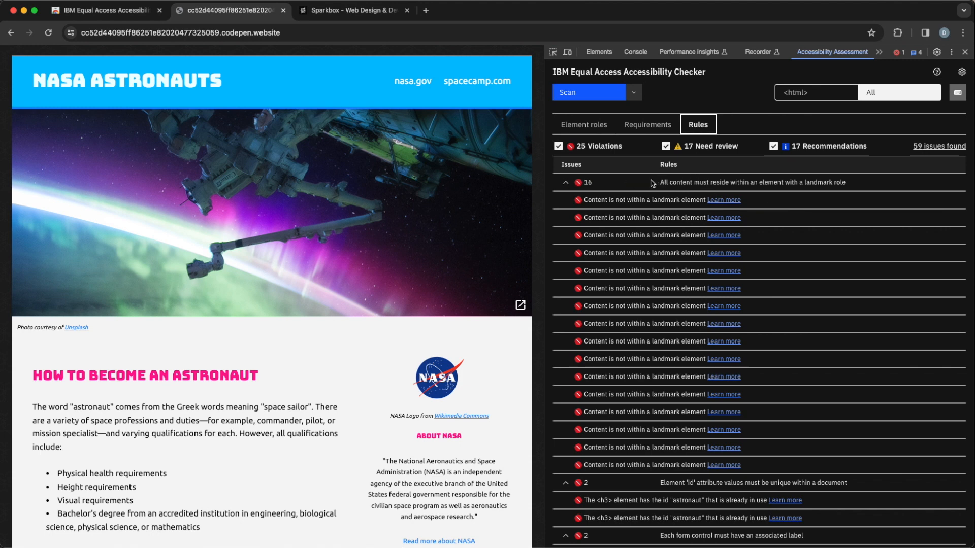
{"action": "mouse_move", "coordinate": [644, 336]}
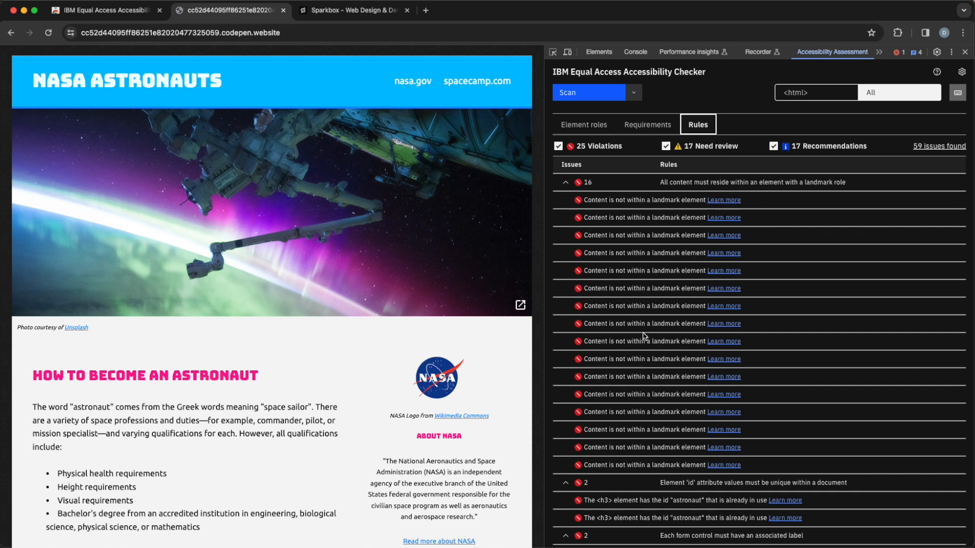
{"action": "mouse_move", "coordinate": [651, 180]}
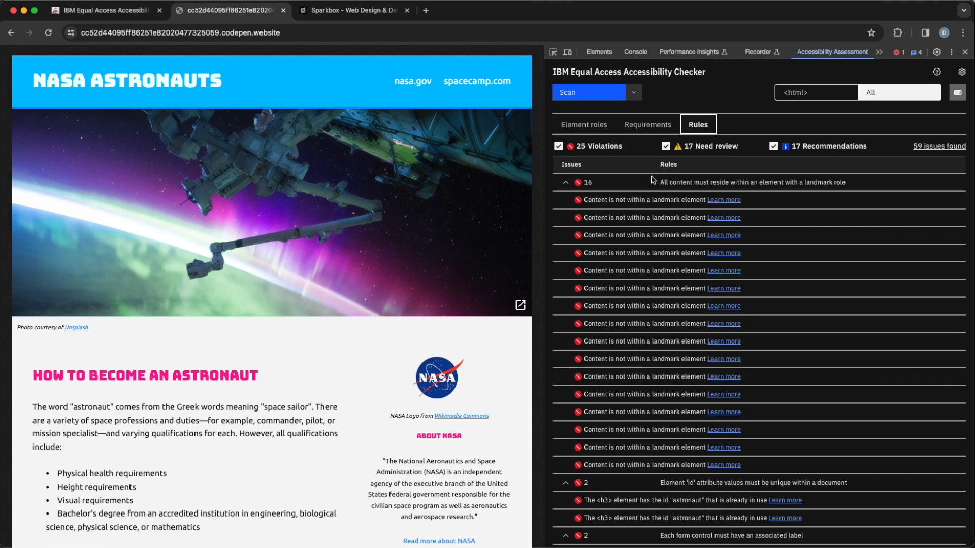
{"action": "mouse_move", "coordinate": [684, 181]}
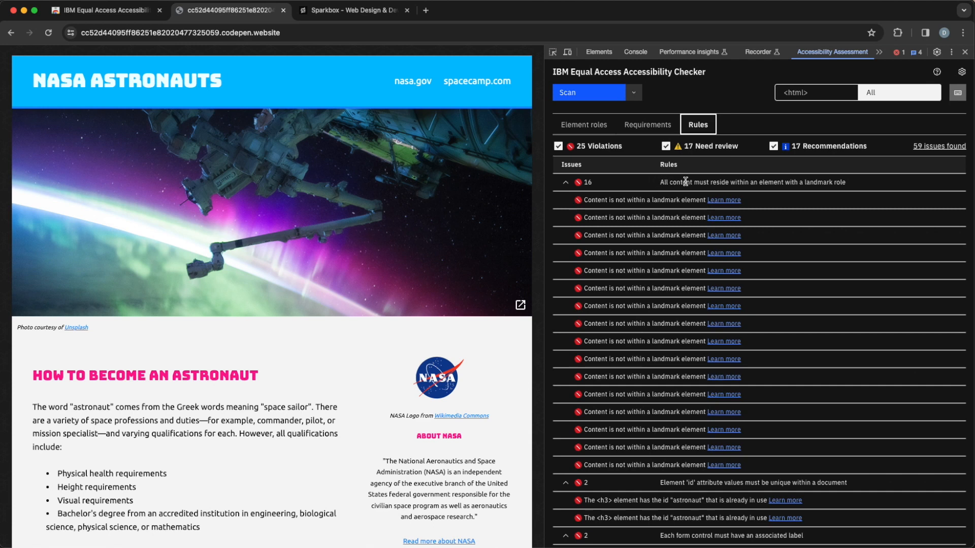
{"action": "mouse_move", "coordinate": [850, 189]}
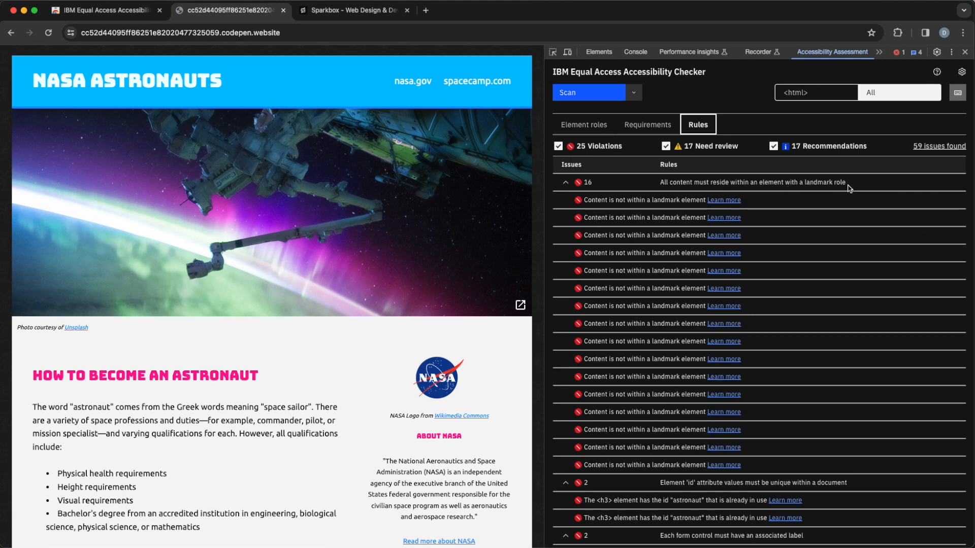
{"action": "mouse_move", "coordinate": [701, 226]}
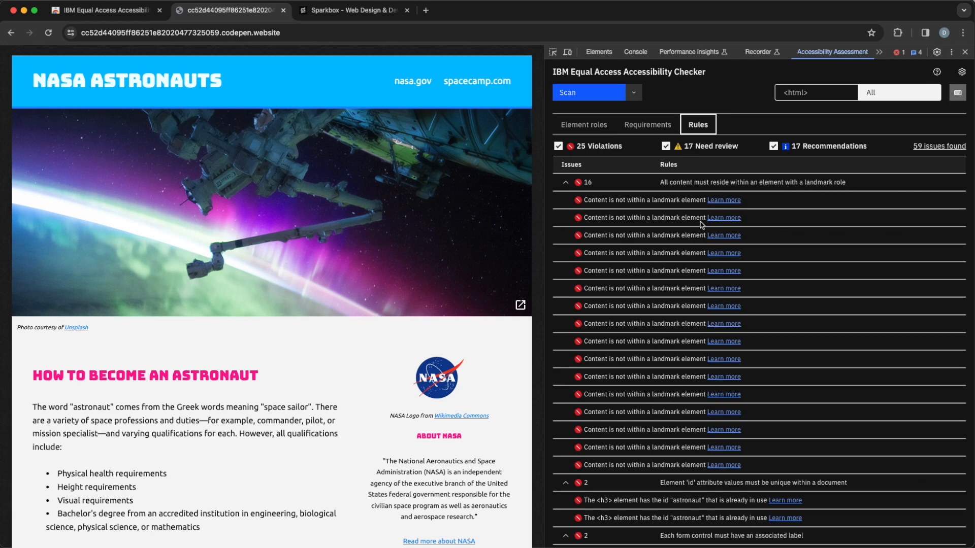
{"action": "scroll", "scroll_direction": "down", "scroll_amount": 3}
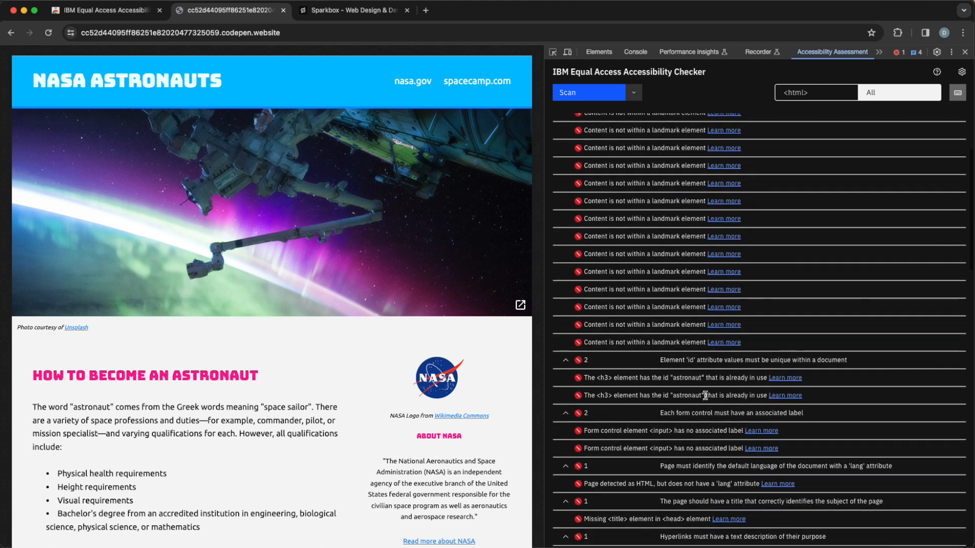
{"action": "scroll", "scroll_direction": "down", "scroll_amount": 3}
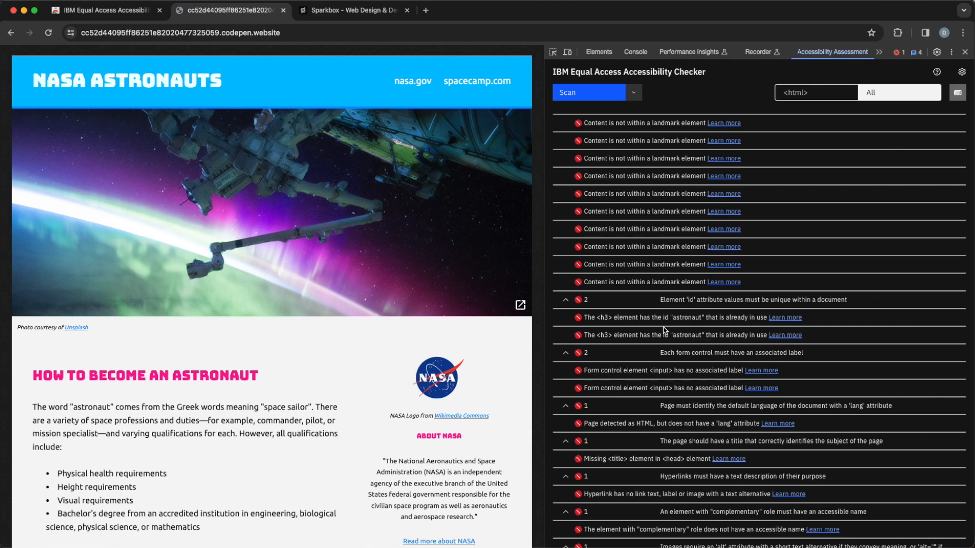
{"action": "mouse_move", "coordinate": [686, 282]}
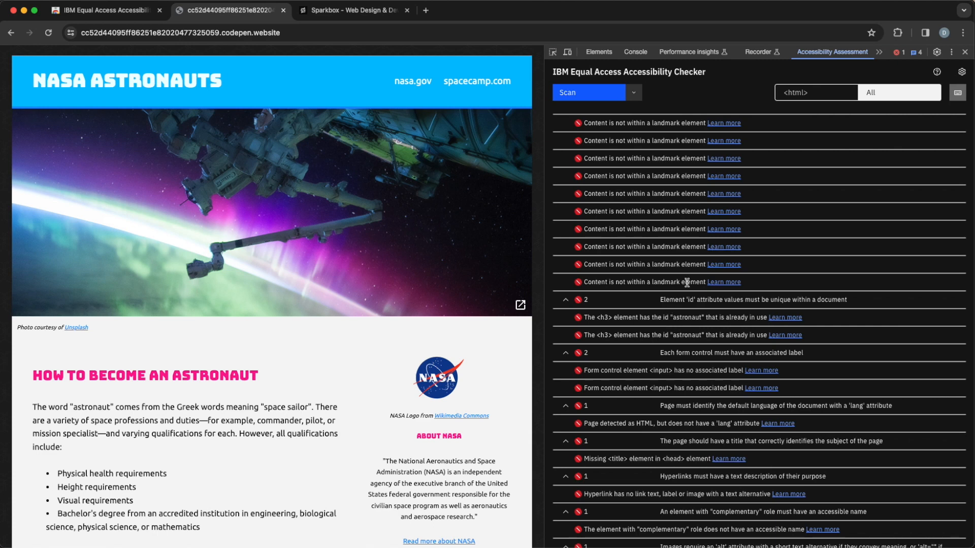
Compare the Rules and Requirements groupings, then return to grouping by element role
{"action": "left_click", "coordinate": [698, 124]}
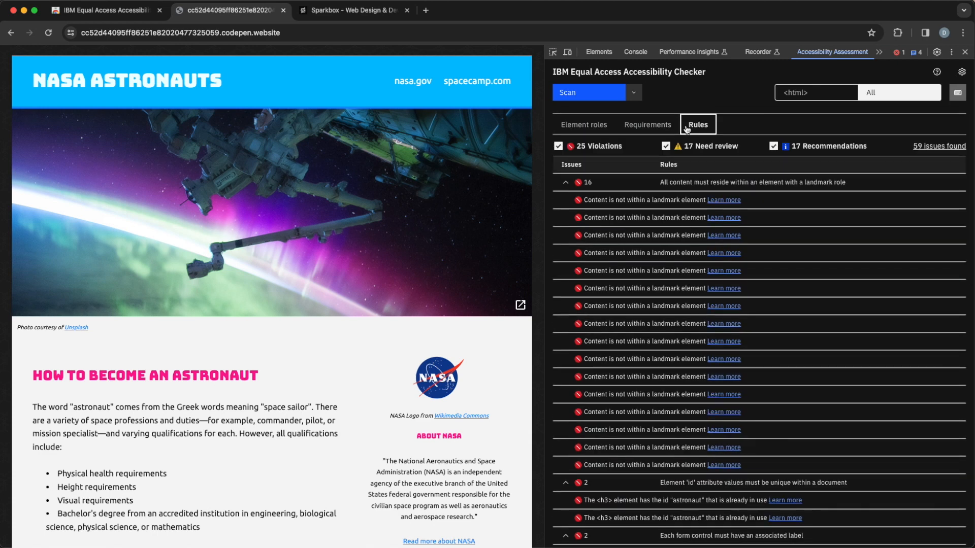
{"action": "left_click", "coordinate": [646, 124]}
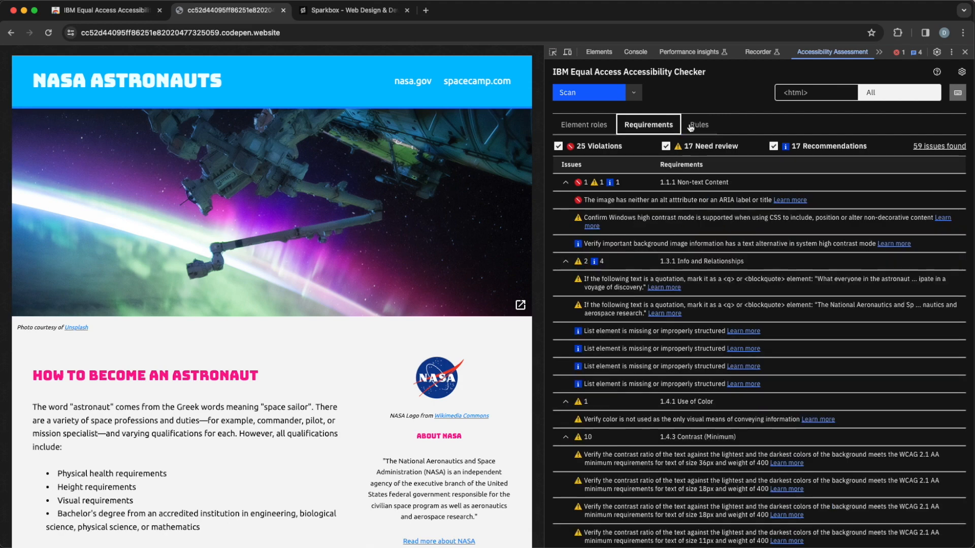
{"action": "left_click", "coordinate": [698, 124]}
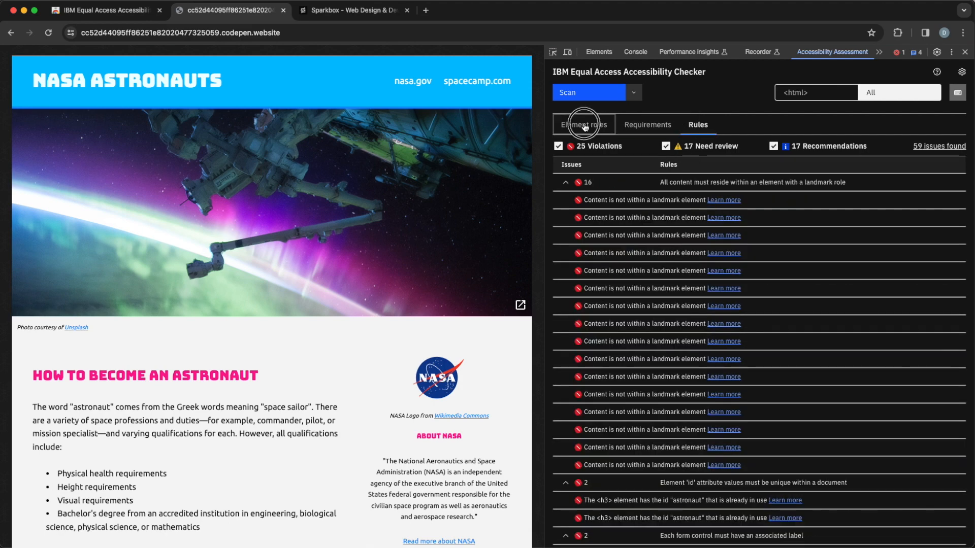
{"action": "left_click", "coordinate": [583, 124]}
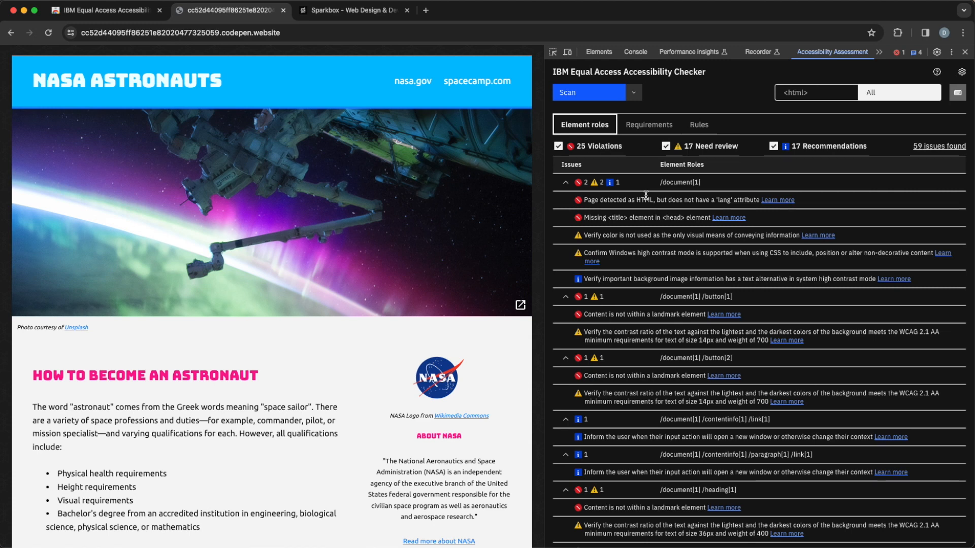
{"action": "mouse_move", "coordinate": [625, 201]}
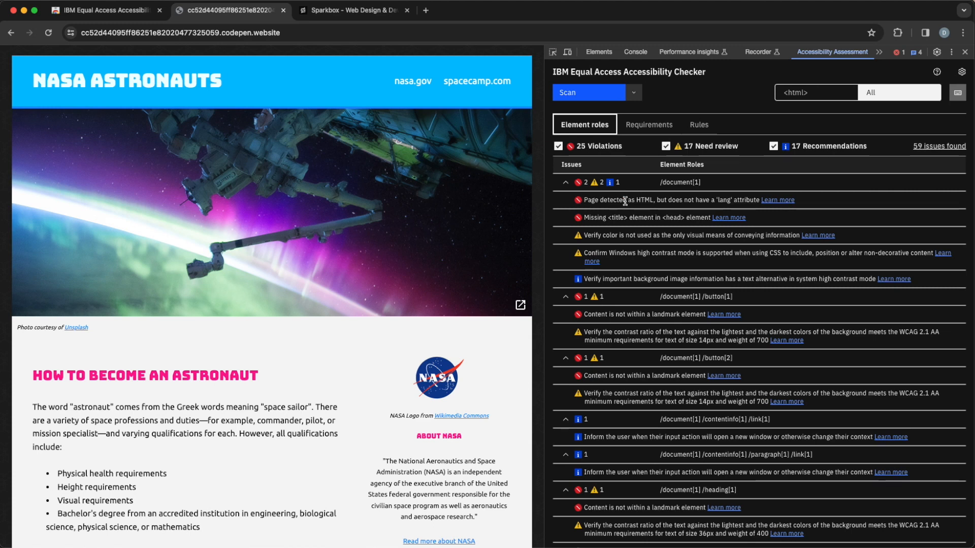
Select the /document[1]/heading[1] issue to highlight the NASA Astronauts title on the page
{"action": "left_click", "coordinate": [564, 182]}
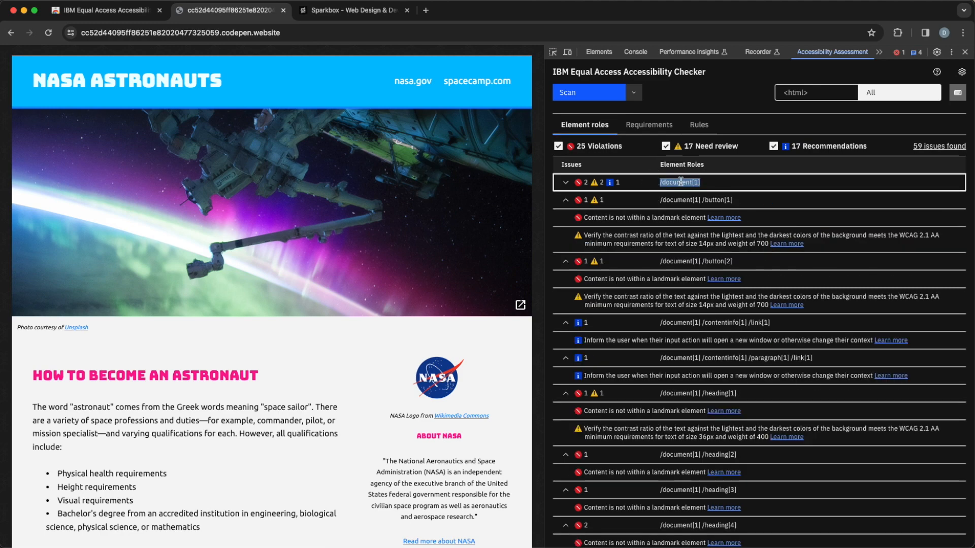
{"action": "left_click", "coordinate": [566, 182]}
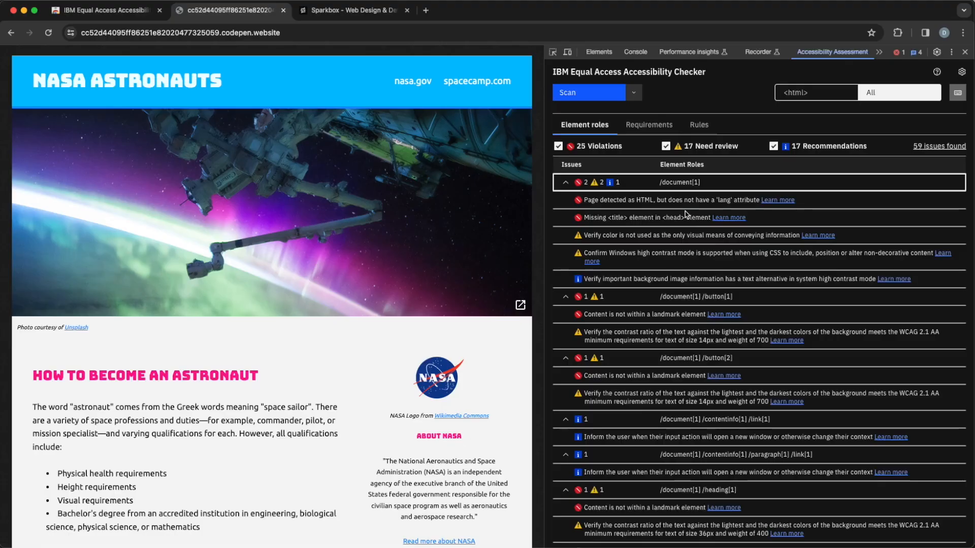
{"action": "scroll", "scroll_direction": "down", "scroll_amount": 3}
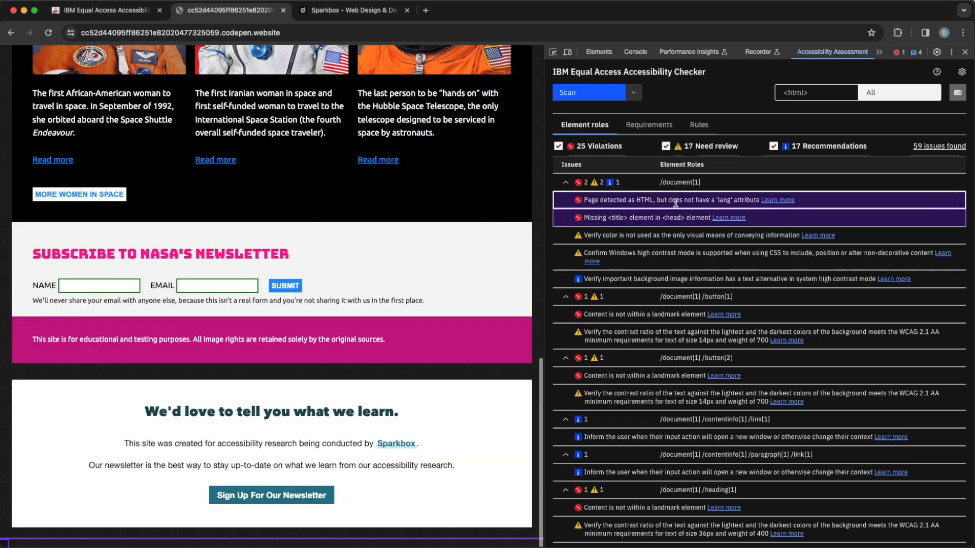
{"action": "mouse_move", "coordinate": [619, 207]}
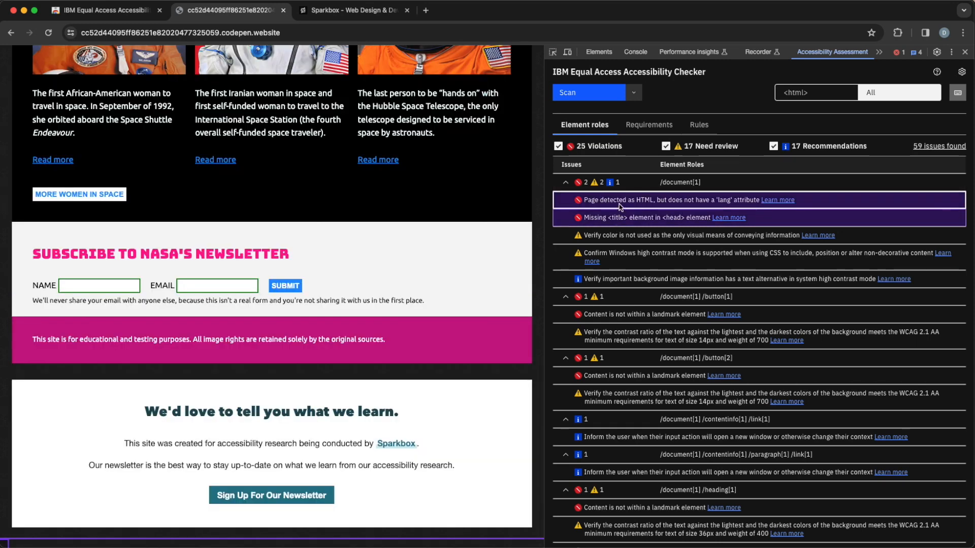
{"action": "mouse_move", "coordinate": [667, 257]}
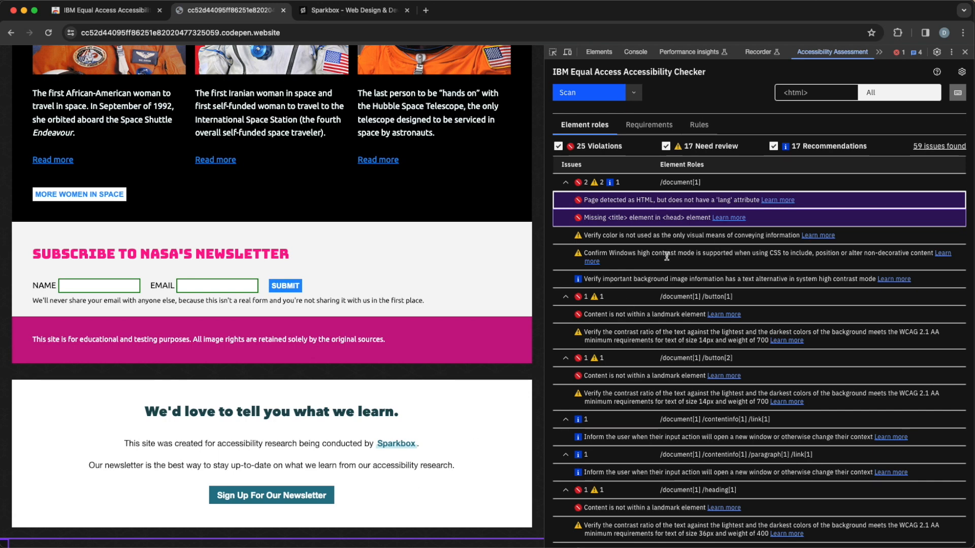
{"action": "mouse_move", "coordinate": [627, 305]}
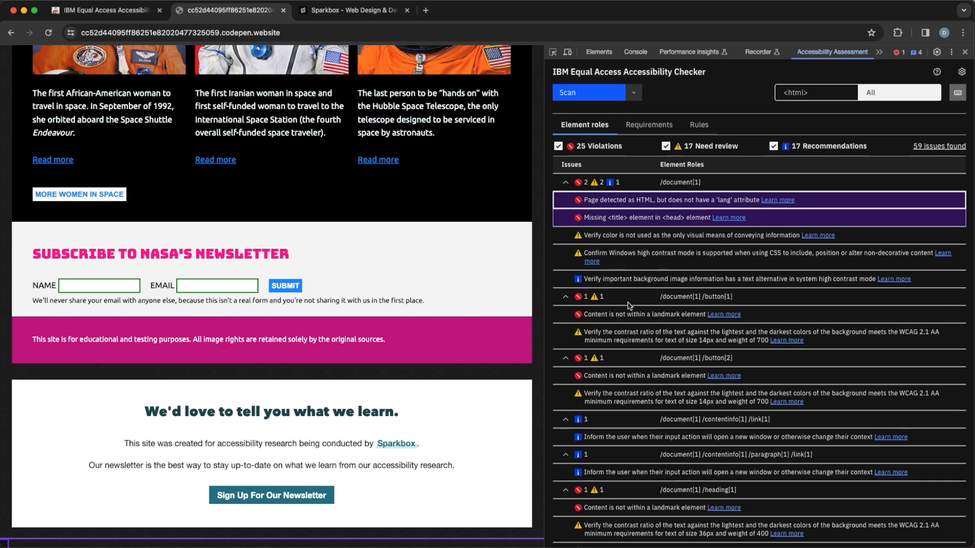
{"action": "mouse_move", "coordinate": [657, 317]}
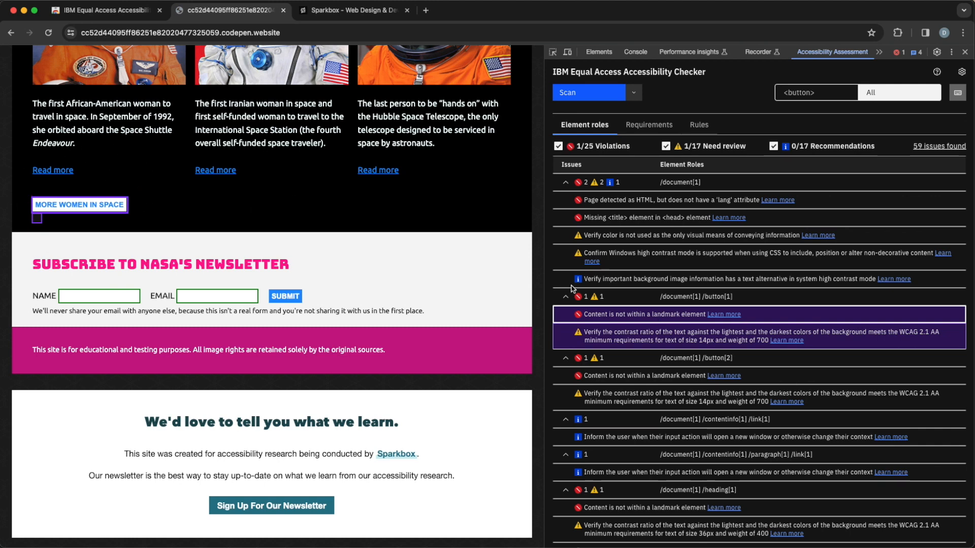
{"action": "scroll", "scroll_direction": "down", "scroll_amount": 3}
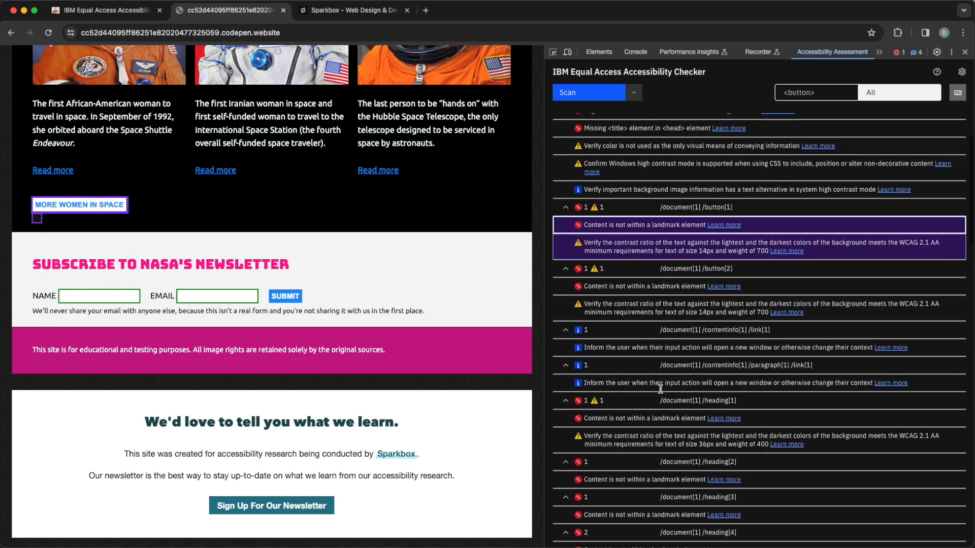
{"action": "left_click", "coordinate": [645, 286]}
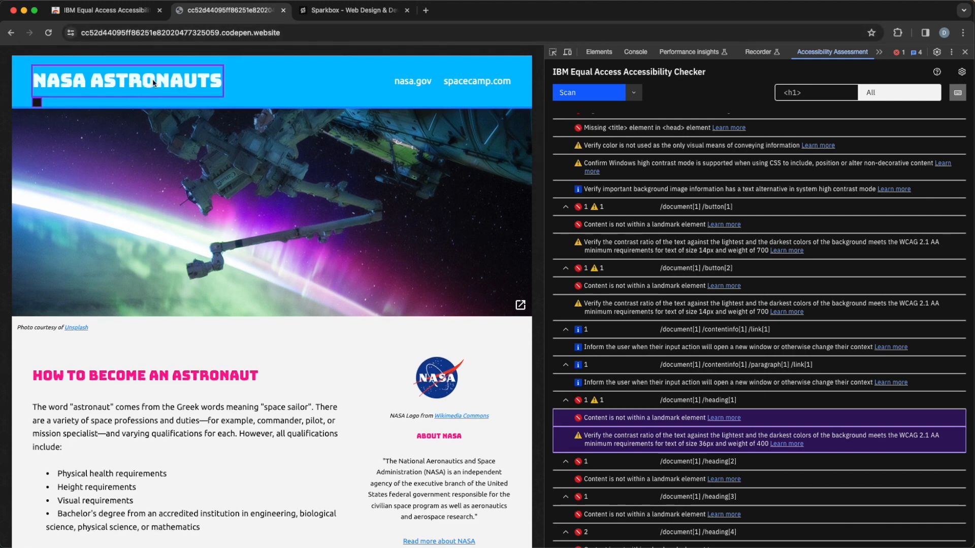
{"action": "mouse_move", "coordinate": [143, 84]}
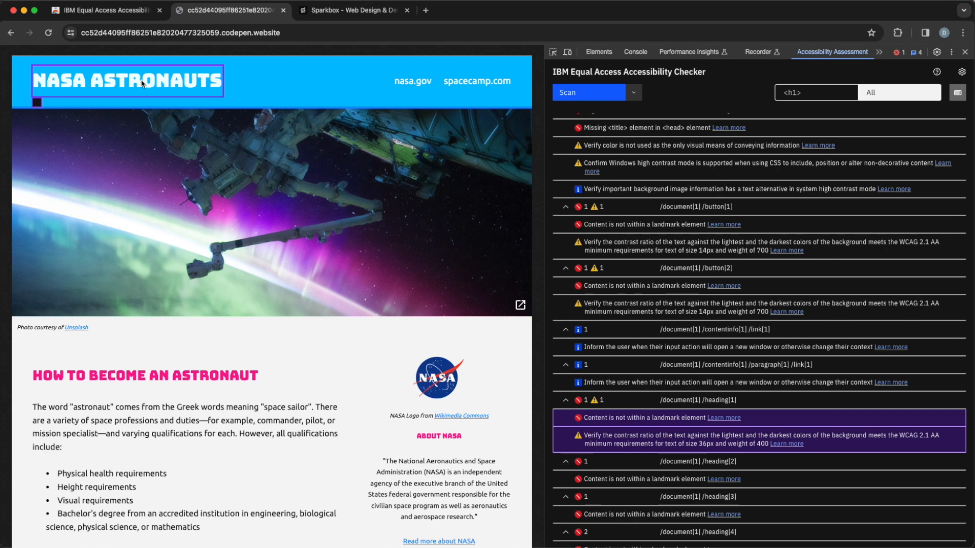
Inspect the NASA Astronauts heading's markup, then return to the accessibility assessment results
{"action": "right_click", "coordinate": [142, 84]}
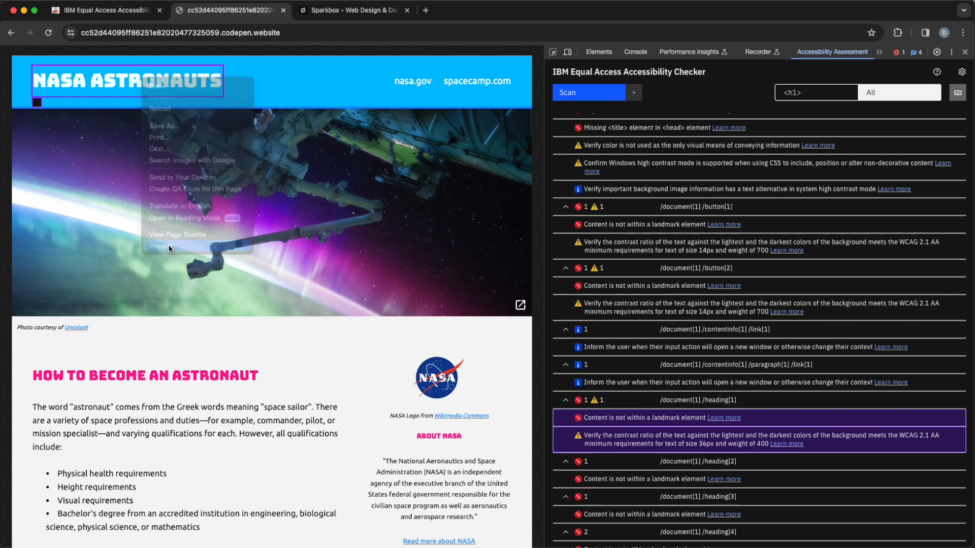
{"action": "left_click", "coordinate": [162, 246]}
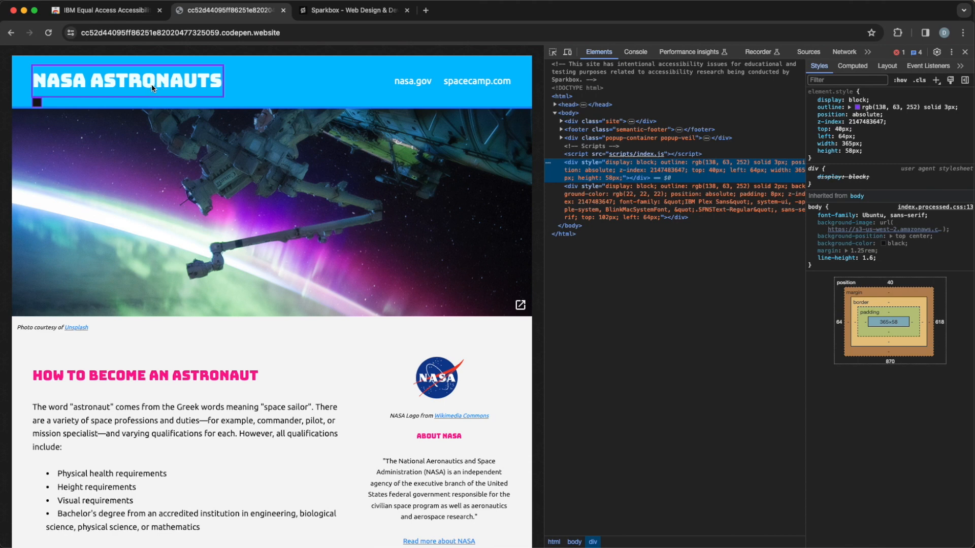
{"action": "mouse_move", "coordinate": [644, 173]}
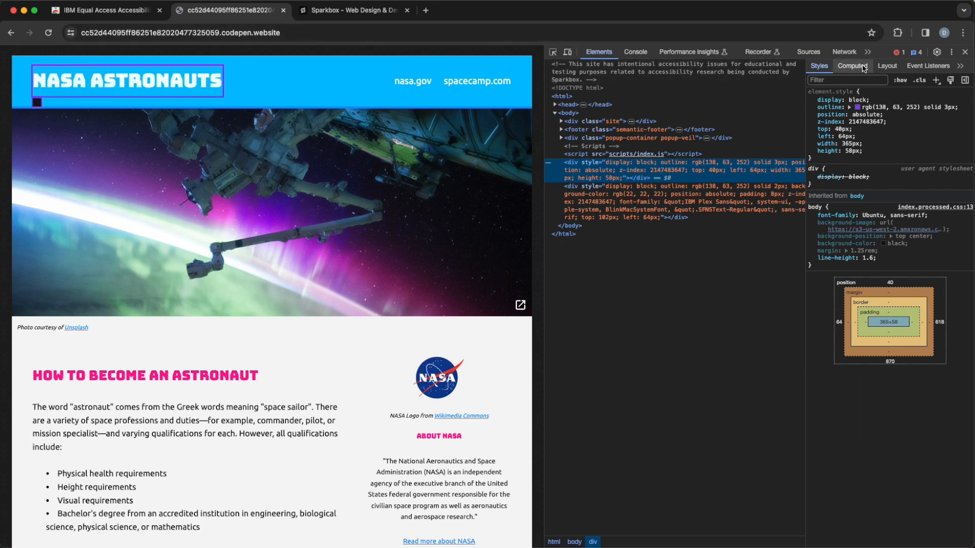
{"action": "left_click", "coordinate": [870, 51]}
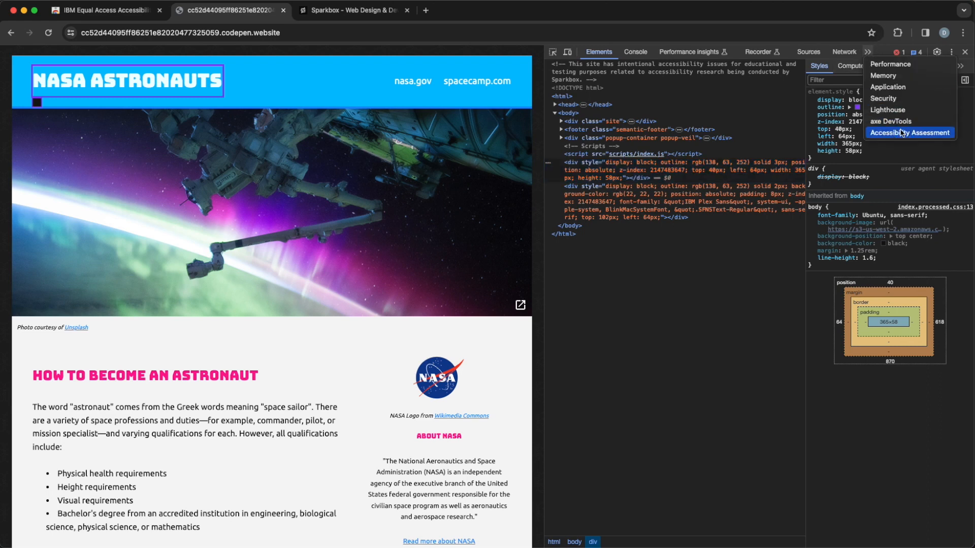
{"action": "left_click", "coordinate": [909, 132]}
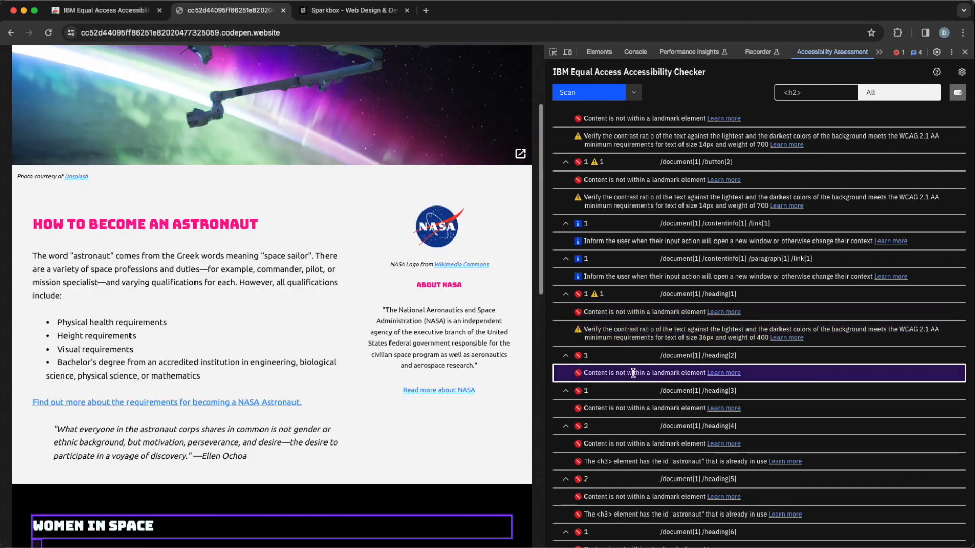
Review the heading[2] landmark issue at the Women in Space heading, then return the results to the top
{"action": "scroll", "scroll_direction": "down", "scroll_amount": 3}
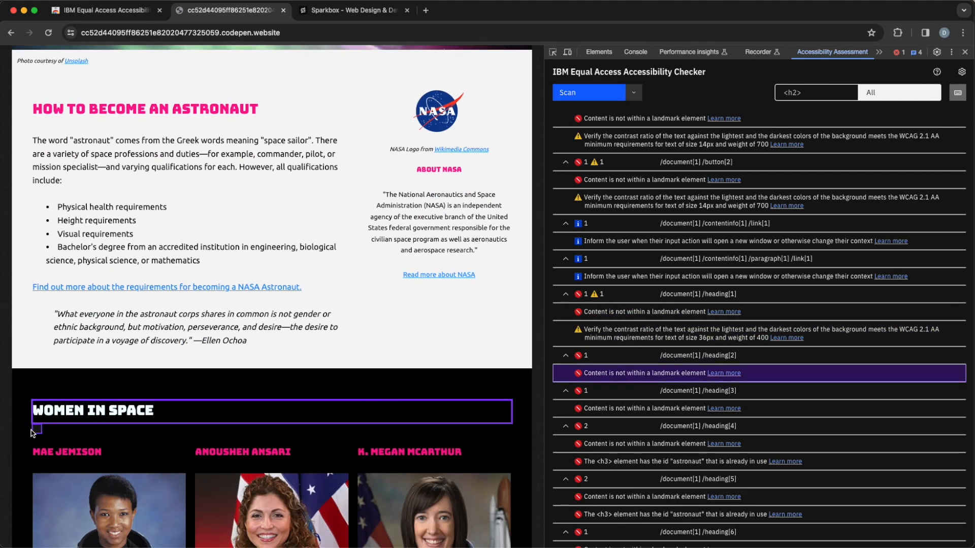
{"action": "mouse_move", "coordinate": [39, 433]}
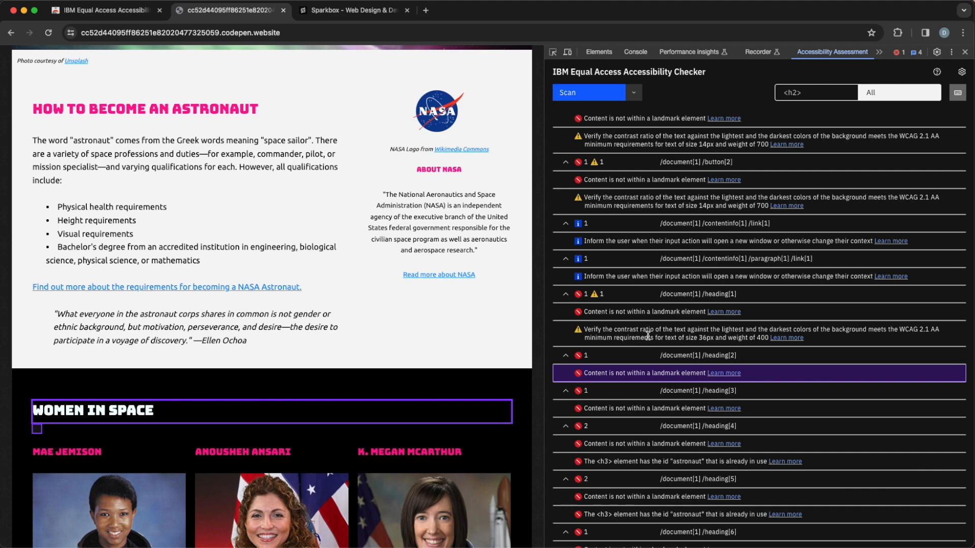
{"action": "mouse_move", "coordinate": [647, 334]}
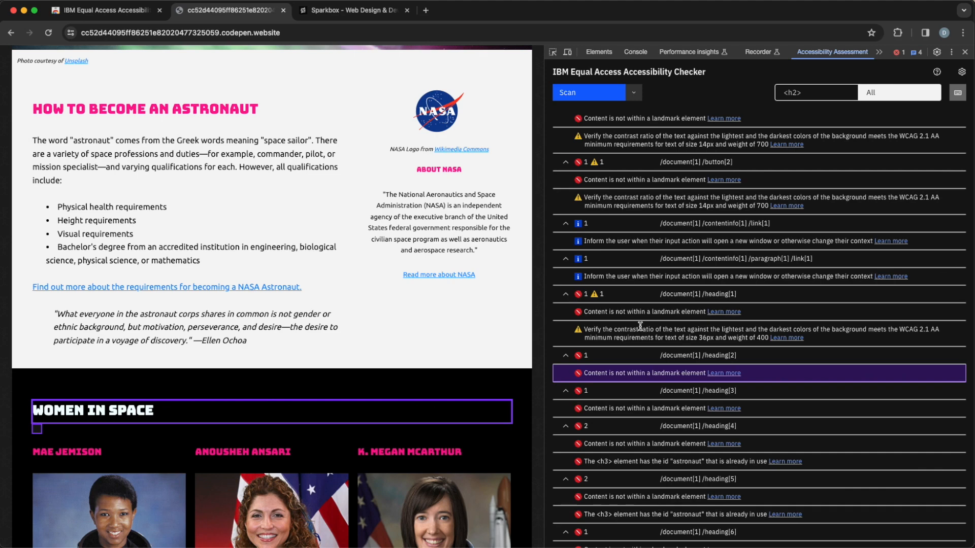
{"action": "left_click", "coordinate": [898, 92]}
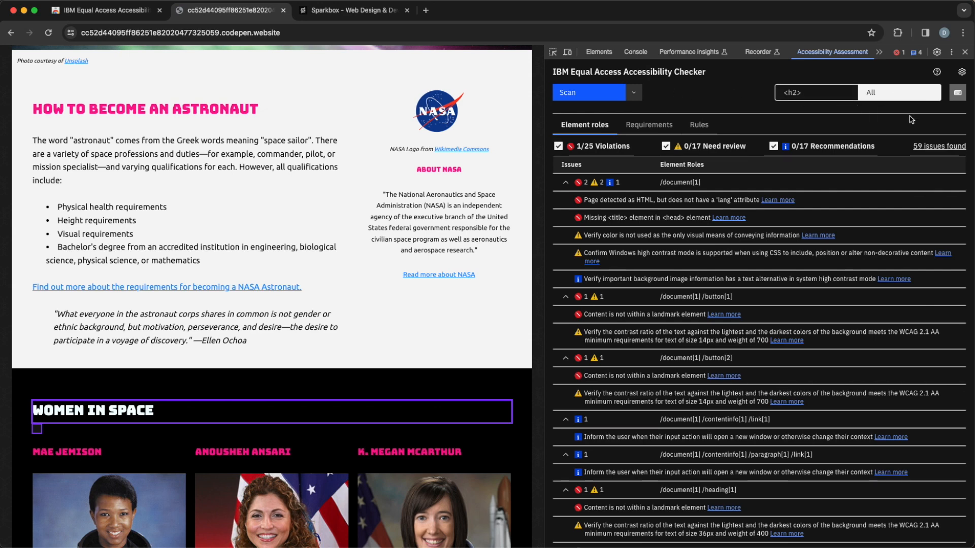
{"action": "scroll", "scroll_direction": "up", "scroll_amount": 3}
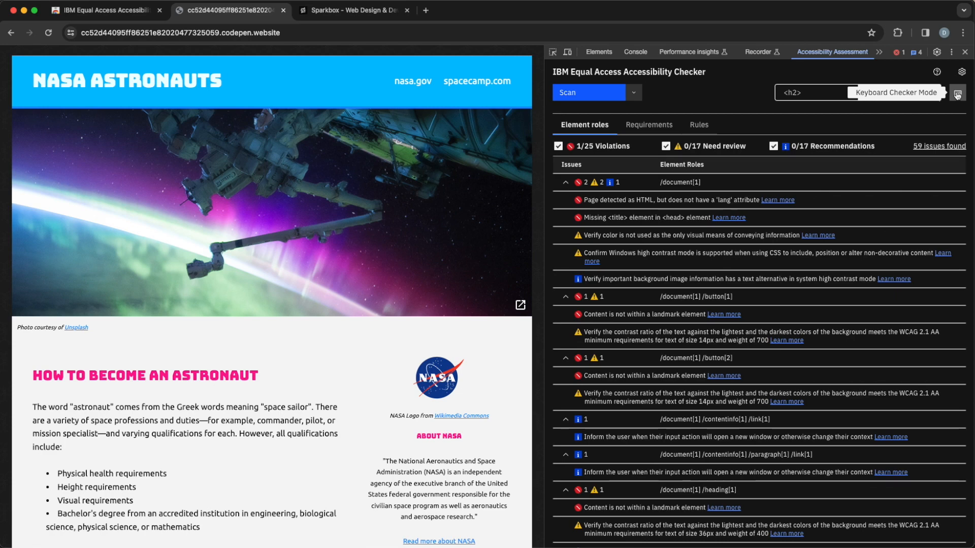
Turn on the keyboard tab stops view numbering the NASA page's tab order
{"action": "left_click", "coordinate": [956, 95]}
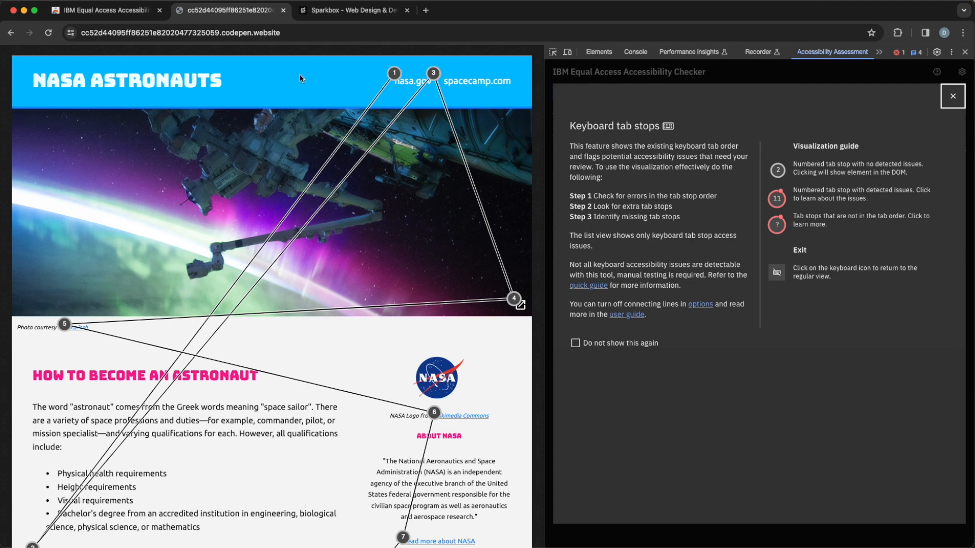
{"action": "mouse_move", "coordinate": [294, 135]}
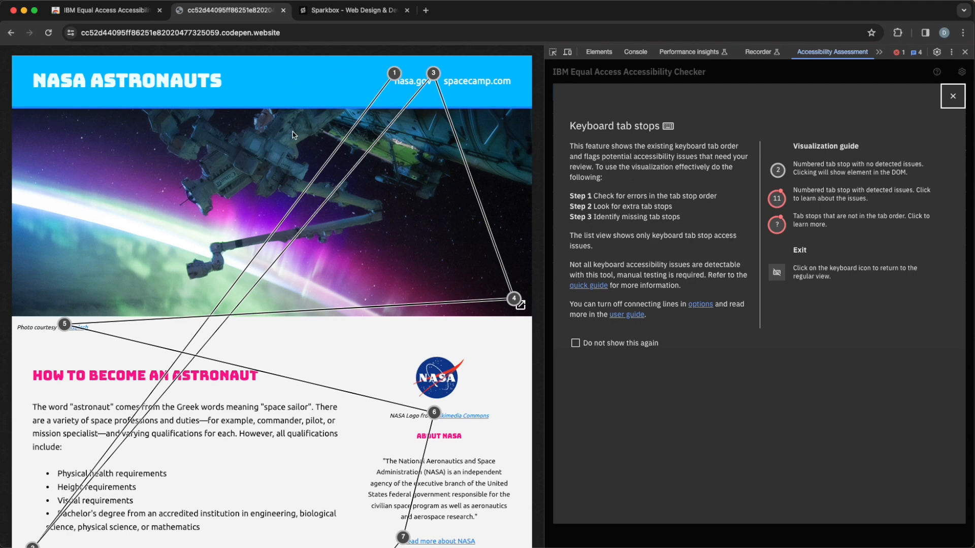
{"action": "mouse_move", "coordinate": [300, 146]}
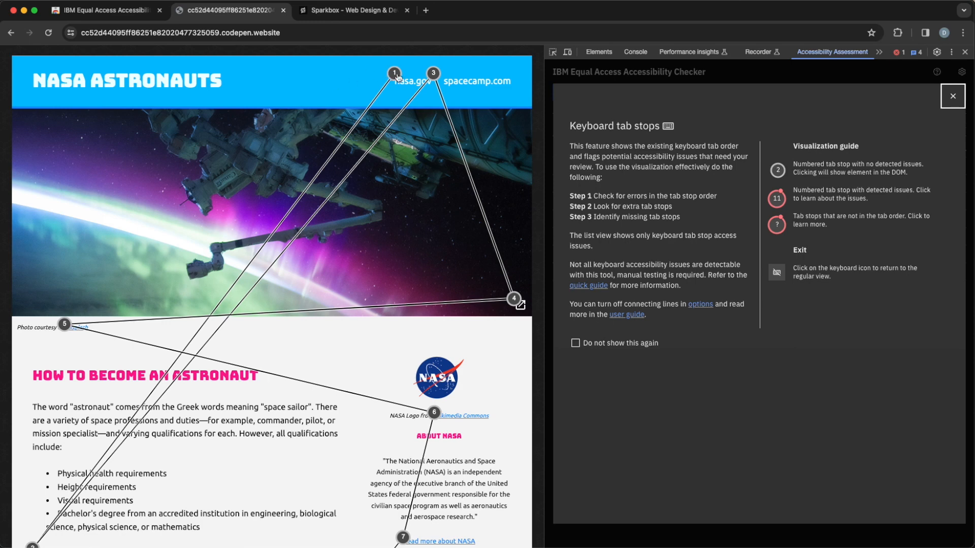
{"action": "mouse_move", "coordinate": [382, 65]}
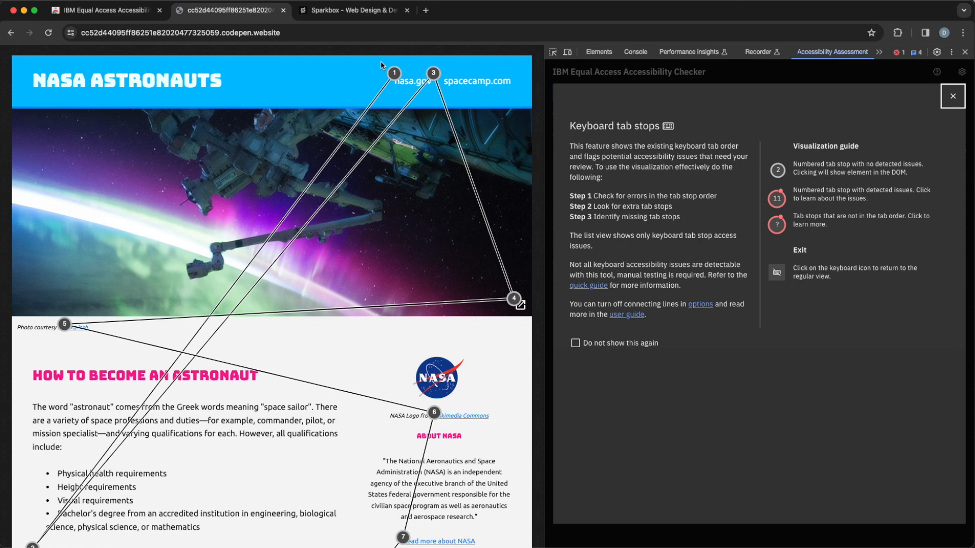
{"action": "mouse_move", "coordinate": [351, 123]}
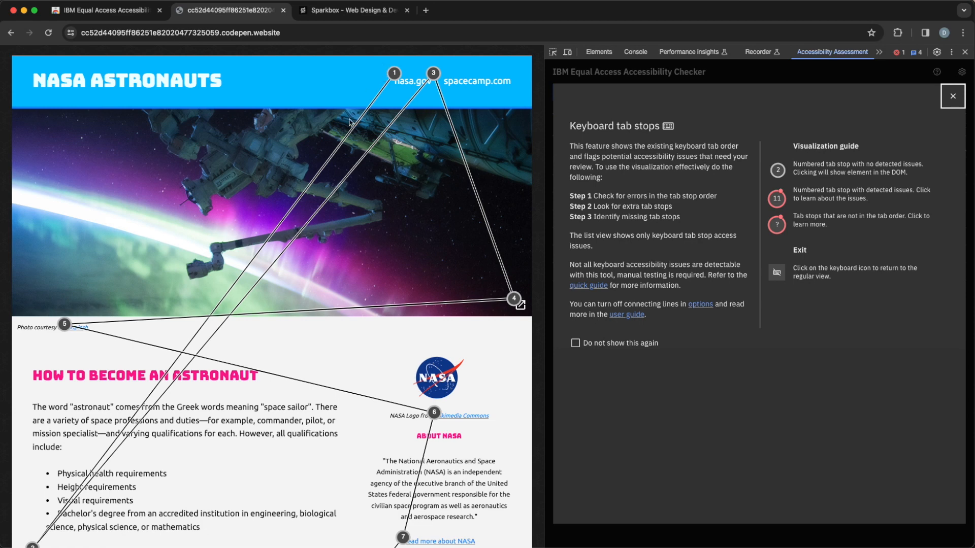
{"action": "scroll", "scroll_direction": "down", "scroll_amount": 3}
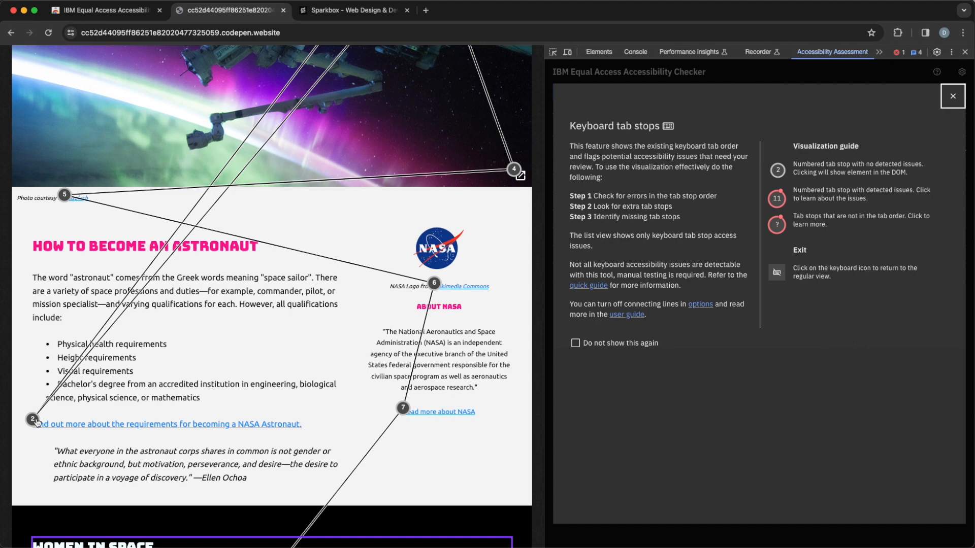
{"action": "mouse_move", "coordinate": [56, 428]}
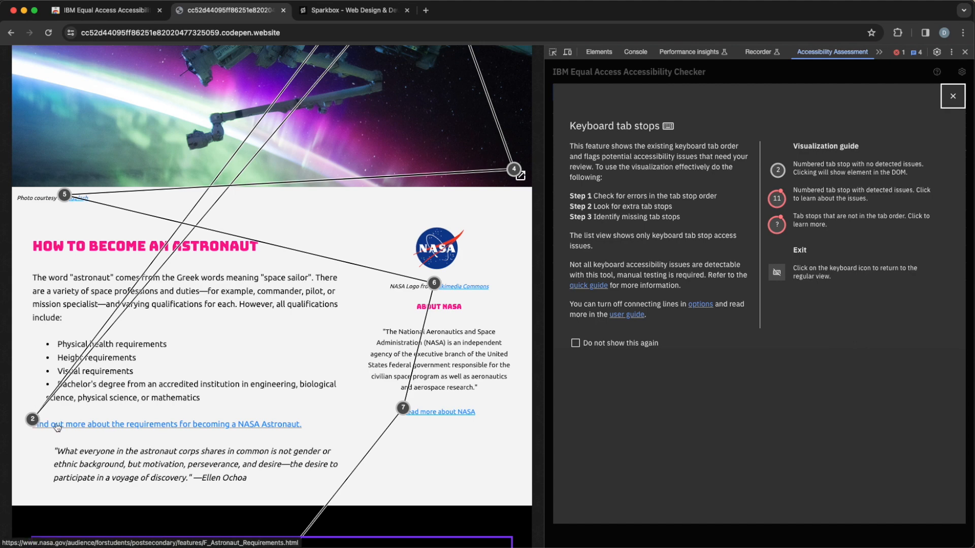
{"action": "mouse_move", "coordinate": [329, 338]}
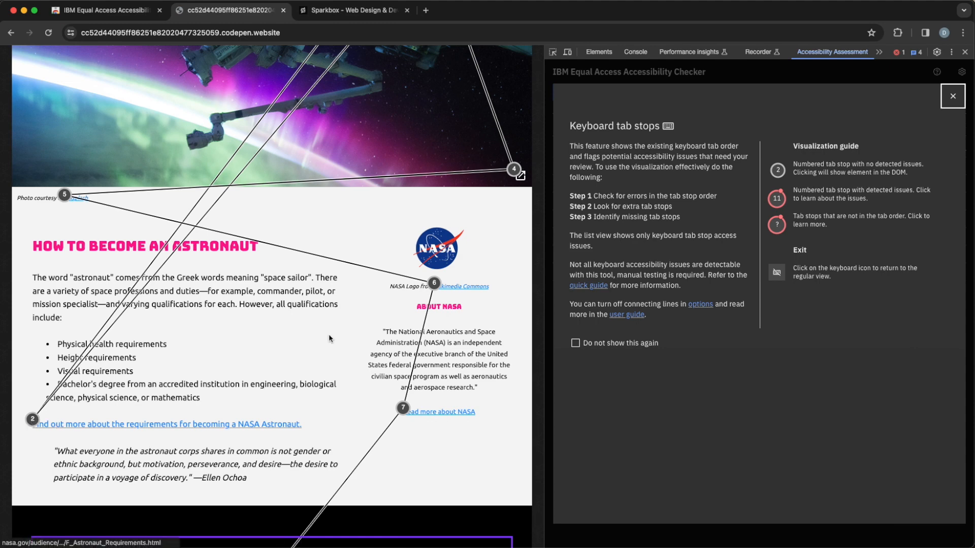
{"action": "scroll", "scroll_direction": "up", "scroll_amount": 3}
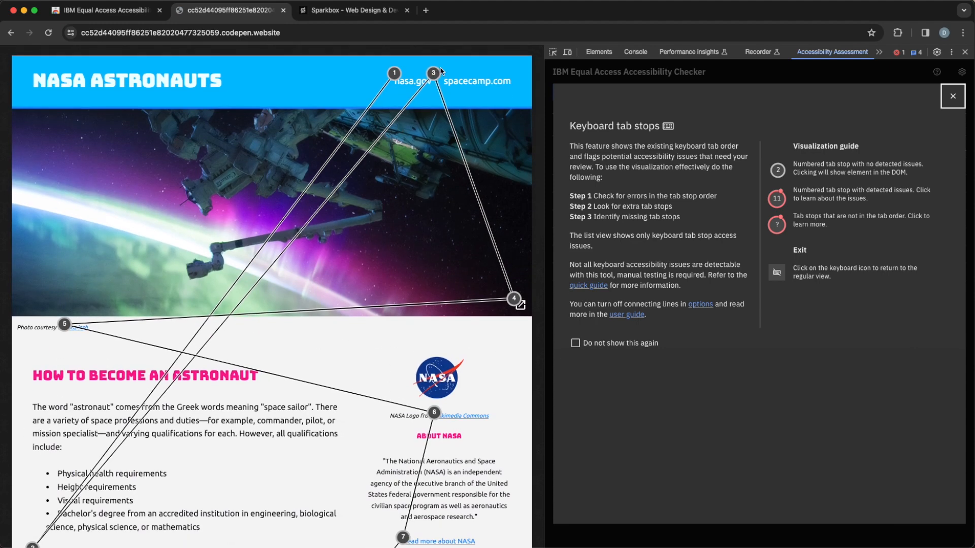
{"action": "mouse_move", "coordinate": [68, 317]}
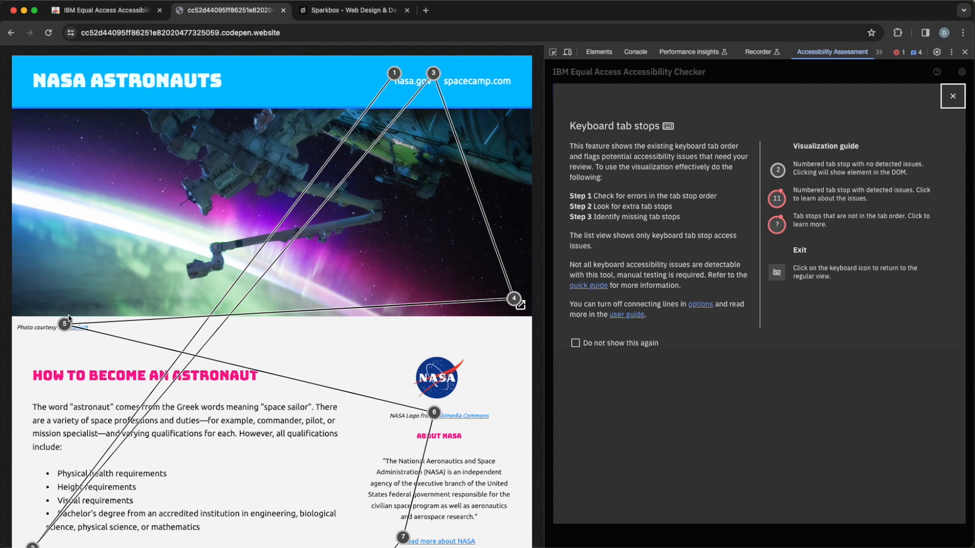
{"action": "scroll", "scroll_direction": "down", "scroll_amount": 3}
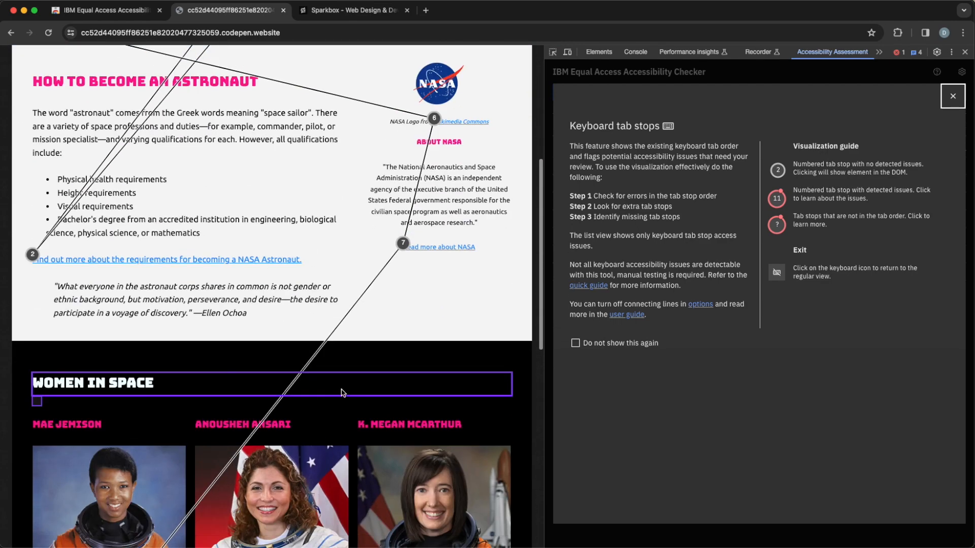
{"action": "scroll", "scroll_direction": "up", "scroll_amount": 3}
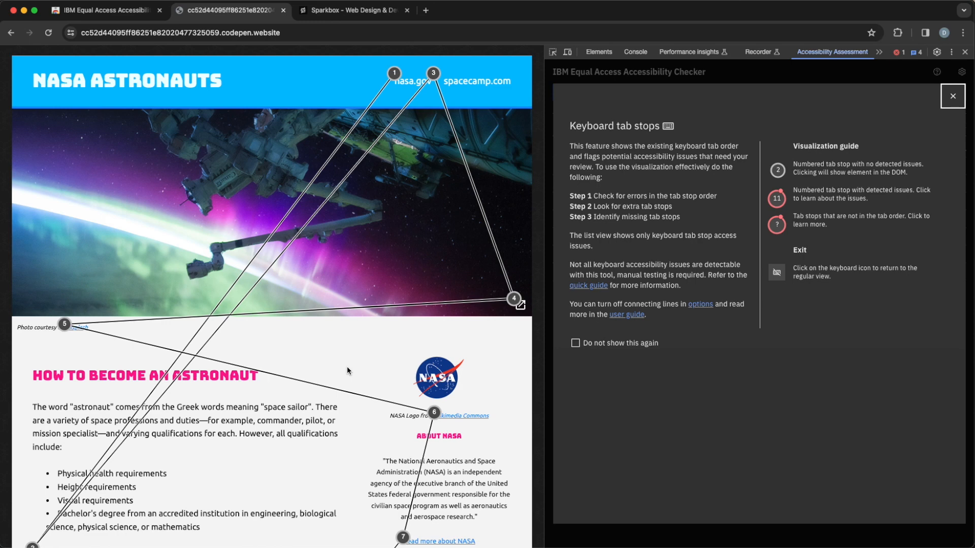
{"action": "mouse_move", "coordinate": [374, 165]}
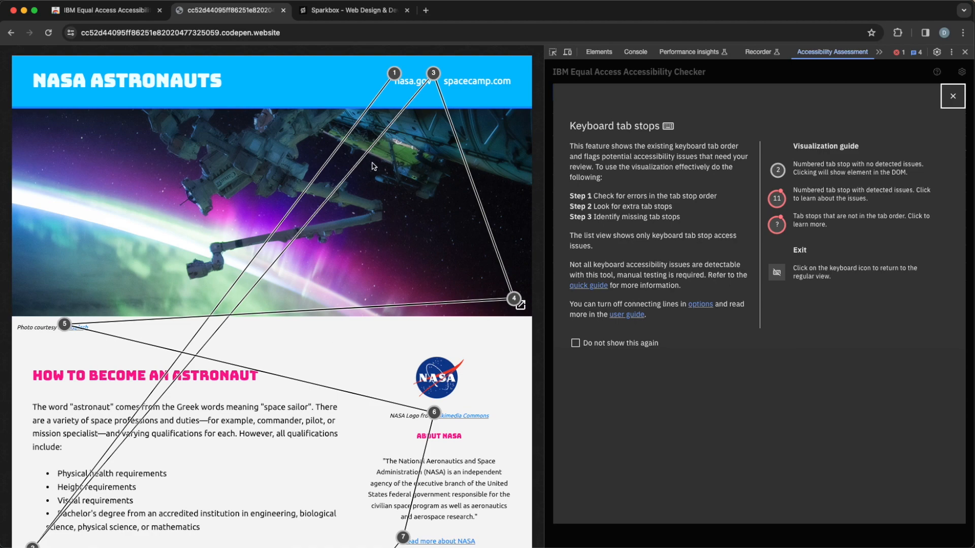
{"action": "mouse_move", "coordinate": [209, 337]}
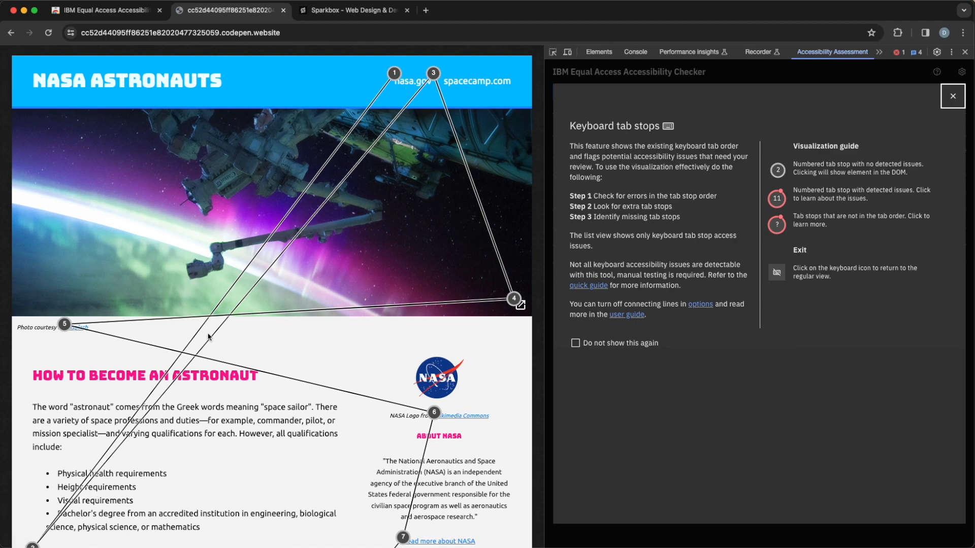
Inspect the red tab stop marker on Mae Jemison's first 'Read more' link and its untabbable link issue
{"action": "scroll", "scroll_direction": "down", "scroll_amount": 3}
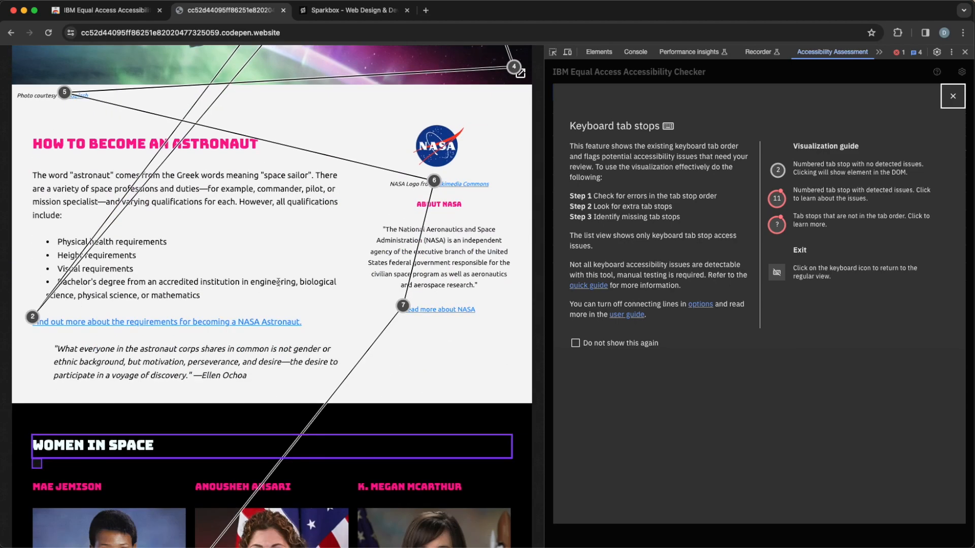
{"action": "scroll", "scroll_direction": "up", "scroll_amount": 3}
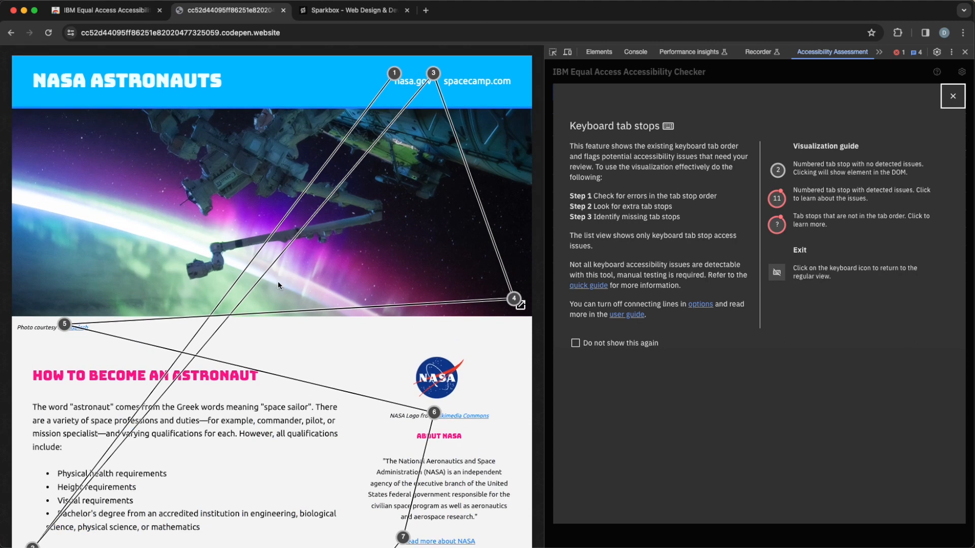
{"action": "mouse_move", "coordinate": [479, 82]}
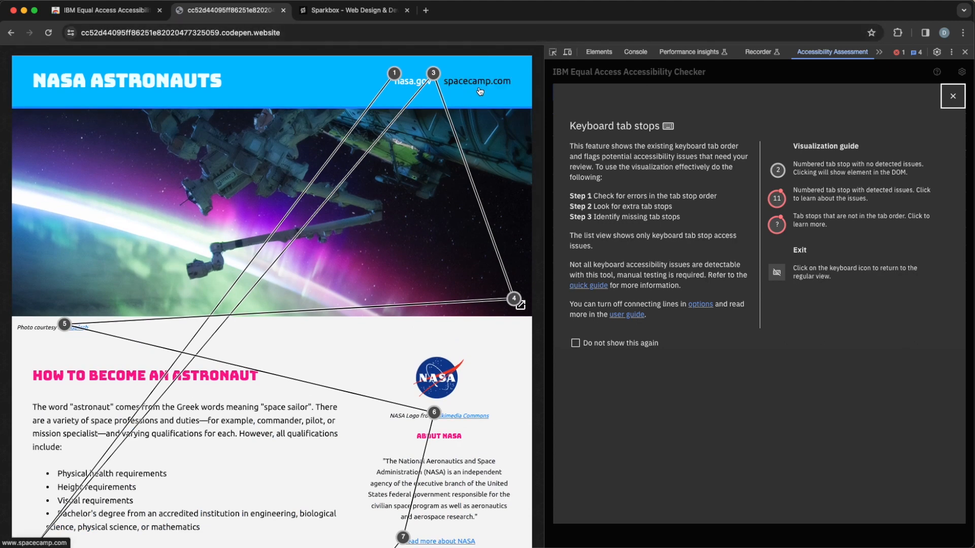
{"action": "mouse_move", "coordinate": [456, 193]}
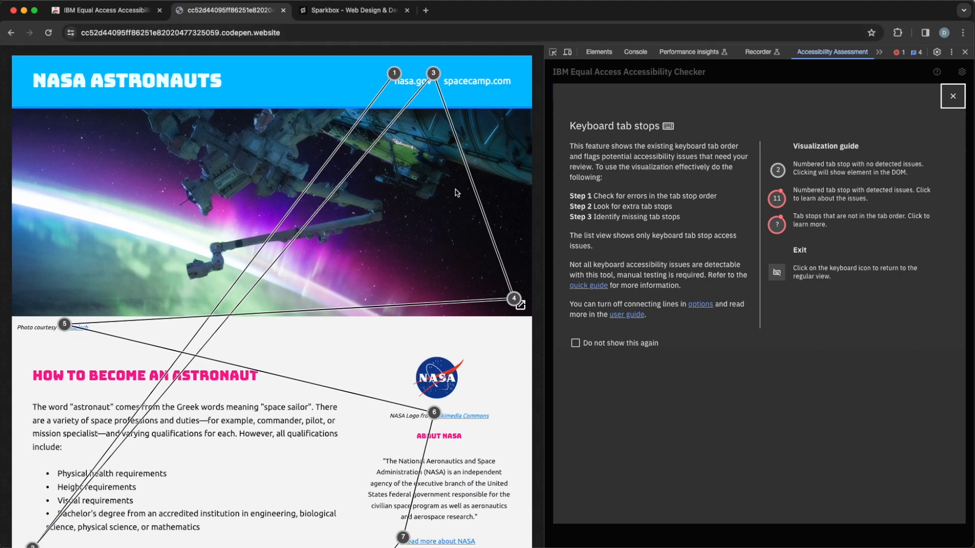
{"action": "mouse_move", "coordinate": [427, 319]}
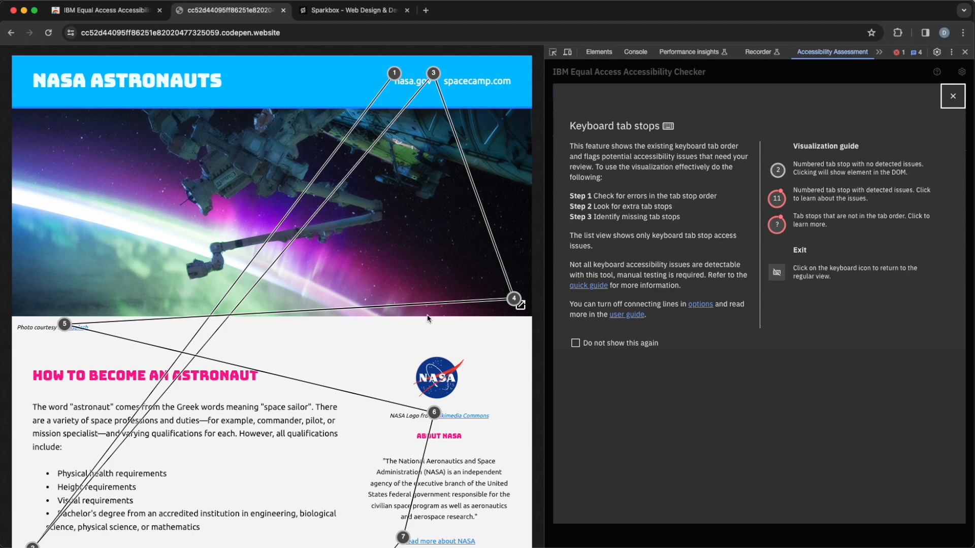
{"action": "scroll", "scroll_direction": "down", "scroll_amount": 3}
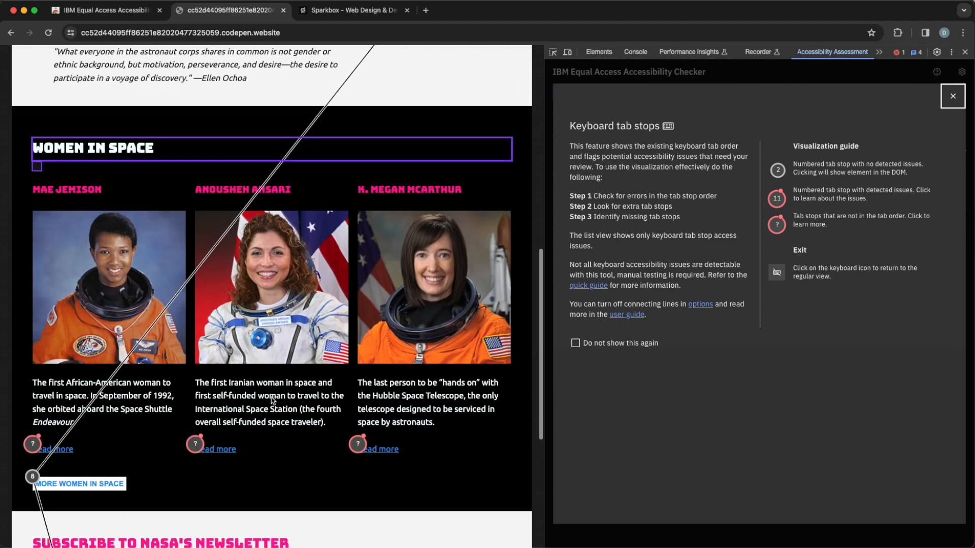
{"action": "scroll", "scroll_direction": "down", "scroll_amount": 3}
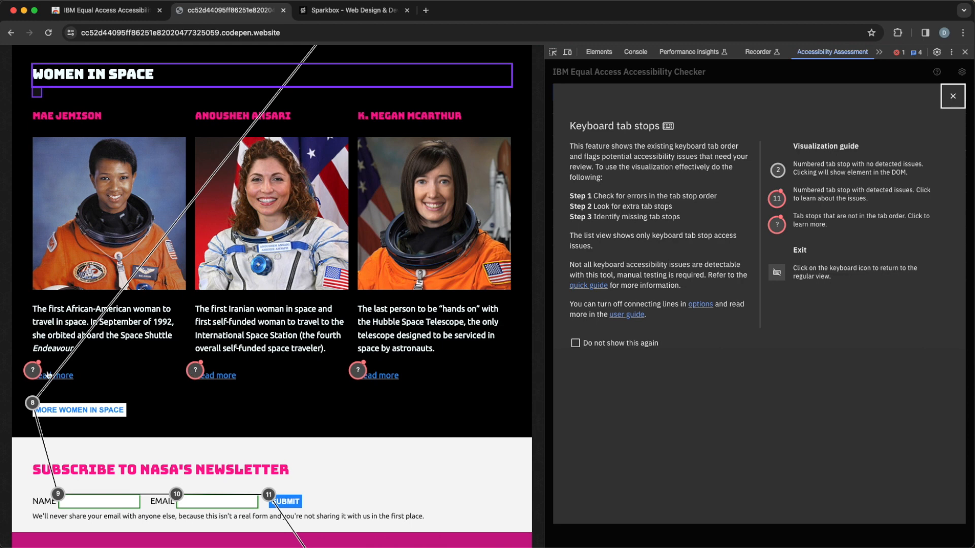
{"action": "mouse_move", "coordinate": [137, 368]}
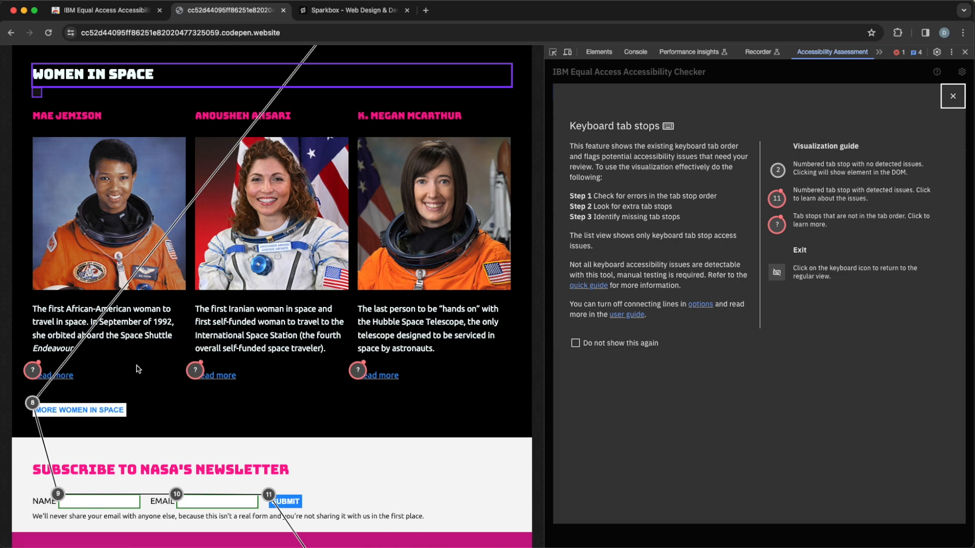
{"action": "mouse_move", "coordinate": [128, 367]}
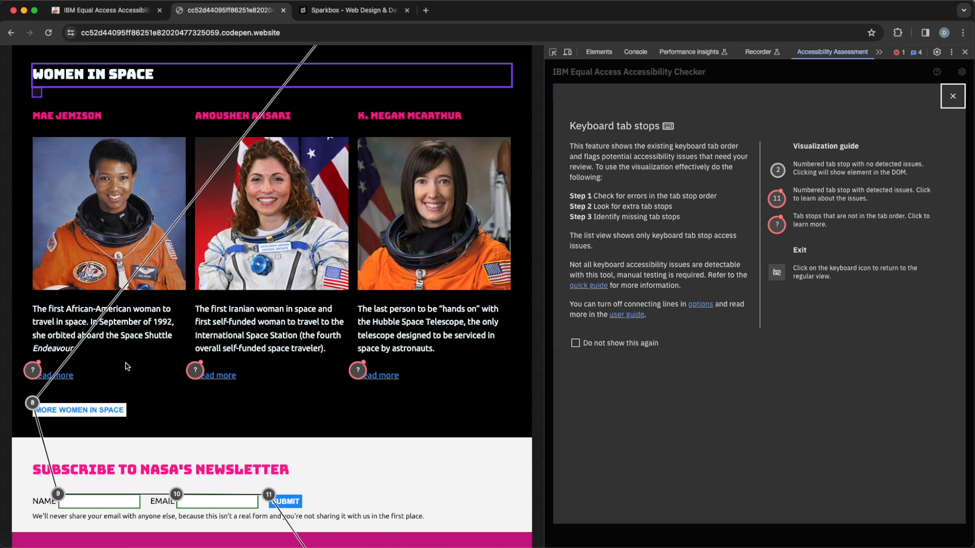
{"action": "mouse_move", "coordinate": [117, 364]}
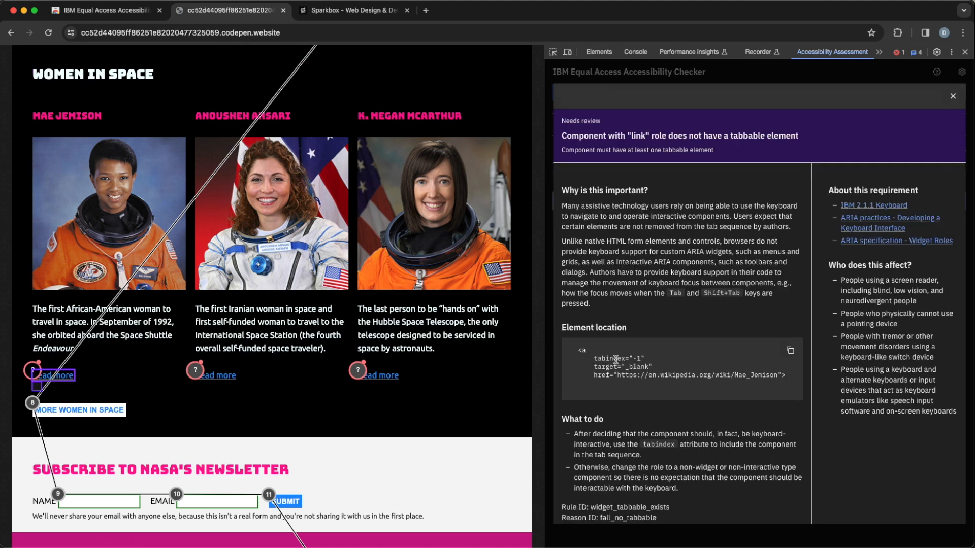
{"action": "mouse_move", "coordinate": [652, 309]}
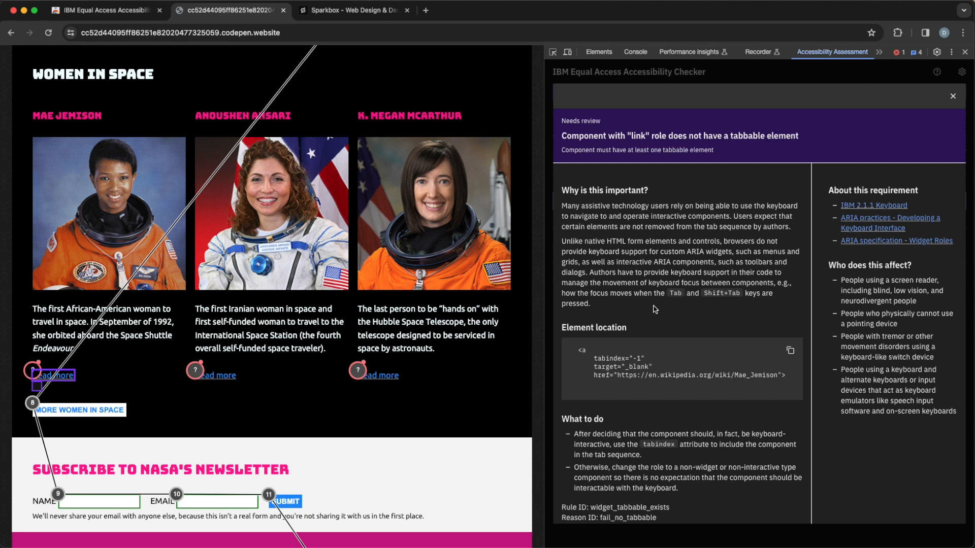
{"action": "mouse_move", "coordinate": [428, 398]}
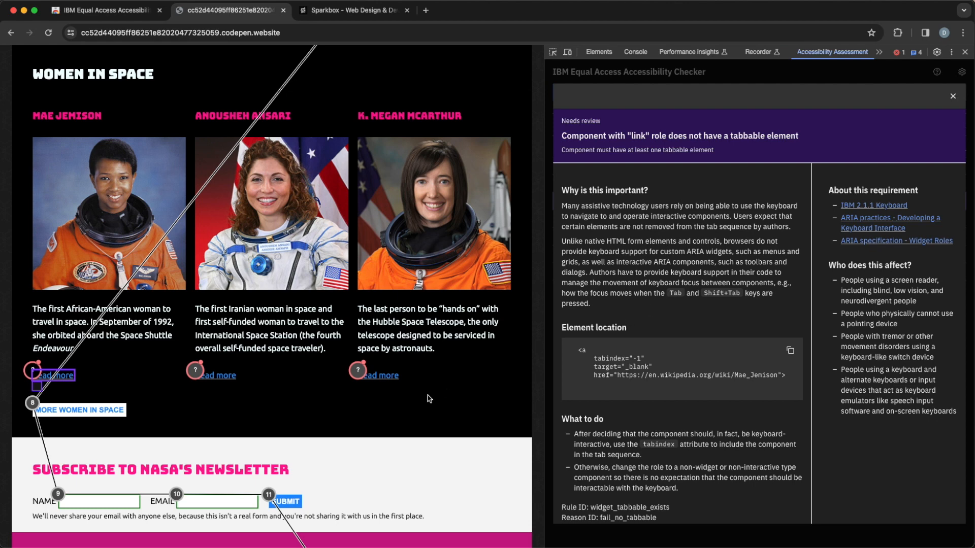
Read through the untabbable link issue details, then close them to return to the tab stops results
{"action": "scroll", "scroll_direction": "down", "scroll_amount": 3}
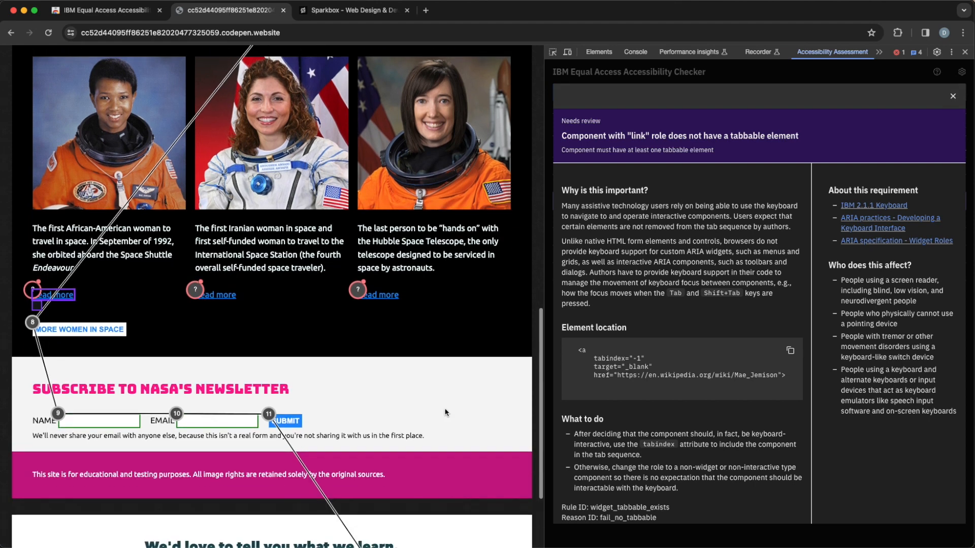
{"action": "scroll", "scroll_direction": "down", "scroll_amount": 3}
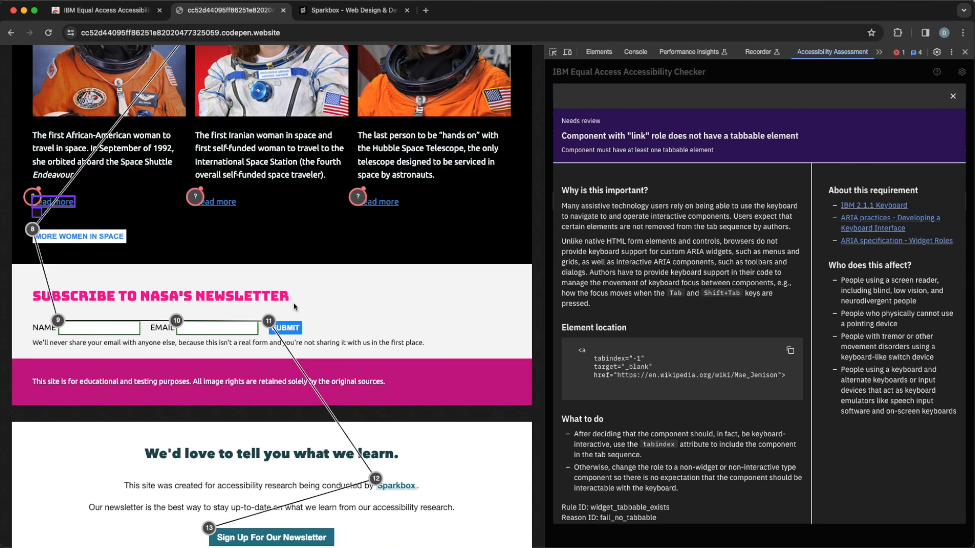
{"action": "scroll", "scroll_direction": "down", "scroll_amount": 3}
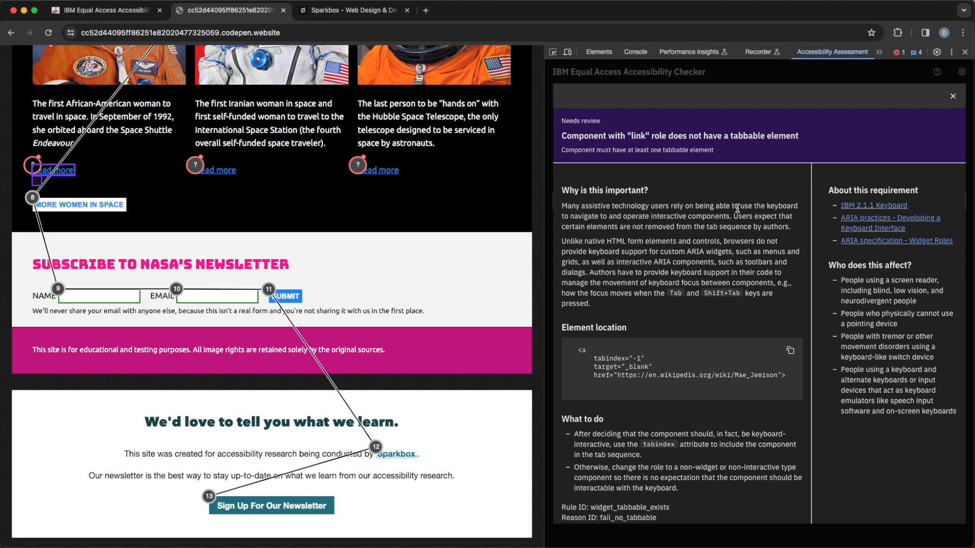
{"action": "mouse_move", "coordinate": [244, 190]}
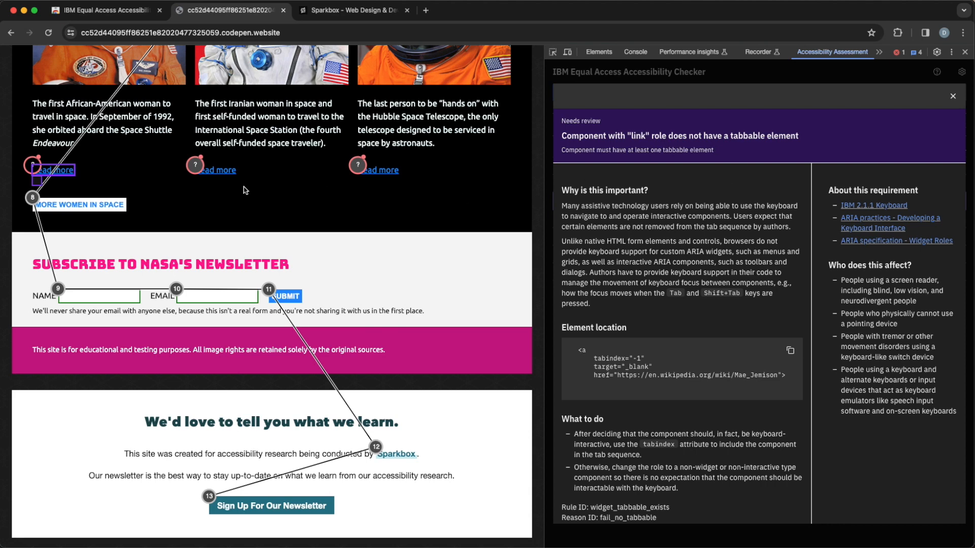
{"action": "left_click", "coordinate": [956, 93]}
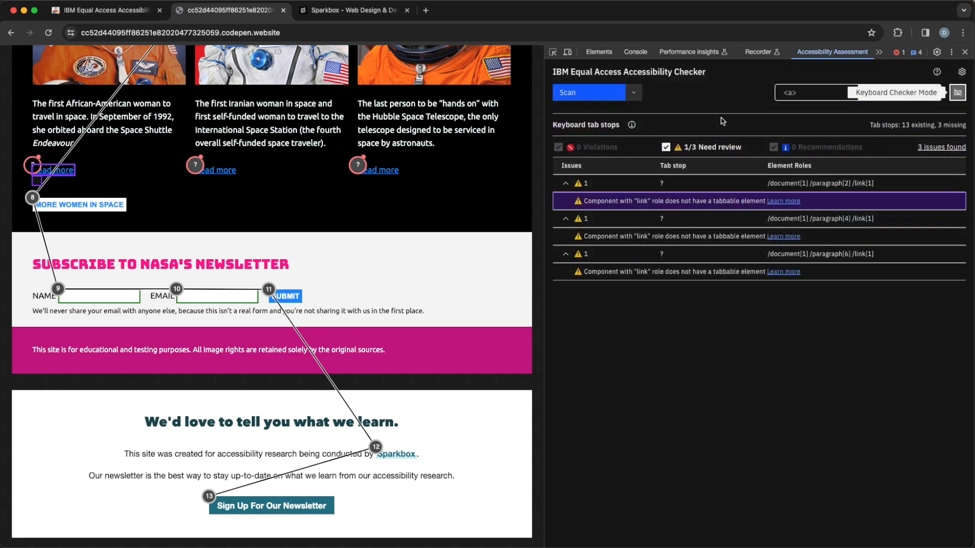
Use Learn more on the first issue row to reopen the untabbable Read more link explanation
{"action": "left_click", "coordinate": [957, 93]}
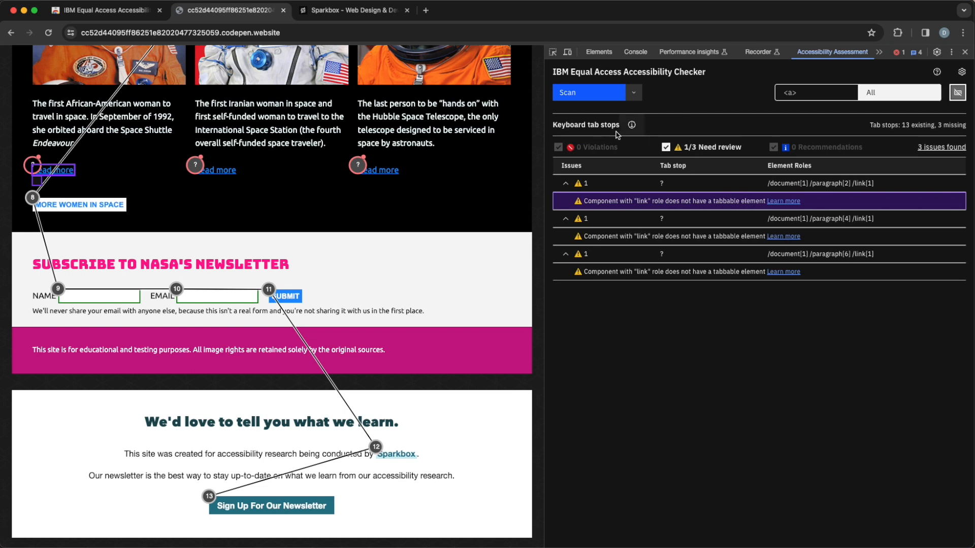
{"action": "mouse_move", "coordinate": [687, 195]}
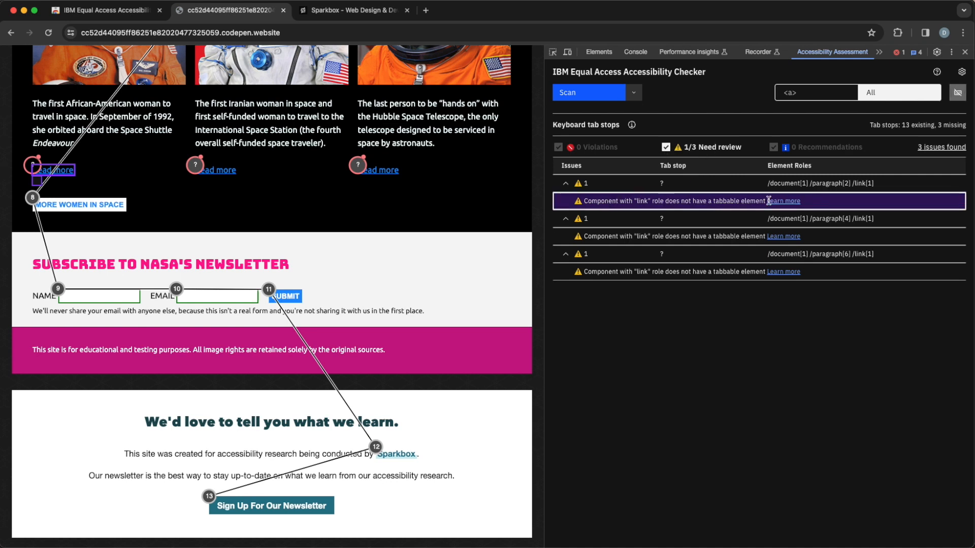
{"action": "mouse_move", "coordinate": [785, 201]}
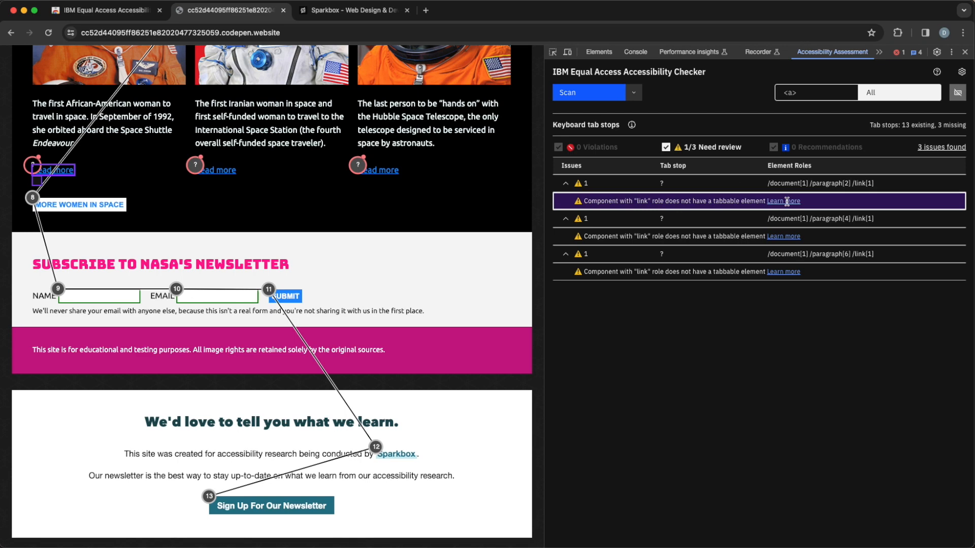
{"action": "left_click", "coordinate": [783, 201]}
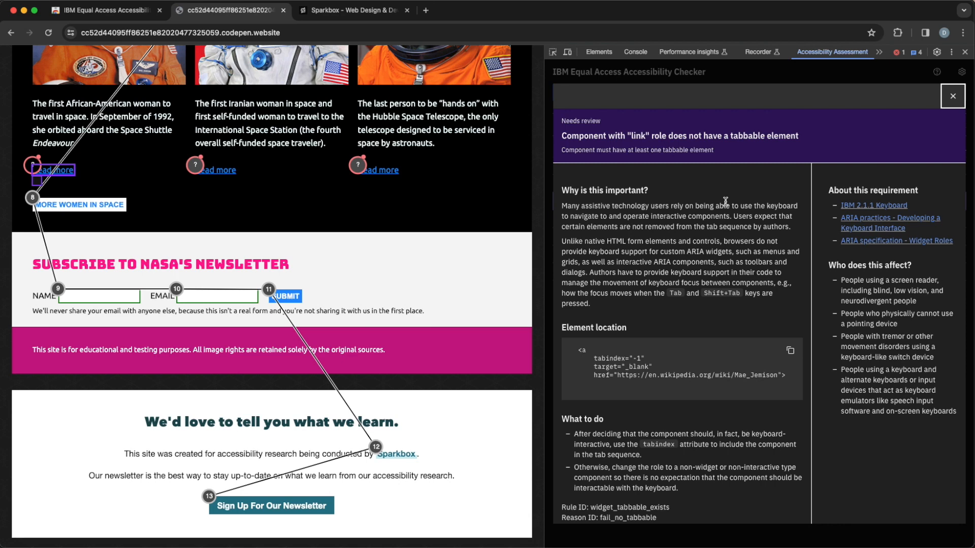
{"action": "scroll", "scroll_direction": "up", "scroll_amount": 3}
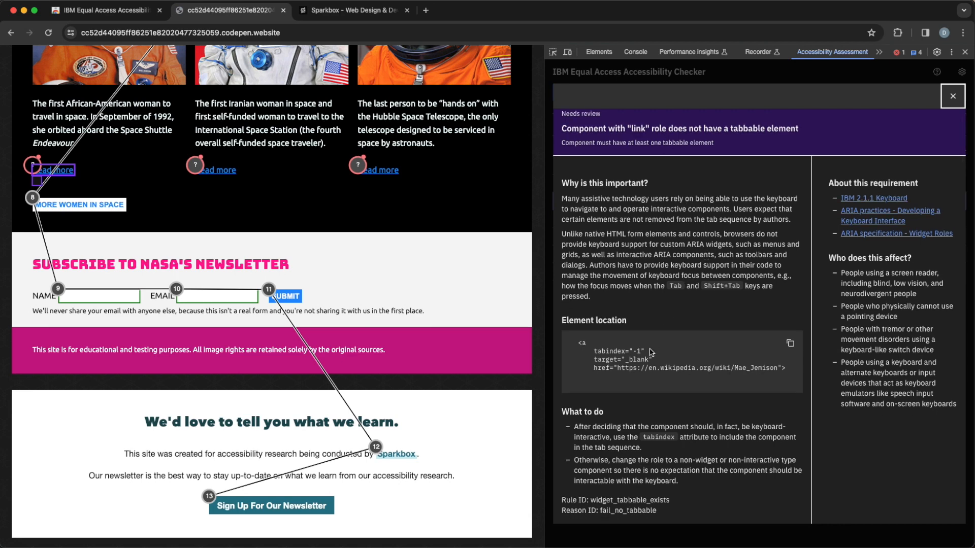
{"action": "mouse_move", "coordinate": [640, 366]}
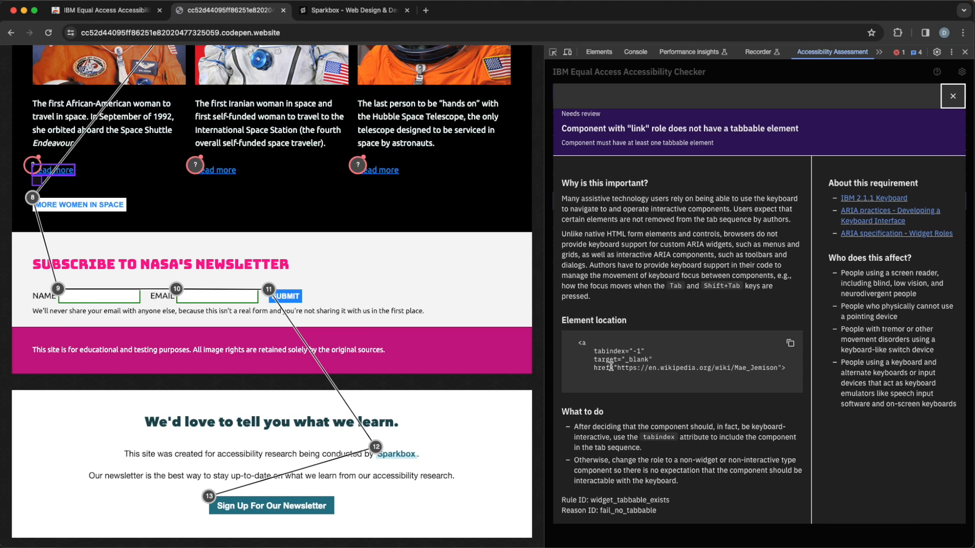
{"action": "mouse_move", "coordinate": [633, 386]}
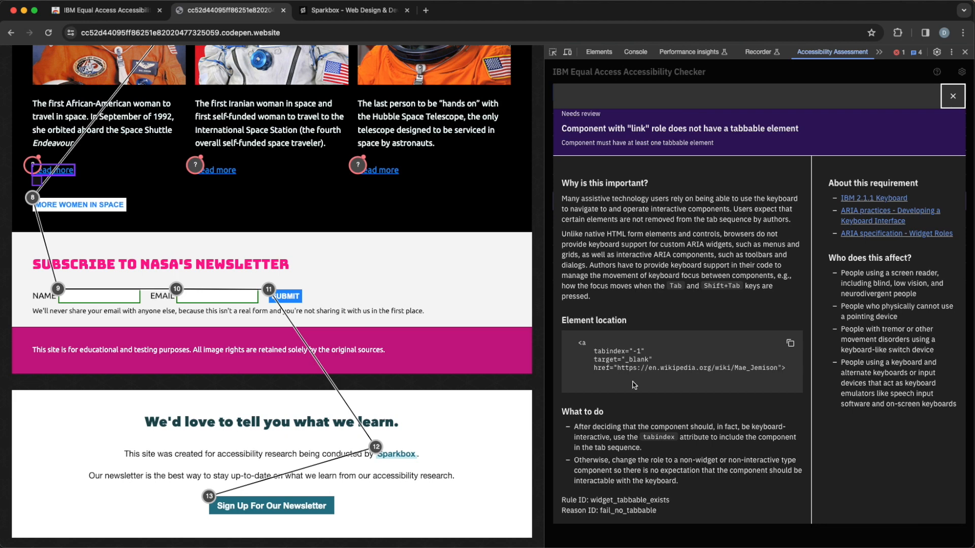
{"action": "mouse_move", "coordinate": [667, 415]}
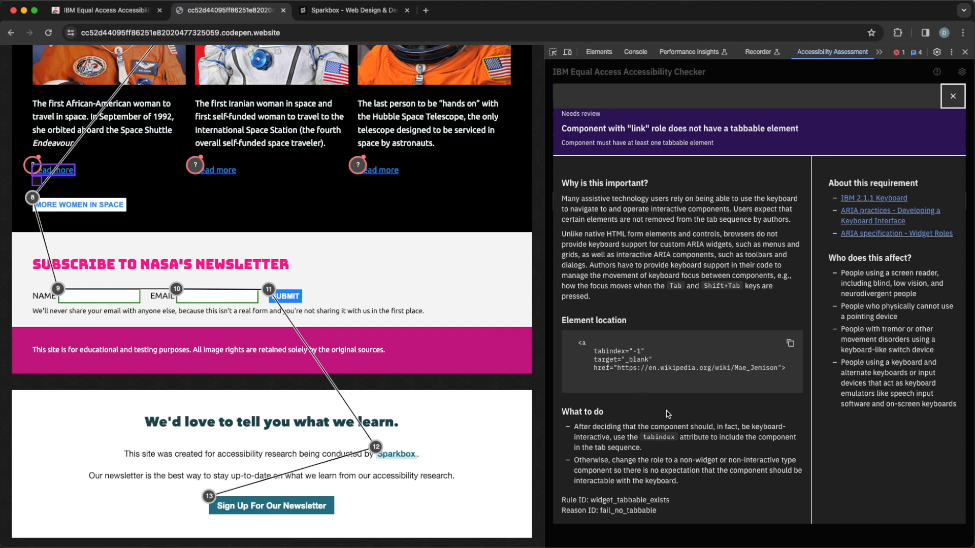
{"action": "mouse_move", "coordinate": [806, 211]}
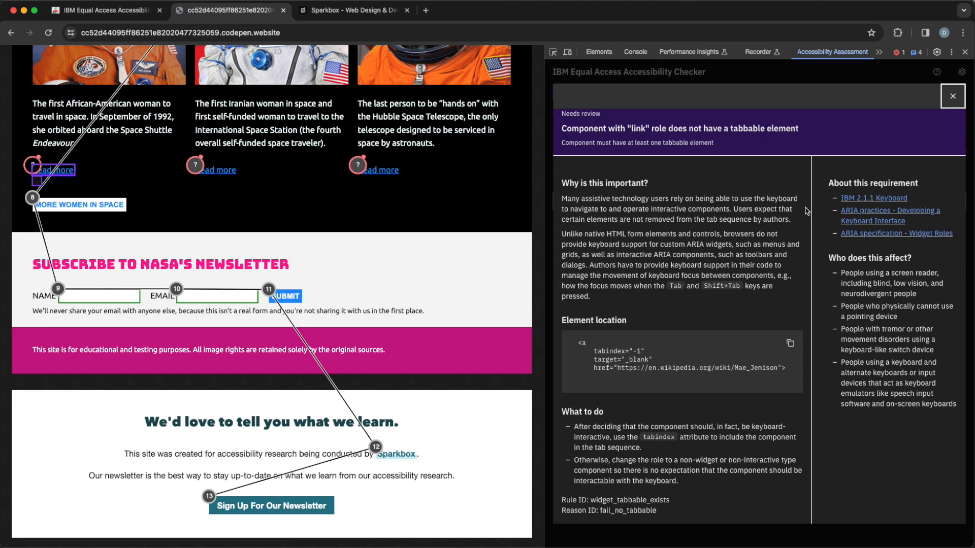
{"action": "mouse_move", "coordinate": [872, 230]}
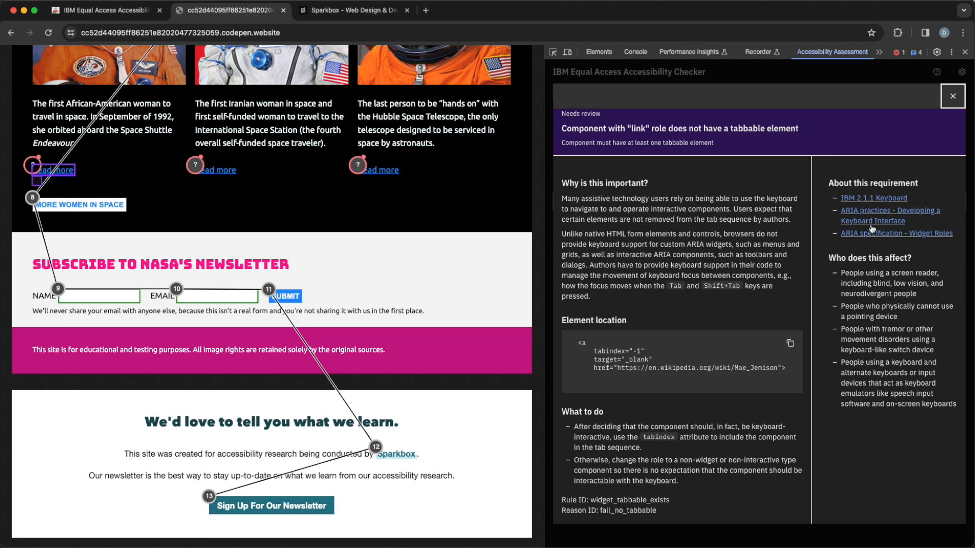
{"action": "mouse_move", "coordinate": [871, 239]}
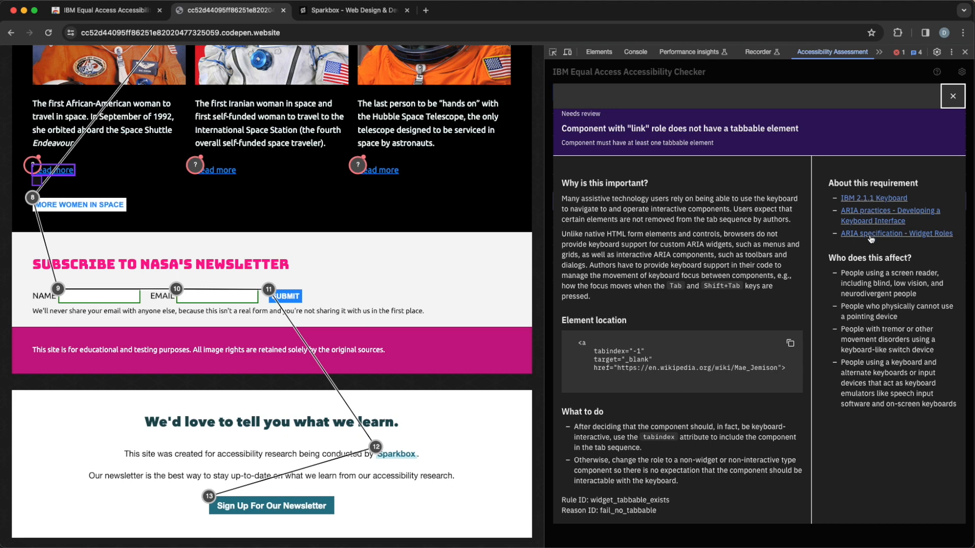
{"action": "mouse_move", "coordinate": [960, 403]}
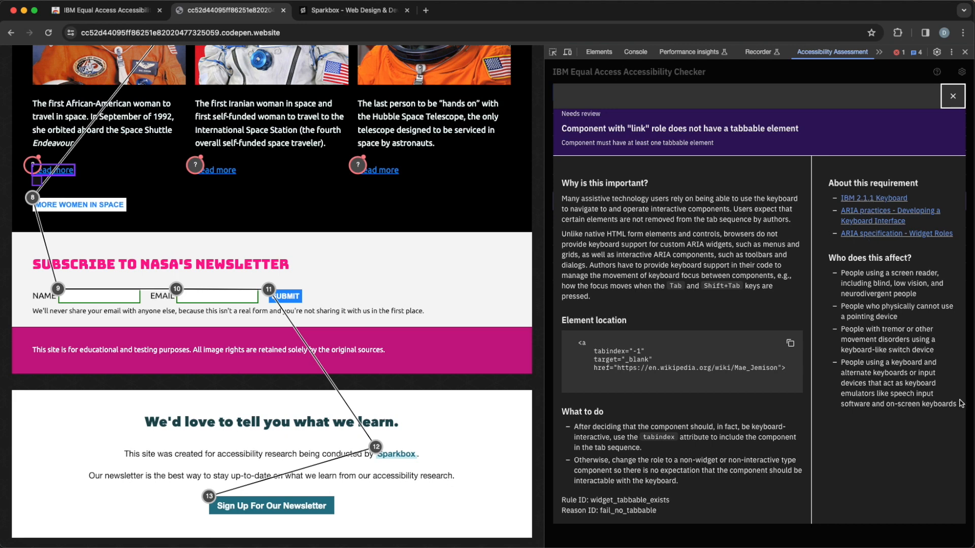
{"action": "mouse_move", "coordinate": [857, 259]}
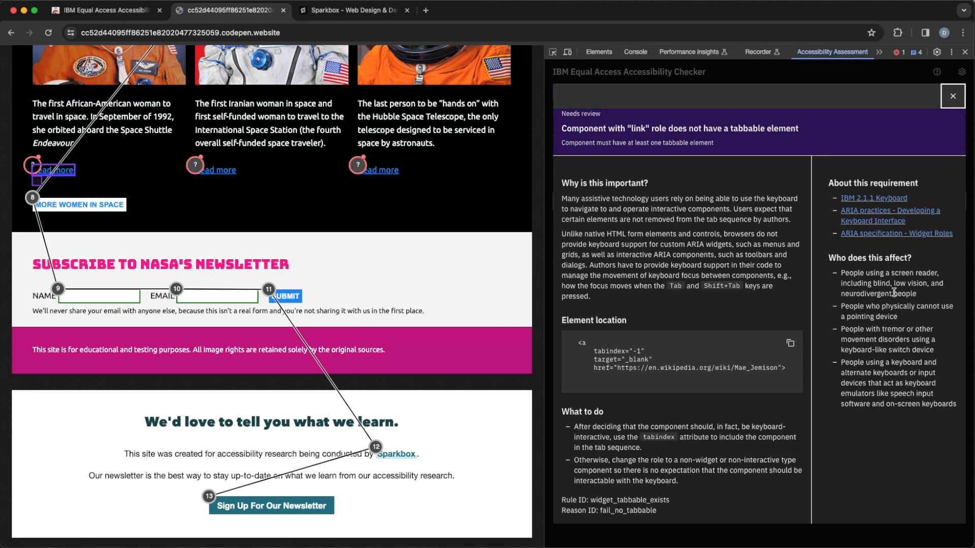
{"action": "mouse_move", "coordinate": [865, 202]}
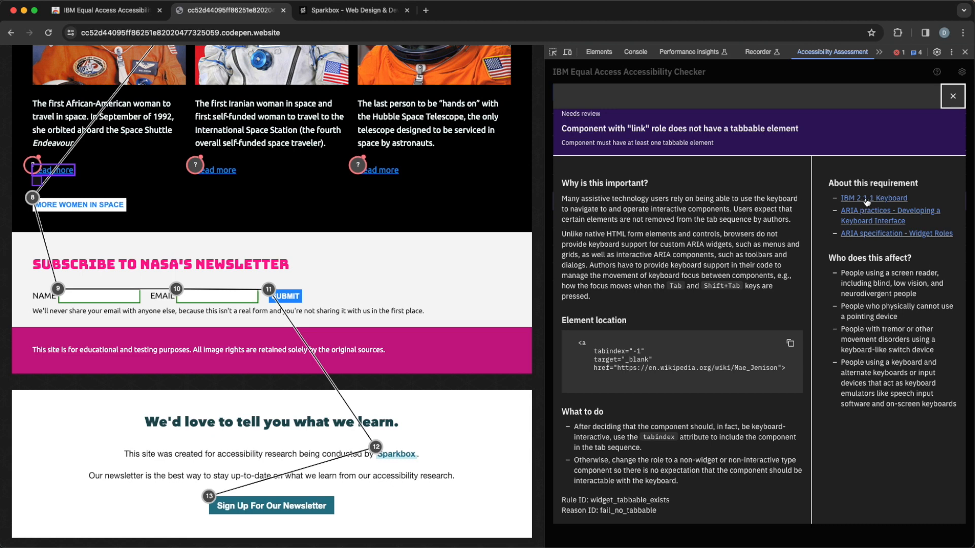
Follow the IBM 2.1.1 Keyboard link to the requirement page in a new tab
{"action": "left_click", "coordinate": [873, 198]}
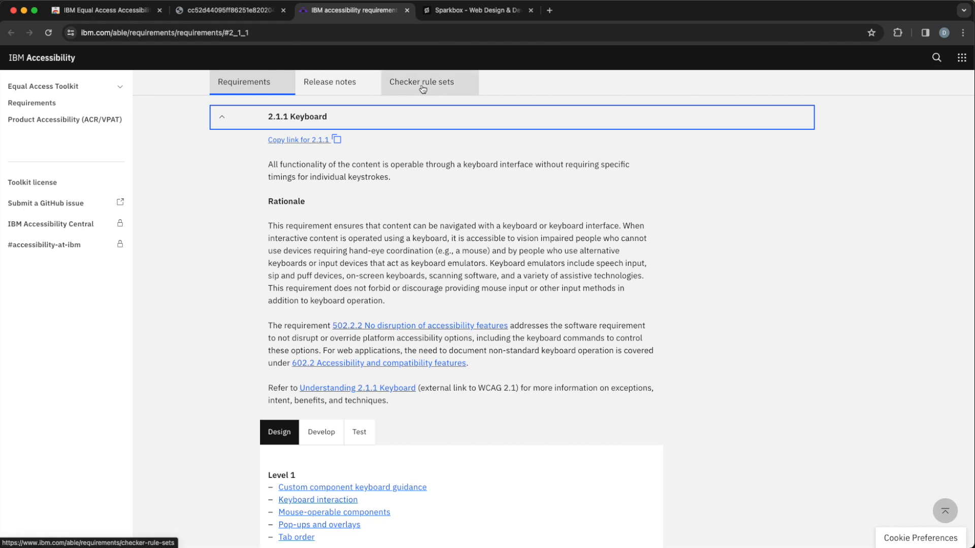
{"action": "mouse_move", "coordinate": [383, 148]}
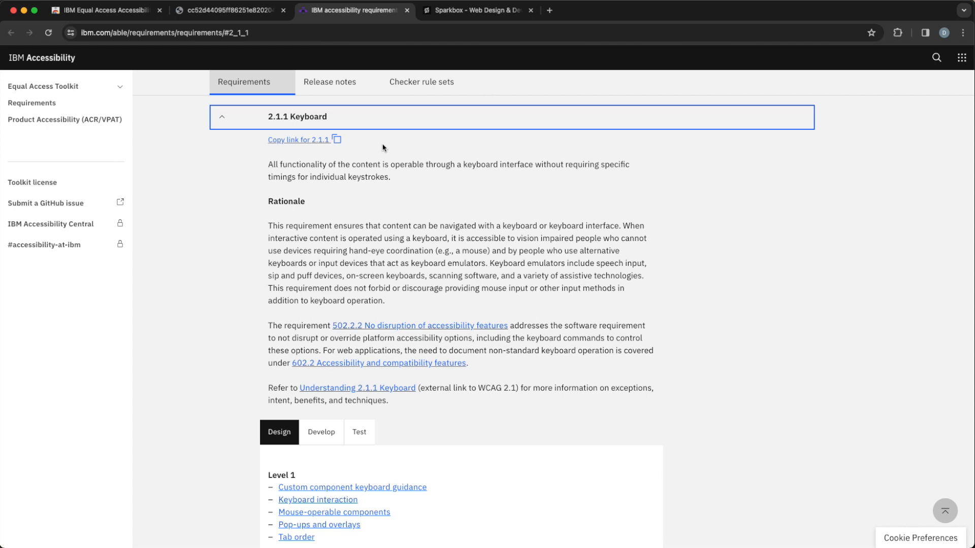
{"action": "mouse_move", "coordinate": [387, 210]}
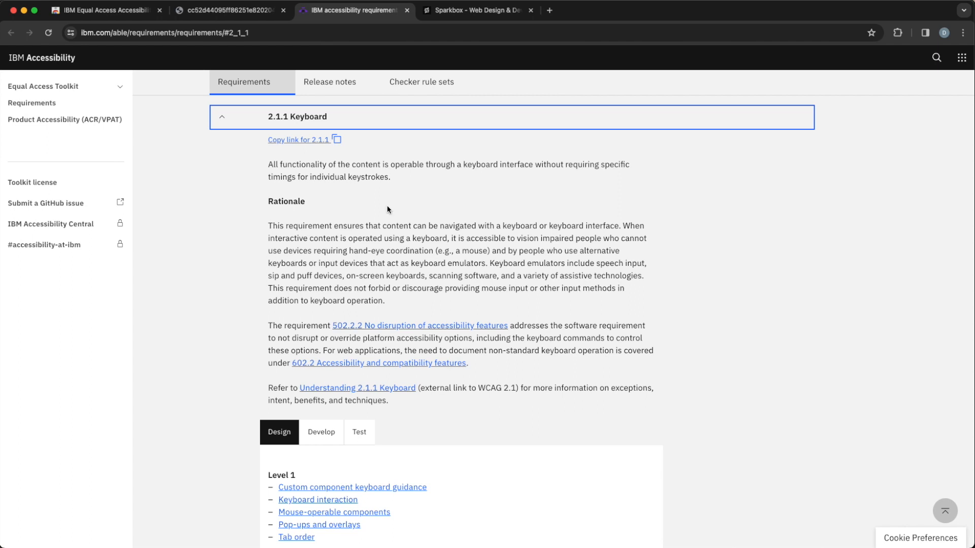
{"action": "mouse_move", "coordinate": [389, 311]}
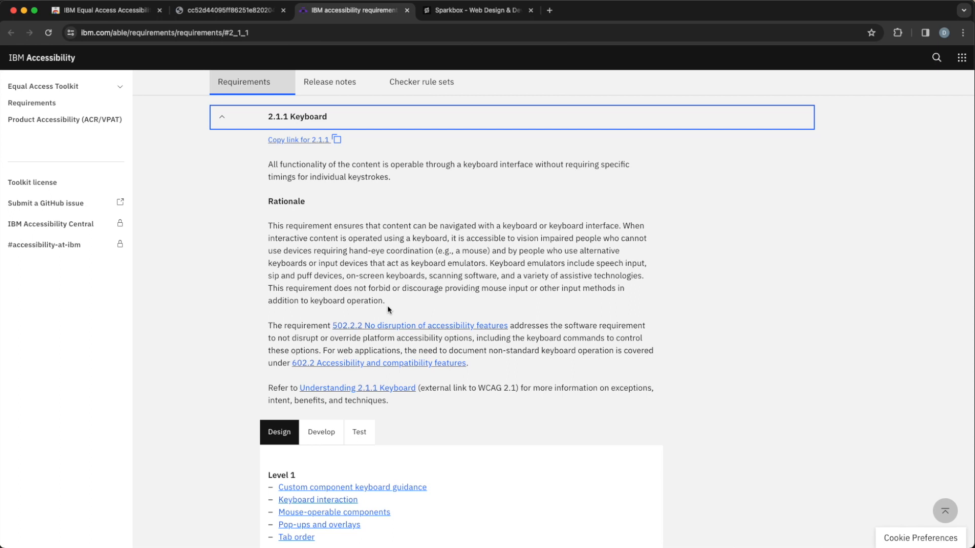
{"action": "mouse_move", "coordinate": [419, 318]}
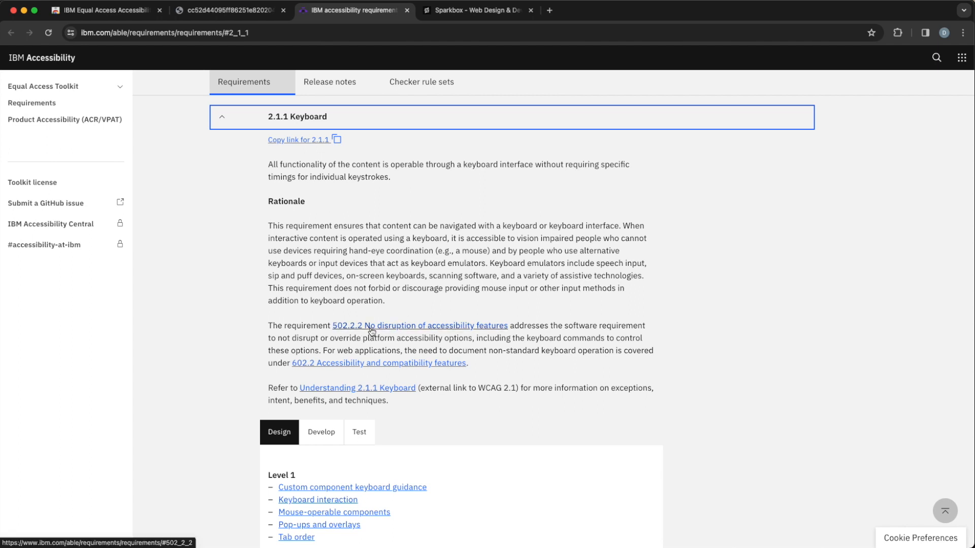
{"action": "mouse_move", "coordinate": [346, 366]}
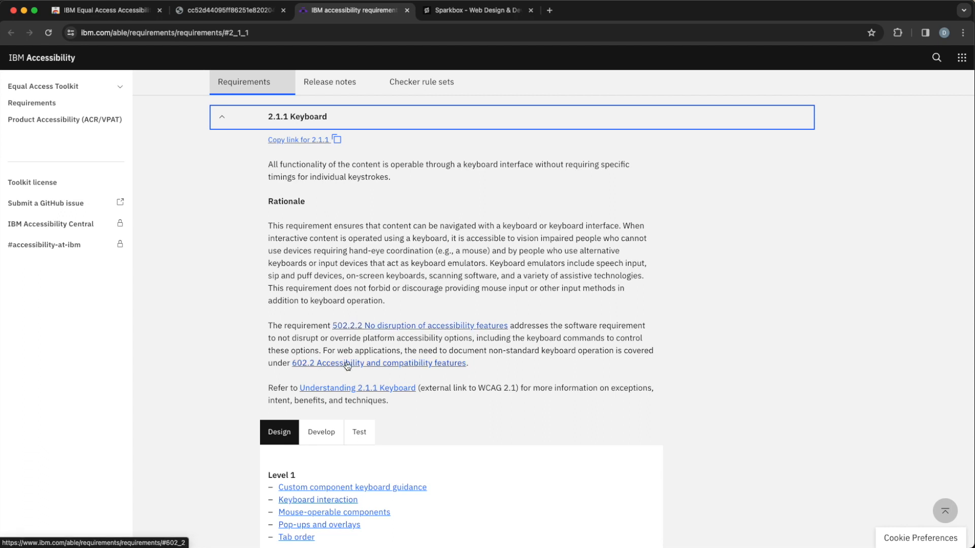
{"action": "mouse_move", "coordinate": [342, 394]}
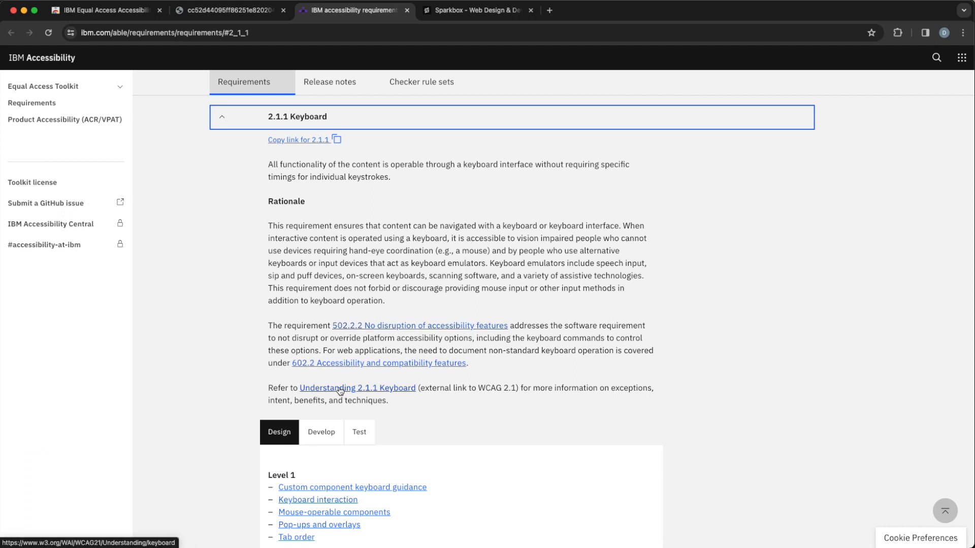
Read the WCAG Understanding 2.1.1 Keyboard page and its Intent section
{"action": "left_click", "coordinate": [356, 388]}
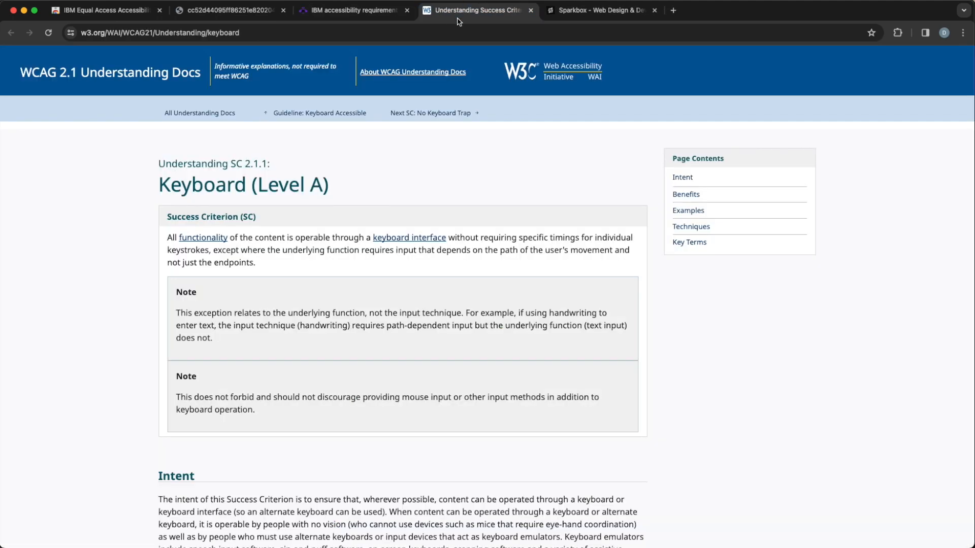
{"action": "mouse_move", "coordinate": [409, 238]}
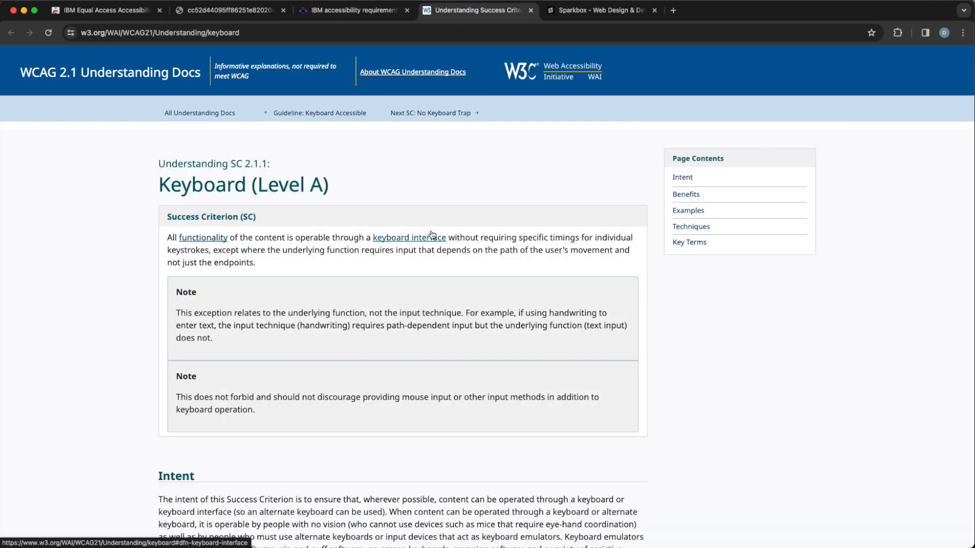
{"action": "mouse_move", "coordinate": [445, 365]}
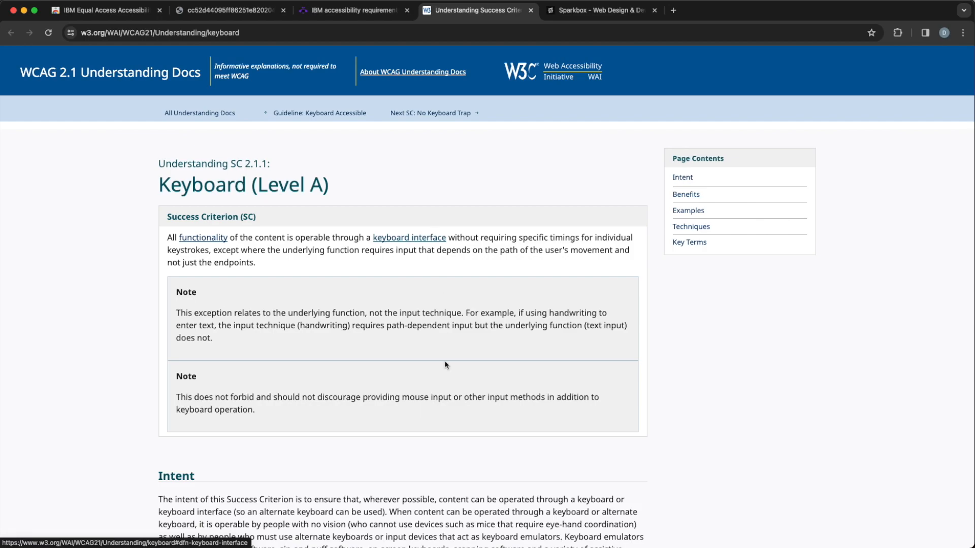
{"action": "scroll", "scroll_direction": "down", "scroll_amount": 3}
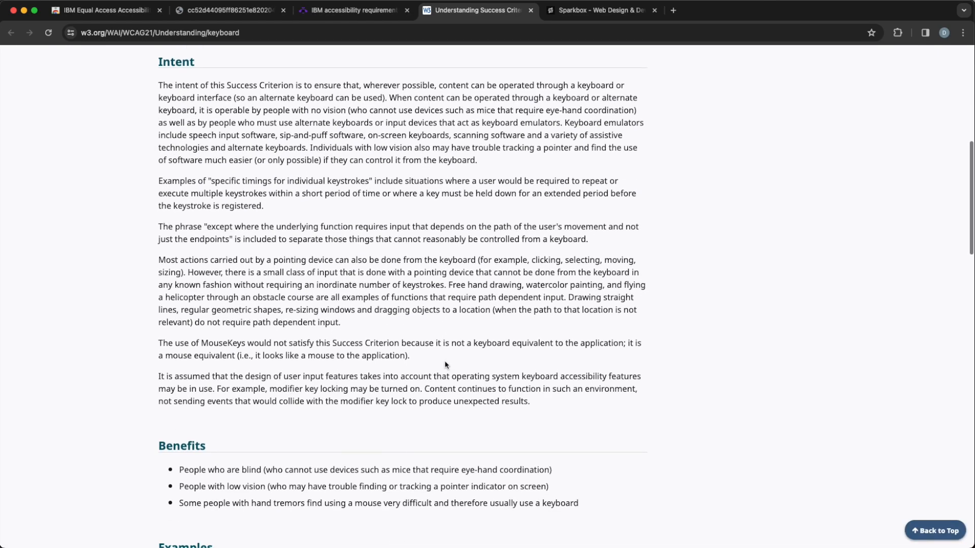
{"action": "scroll", "scroll_direction": "up", "scroll_amount": 3}
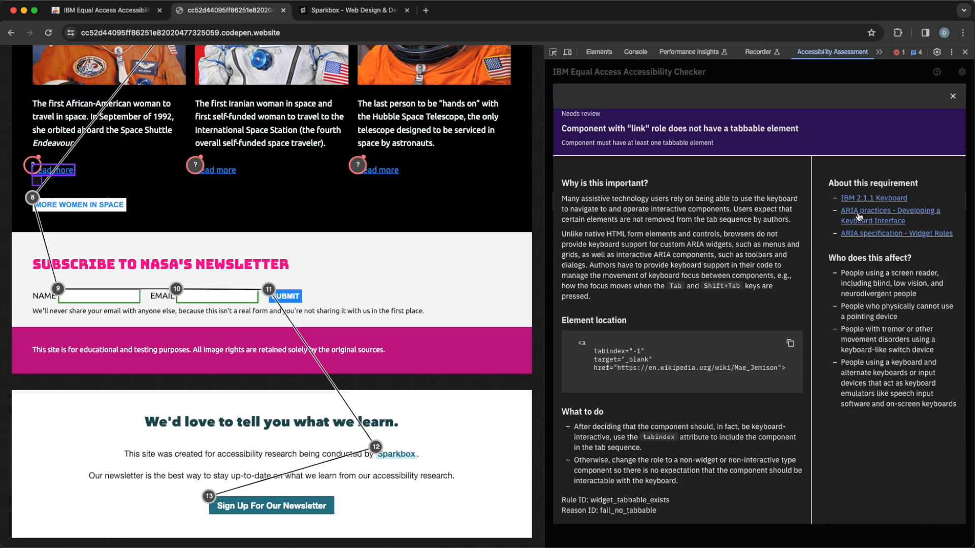
View the WAI-ARIA specification's Widget Roles list, then close that reference tab
{"action": "left_click", "coordinate": [889, 210]}
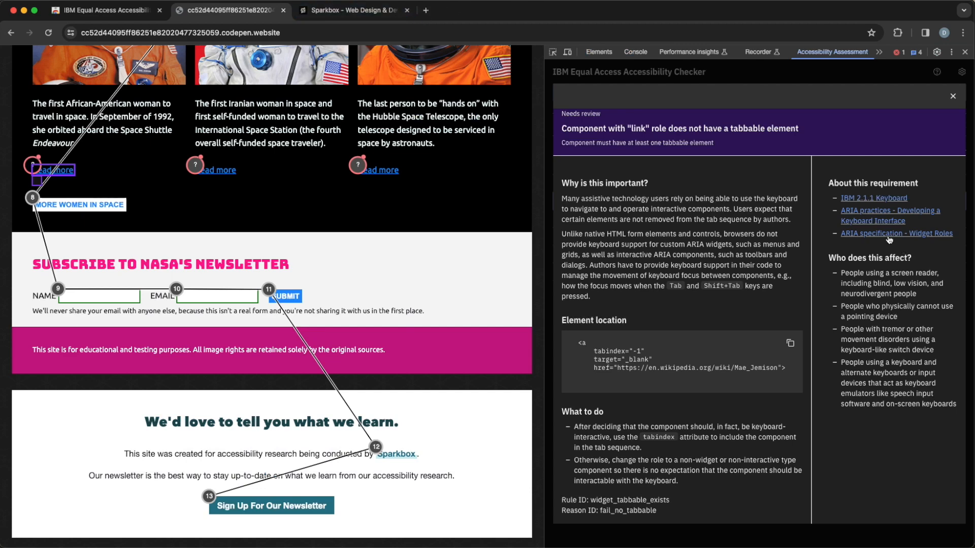
{"action": "left_click", "coordinate": [895, 233]}
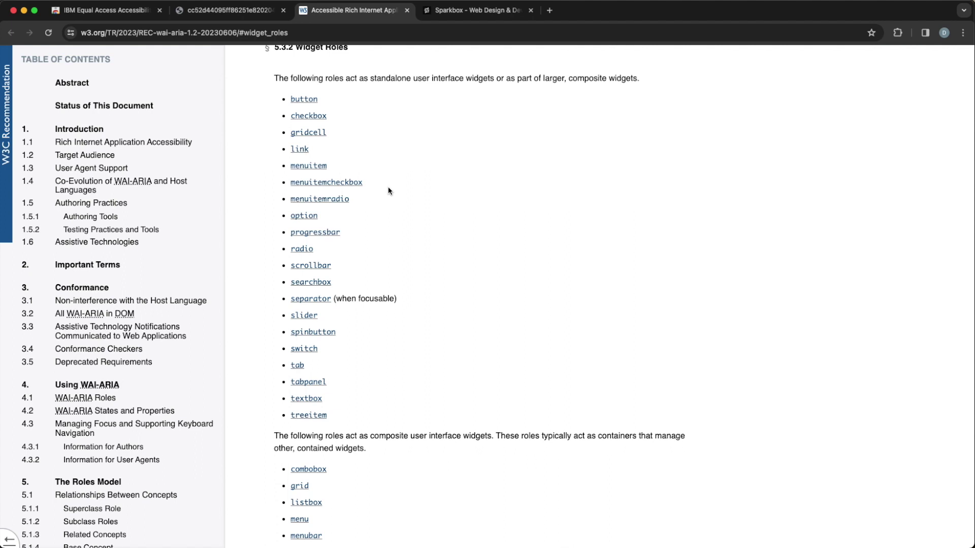
{"action": "mouse_move", "coordinate": [341, 159]}
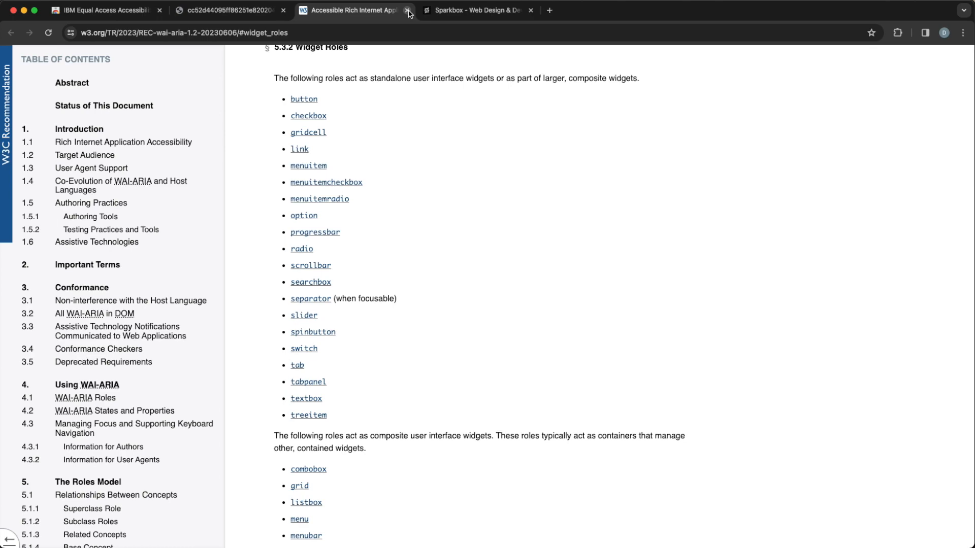
{"action": "left_click", "coordinate": [408, 10]}
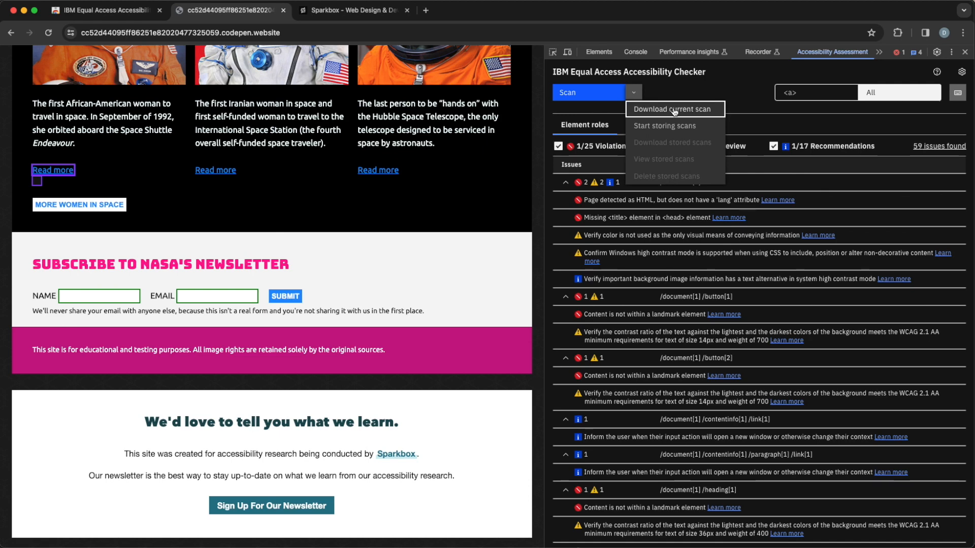
Download the current scan report, view the HTML report showing 67% with 25 violations, and return to the codepen page
{"action": "left_click", "coordinate": [671, 108]}
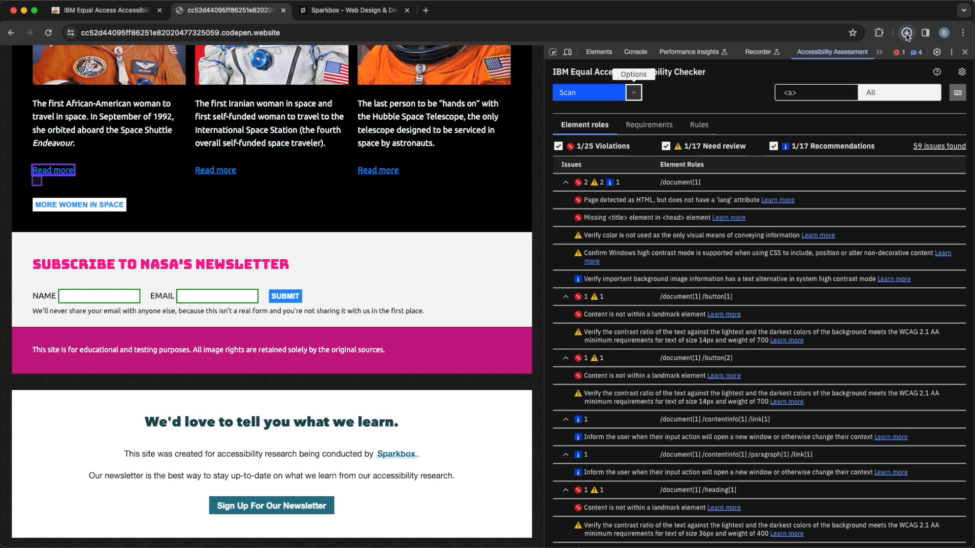
{"action": "left_click", "coordinate": [895, 33]}
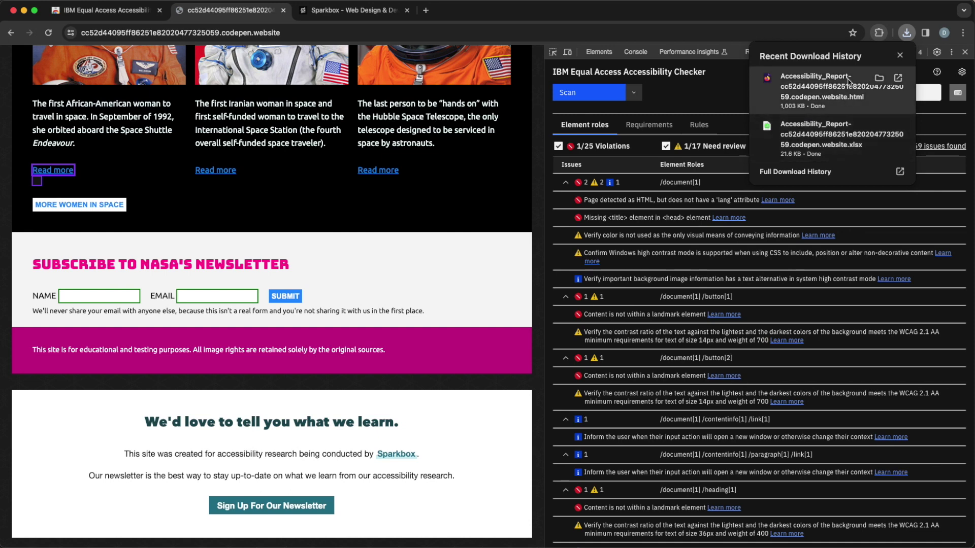
{"action": "mouse_move", "coordinate": [847, 137]}
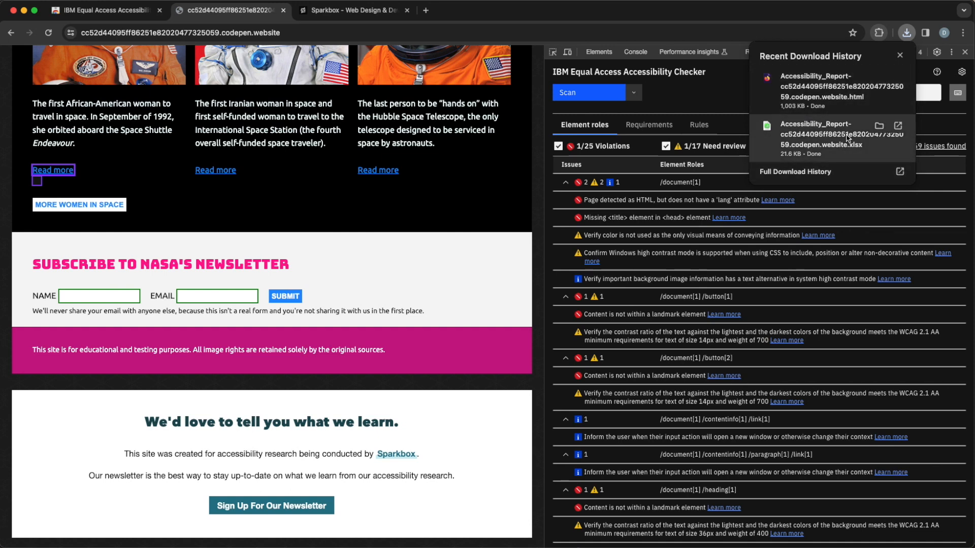
{"action": "mouse_move", "coordinate": [839, 85]}
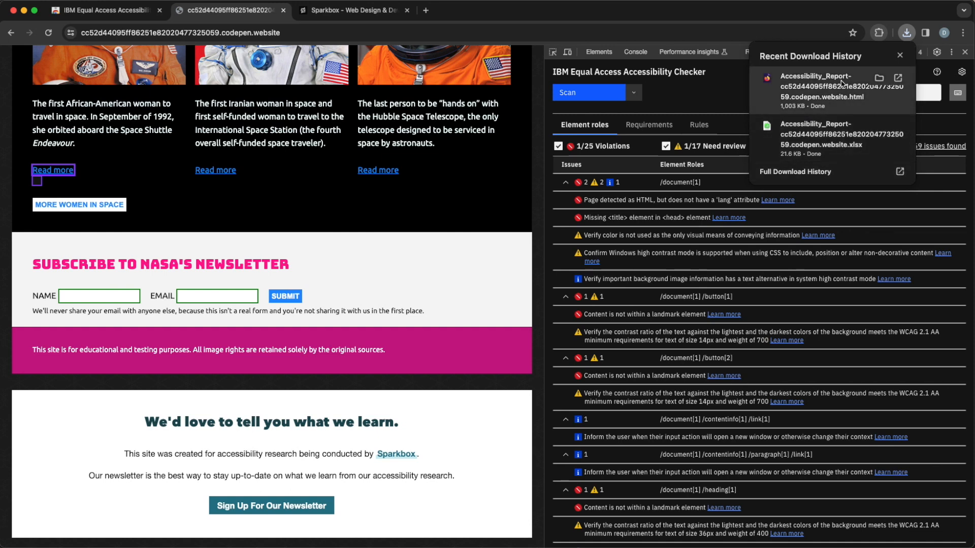
{"action": "left_click", "coordinate": [897, 78]}
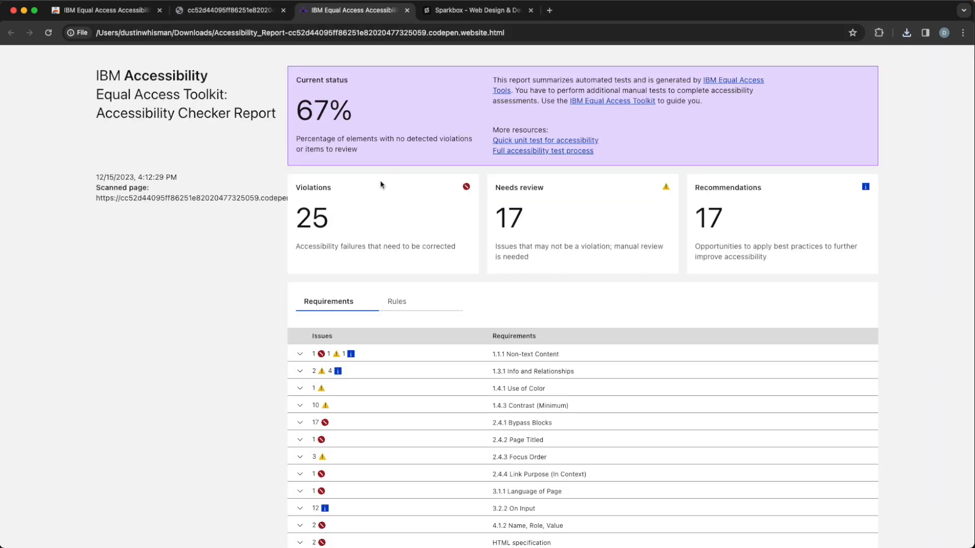
{"action": "scroll", "scroll_direction": "up", "scroll_amount": 3}
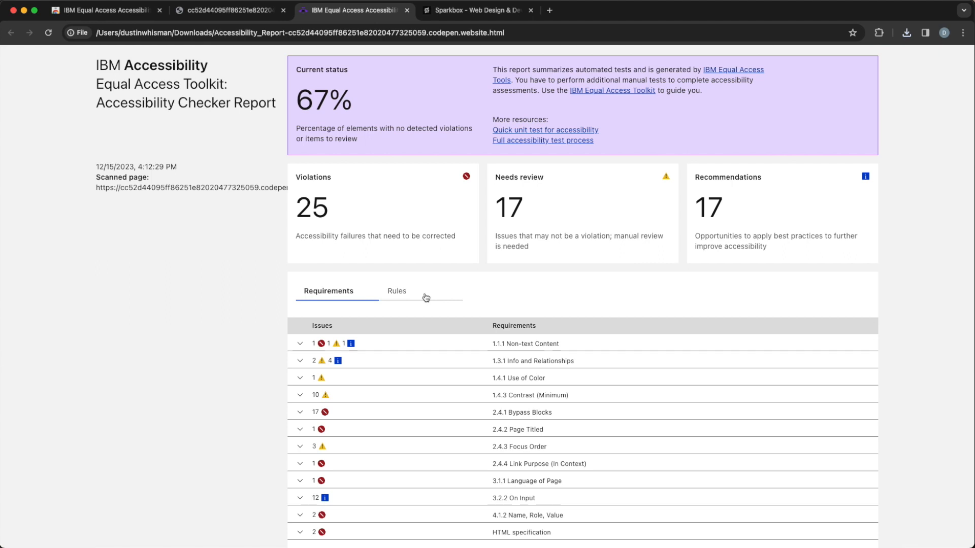
{"action": "mouse_move", "coordinate": [405, 151]}
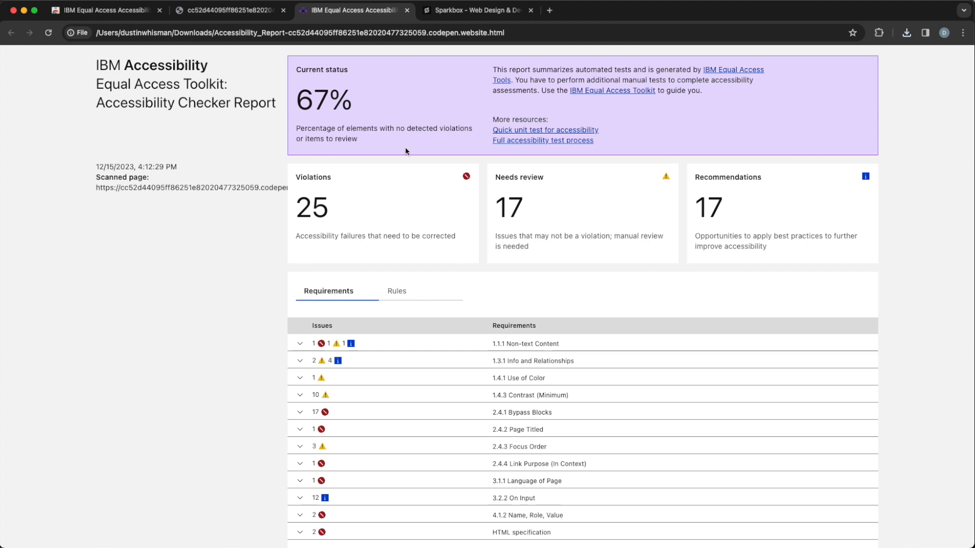
{"action": "mouse_move", "coordinate": [389, 154]}
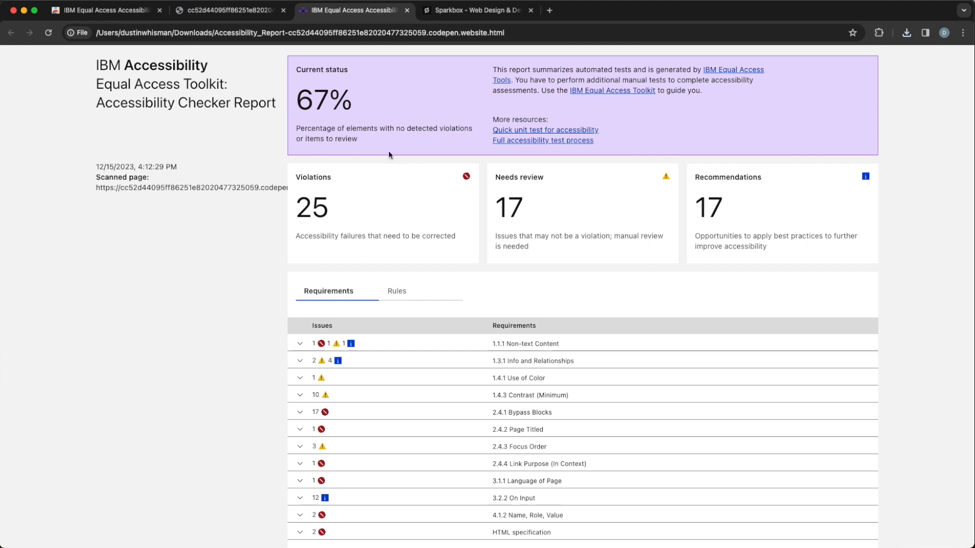
{"action": "left_click", "coordinate": [228, 10]}
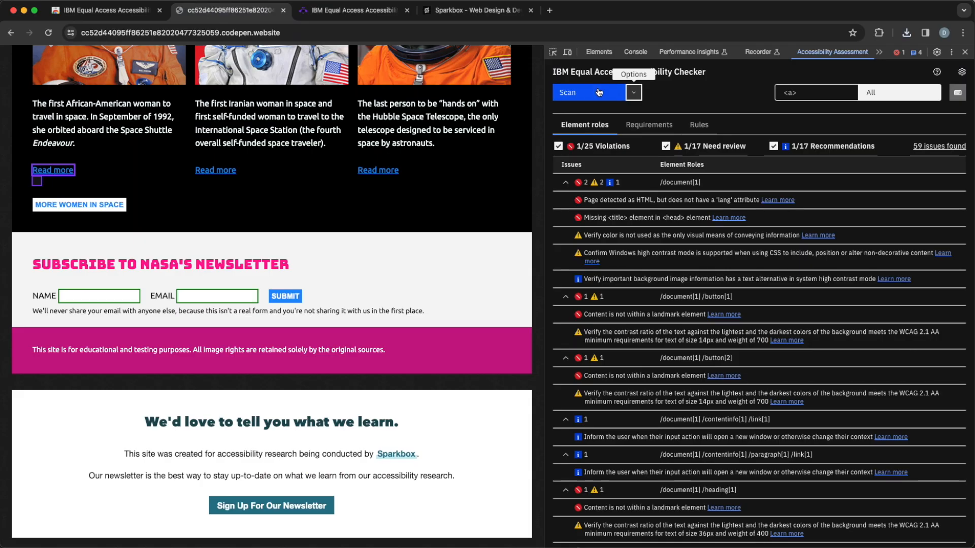
Show Chrome's recent downloads listing the HTML and .xlsx reports
{"action": "left_click", "coordinate": [907, 32]}
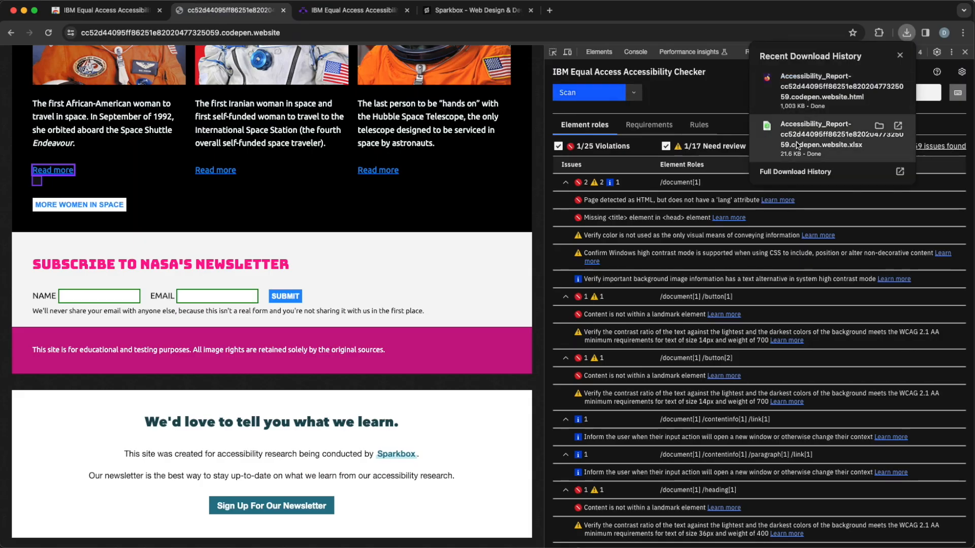
{"action": "mouse_move", "coordinate": [895, 42]}
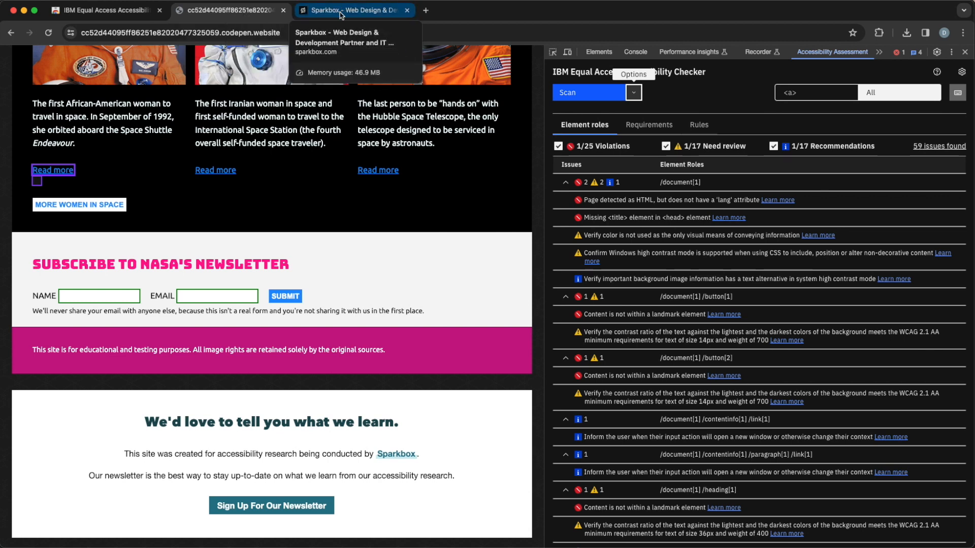
On sparkbox.com, enable storing scans from multiple pages and scan the home page
{"action": "left_click", "coordinate": [348, 10]}
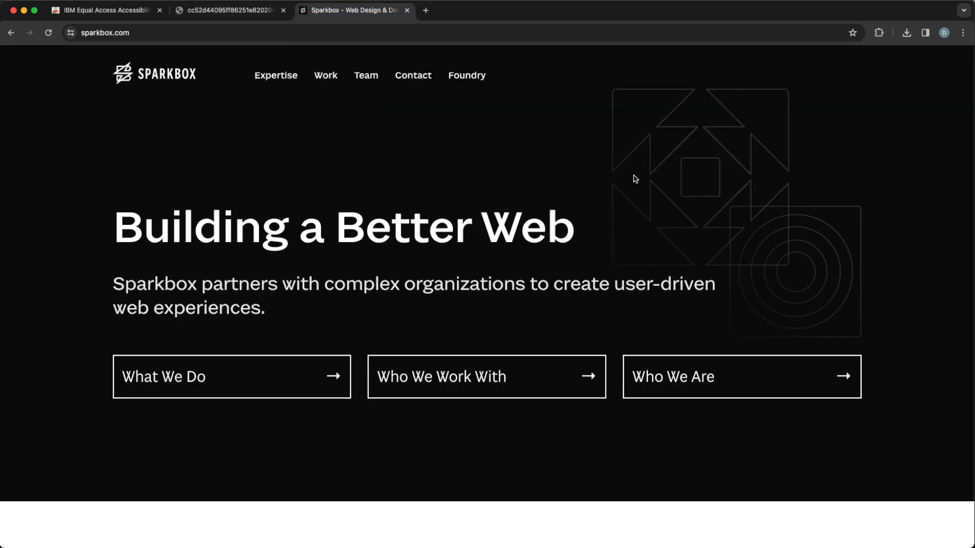
{"action": "key", "text": "F12"}
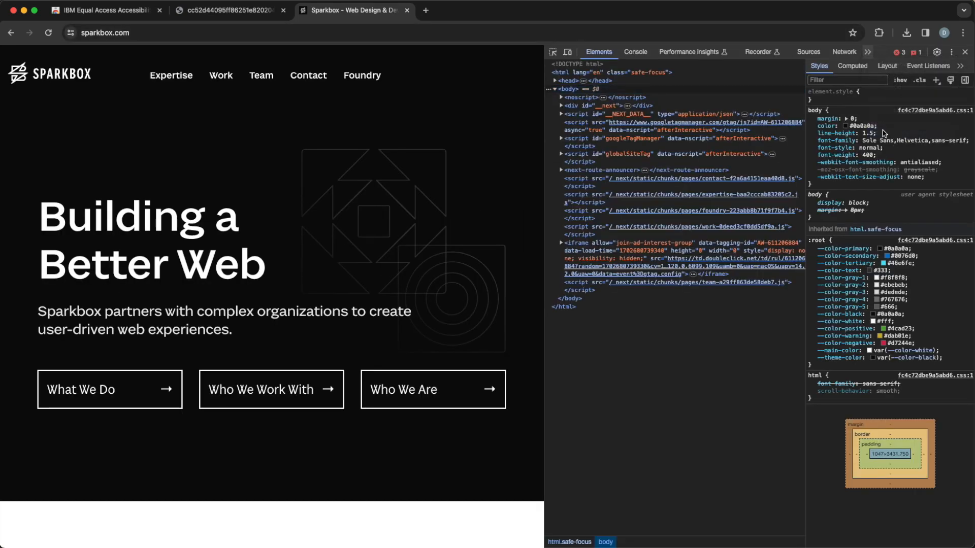
{"action": "left_click", "coordinate": [831, 52]}
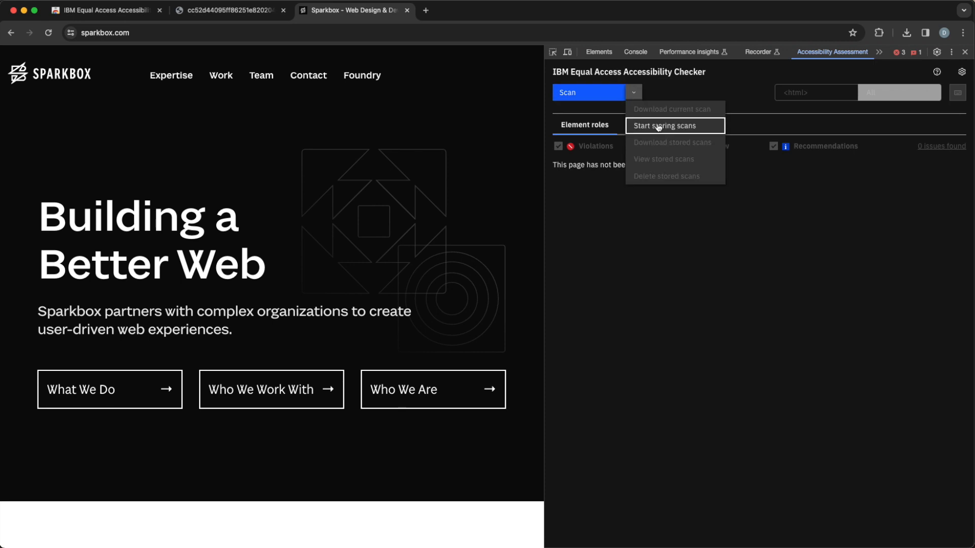
{"action": "left_click", "coordinate": [664, 126]}
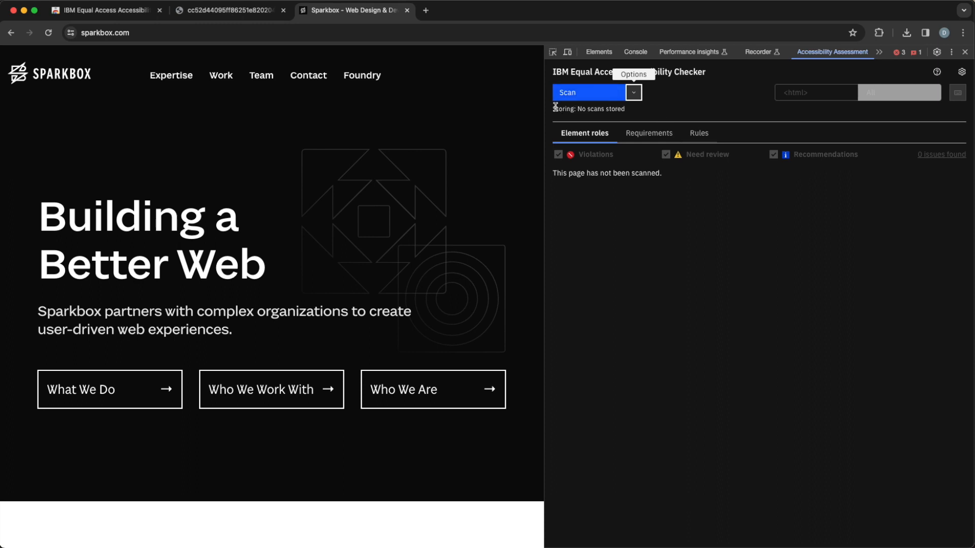
{"action": "mouse_move", "coordinate": [639, 119]}
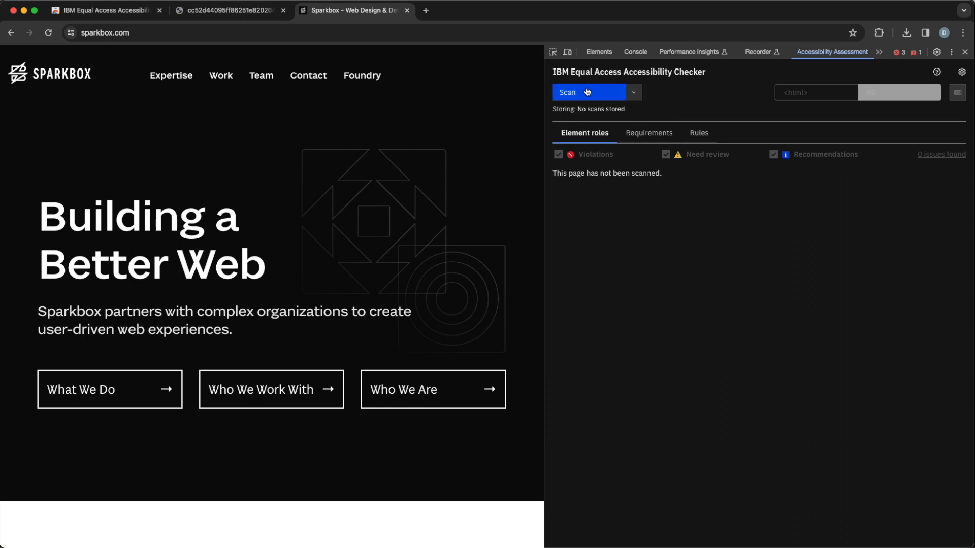
{"action": "left_click", "coordinate": [566, 92]}
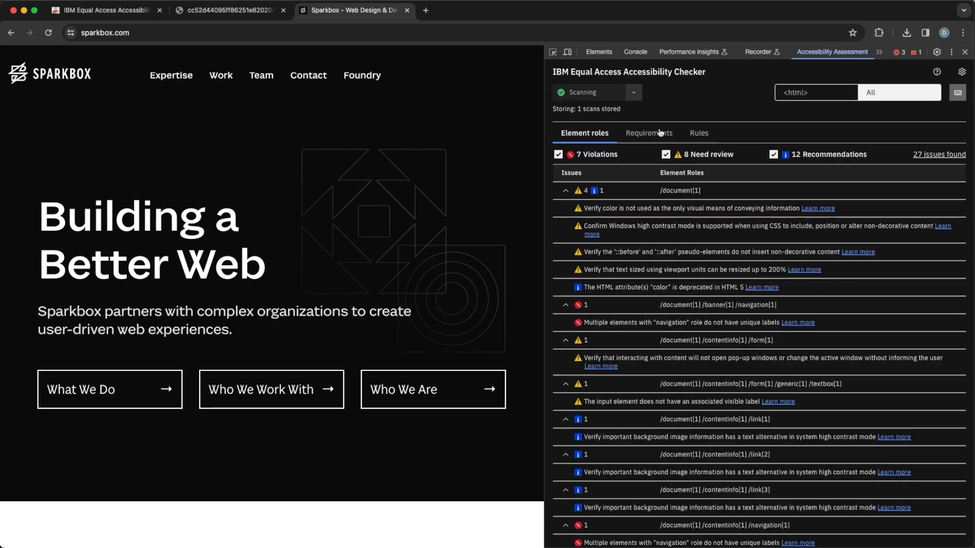
{"action": "left_click", "coordinate": [588, 93]}
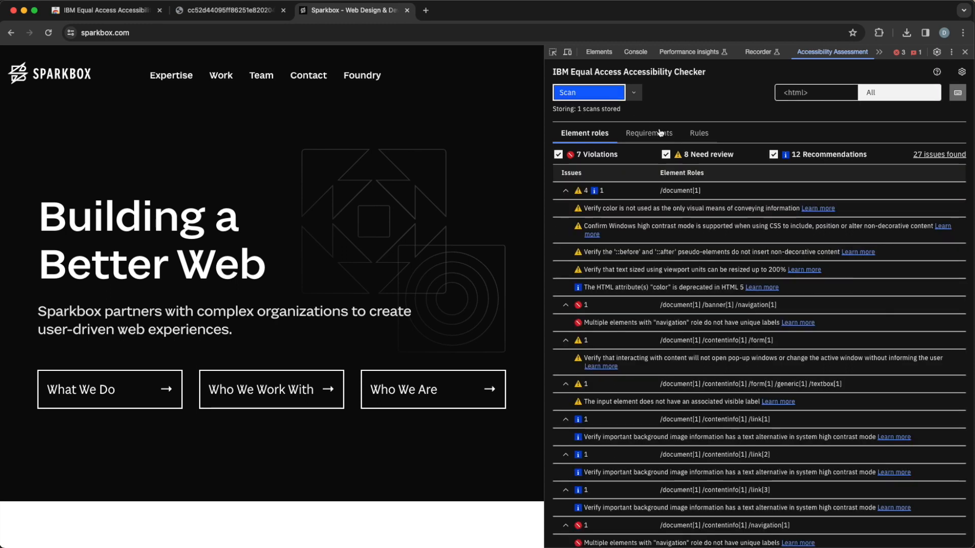
{"action": "mouse_move", "coordinate": [561, 116]}
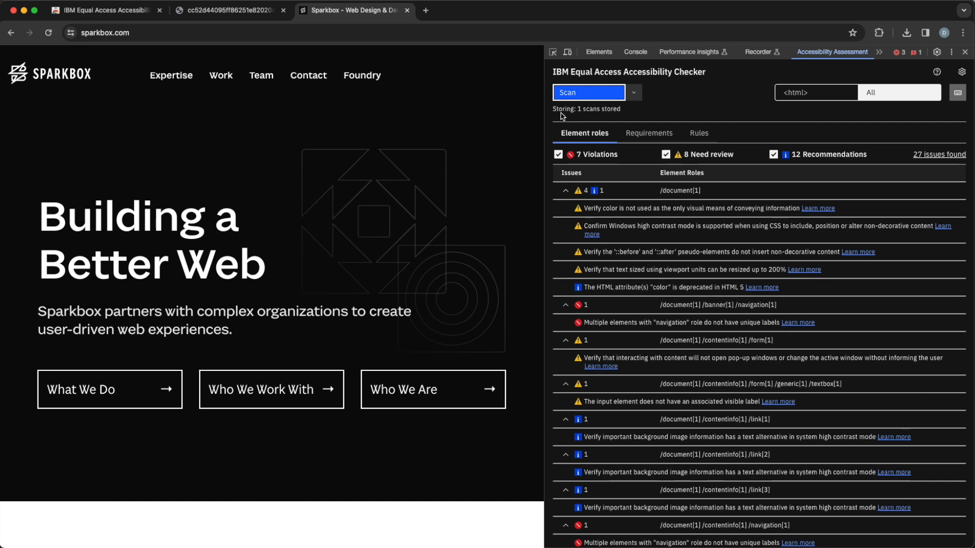
{"action": "mouse_move", "coordinate": [383, 78]}
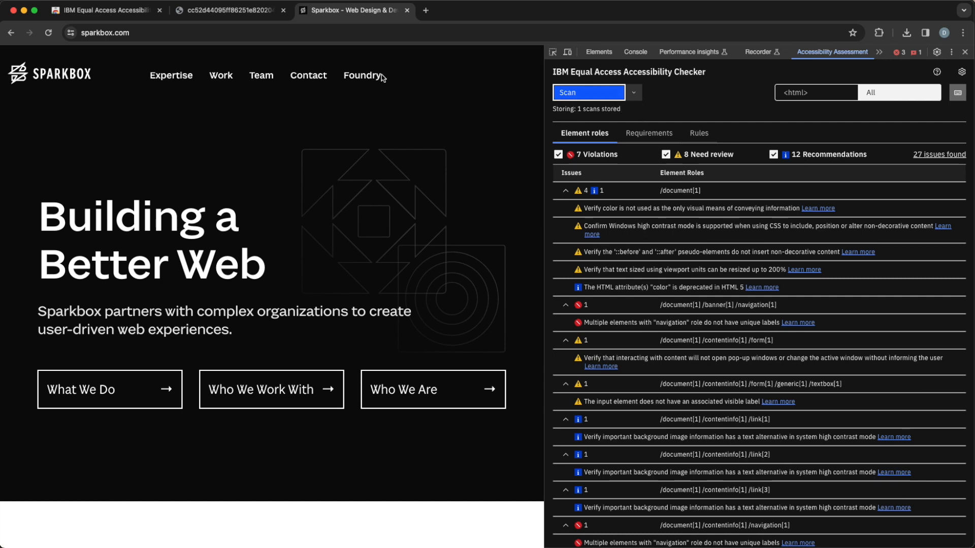
Scan the Expertise and Work pages of the site
{"action": "left_click", "coordinate": [170, 75]}
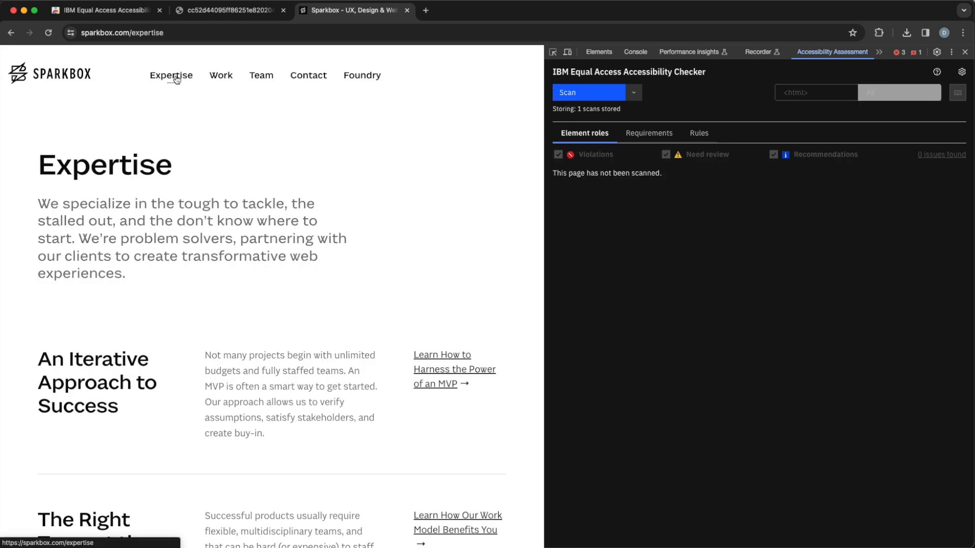
{"action": "left_click", "coordinate": [587, 92]}
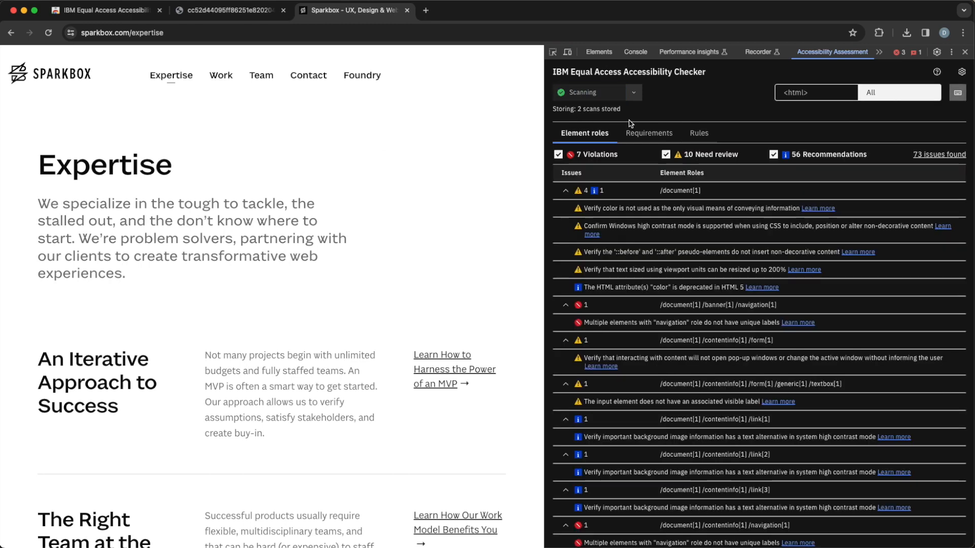
{"action": "left_click", "coordinate": [588, 92]}
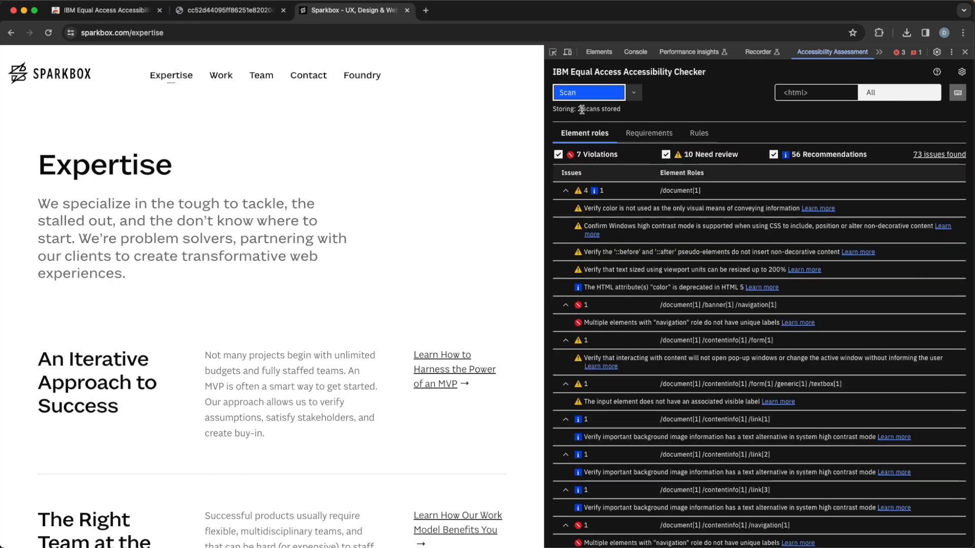
{"action": "left_click", "coordinate": [220, 75]}
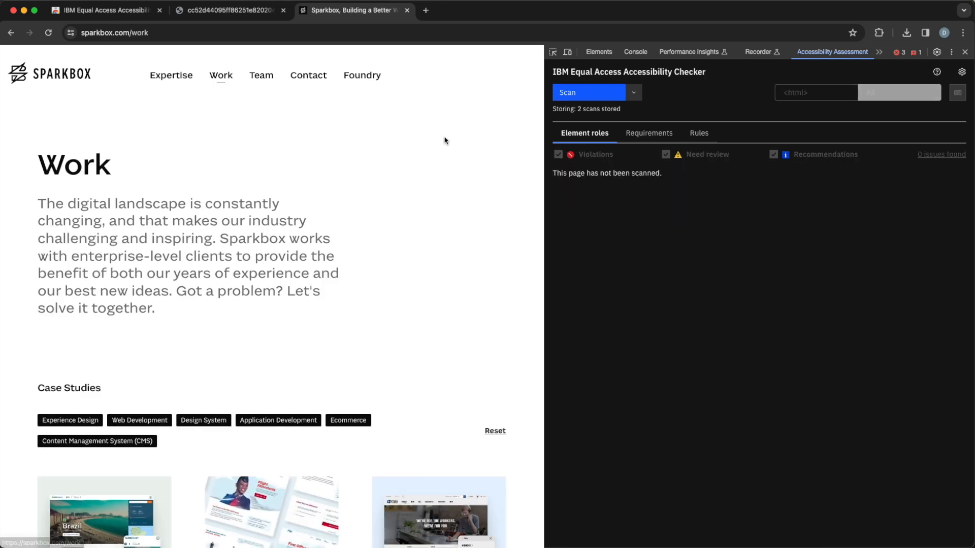
{"action": "left_click", "coordinate": [587, 92]}
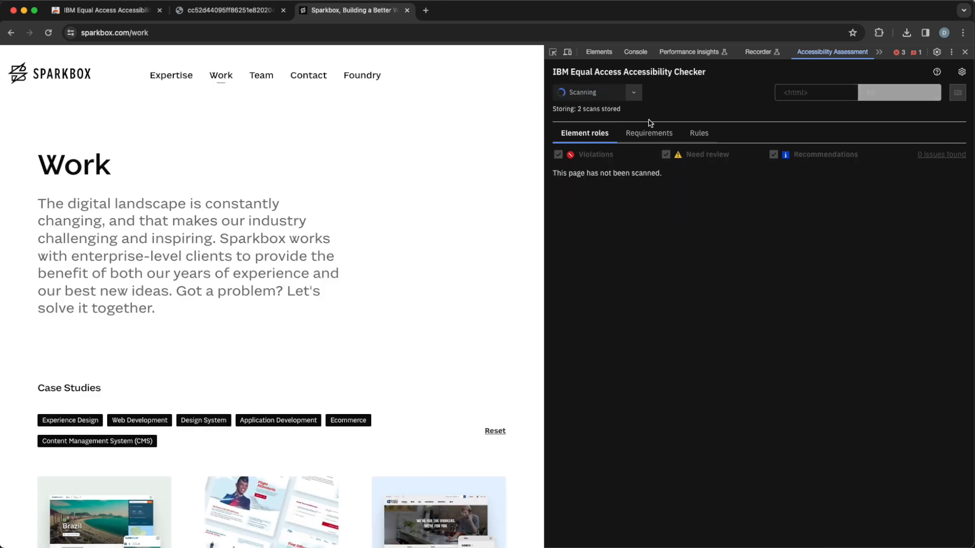
{"action": "left_click", "coordinate": [588, 92]}
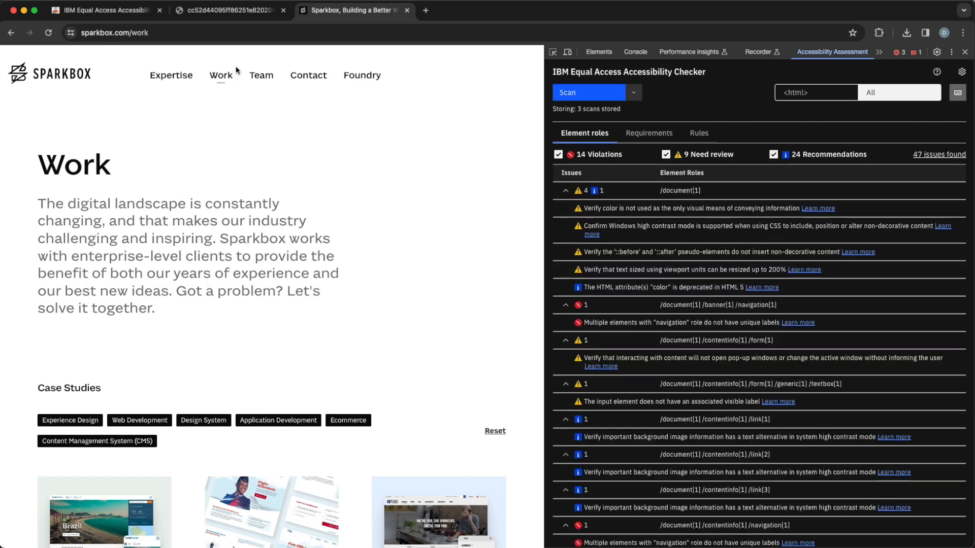
Scan the Team and Contact pages, then go to the Foundry page
{"action": "left_click", "coordinate": [261, 75]}
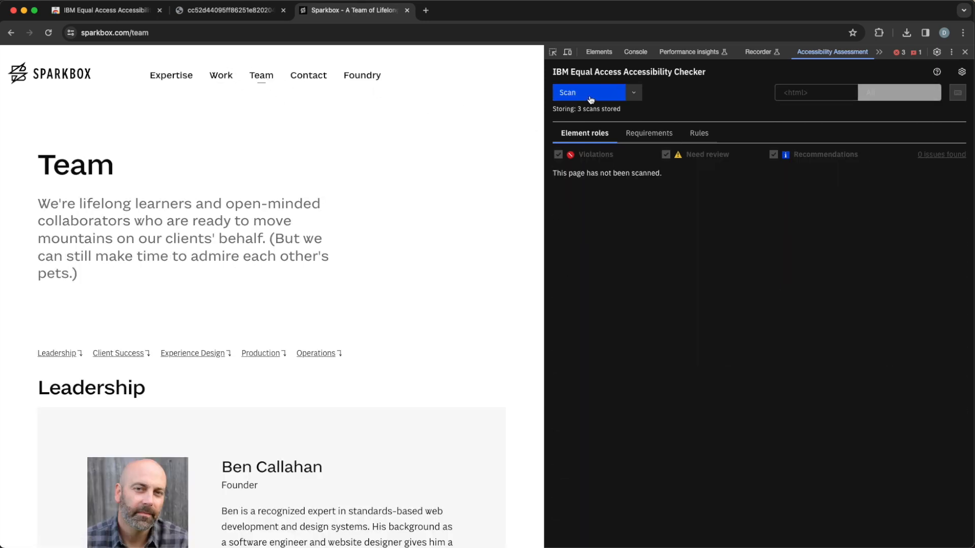
{"action": "left_click", "coordinate": [588, 92]}
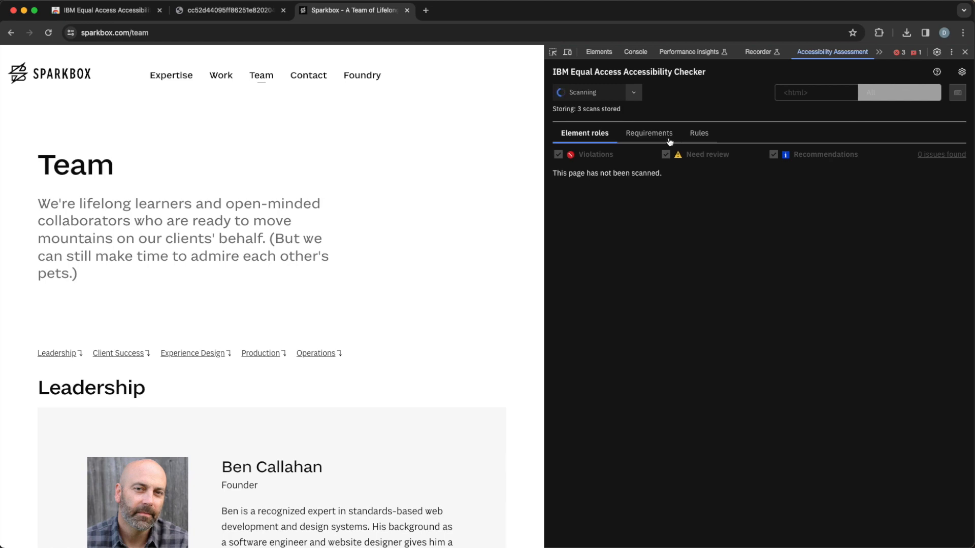
{"action": "left_click", "coordinate": [587, 92]}
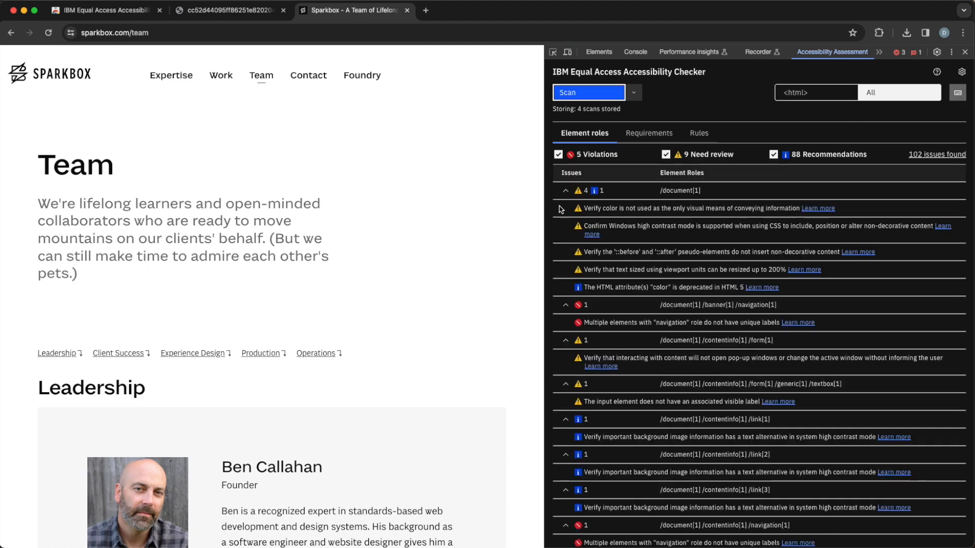
{"action": "left_click", "coordinate": [307, 75]}
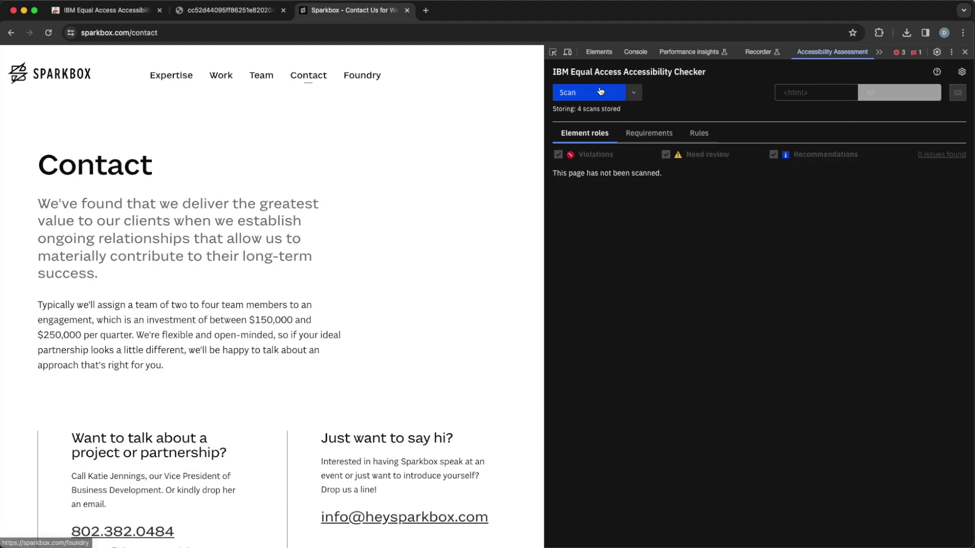
{"action": "left_click", "coordinate": [584, 92]}
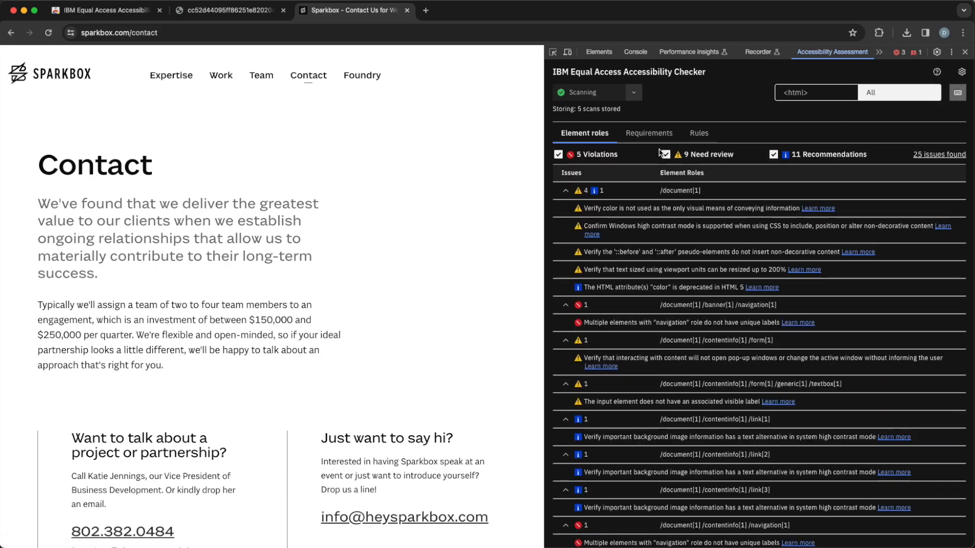
{"action": "left_click", "coordinate": [361, 75]}
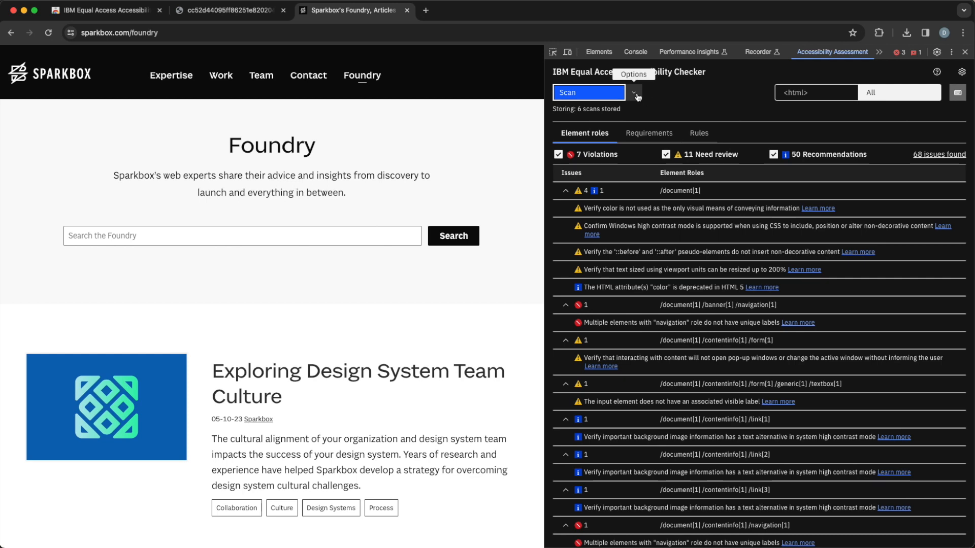
Download the six stored scans as one combined .xlsx report and open it
{"action": "left_click", "coordinate": [635, 92]}
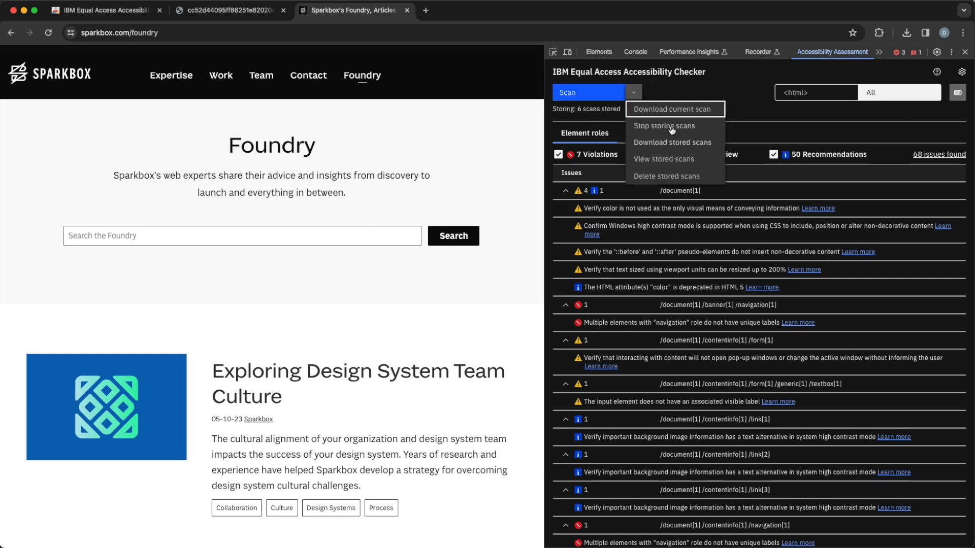
{"action": "mouse_move", "coordinate": [663, 137]}
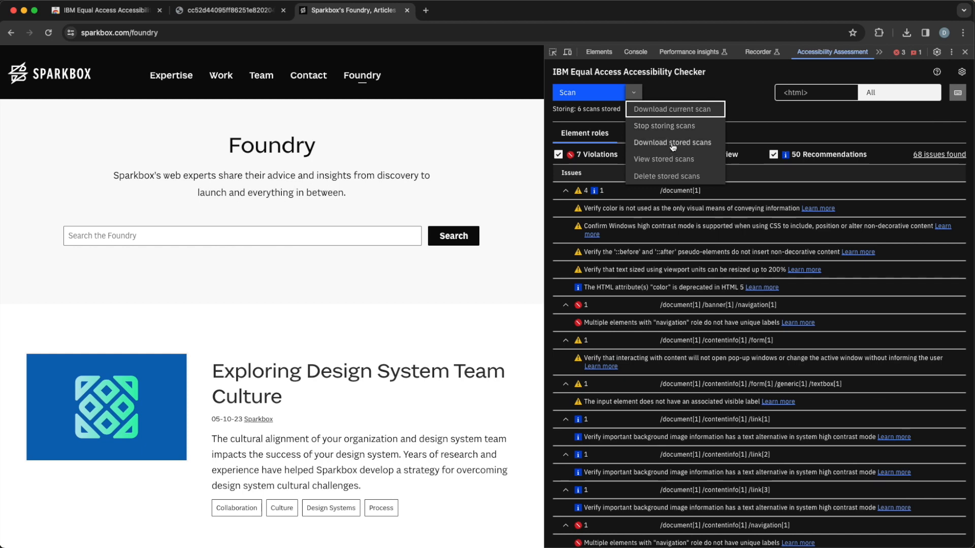
{"action": "mouse_move", "coordinate": [658, 138]}
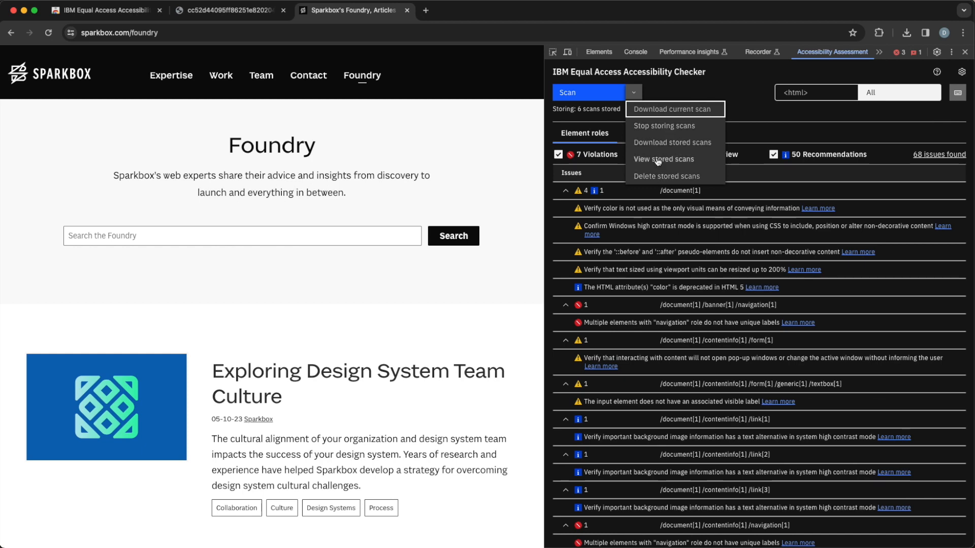
{"action": "left_click", "coordinate": [659, 109]}
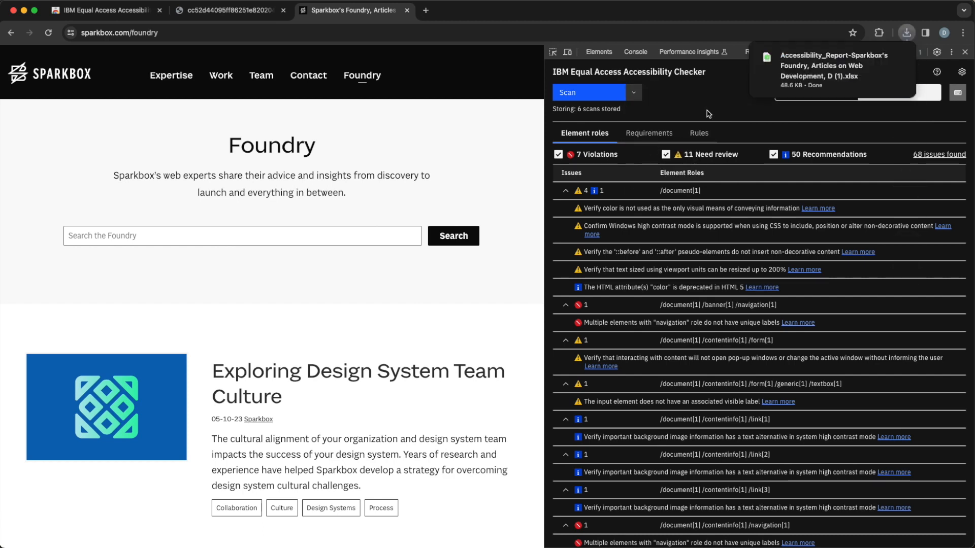
{"action": "mouse_move", "coordinate": [821, 66]}
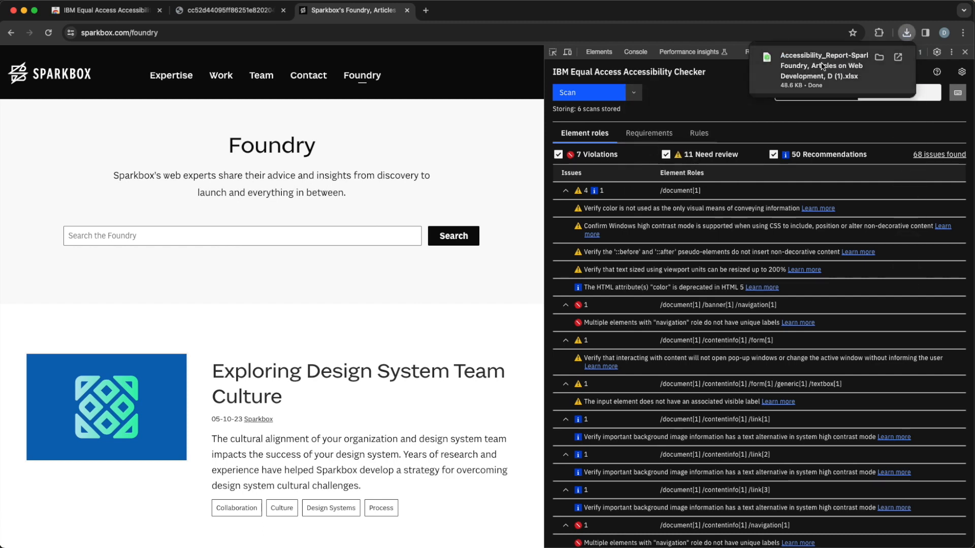
{"action": "mouse_move", "coordinate": [850, 78]}
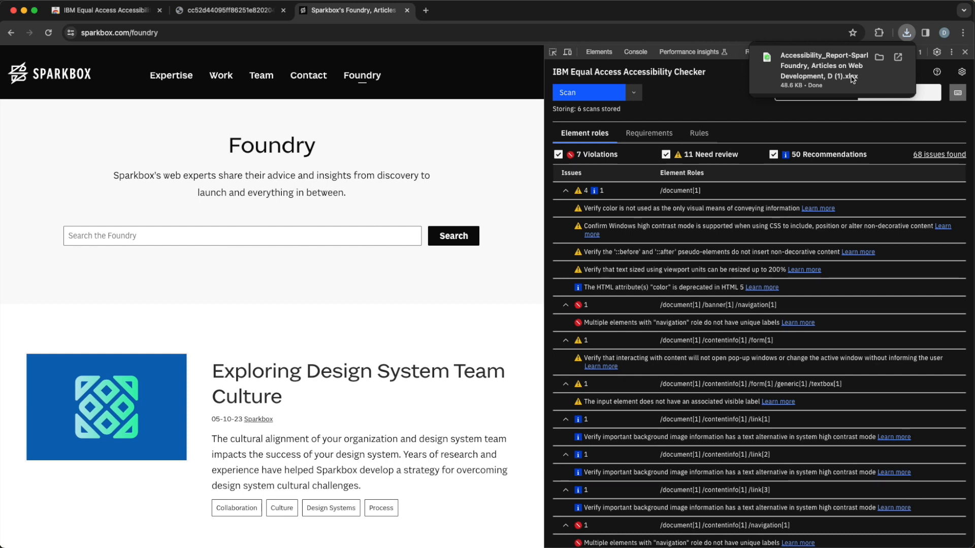
{"action": "mouse_move", "coordinate": [825, 64]}
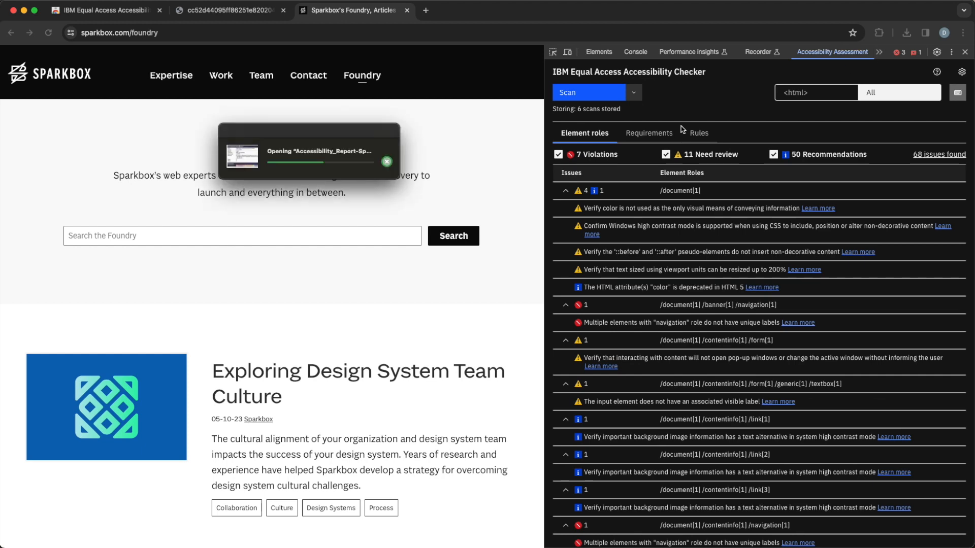
{"action": "mouse_move", "coordinate": [659, 191]}
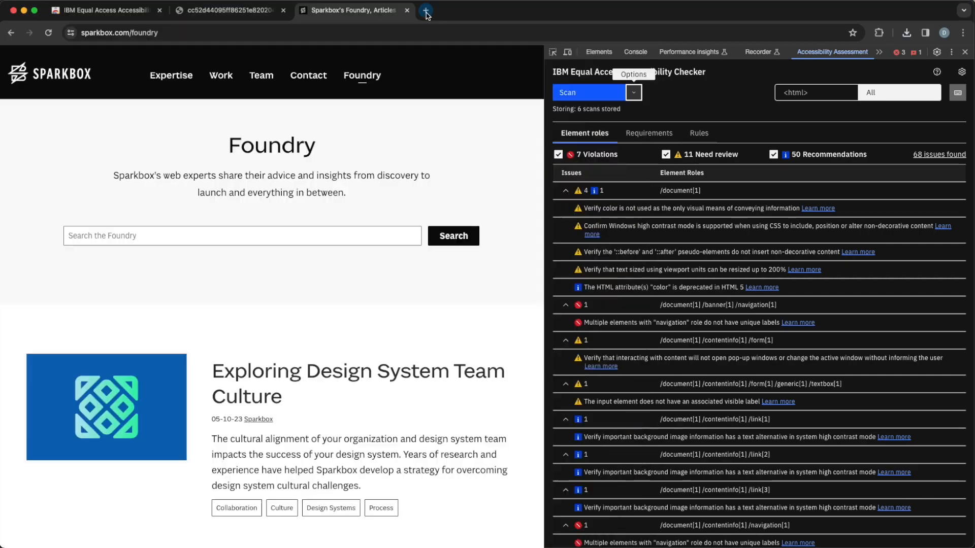
{"action": "left_click", "coordinate": [426, 10]}
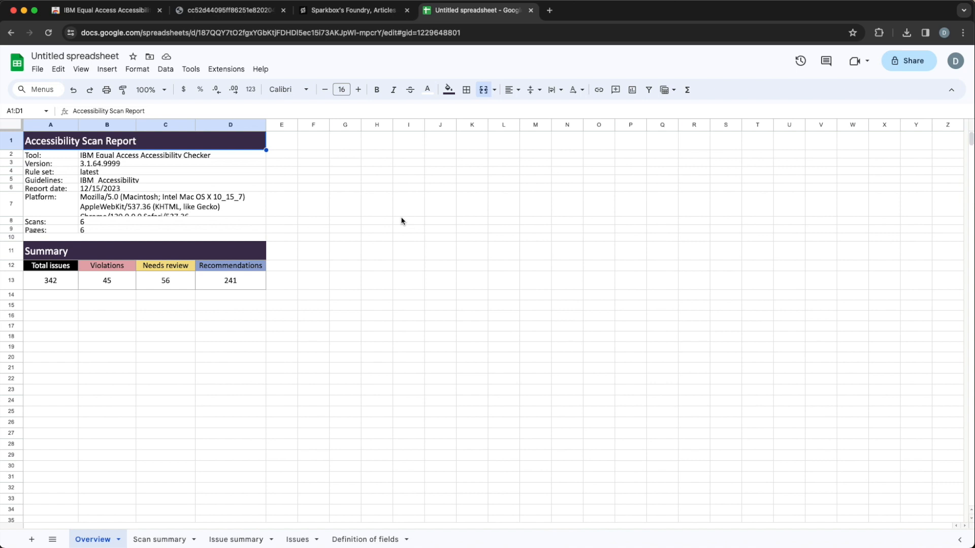
{"action": "mouse_move", "coordinate": [365, 239]}
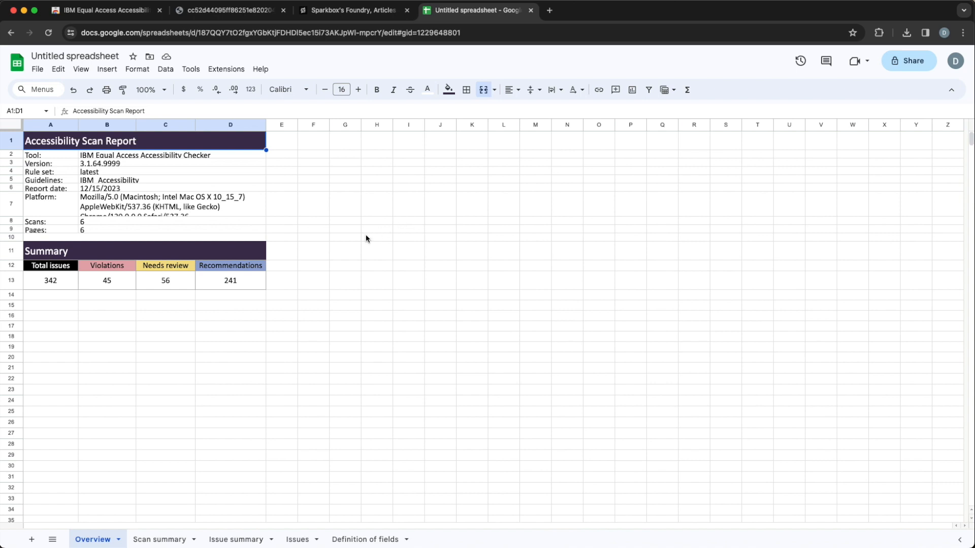
{"action": "mouse_move", "coordinate": [322, 228]}
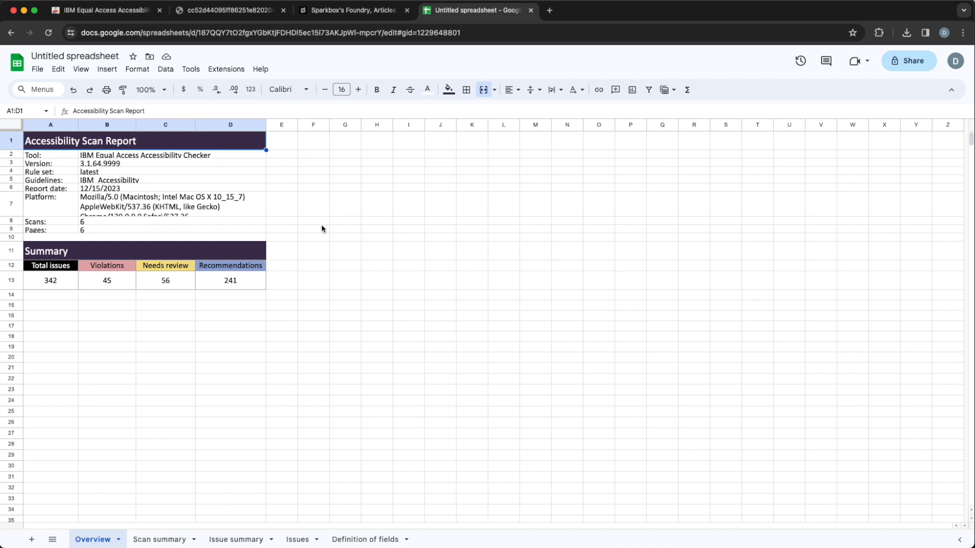
{"action": "mouse_move", "coordinate": [163, 222]}
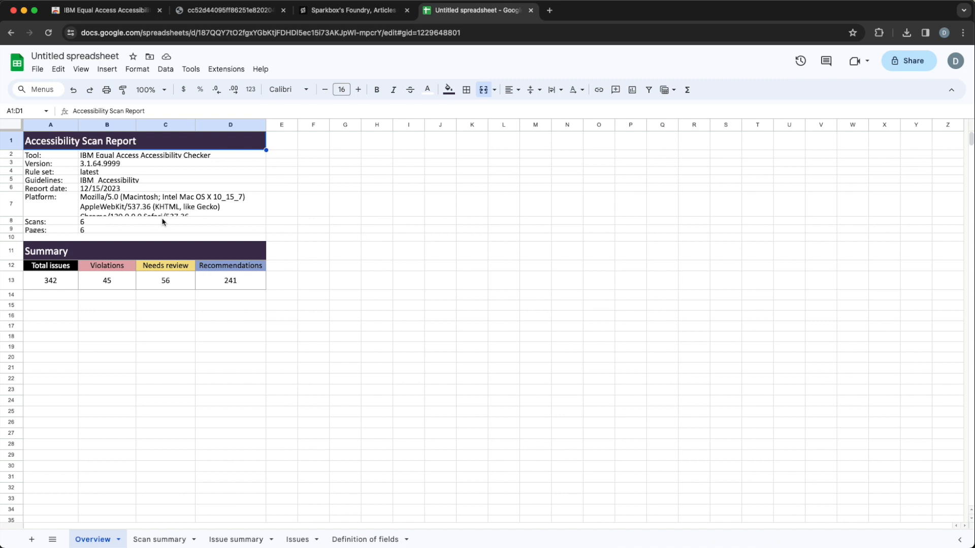
{"action": "mouse_move", "coordinate": [89, 224]}
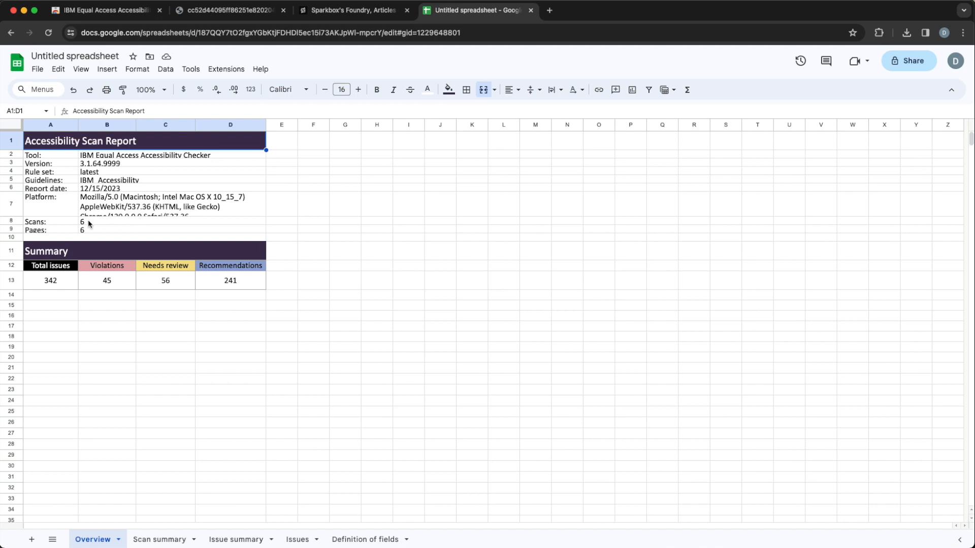
{"action": "mouse_move", "coordinate": [87, 229]}
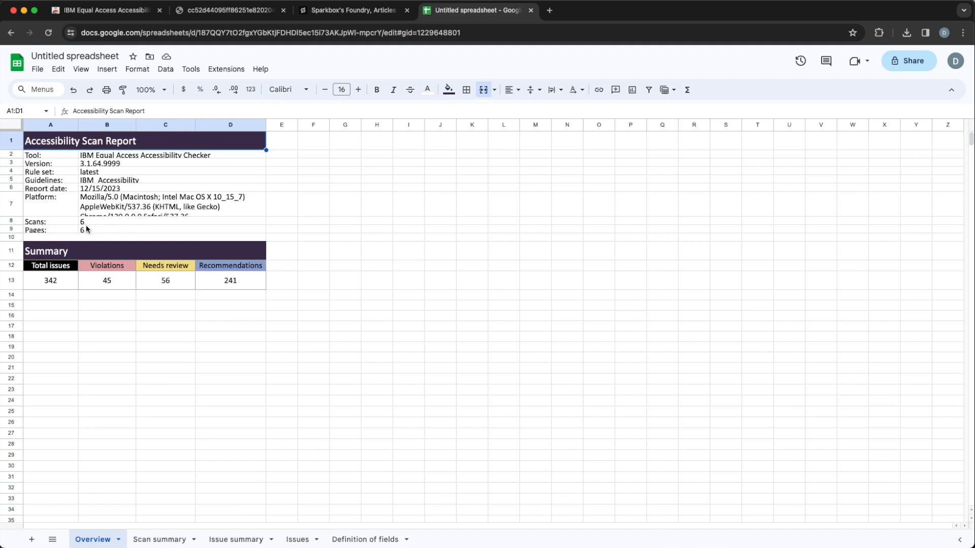
{"action": "mouse_move", "coordinate": [94, 286]}
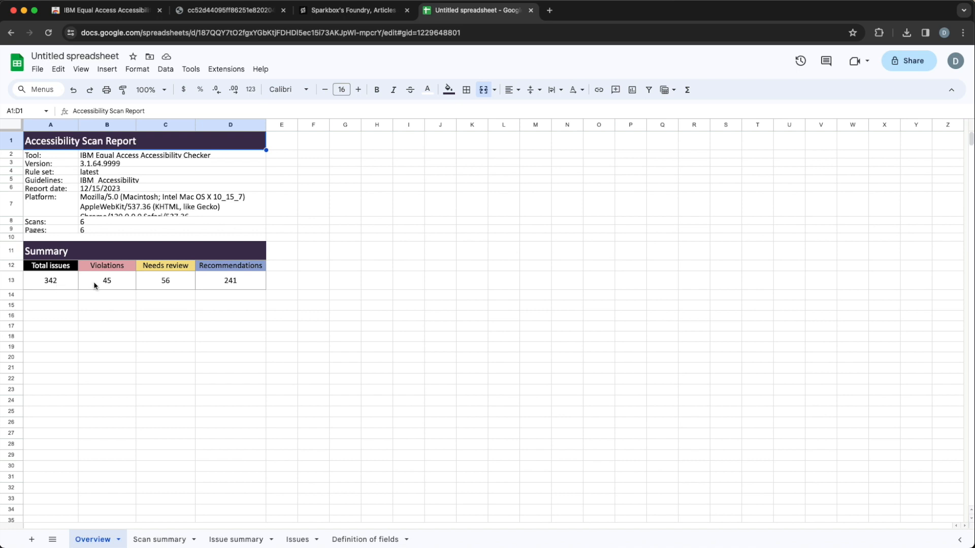
{"action": "mouse_move", "coordinate": [246, 295]}
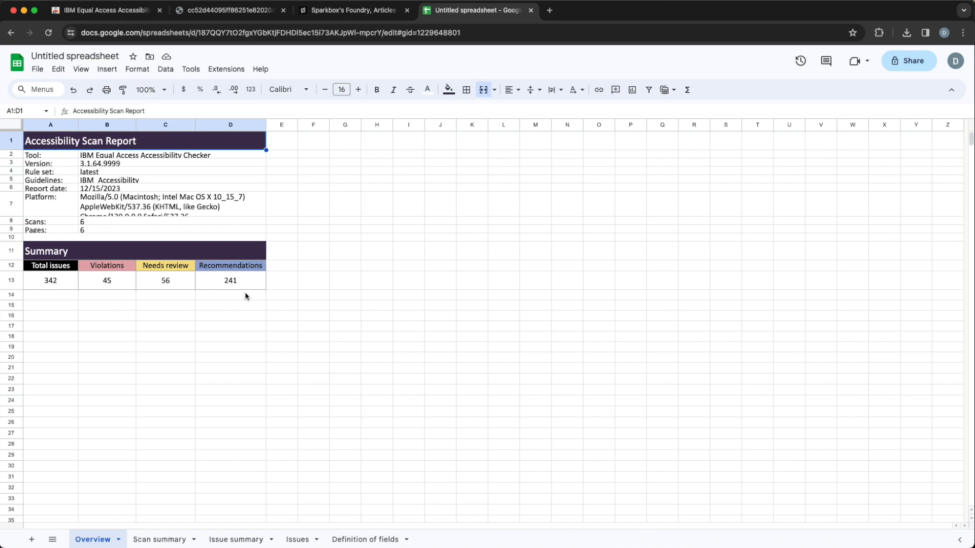
{"action": "mouse_move", "coordinate": [208, 353]}
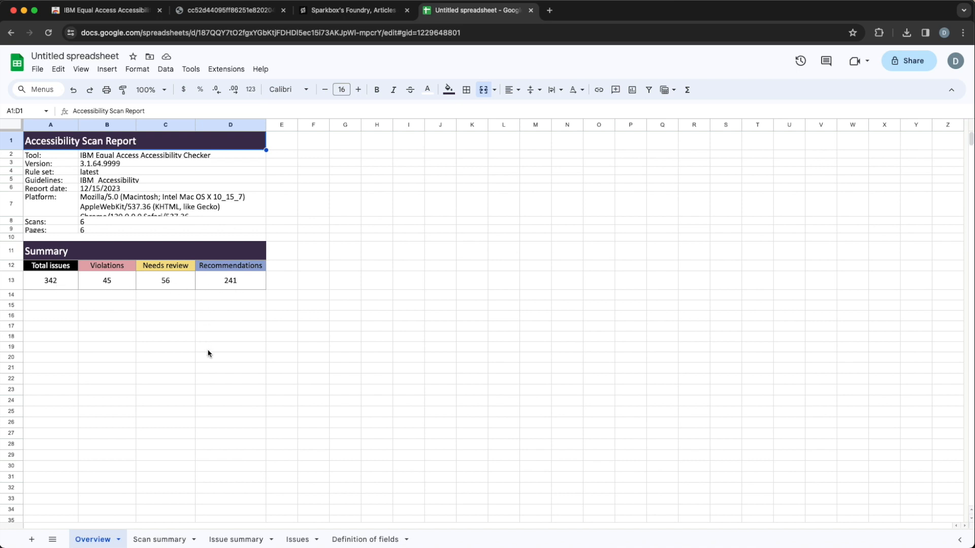
{"action": "mouse_move", "coordinate": [112, 206]}
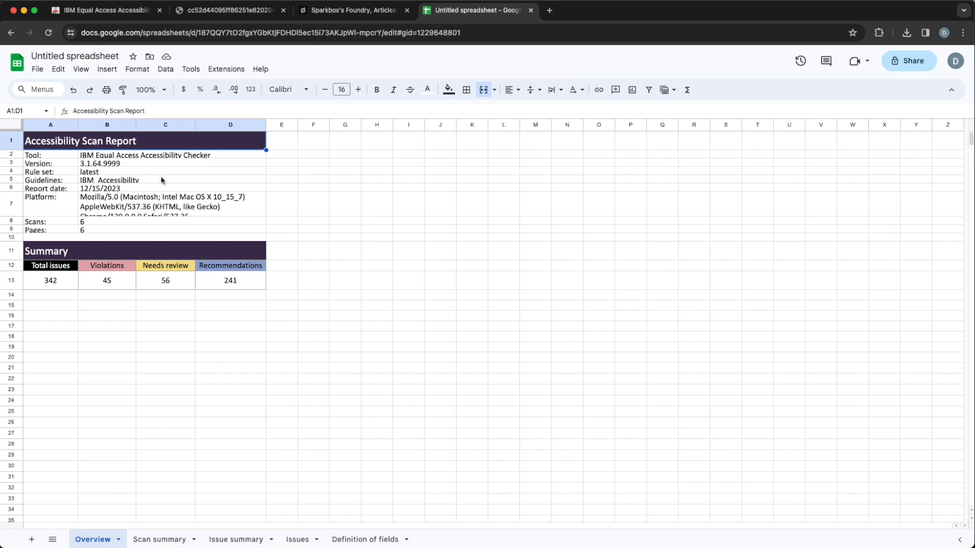
{"action": "mouse_move", "coordinate": [135, 163]}
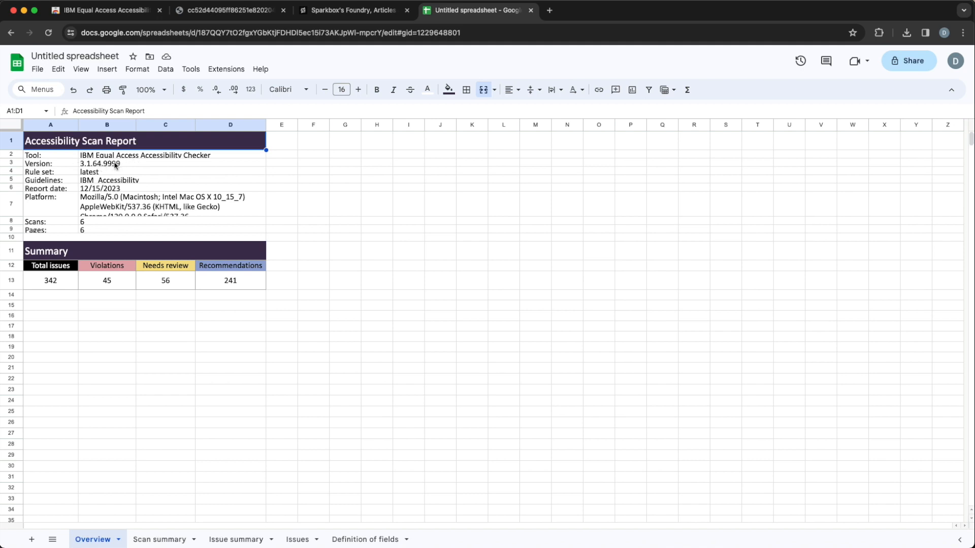
{"action": "mouse_move", "coordinate": [143, 336]}
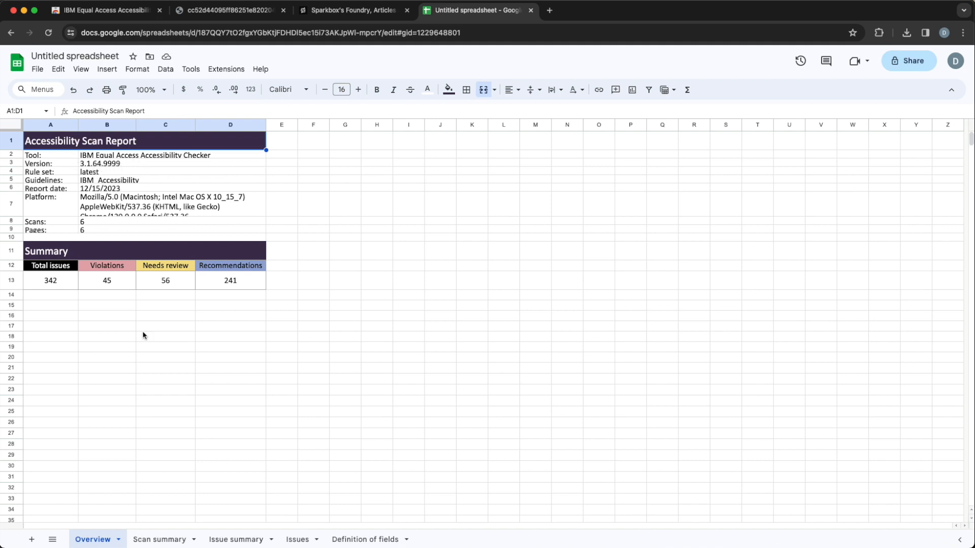
{"action": "mouse_move", "coordinate": [157, 474]}
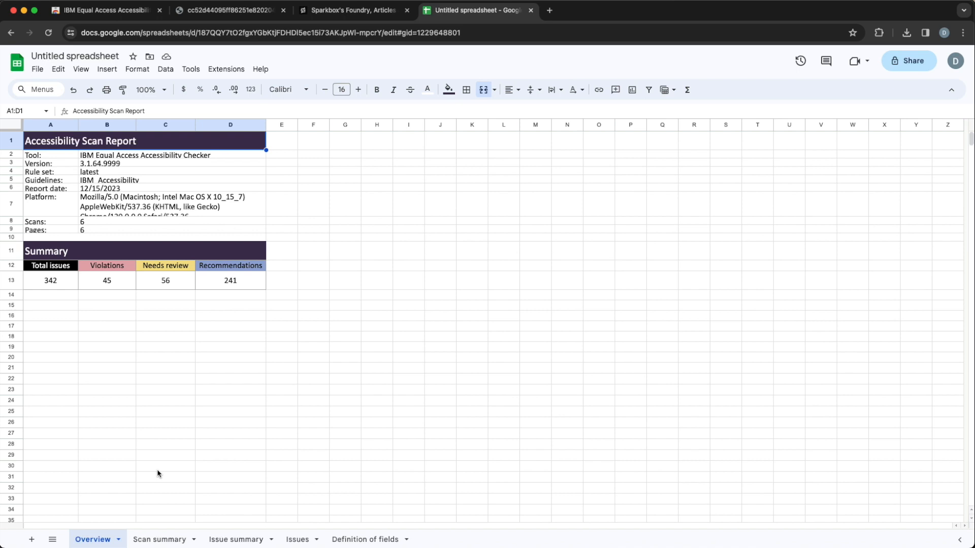
{"action": "mouse_move", "coordinate": [147, 497]}
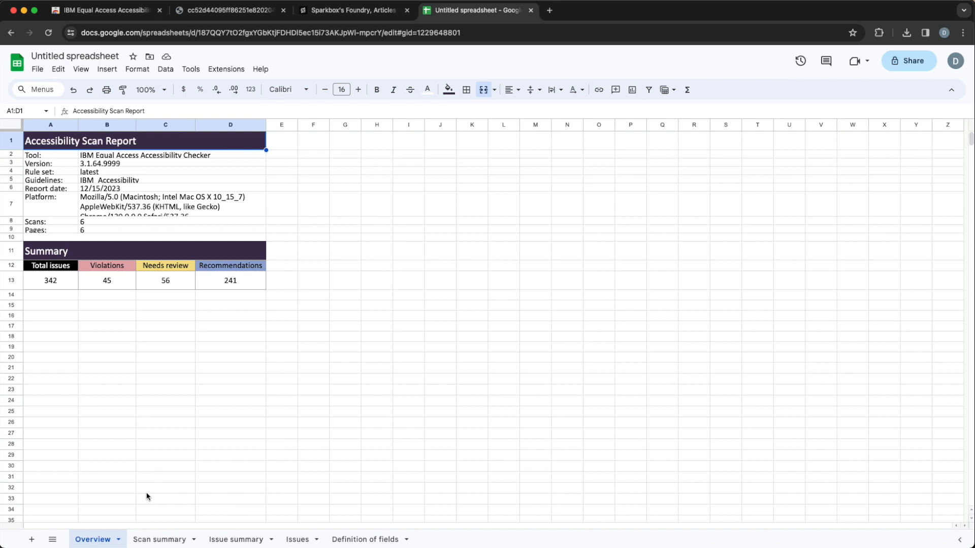
Show the Scan summary sheet listing the six Sparkbox pages with their issue counts
{"action": "left_click", "coordinate": [159, 542]}
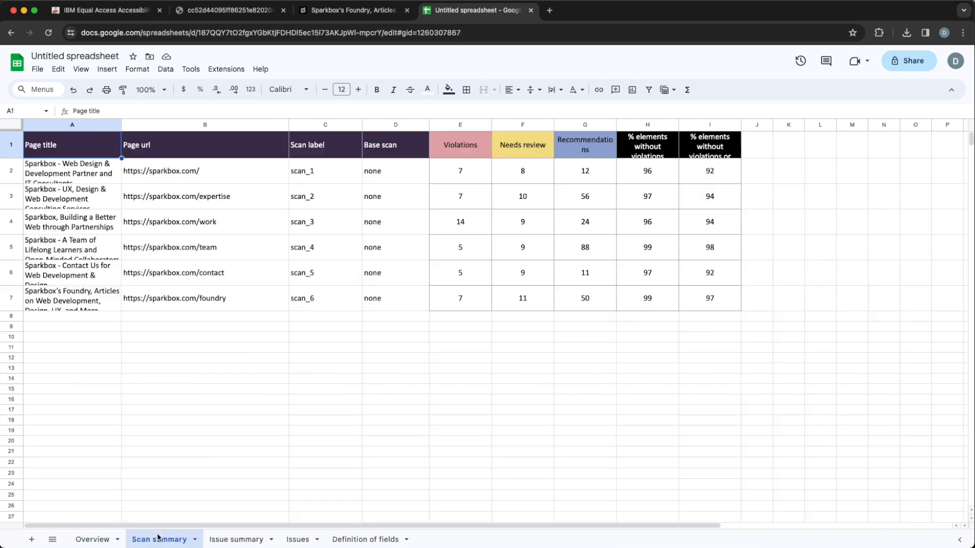
{"action": "mouse_move", "coordinate": [254, 344]}
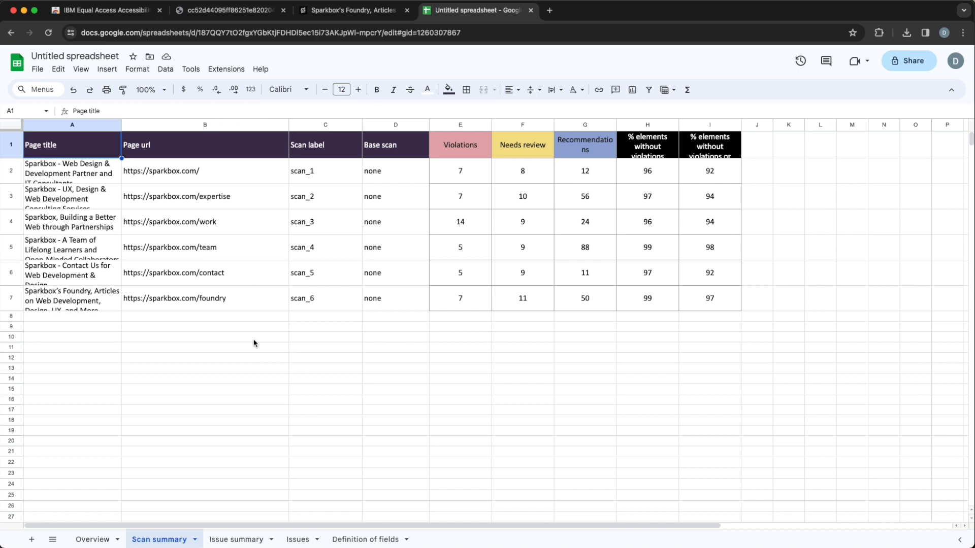
{"action": "mouse_move", "coordinate": [213, 210]}
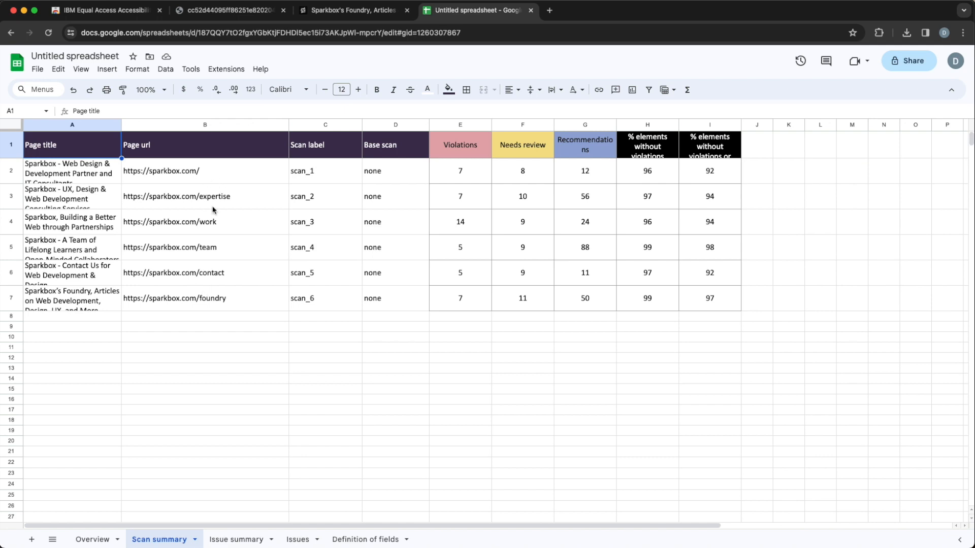
{"action": "mouse_move", "coordinate": [433, 173]}
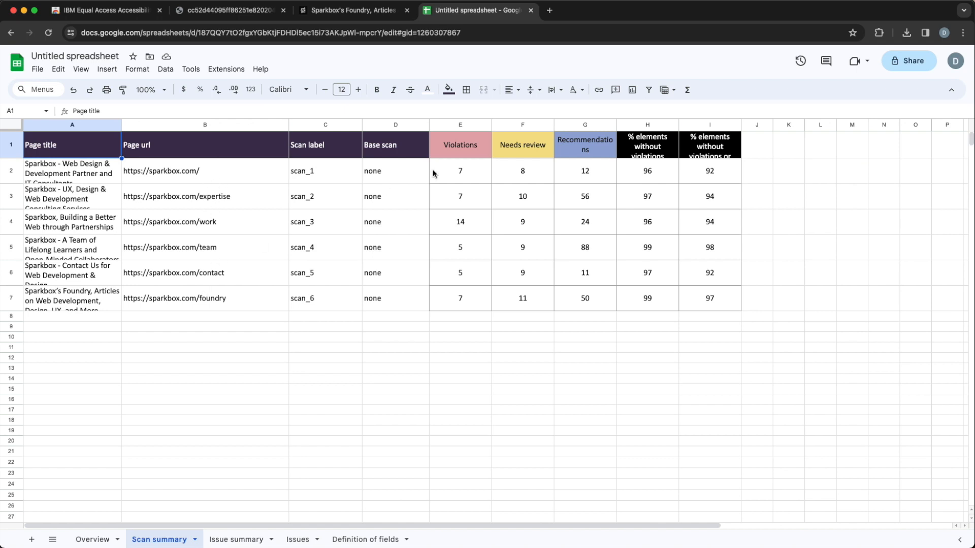
{"action": "mouse_move", "coordinate": [544, 242]}
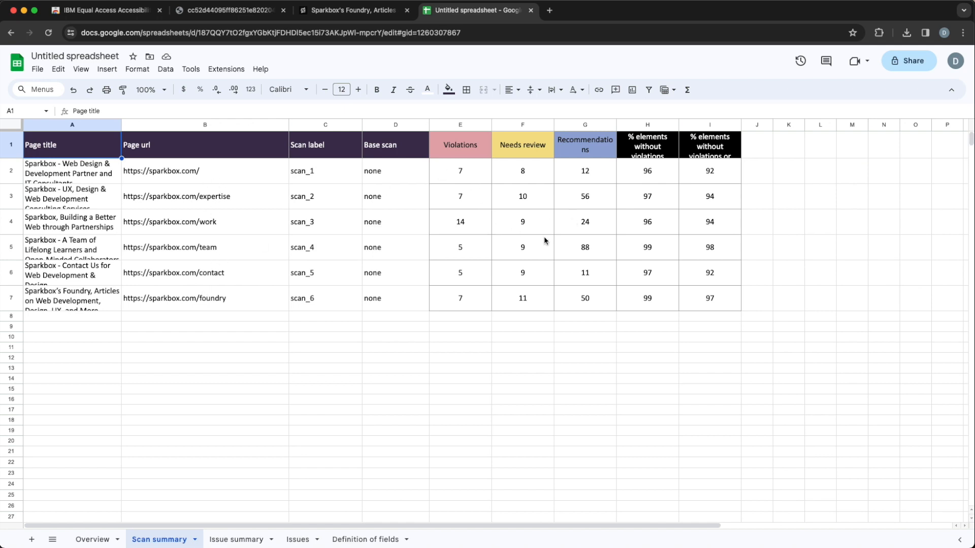
Review the Issue summary sheet's issue counts grouped by toolkit level
{"action": "left_click", "coordinate": [236, 539]}
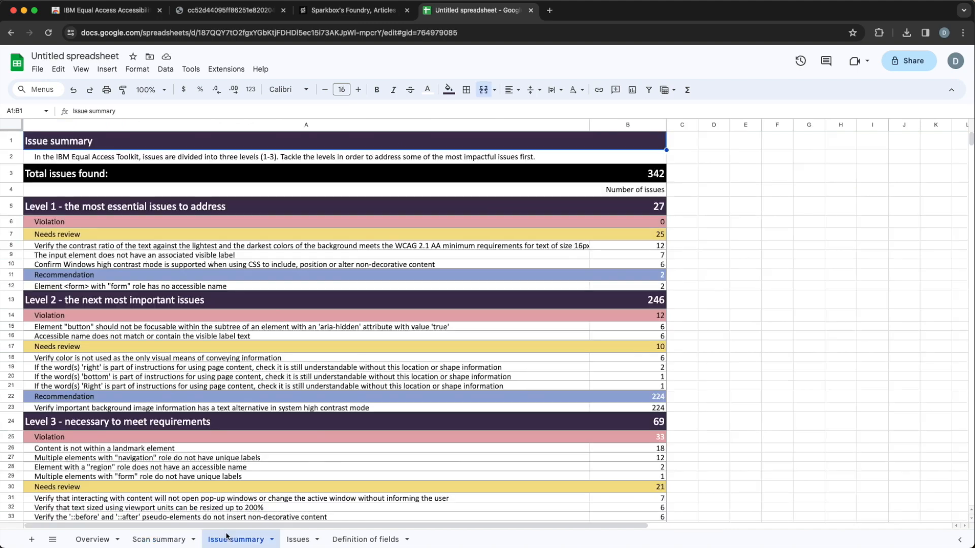
{"action": "mouse_move", "coordinate": [403, 347]}
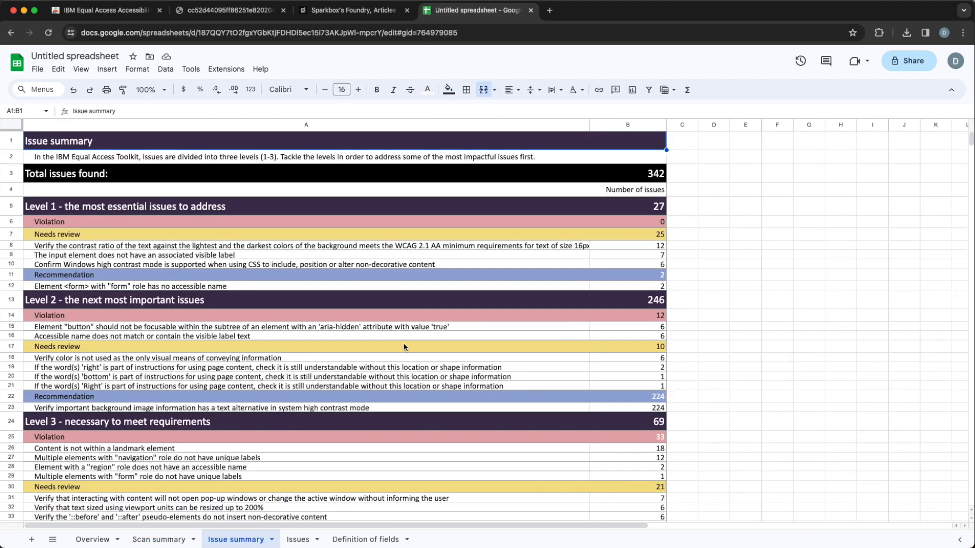
{"action": "mouse_move", "coordinate": [387, 311]}
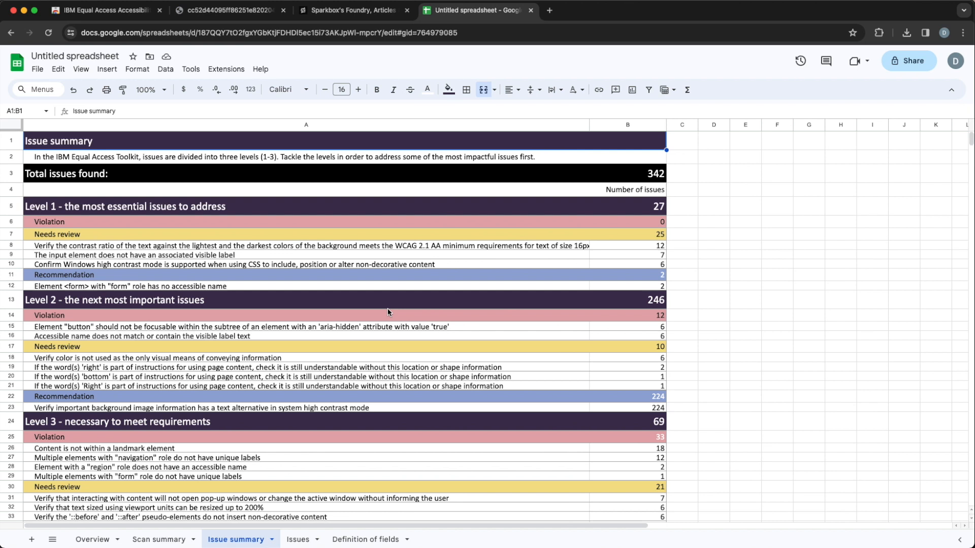
{"action": "mouse_move", "coordinate": [265, 242]}
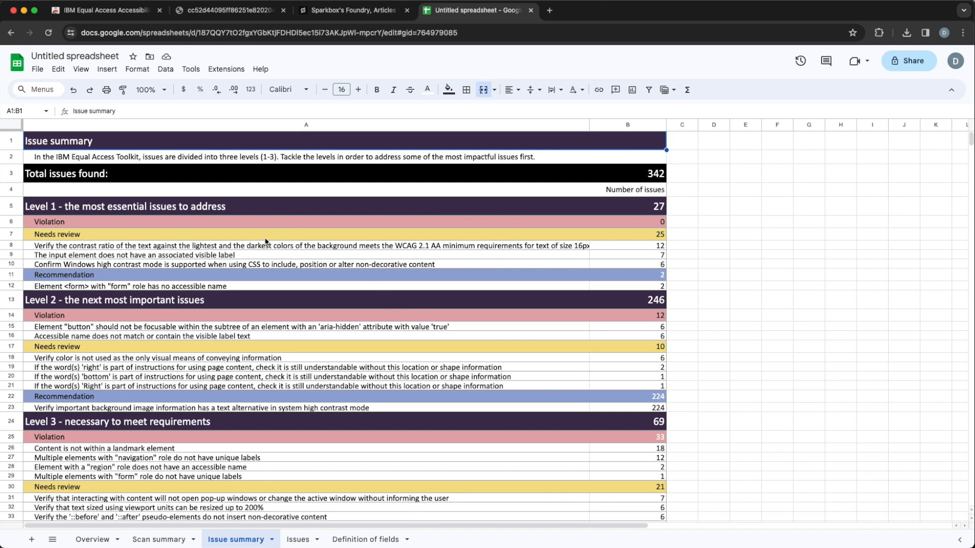
{"action": "mouse_move", "coordinate": [155, 225]}
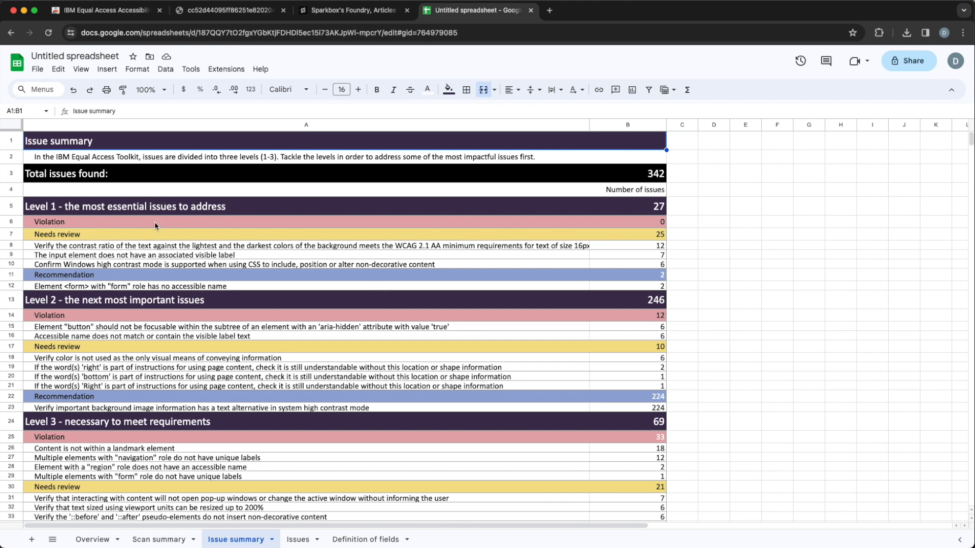
{"action": "scroll", "scroll_direction": "down", "scroll_amount": 3}
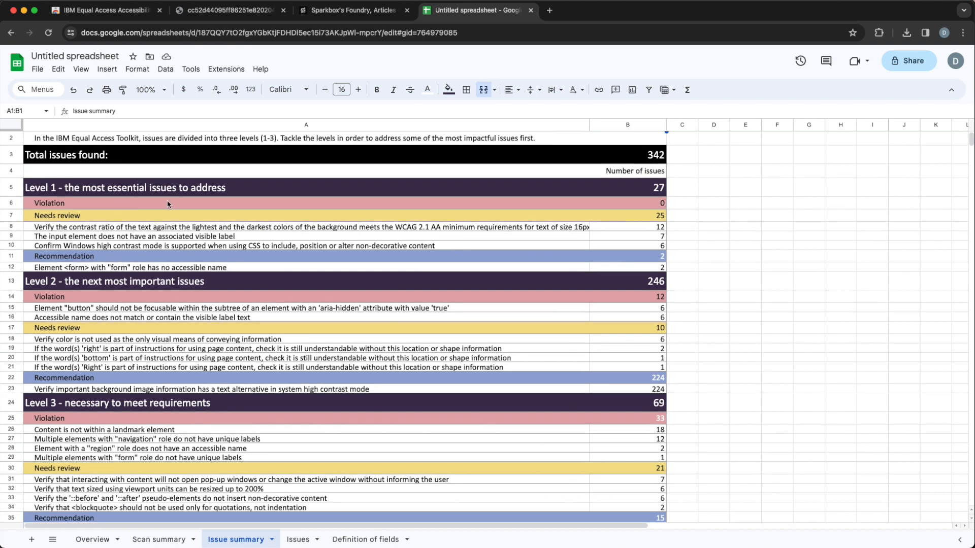
{"action": "mouse_move", "coordinate": [154, 212]}
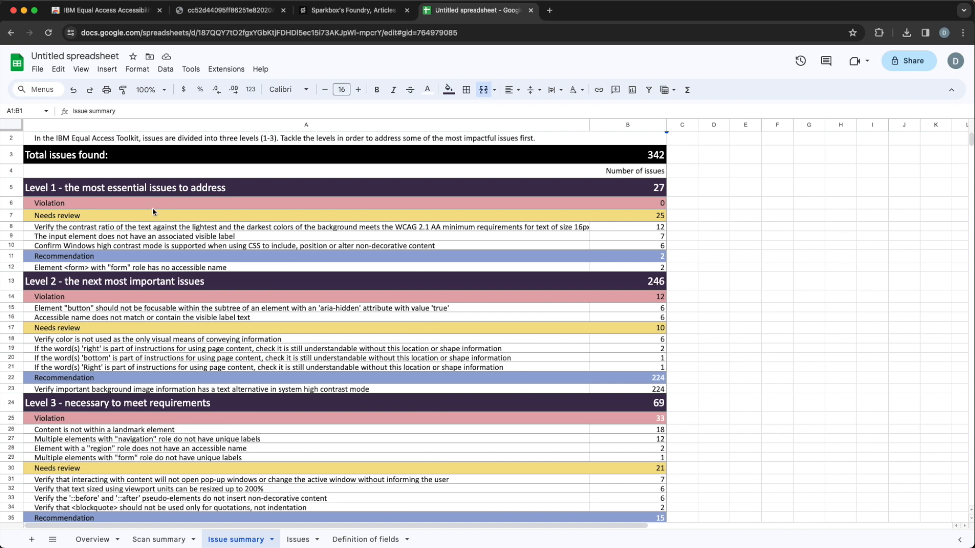
{"action": "scroll", "scroll_direction": "down", "scroll_amount": 3}
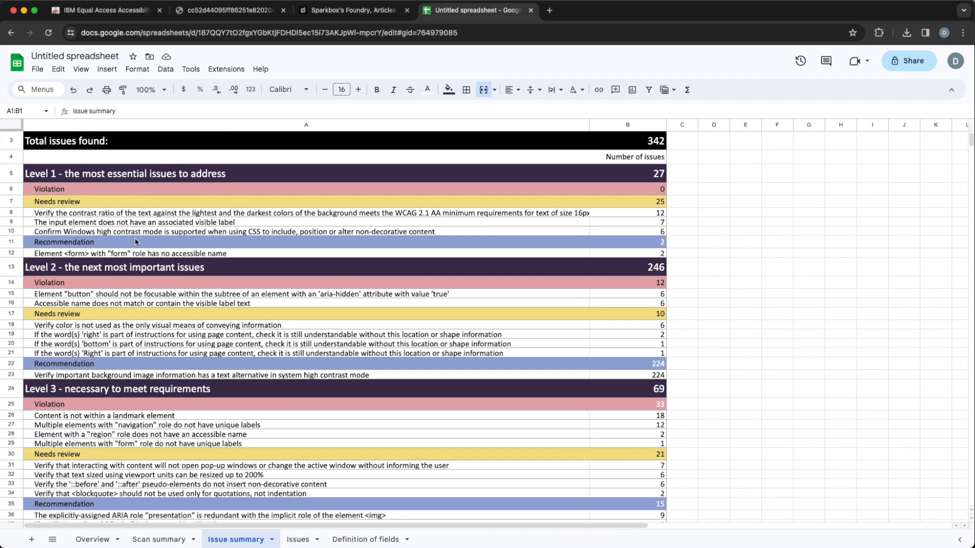
{"action": "scroll", "scroll_direction": "down", "scroll_amount": 3}
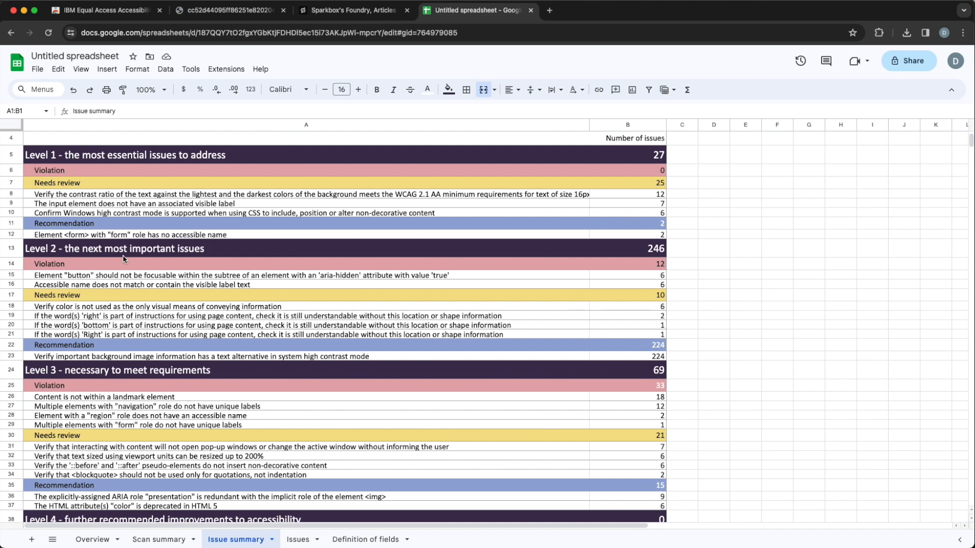
{"action": "scroll", "scroll_direction": "down", "scroll_amount": 3}
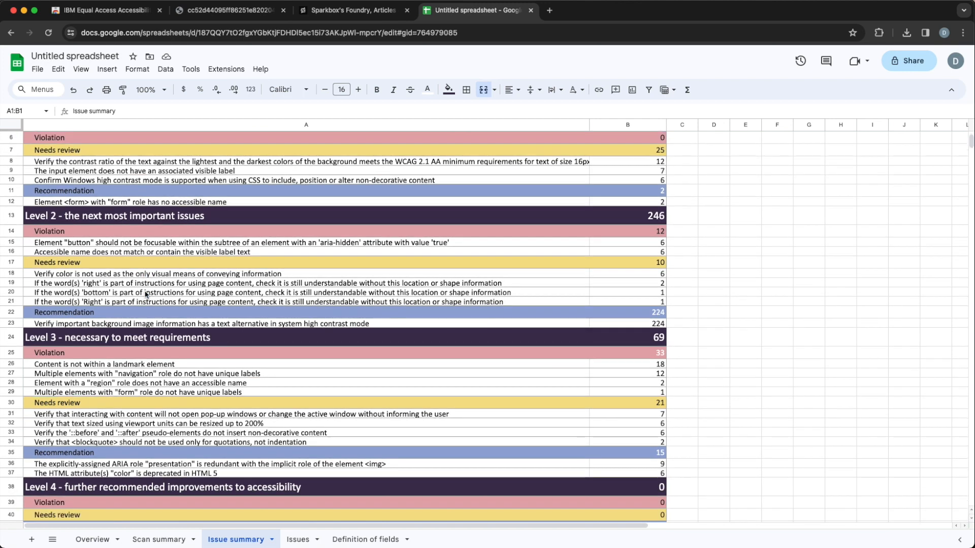
{"action": "scroll", "scroll_direction": "down", "scroll_amount": 3}
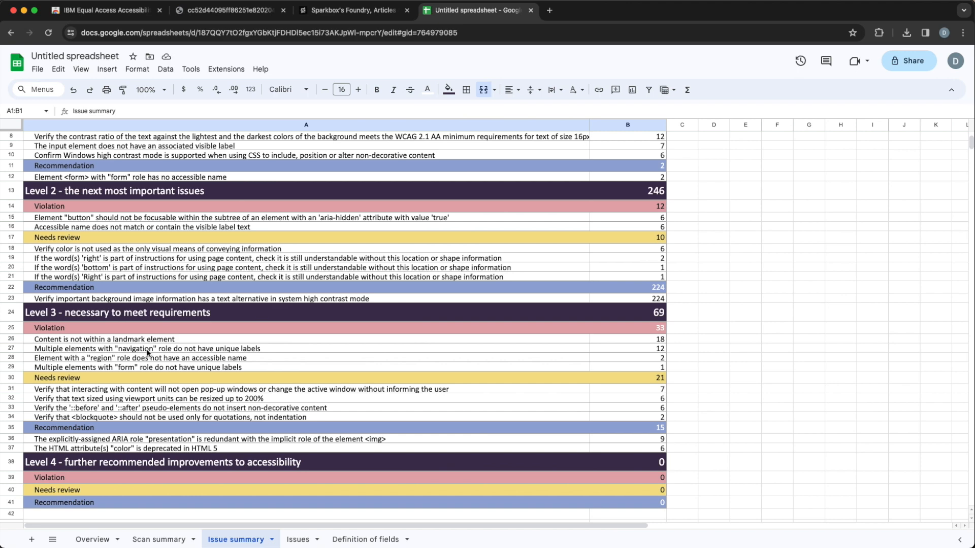
{"action": "scroll", "scroll_direction": "up", "scroll_amount": 3}
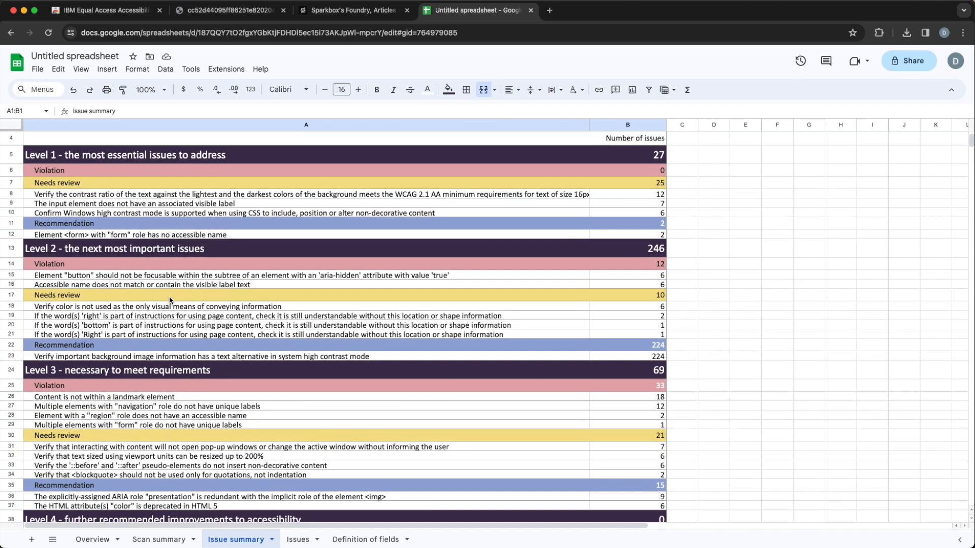
{"action": "mouse_move", "coordinate": [287, 247]}
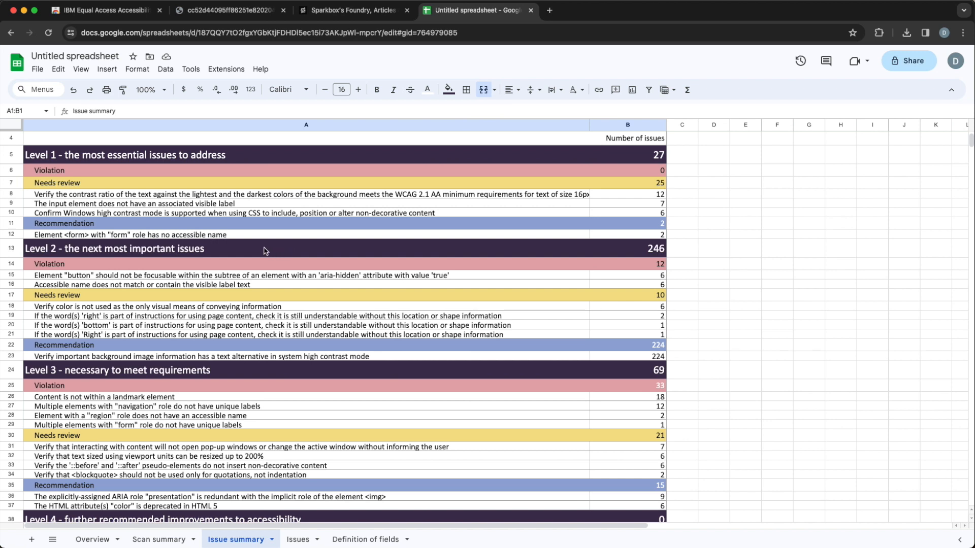
{"action": "mouse_move", "coordinate": [244, 251]}
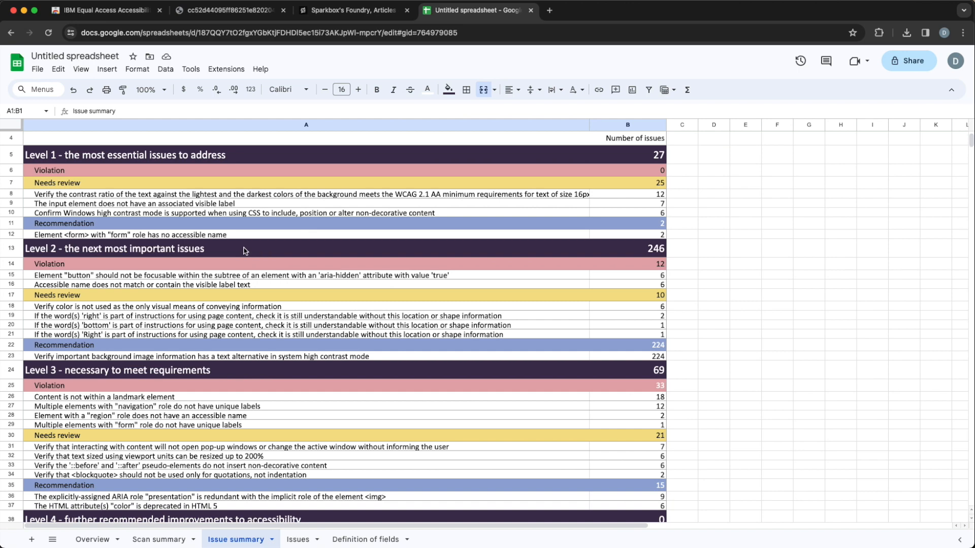
{"action": "mouse_move", "coordinate": [280, 399]}
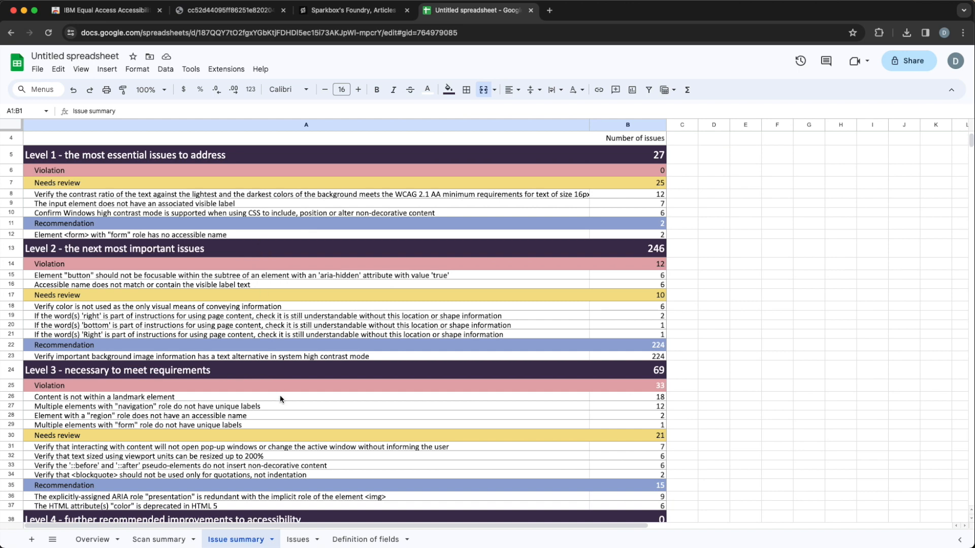
Move on to the detailed Issues sheet with checkpoint, WCAG level and rule details
{"action": "left_click", "coordinate": [298, 540]}
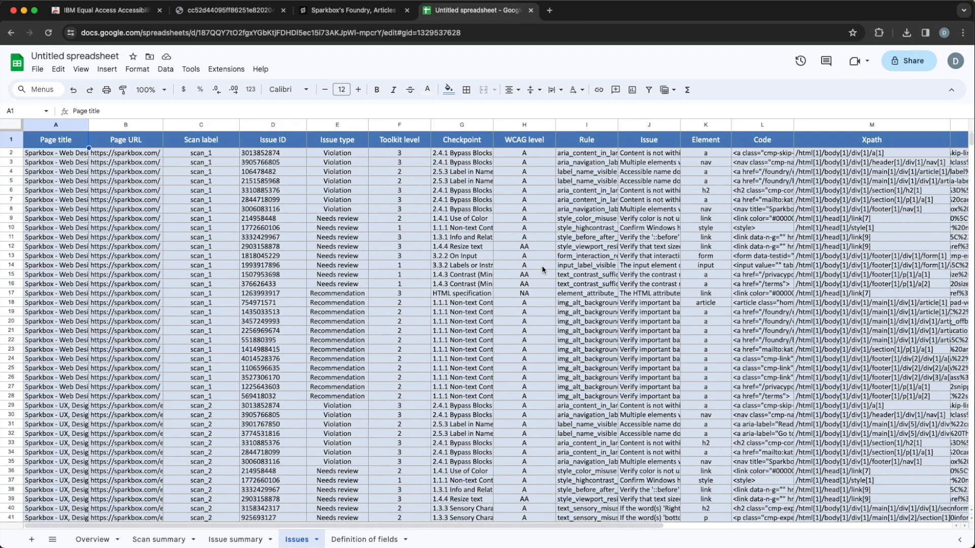
{"action": "mouse_move", "coordinate": [546, 277]}
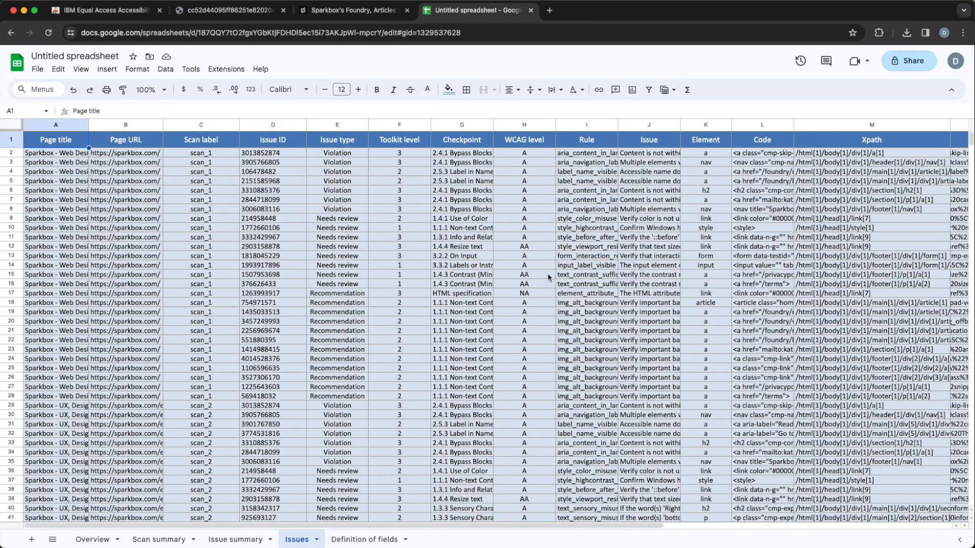
{"action": "mouse_move", "coordinate": [575, 298]}
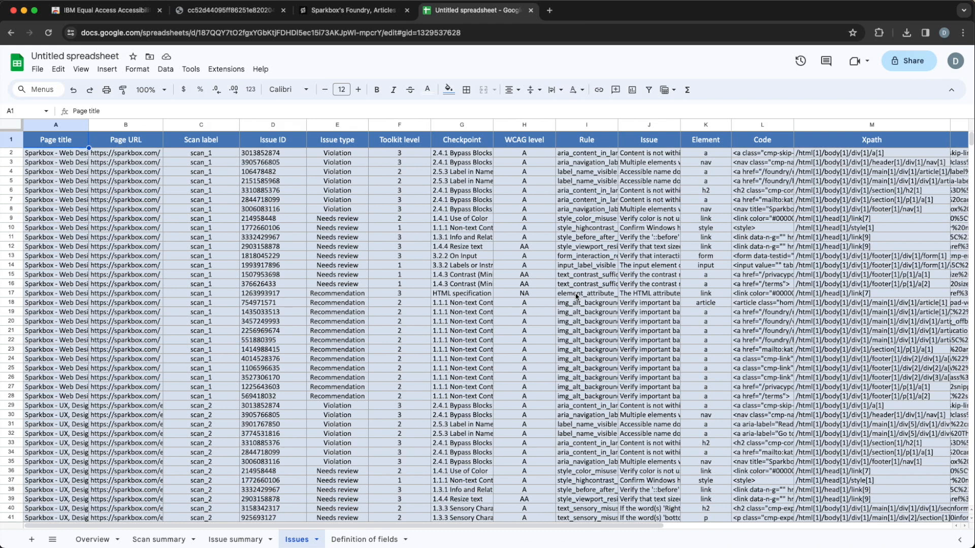
{"action": "mouse_move", "coordinate": [554, 298]}
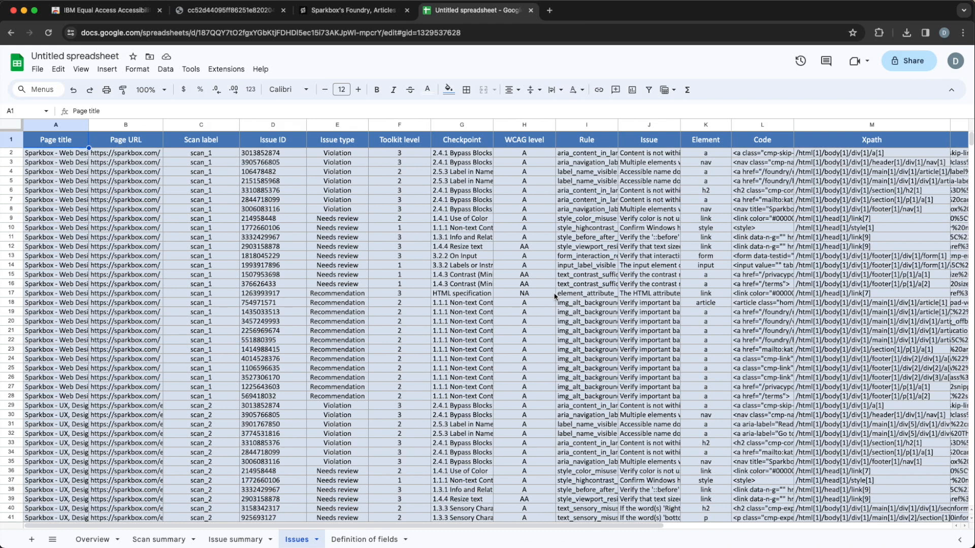
{"action": "mouse_move", "coordinate": [877, 301]}
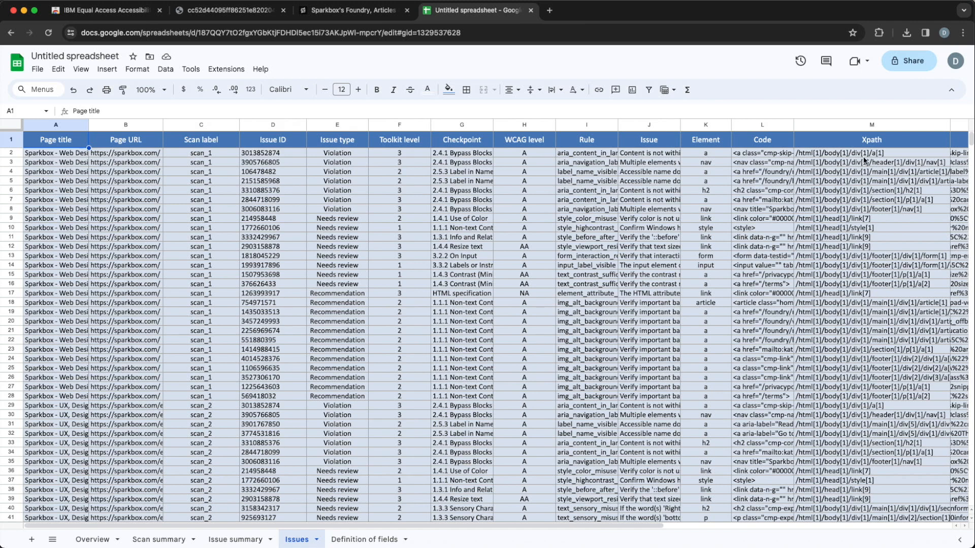
{"action": "mouse_move", "coordinate": [858, 311]}
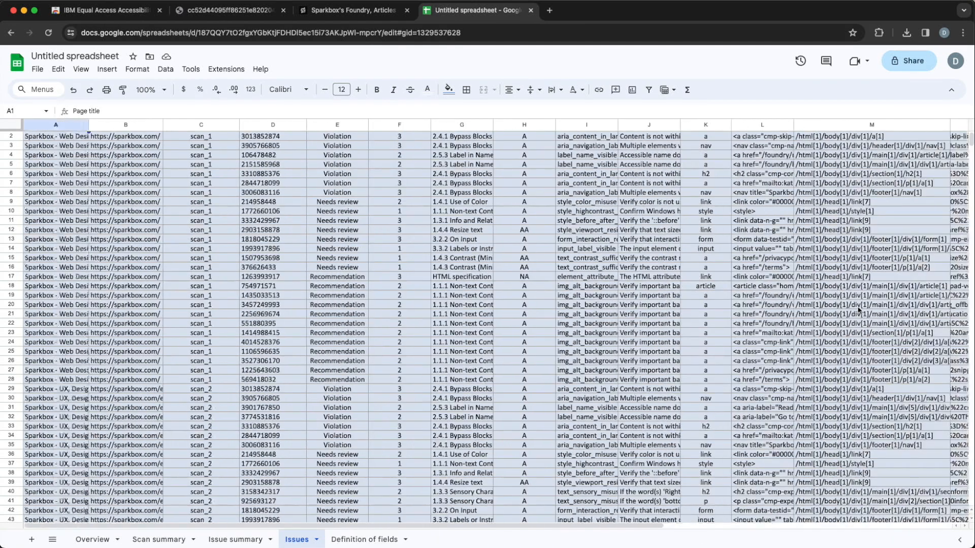
Browse the Issues sheet down into the scan_2 rows and back, then head to Definition of fields
{"action": "scroll", "scroll_direction": "up", "scroll_amount": 3}
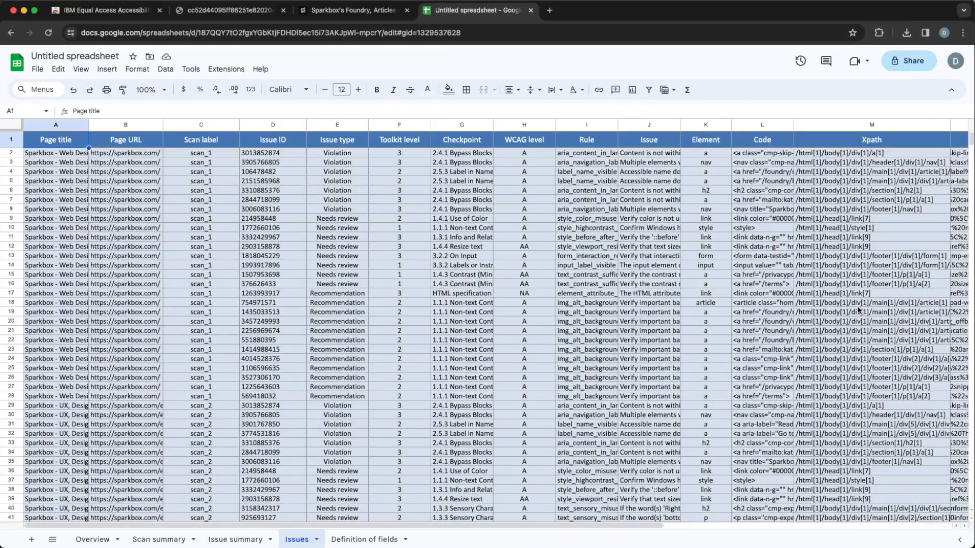
{"action": "mouse_move", "coordinate": [656, 182]}
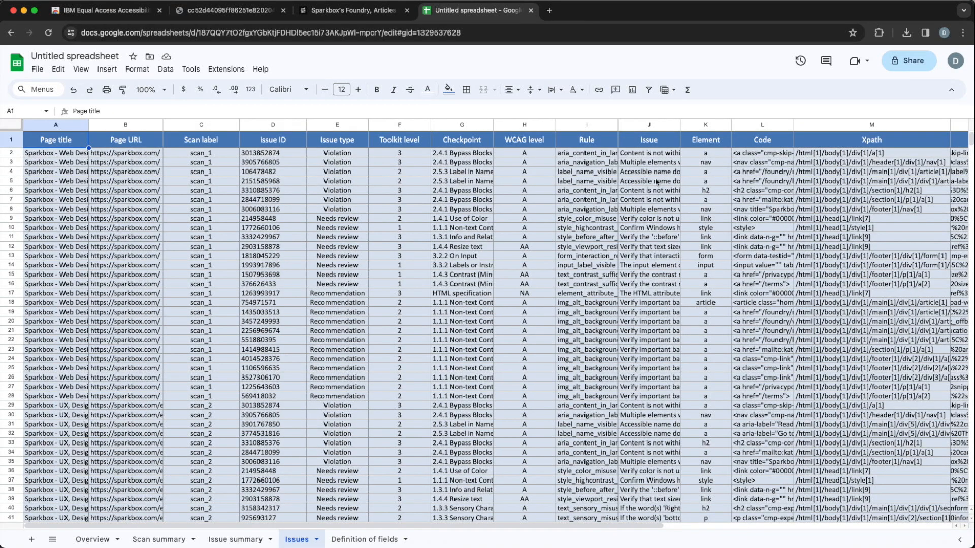
{"action": "mouse_move", "coordinate": [460, 198]}
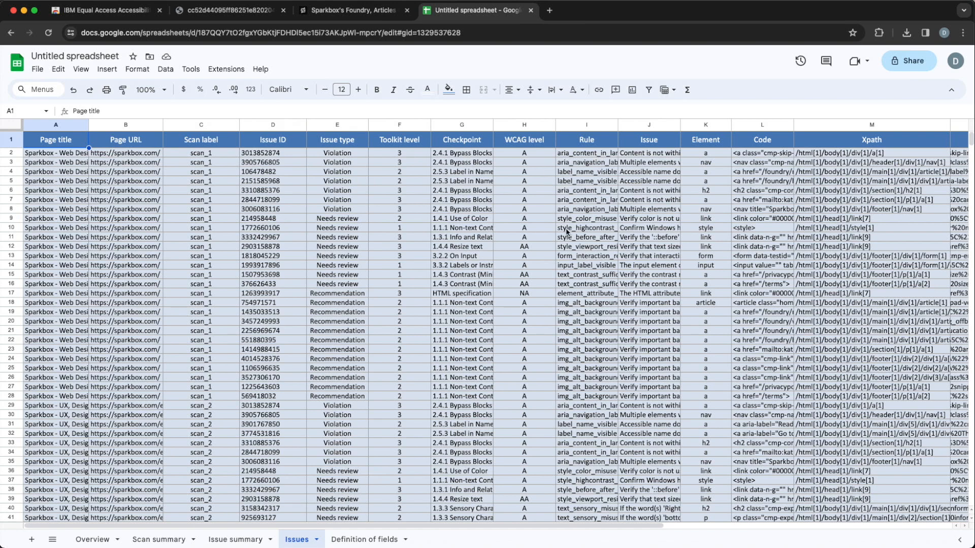
{"action": "mouse_move", "coordinate": [345, 292]}
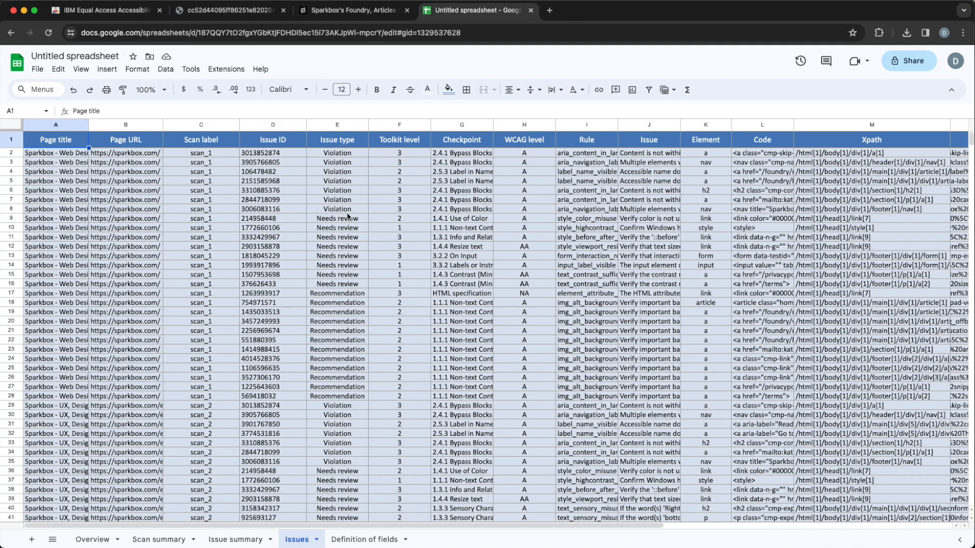
{"action": "mouse_move", "coordinate": [417, 422]}
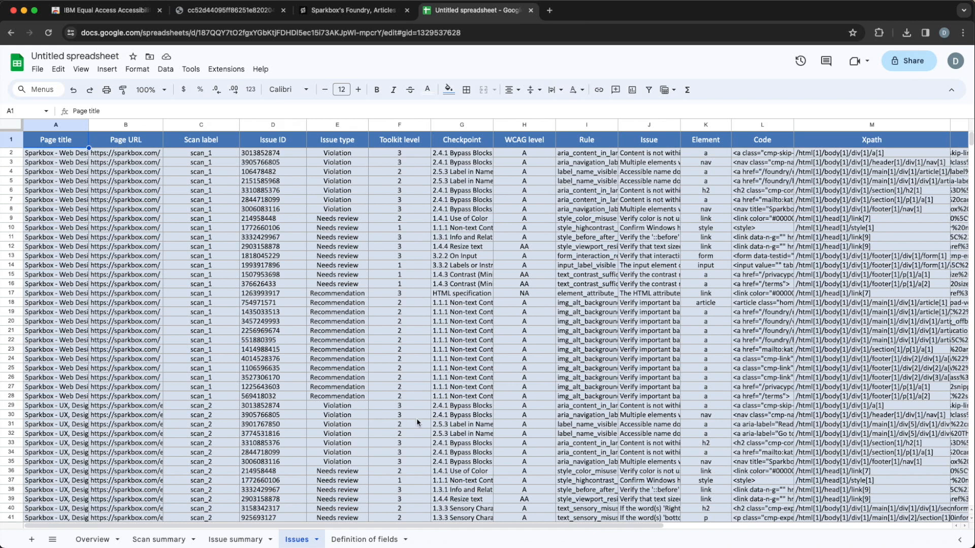
{"action": "scroll", "scroll_direction": "down", "scroll_amount": 3}
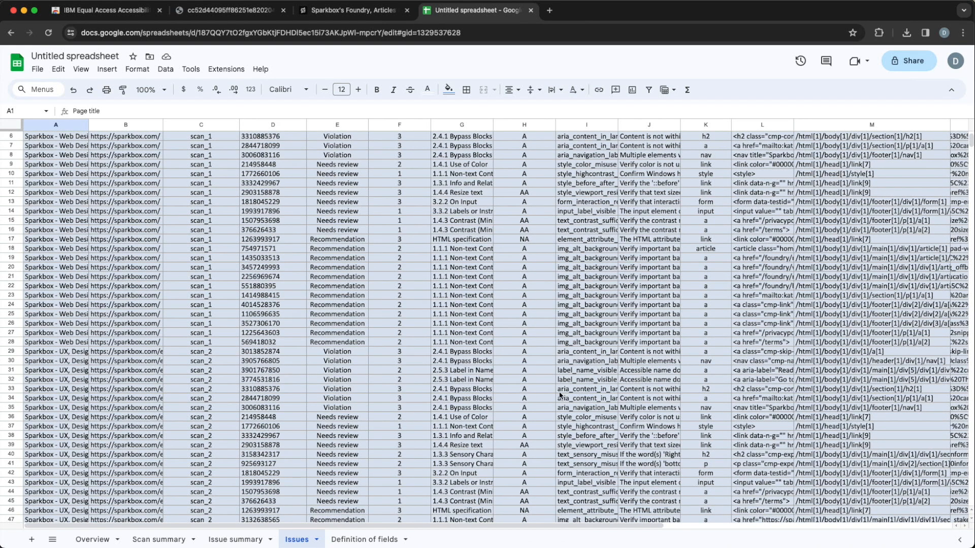
{"action": "scroll", "scroll_direction": "up", "scroll_amount": 3}
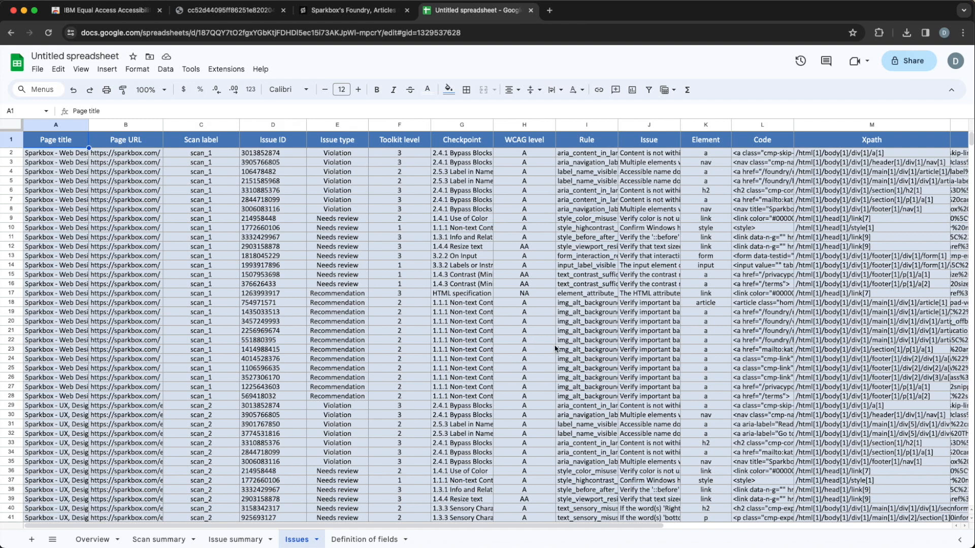
{"action": "left_click", "coordinate": [363, 539]}
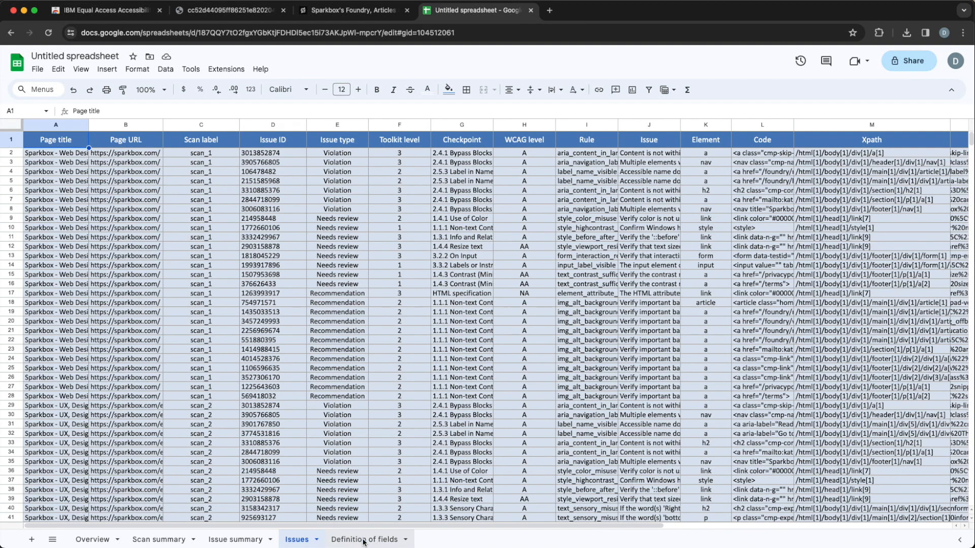
Read the Definition of fields sheet, then return to the Issue summary sheet
{"action": "left_click", "coordinate": [364, 539]}
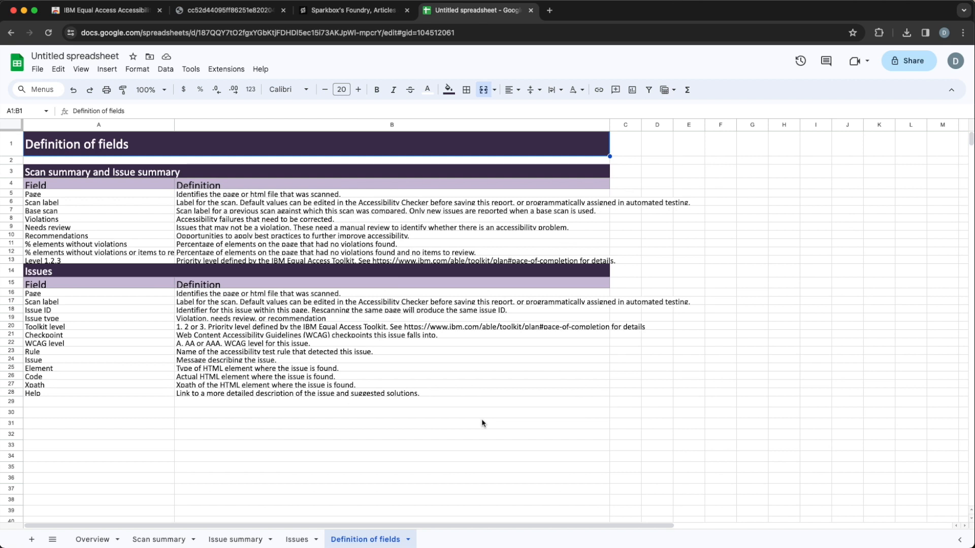
{"action": "mouse_move", "coordinate": [388, 291]}
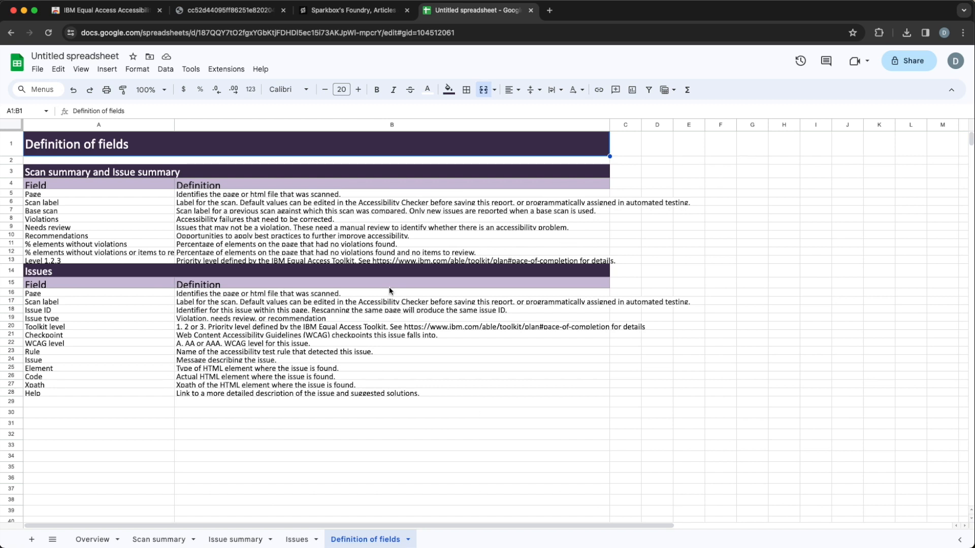
{"action": "mouse_move", "coordinate": [337, 313]}
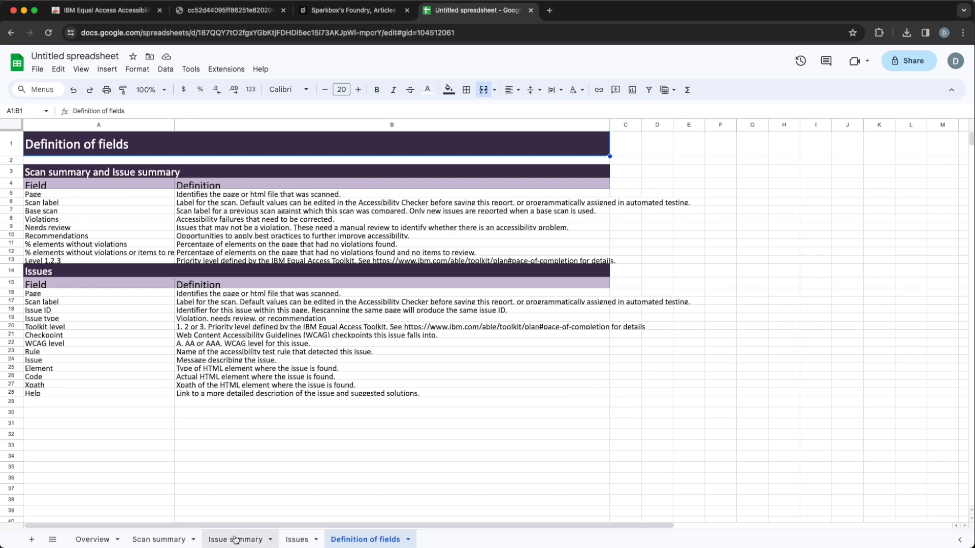
{"action": "left_click", "coordinate": [236, 539]}
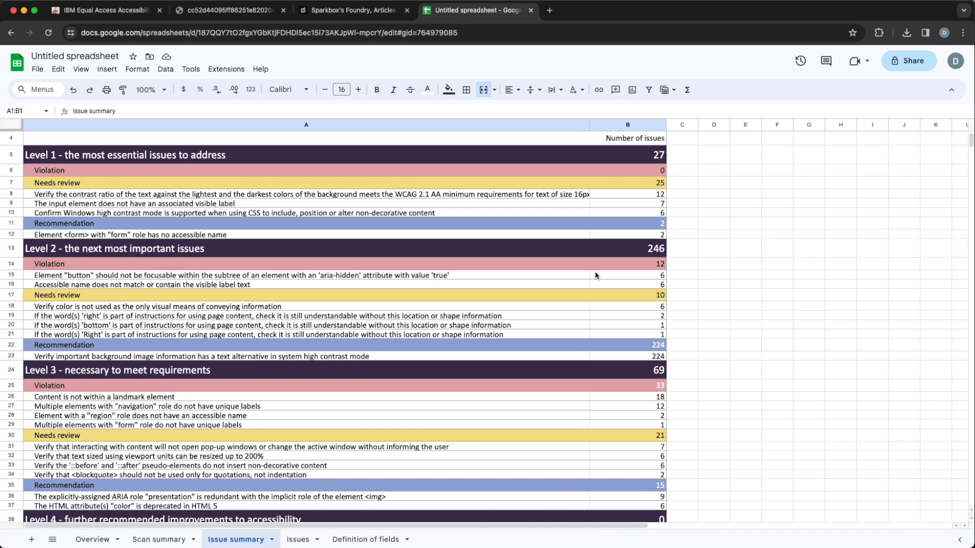
{"action": "mouse_move", "coordinate": [525, 211]}
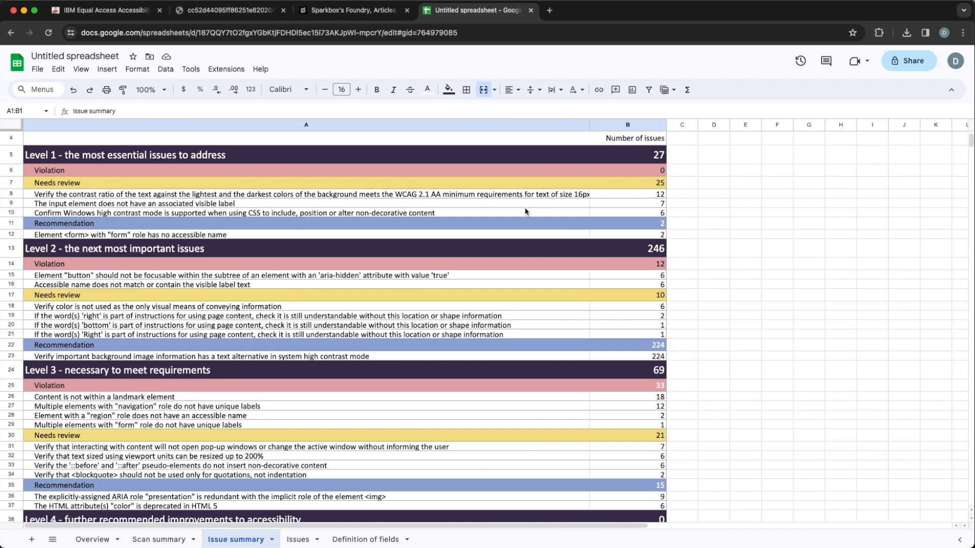
{"action": "mouse_move", "coordinate": [439, 59]}
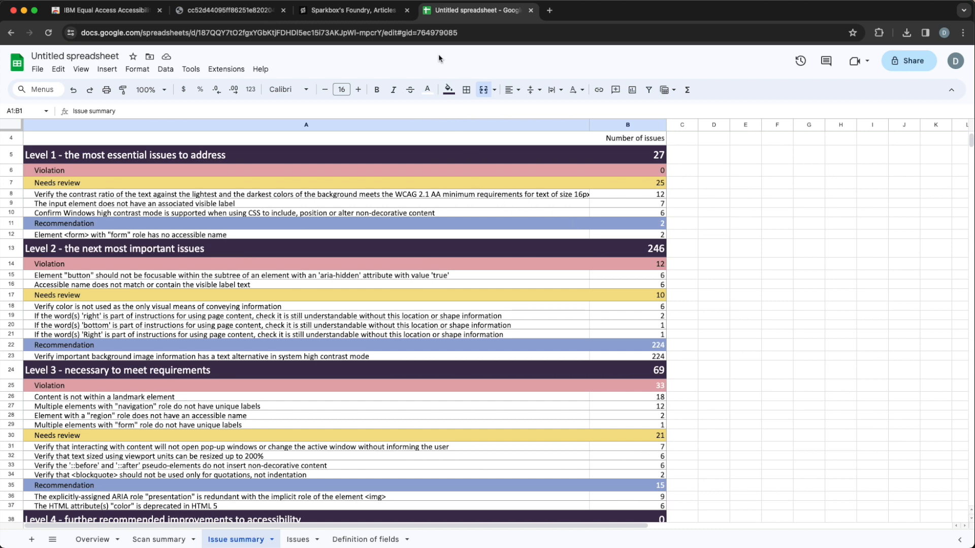
Return to the Sparkbox Foundry tab showing the checker with 68 issues and six stored scans
{"action": "left_click", "coordinate": [354, 10]}
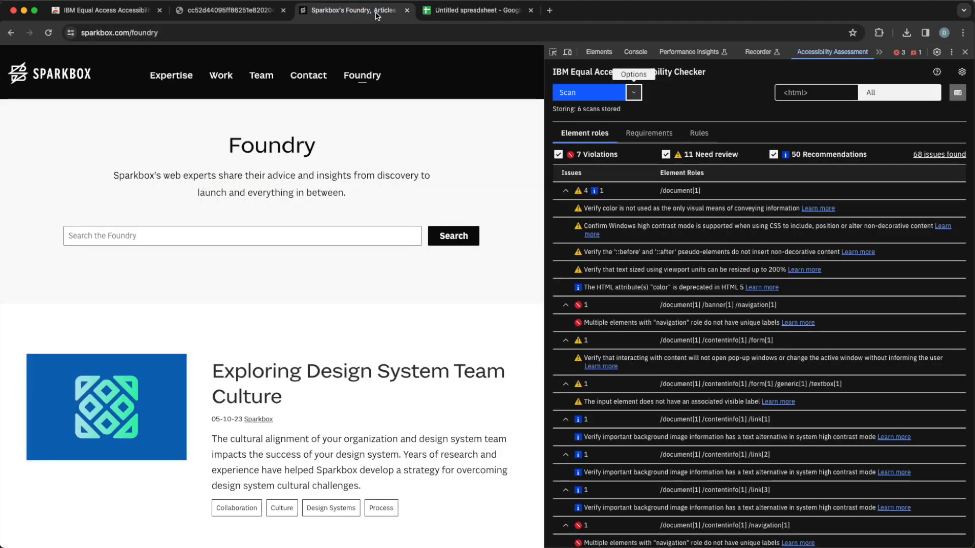
{"action": "mouse_move", "coordinate": [355, 61]}
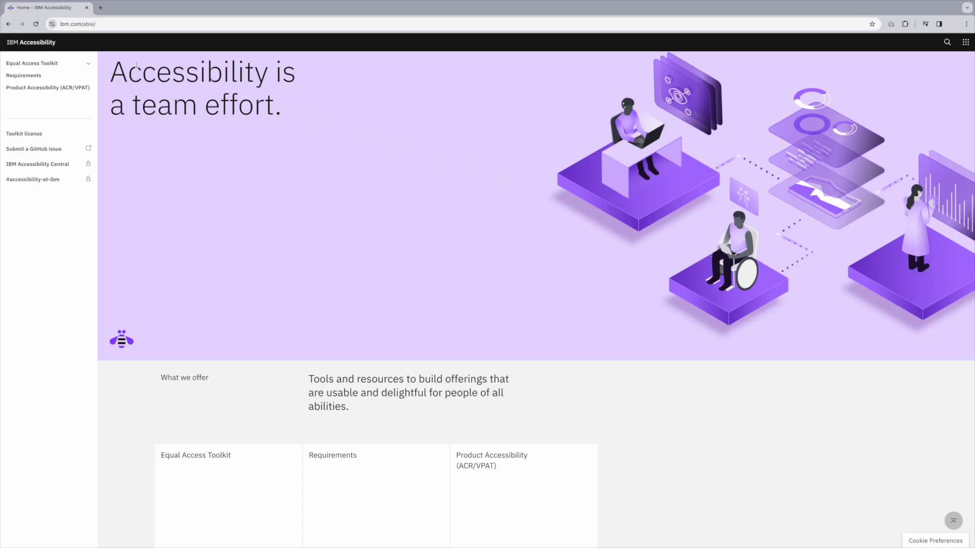
Review the Equal Access Toolkit Tools page through Plan, Design and the Develop checker extensions
{"action": "left_click", "coordinate": [32, 63]}
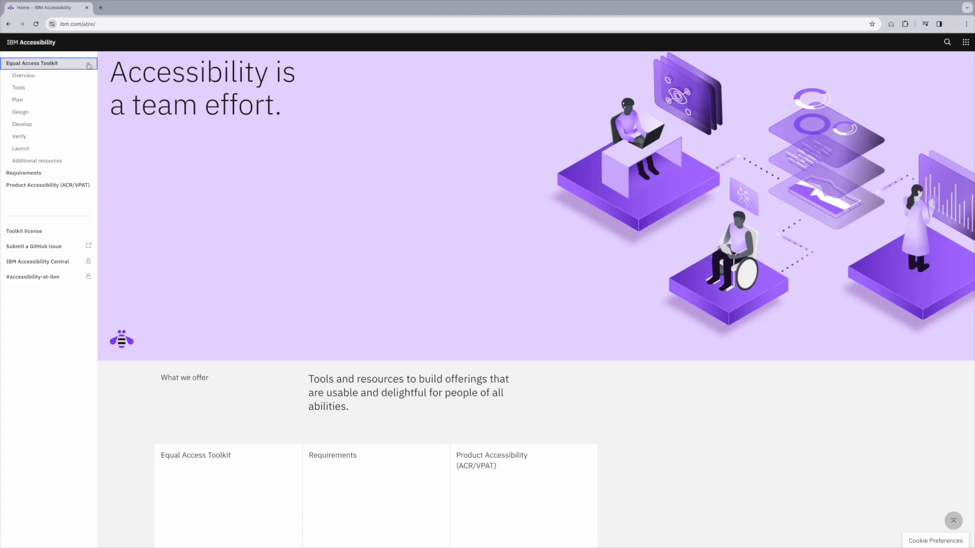
{"action": "left_click", "coordinate": [18, 87]}
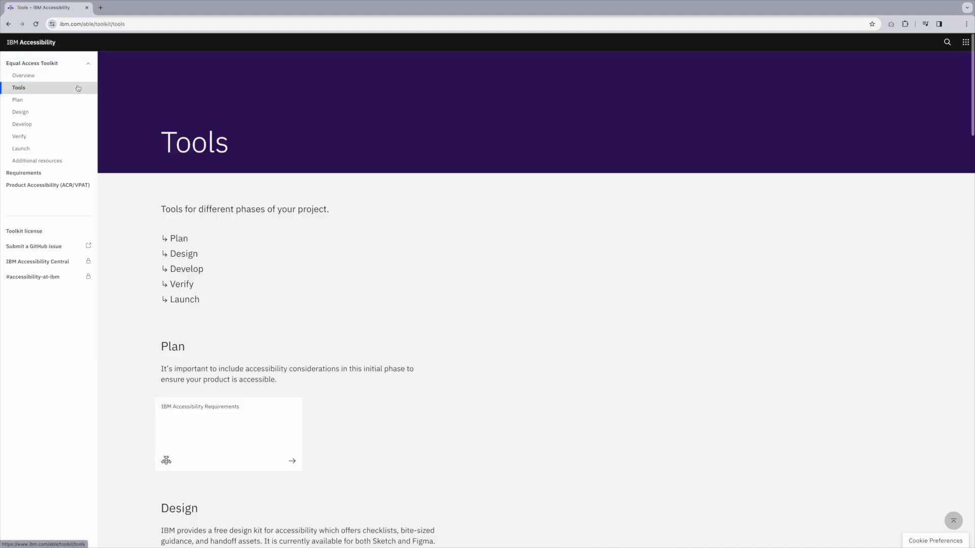
{"action": "mouse_move", "coordinate": [801, 206]}
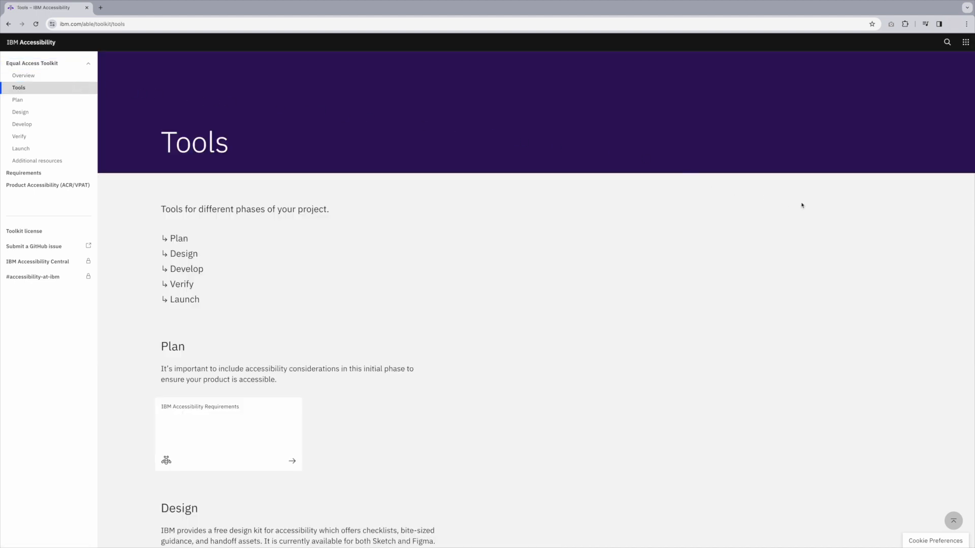
{"action": "scroll", "scroll_direction": "down", "scroll_amount": 3}
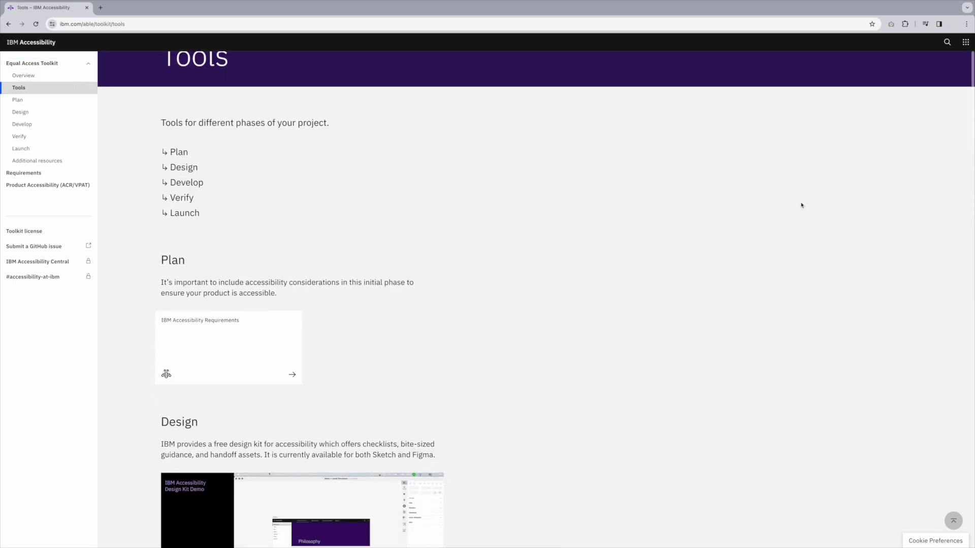
{"action": "scroll", "scroll_direction": "down", "scroll_amount": 3}
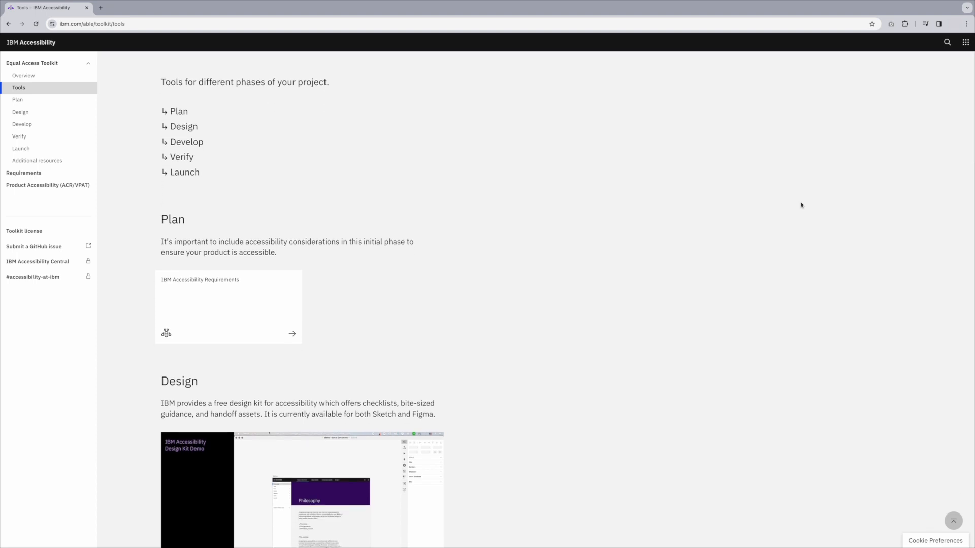
{"action": "scroll", "scroll_direction": "down", "scroll_amount": 3}
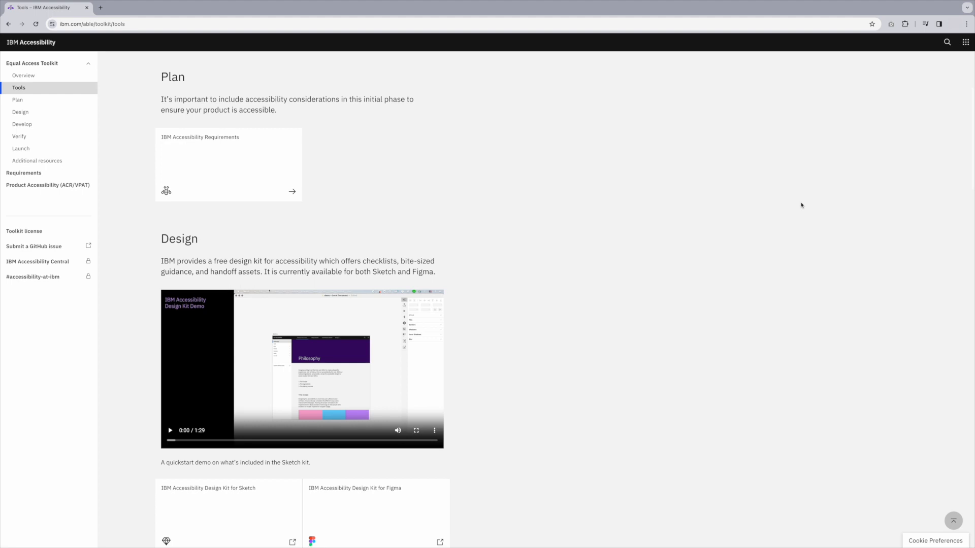
{"action": "scroll", "scroll_direction": "down", "scroll_amount": 3}
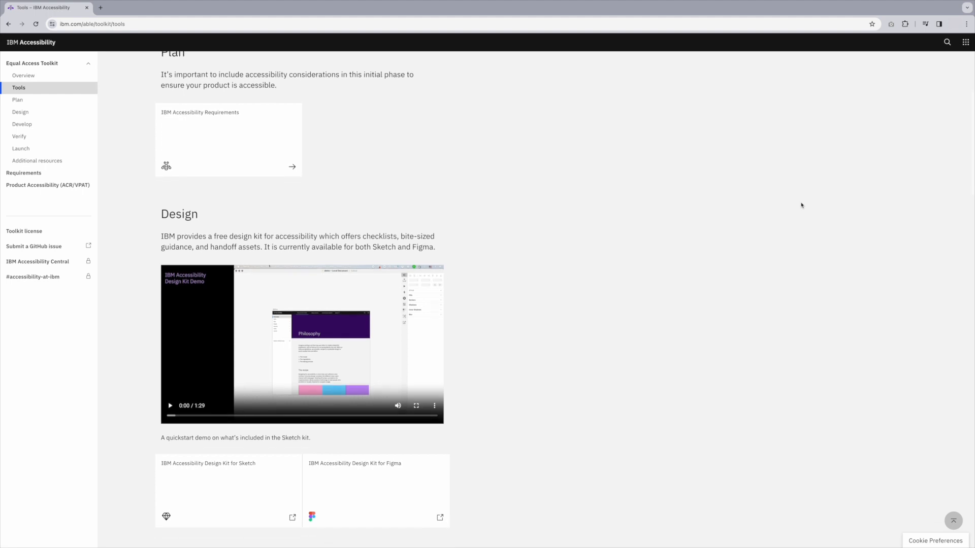
{"action": "scroll", "scroll_direction": "down", "scroll_amount": 3}
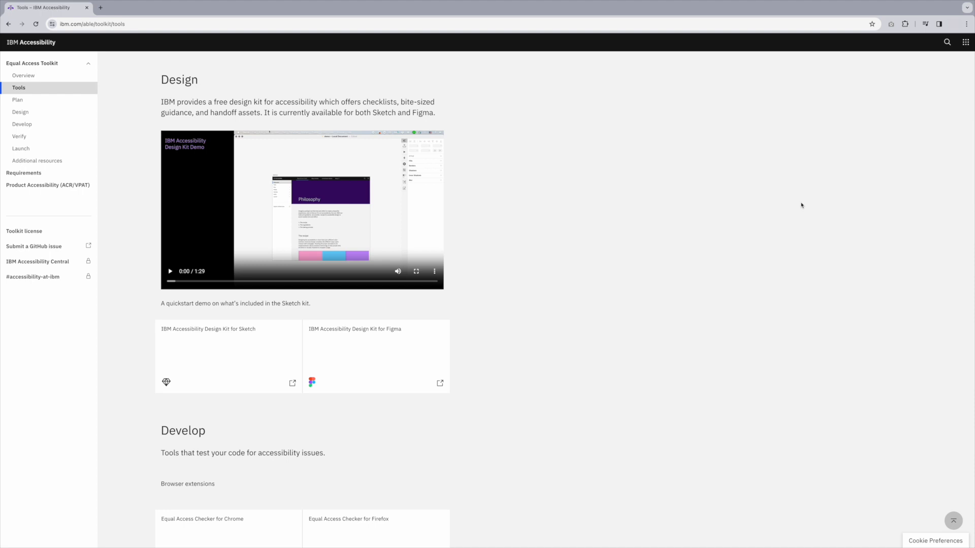
{"action": "scroll", "scroll_direction": "down", "scroll_amount": 3}
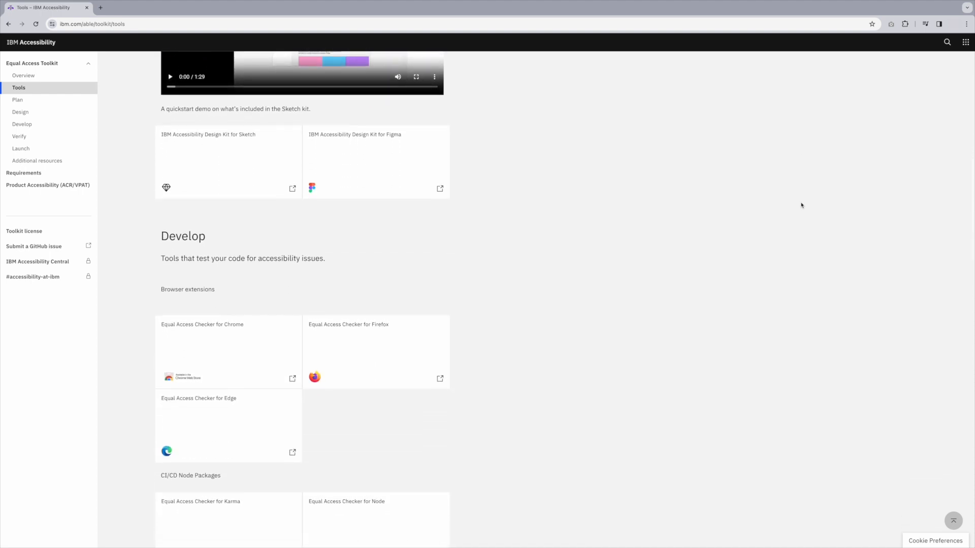
{"action": "scroll", "scroll_direction": "down", "scroll_amount": 3}
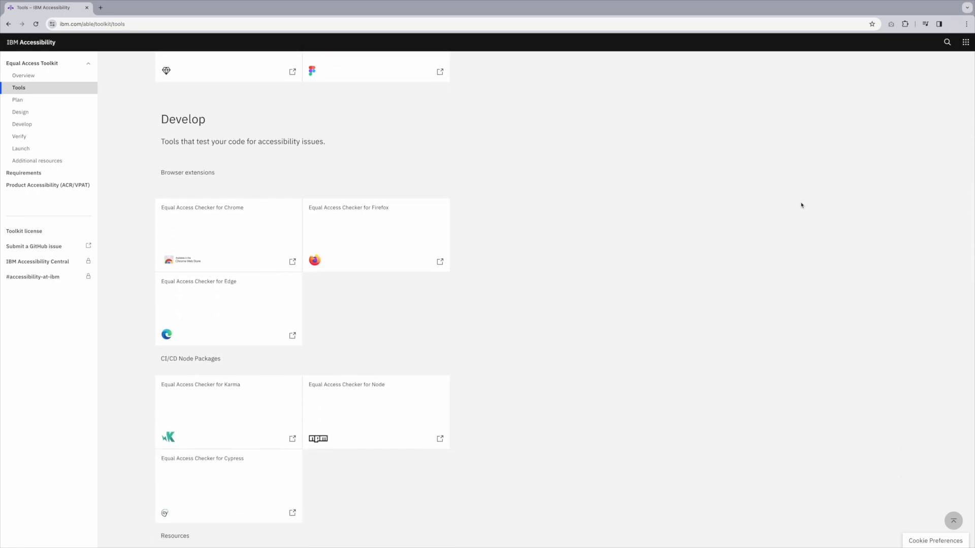